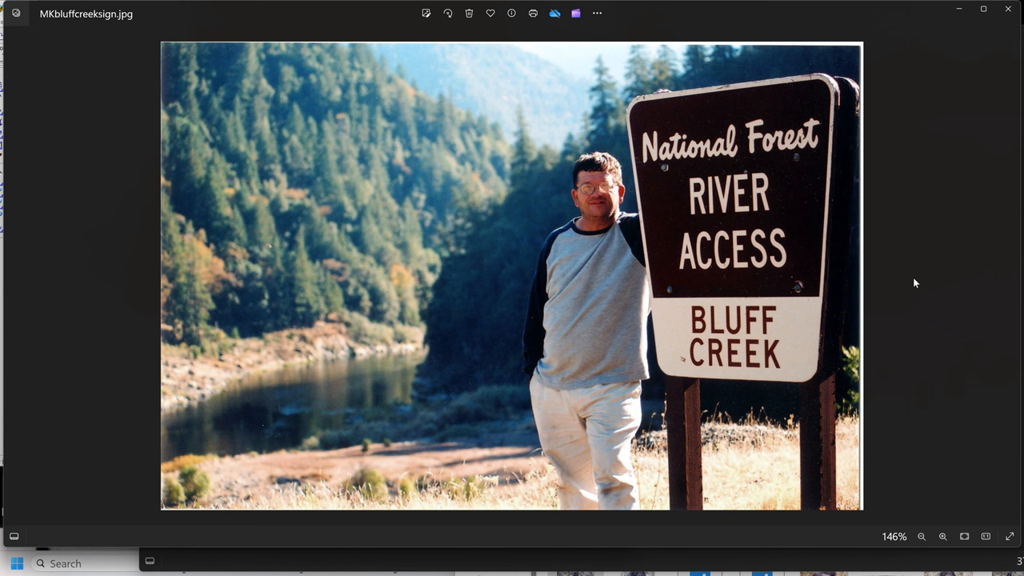
mouse_move(419, 385)
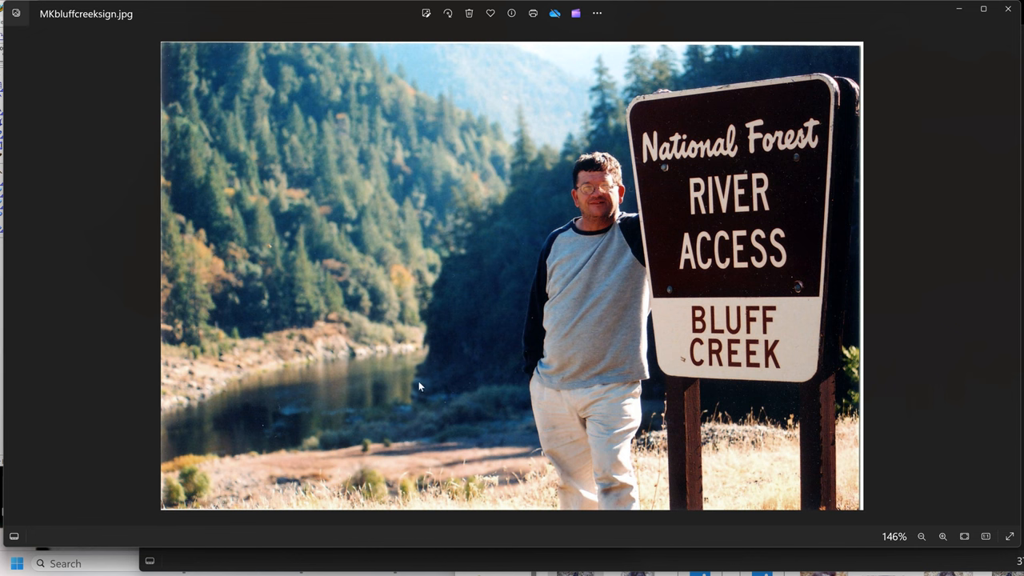
mouse_move(438, 530)
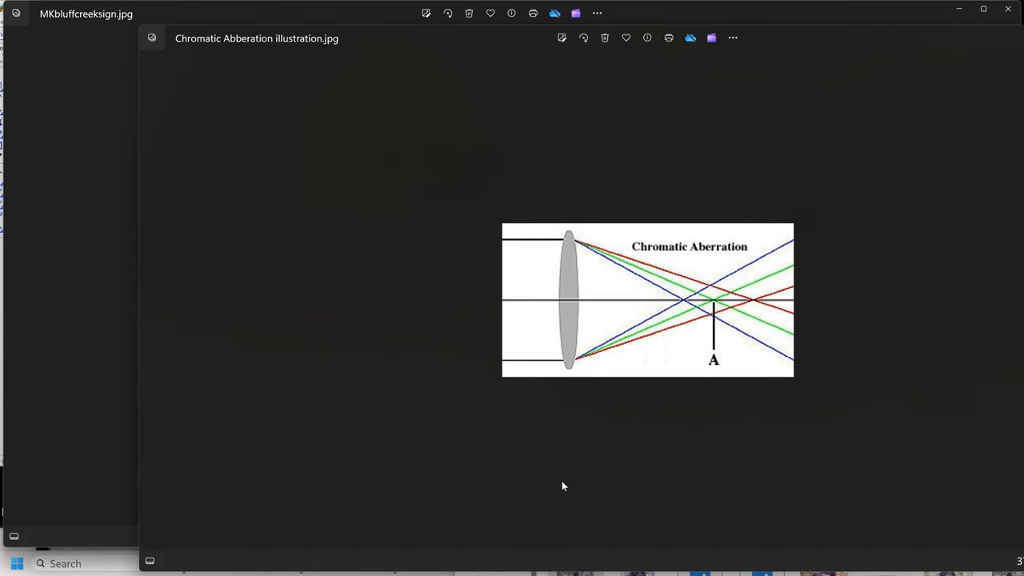
mouse_move(488, 384)
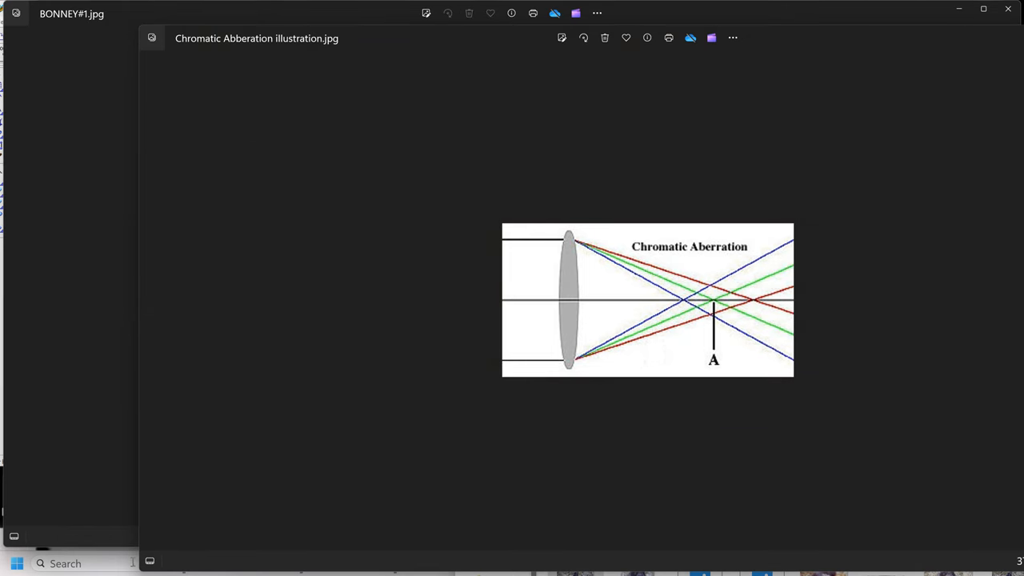
Step: Bring PhotoImpact forward with the Patterson frame beside its brown-toned copy
left_click(16, 564)
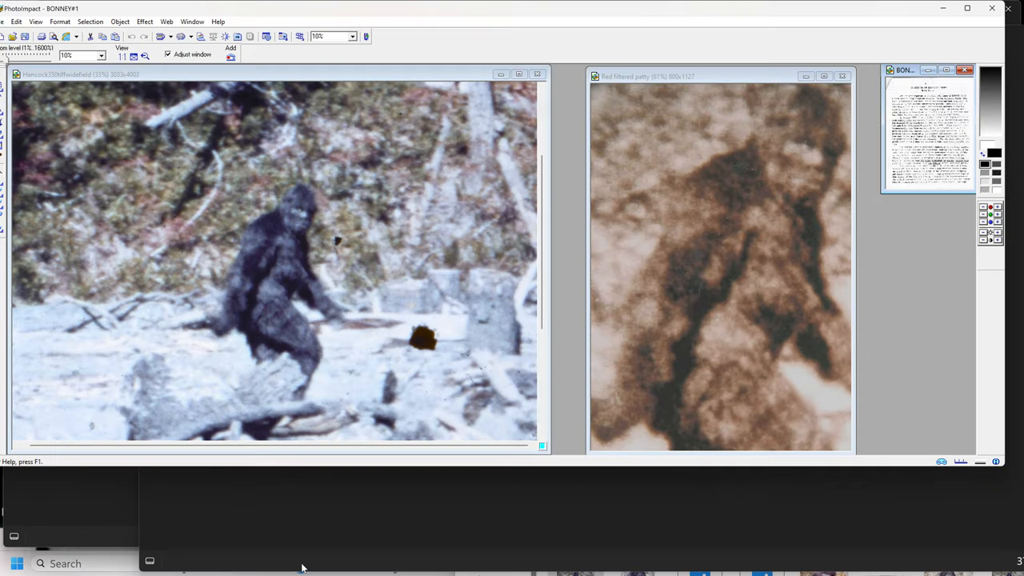
mouse_move(688, 297)
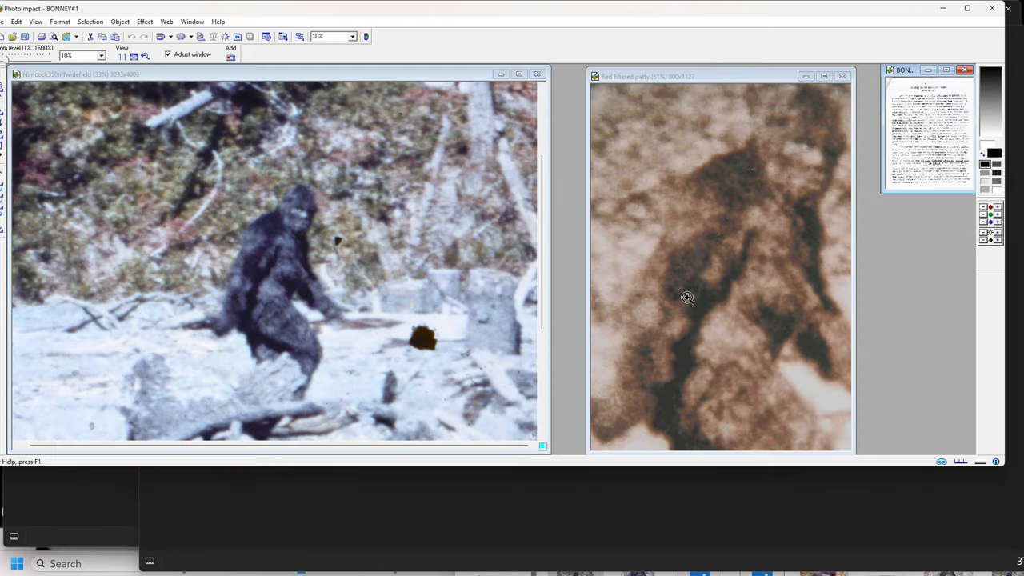
mouse_move(675, 296)
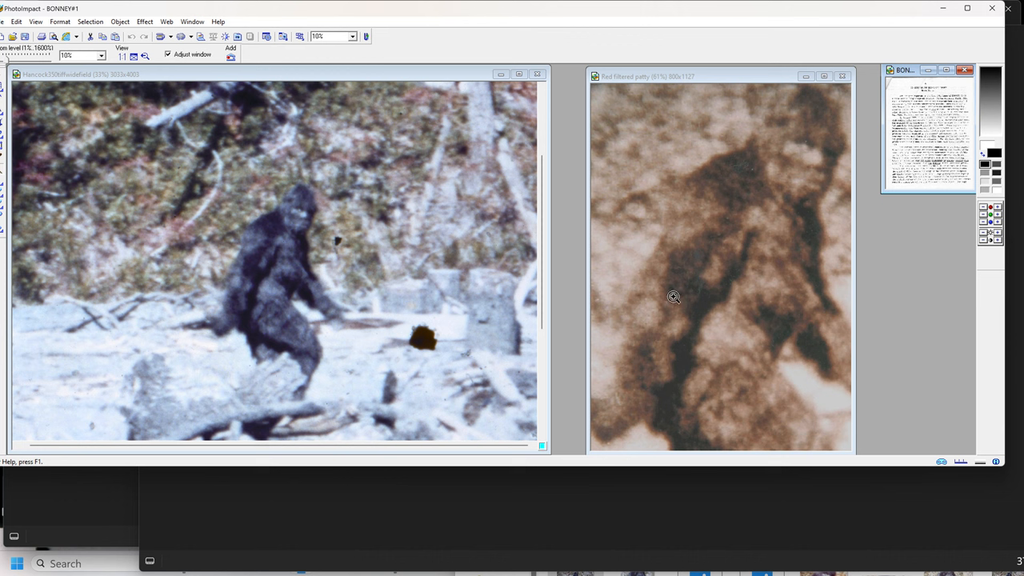
mouse_move(800, 134)
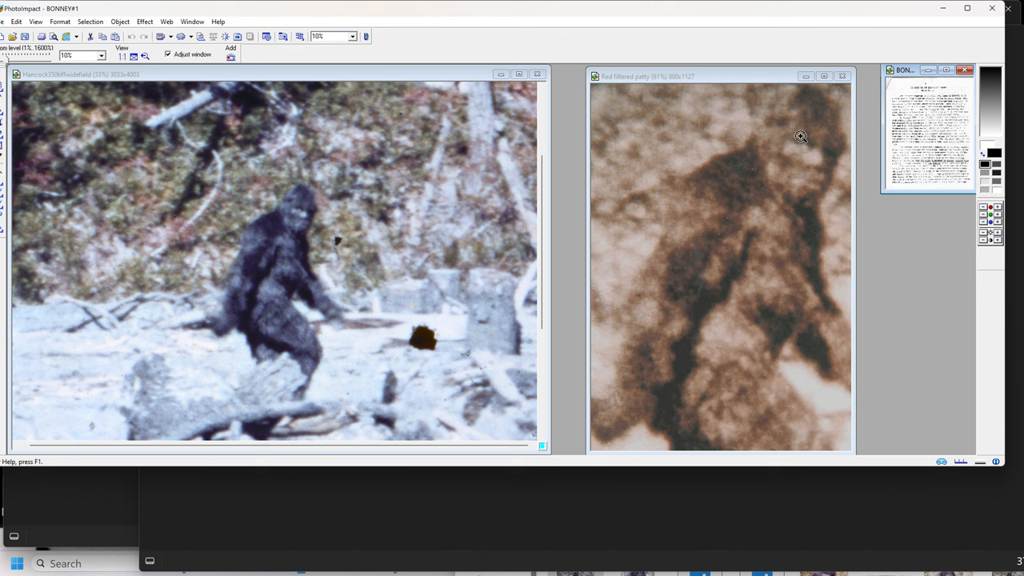
mouse_move(851, 240)
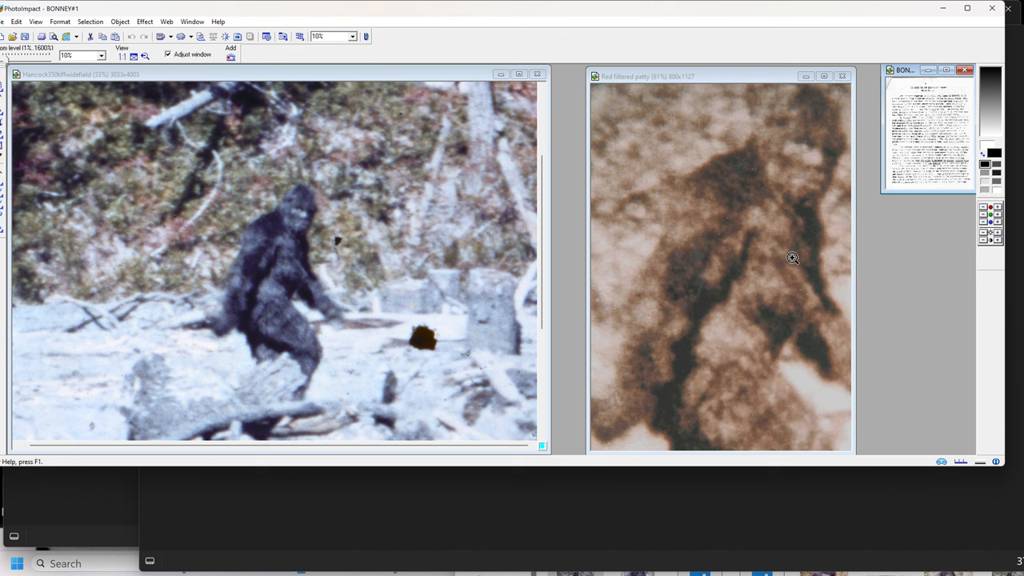
mouse_move(461, 221)
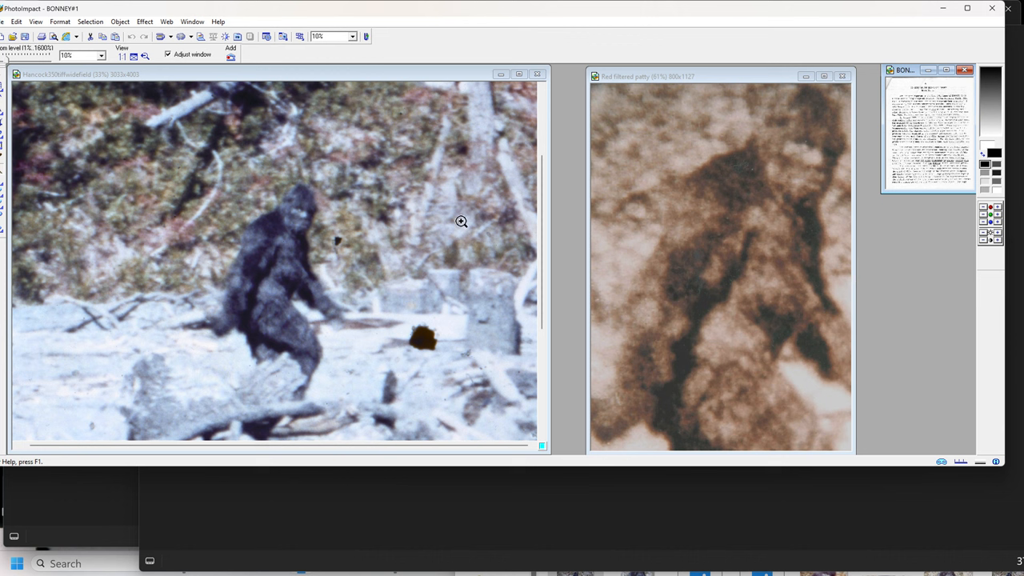
mouse_move(233, 198)
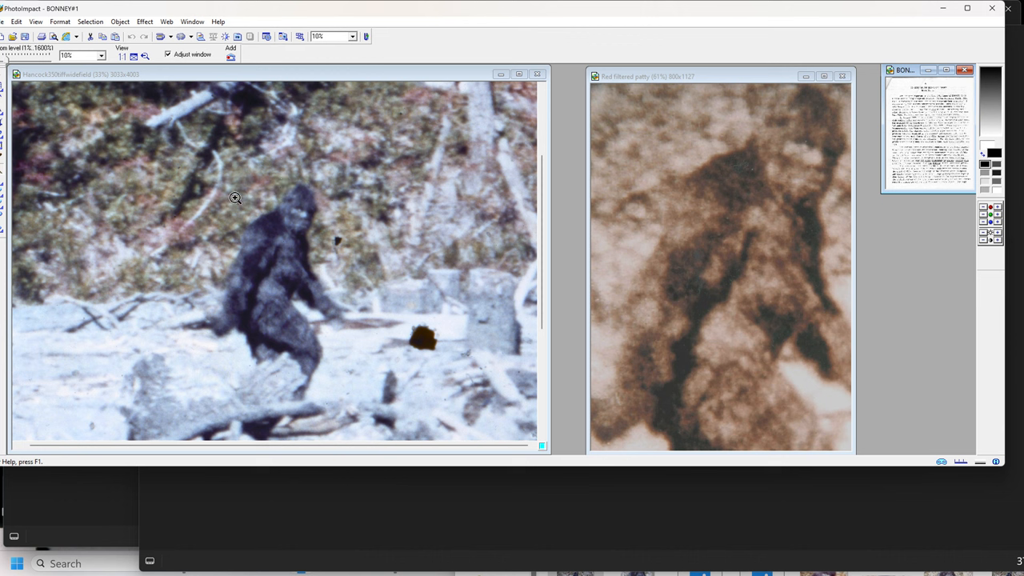
mouse_move(272, 365)
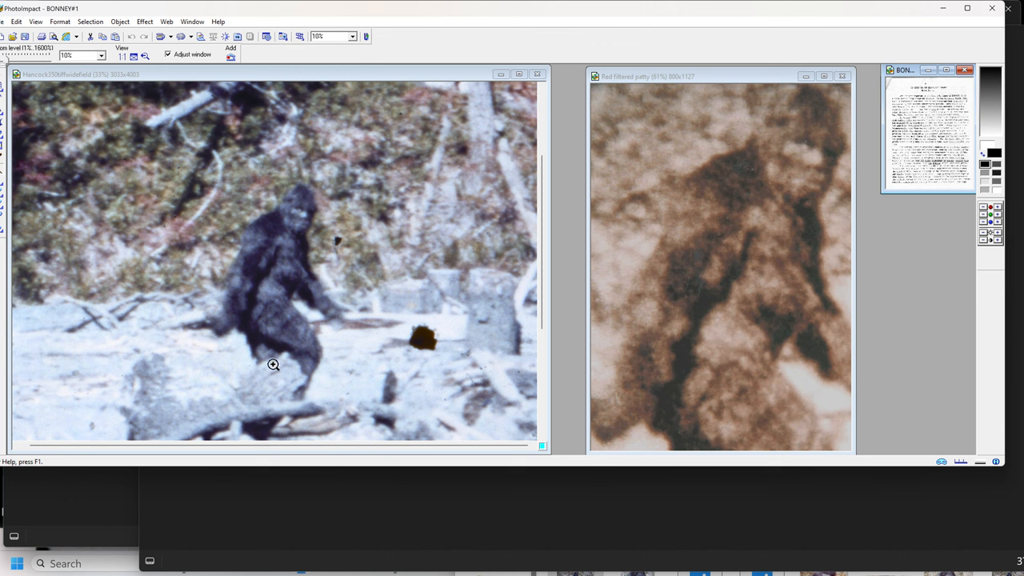
mouse_move(276, 355)
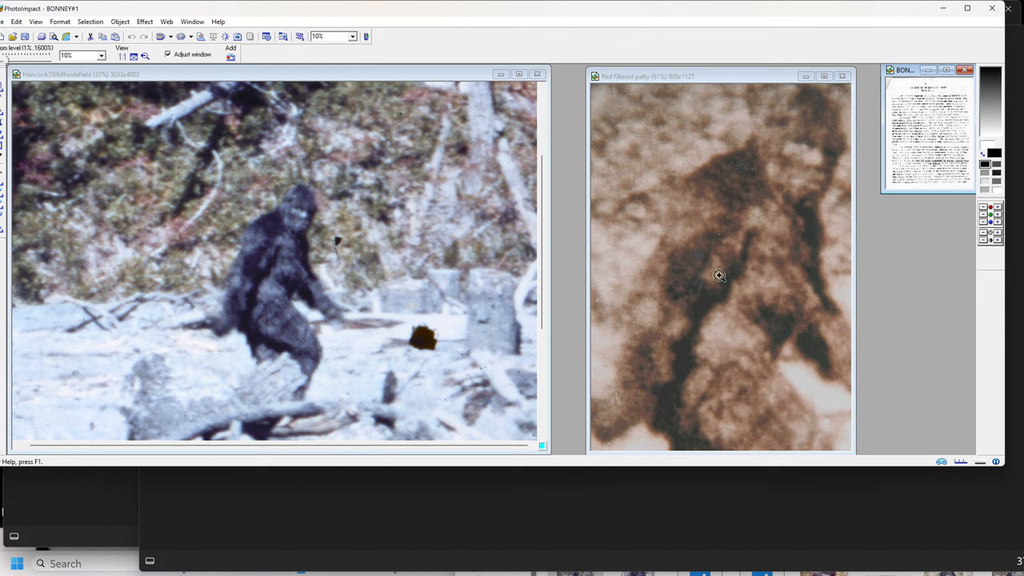
mouse_move(250, 224)
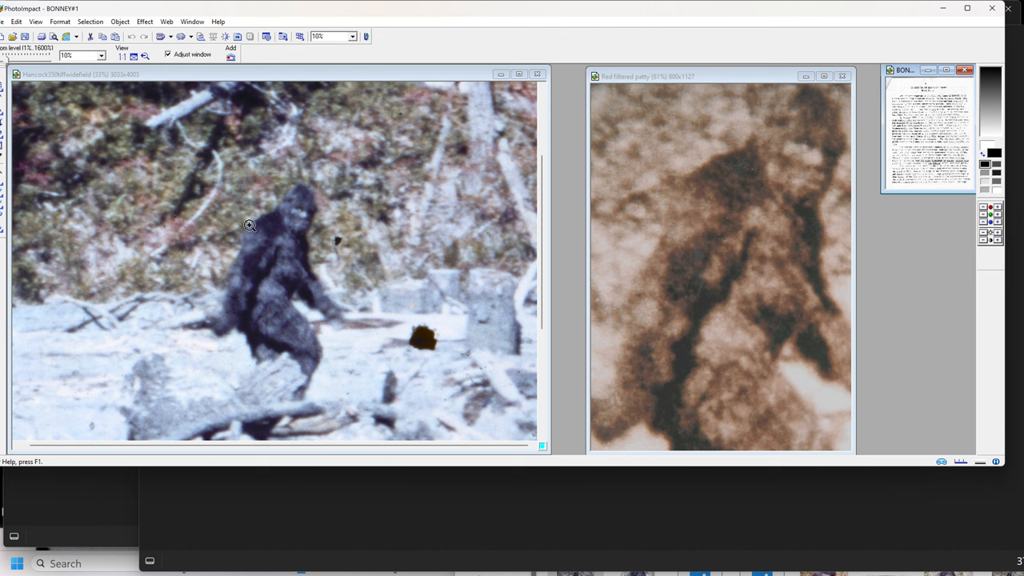
mouse_move(288, 297)
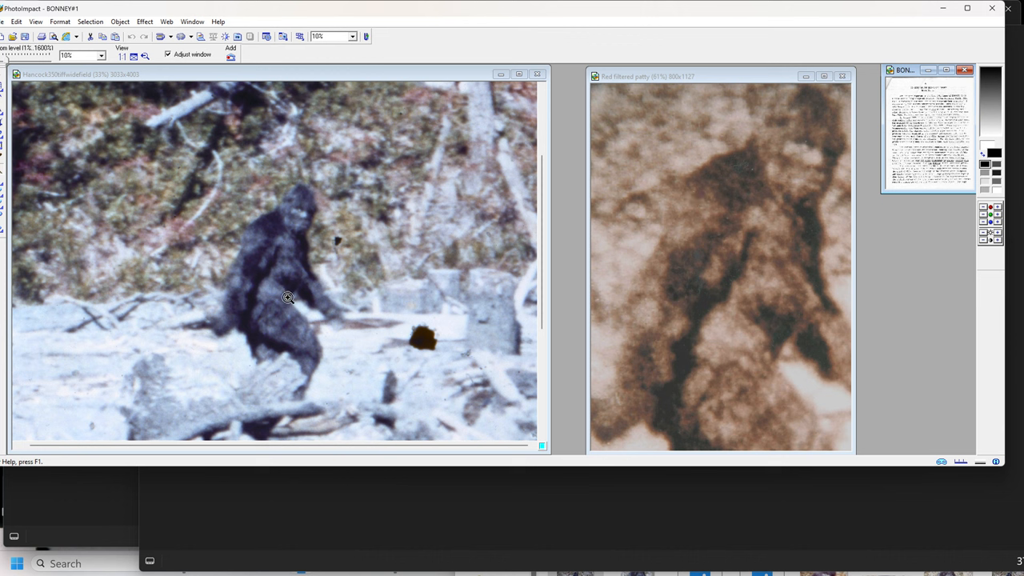
mouse_move(288, 308)
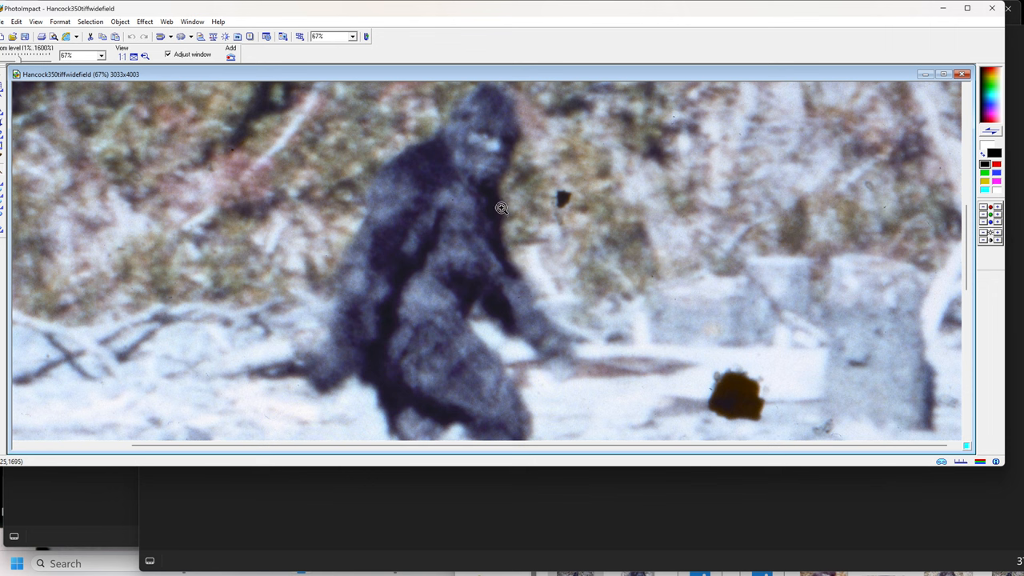
mouse_move(527, 172)
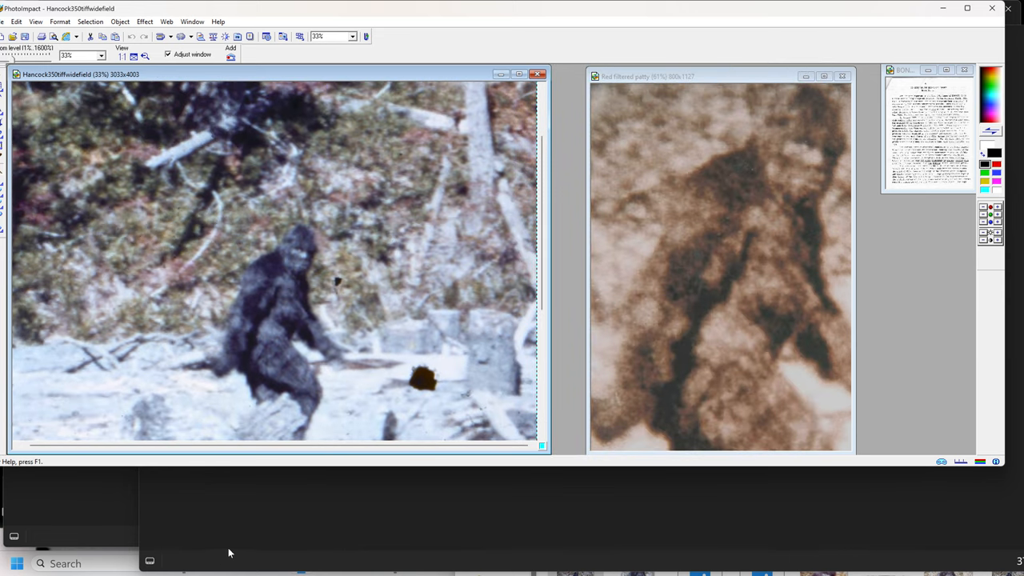
mouse_move(600, 35)
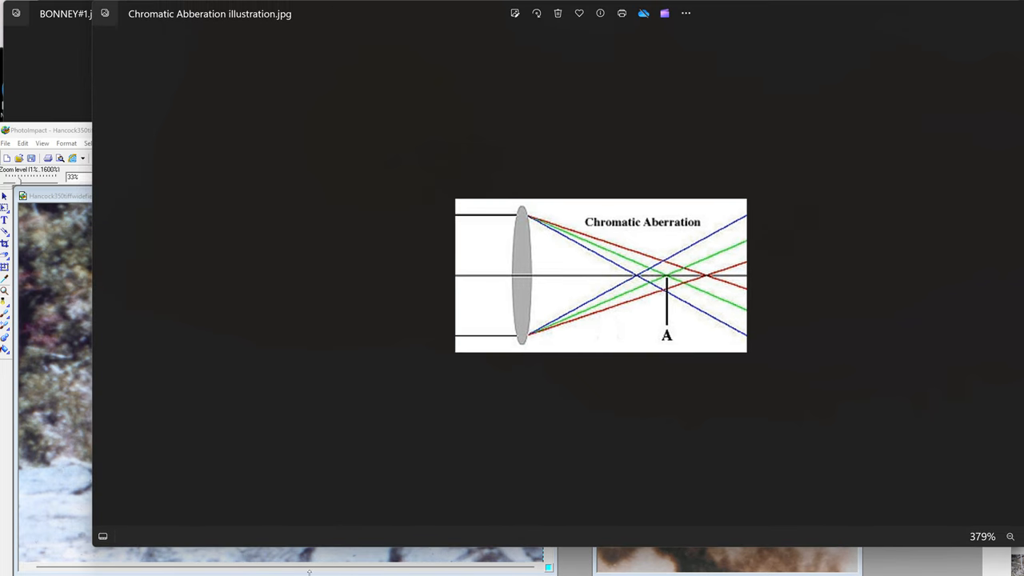
mouse_move(70, 126)
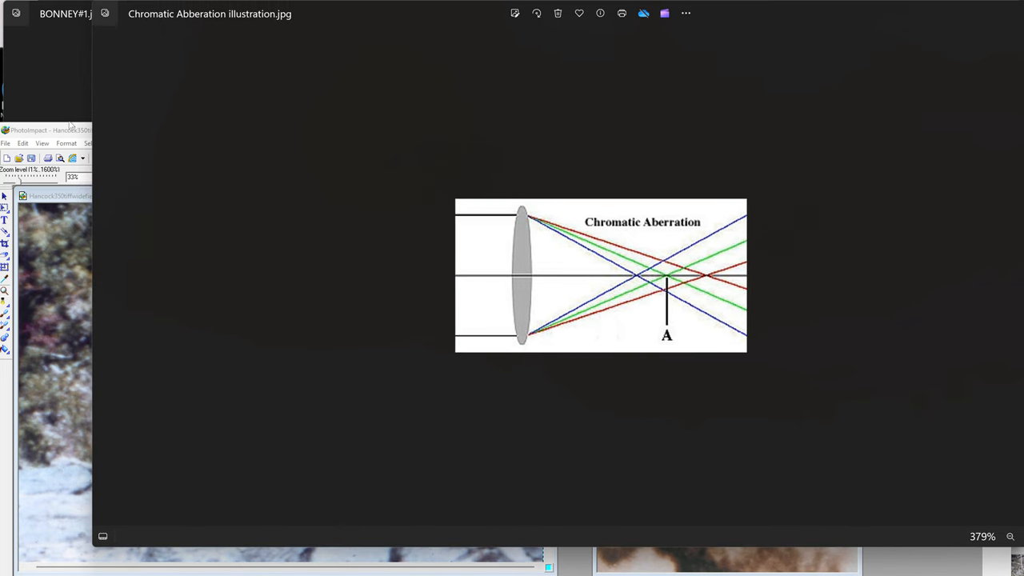
Step: Bring the Chromatic Abberation illustration.jpg Photos window to the front
left_click(45, 130)
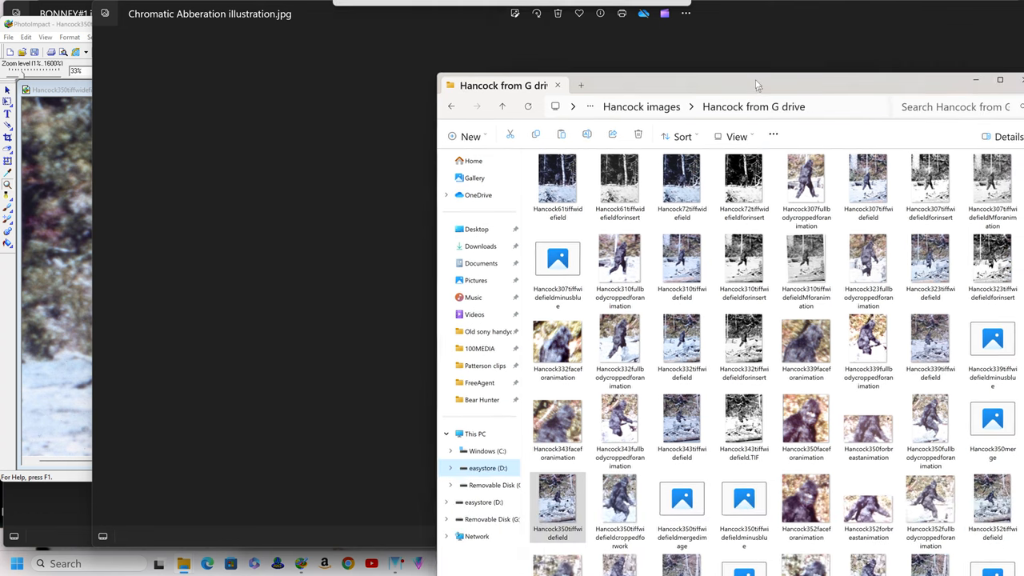
Step: Show the Hancock from G drive folder with its 48 frame image files
left_click(999, 87)
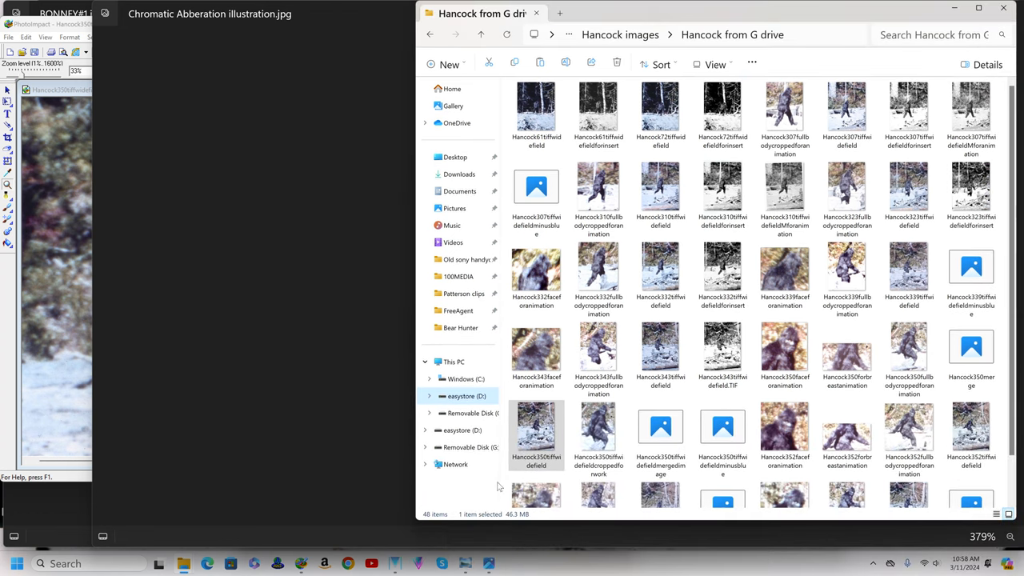
mouse_move(490, 563)
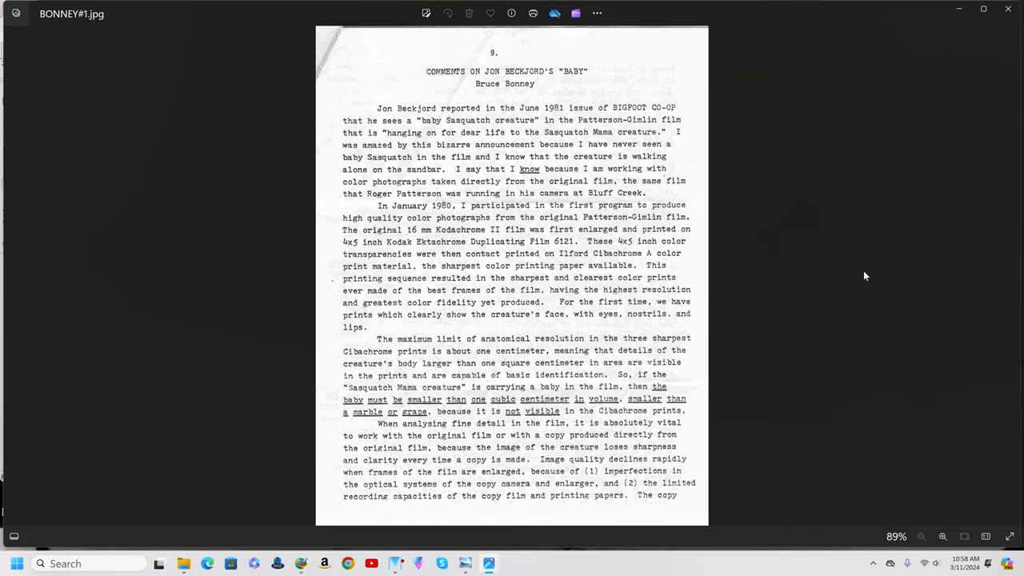
mouse_move(872, 269)
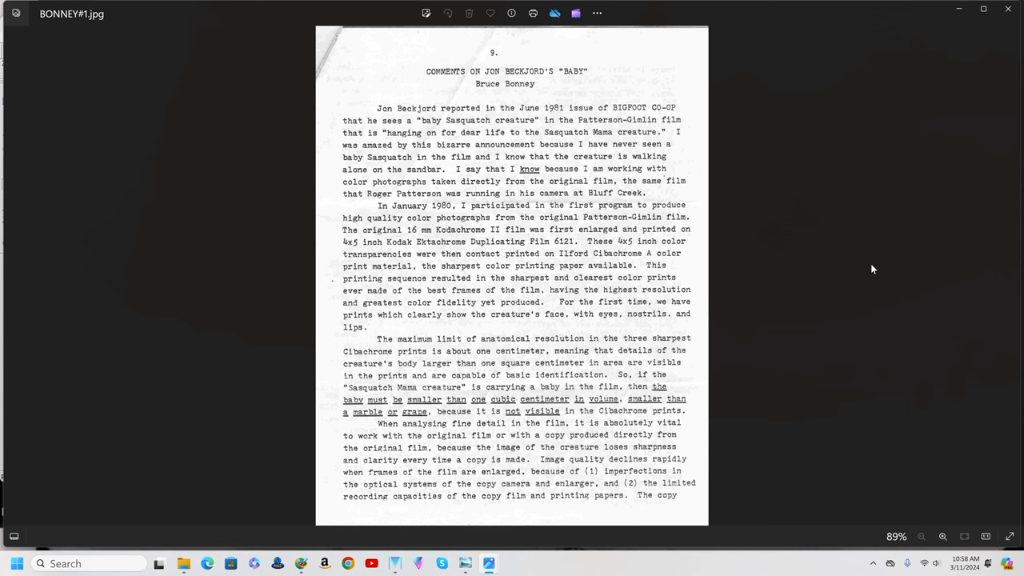
mouse_move(867, 279)
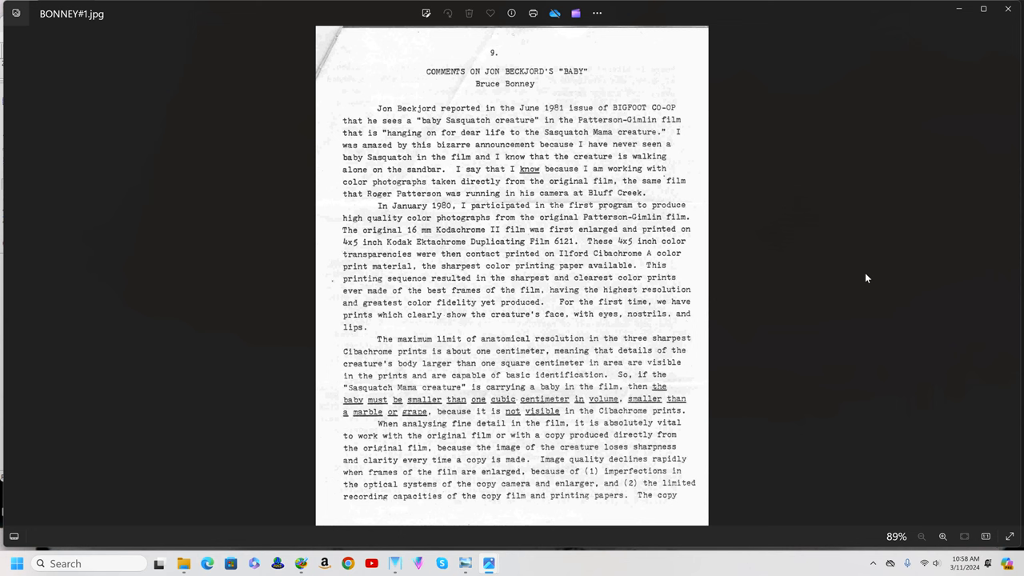
mouse_move(841, 250)
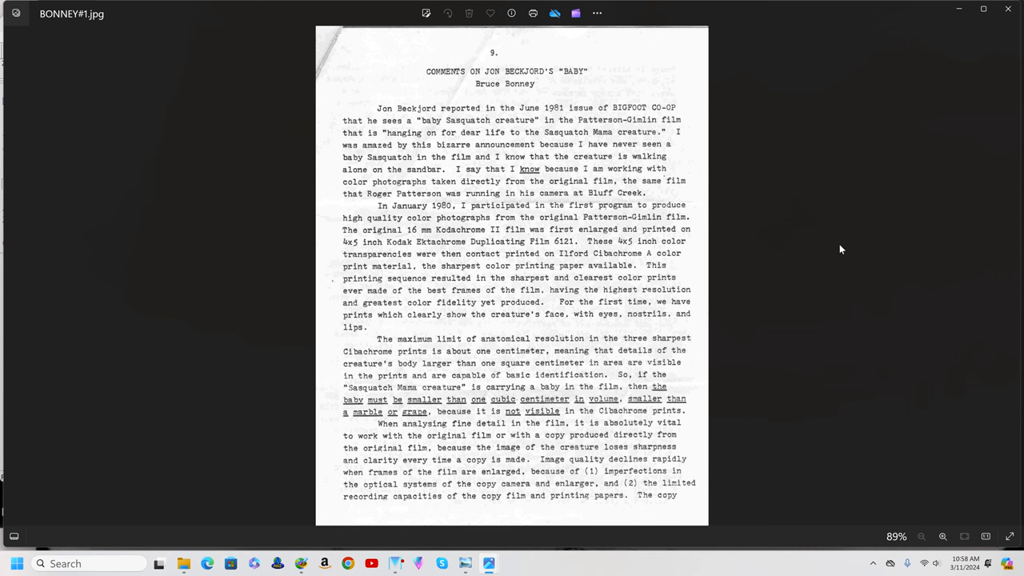
mouse_move(493, 251)
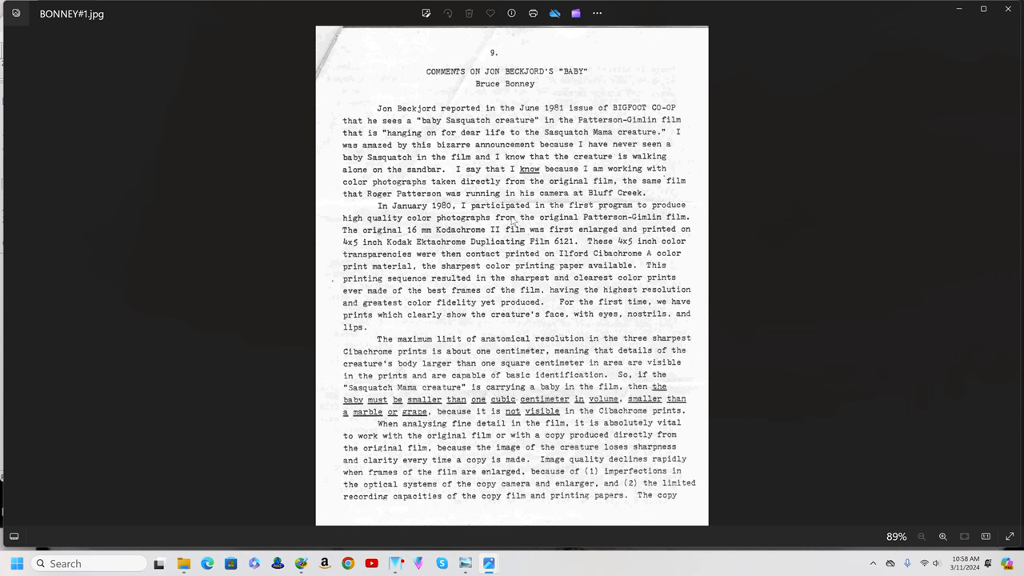
mouse_move(503, 144)
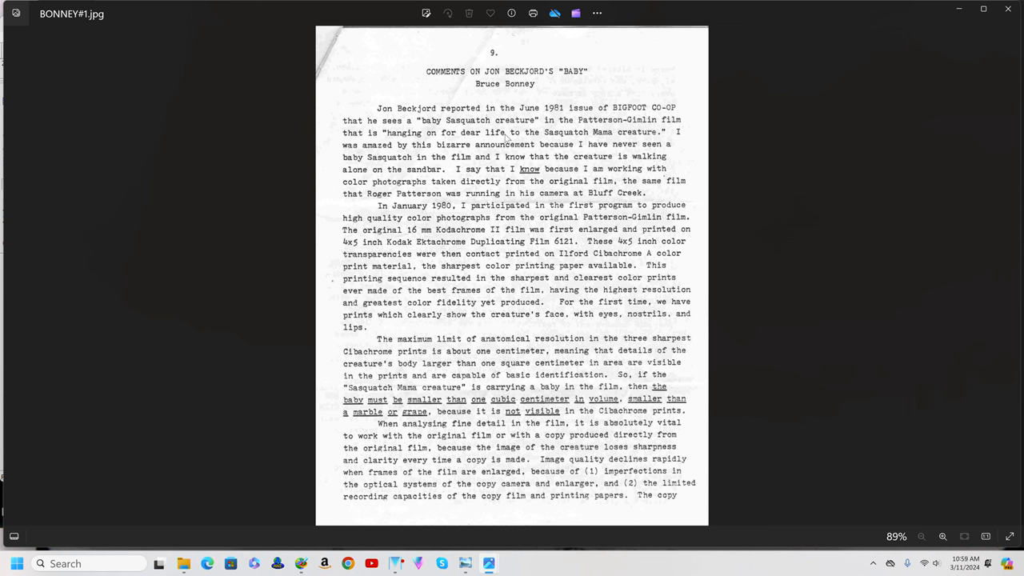
mouse_move(602, 92)
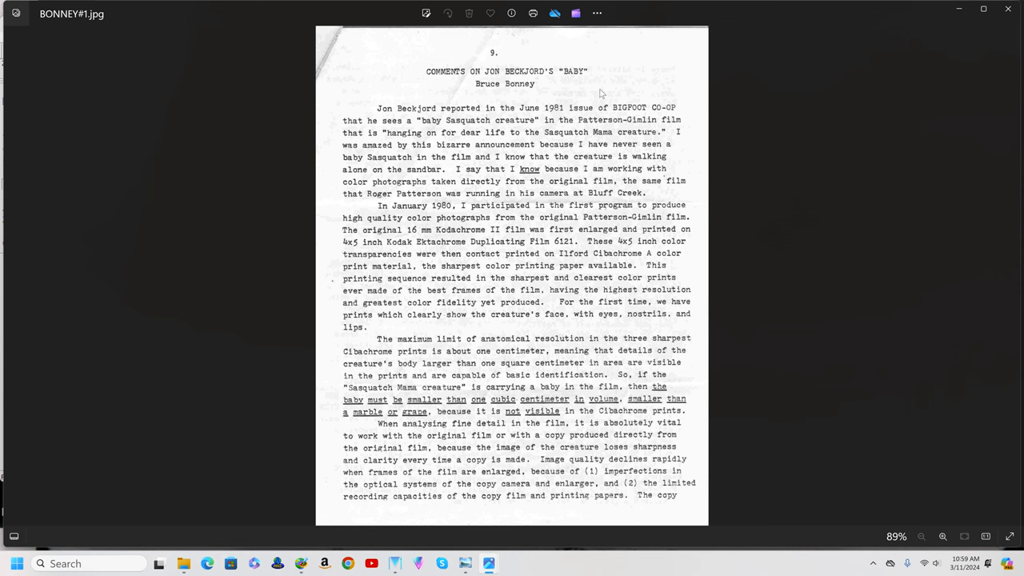
mouse_move(548, 158)
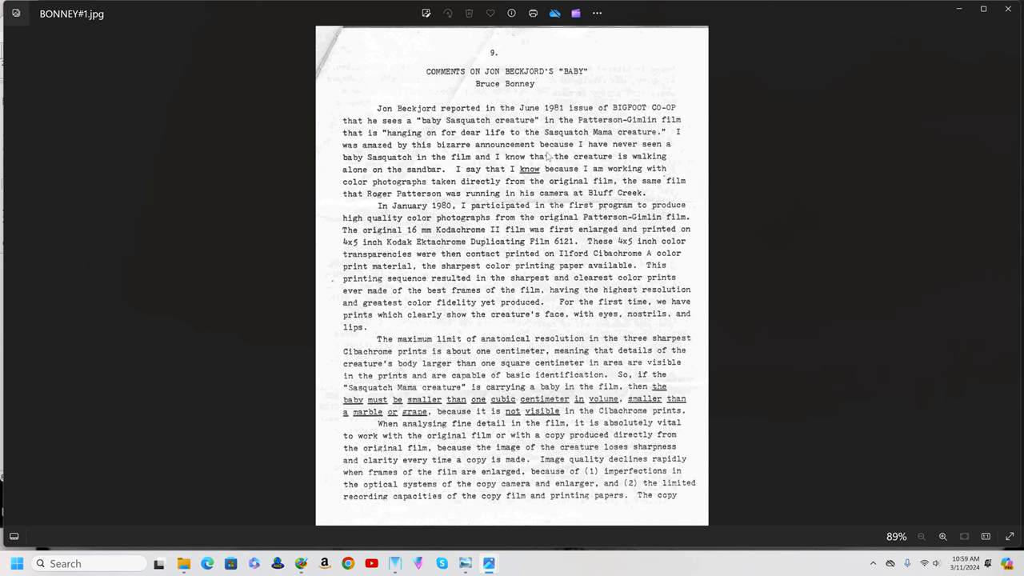
mouse_move(550, 155)
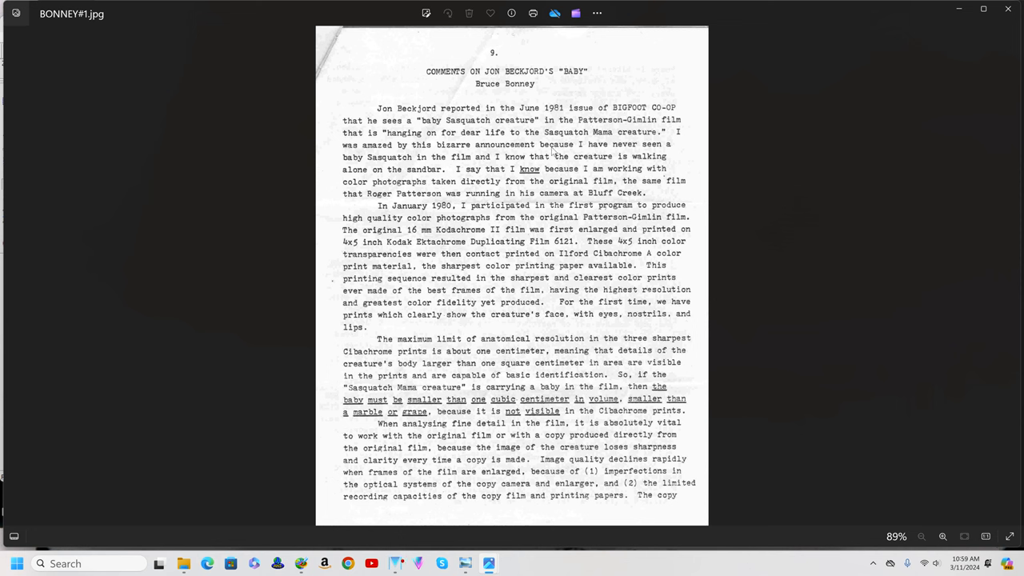
mouse_move(586, 134)
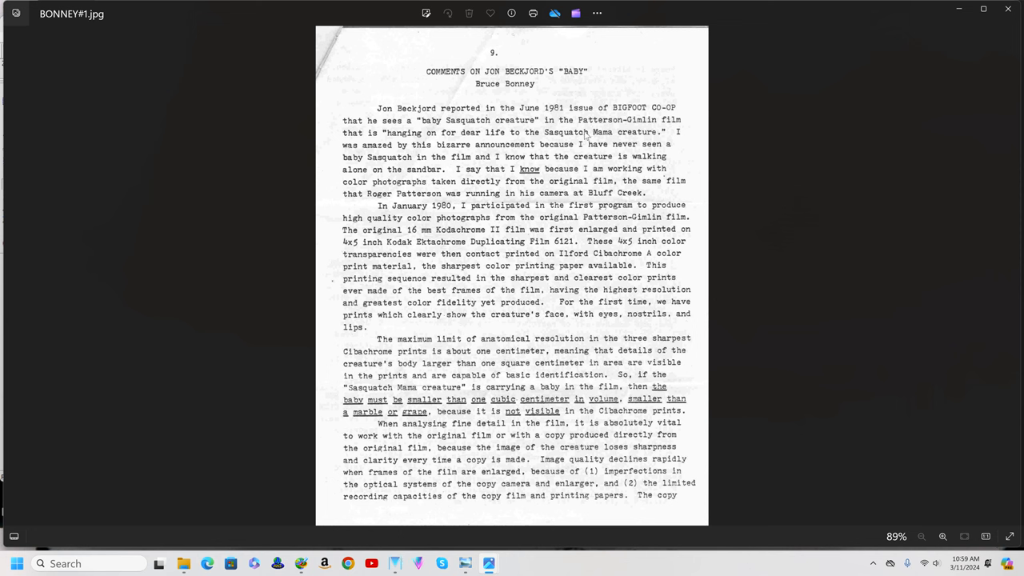
mouse_move(573, 149)
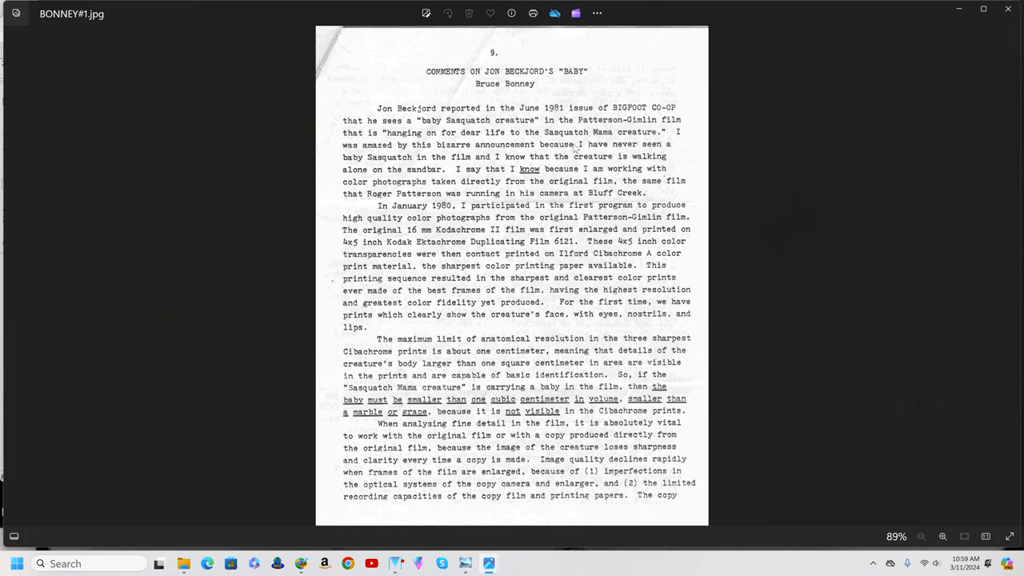
mouse_move(573, 151)
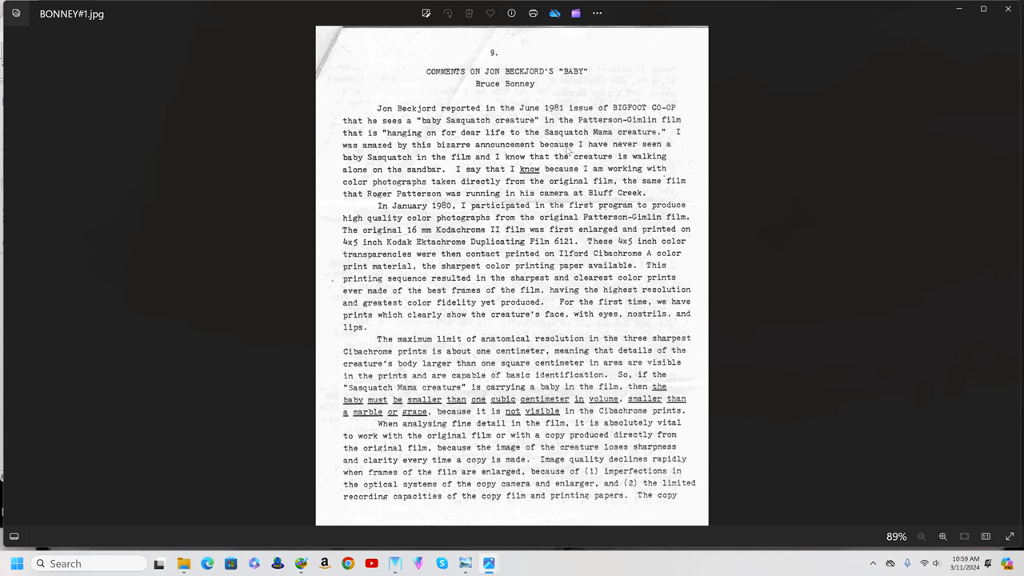
mouse_move(551, 120)
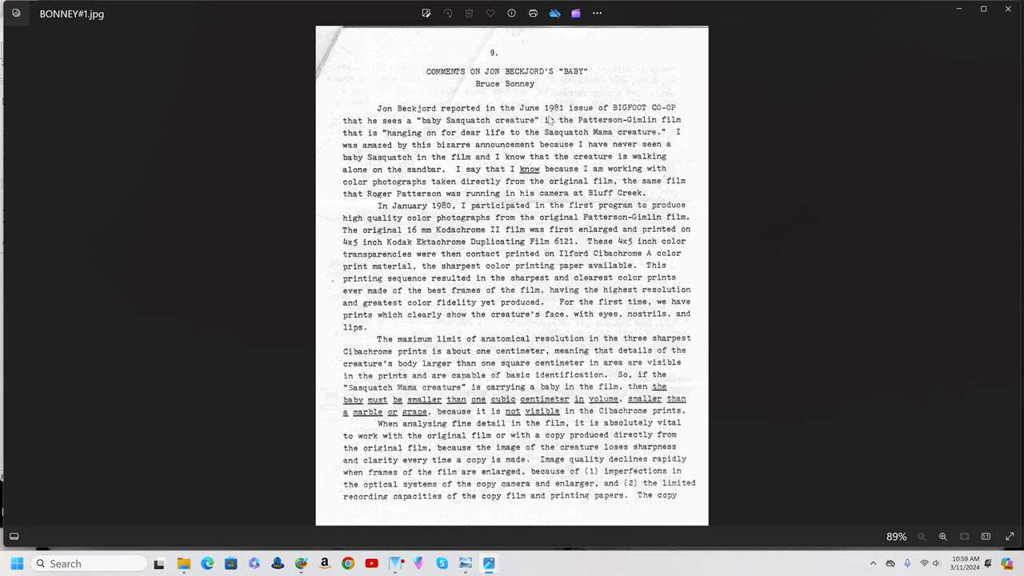
mouse_move(439, 116)
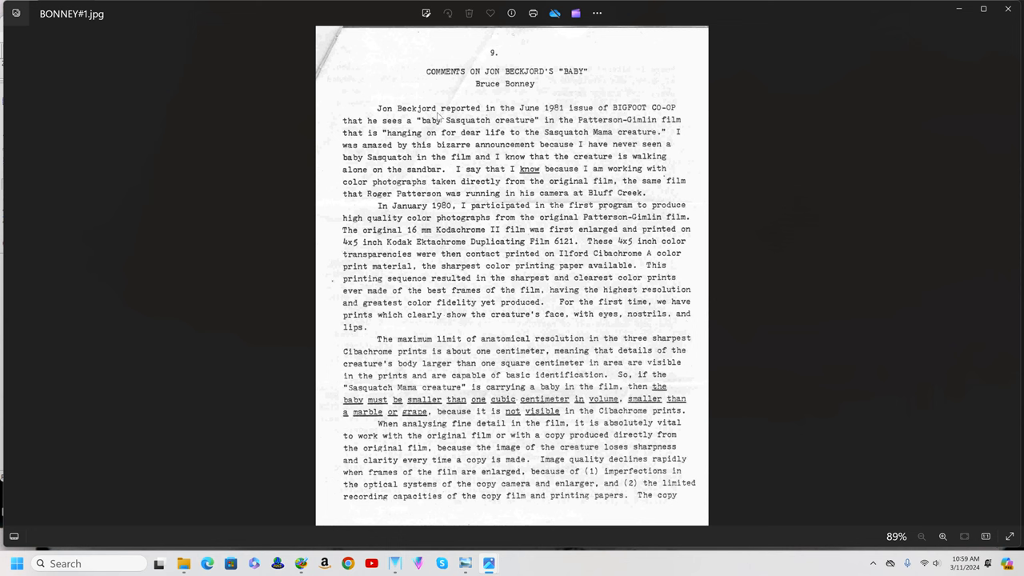
mouse_move(488, 109)
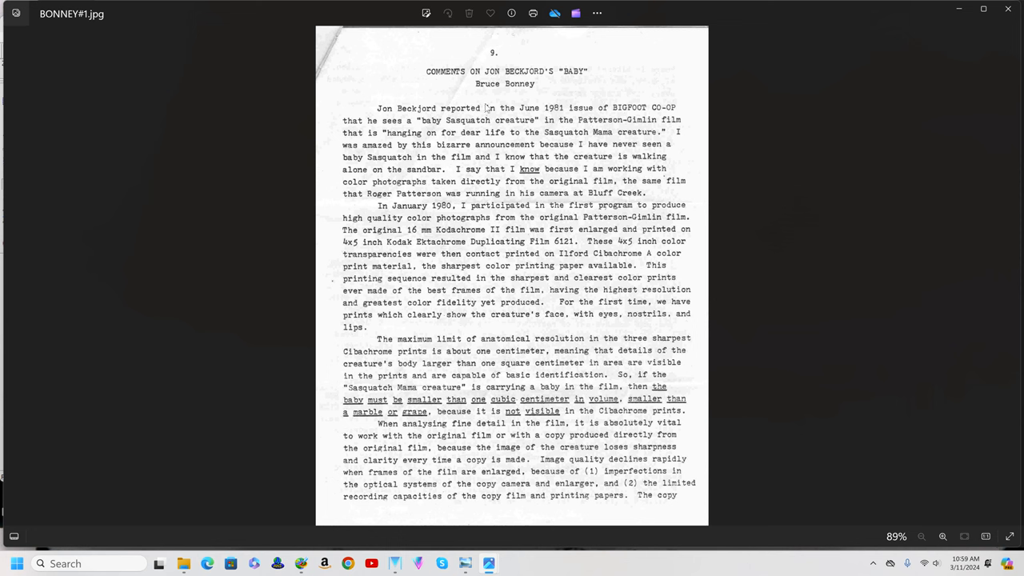
mouse_move(488, 108)
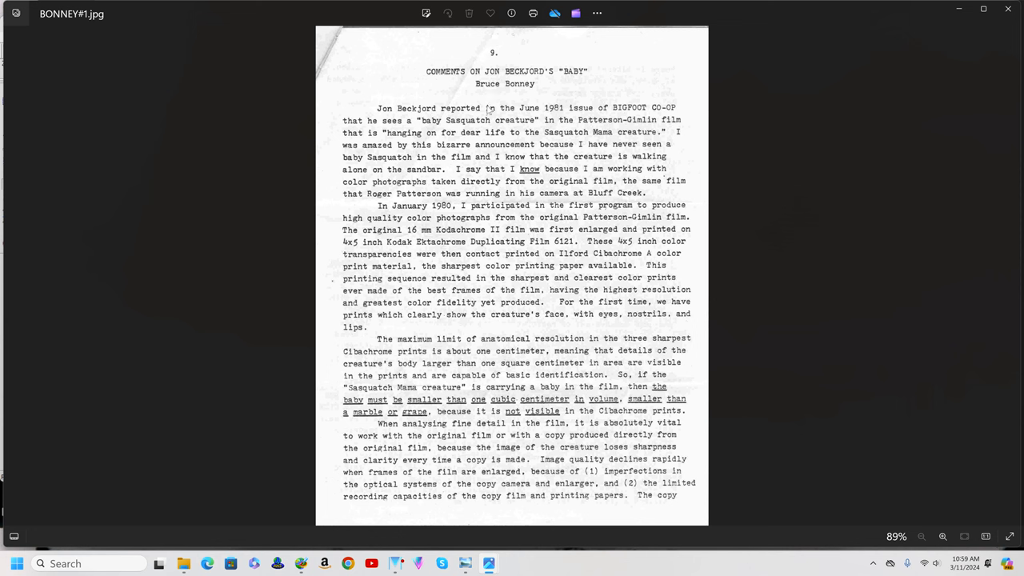
mouse_move(493, 160)
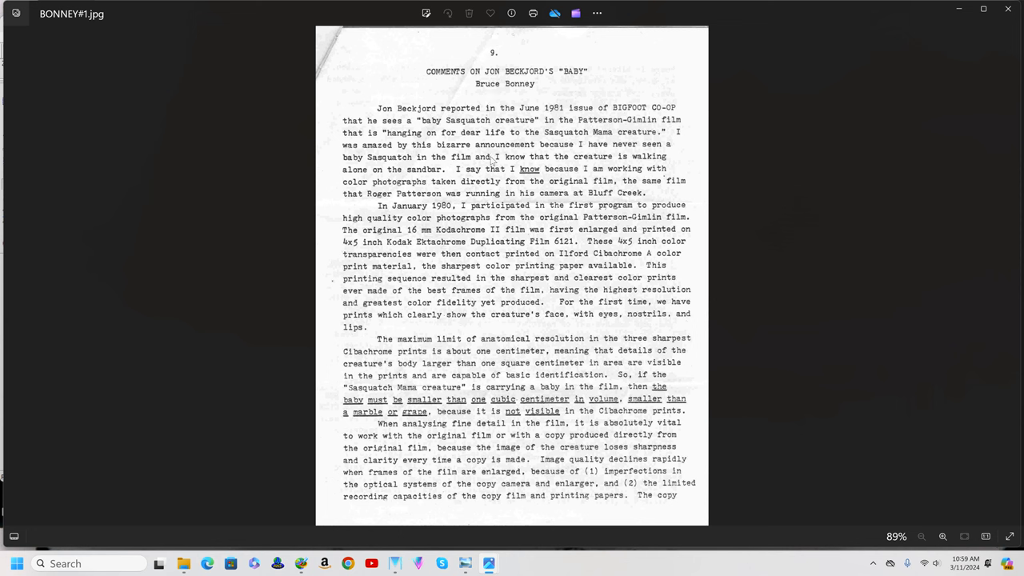
mouse_move(586, 160)
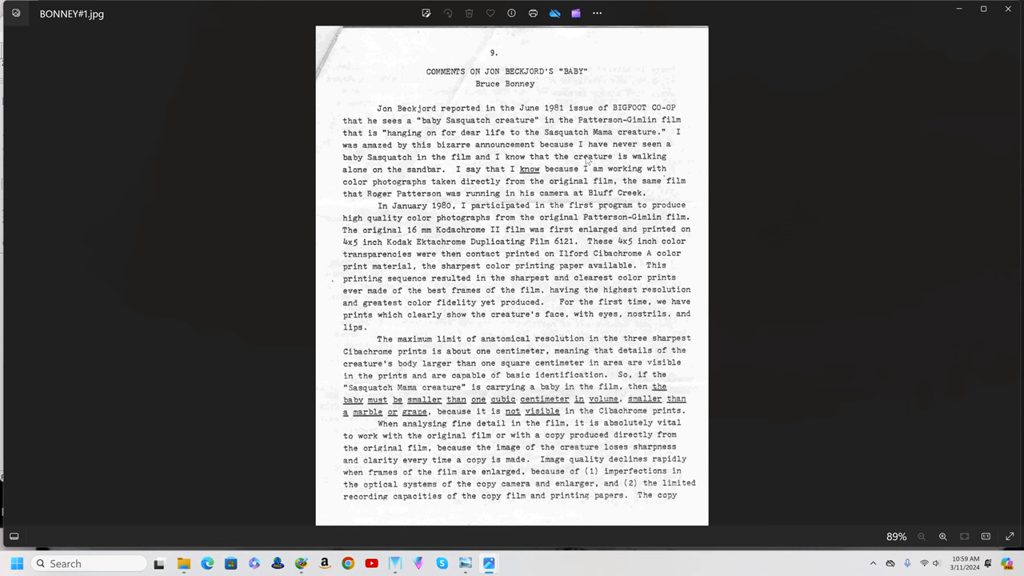
mouse_move(589, 160)
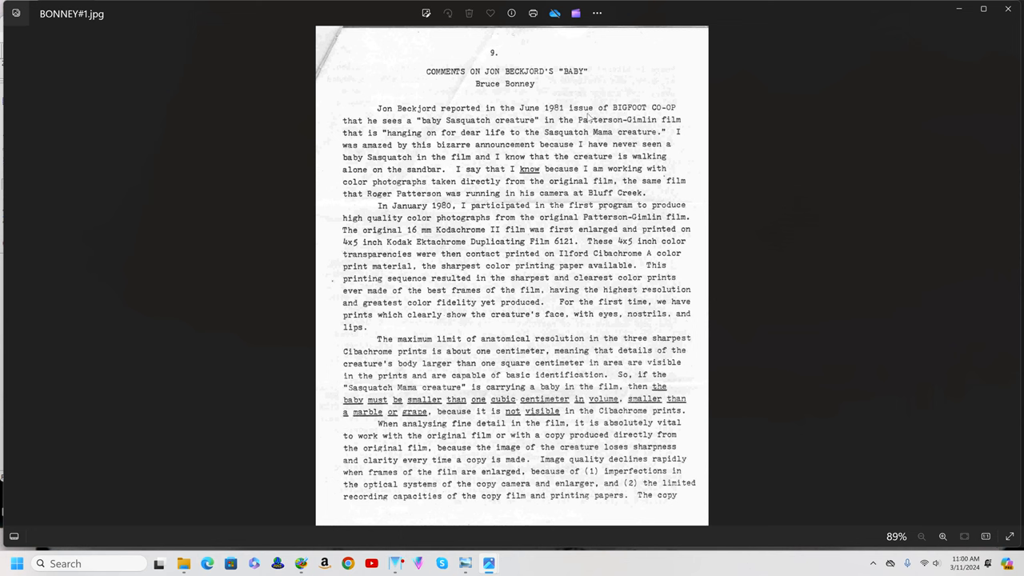
mouse_move(595, 194)
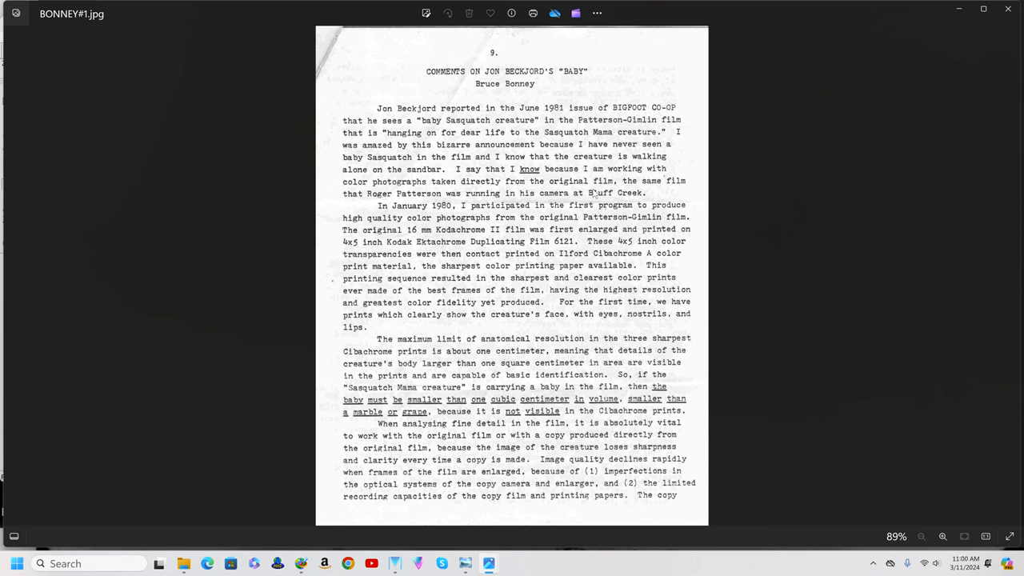
mouse_move(640, 189)
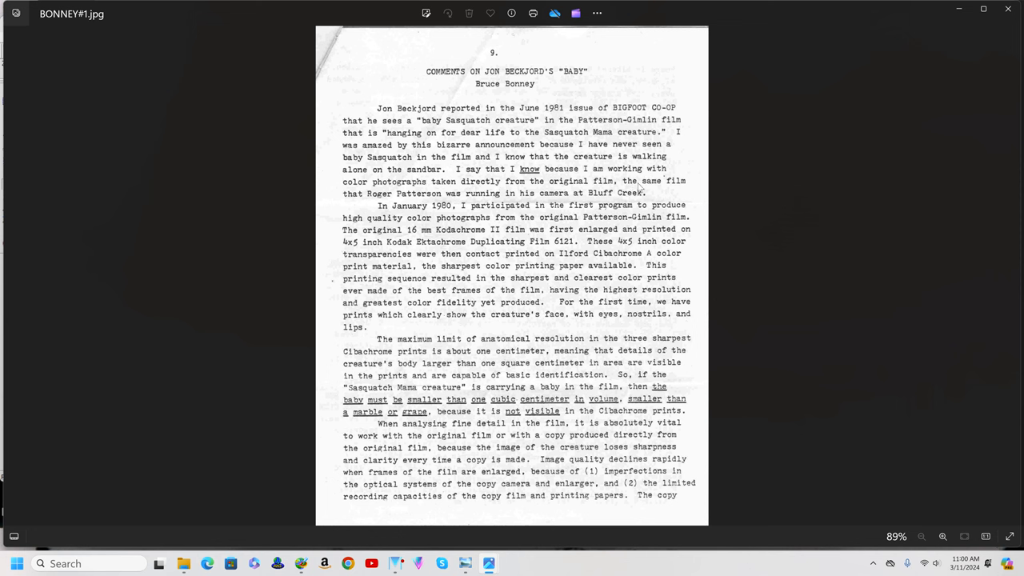
mouse_move(470, 202)
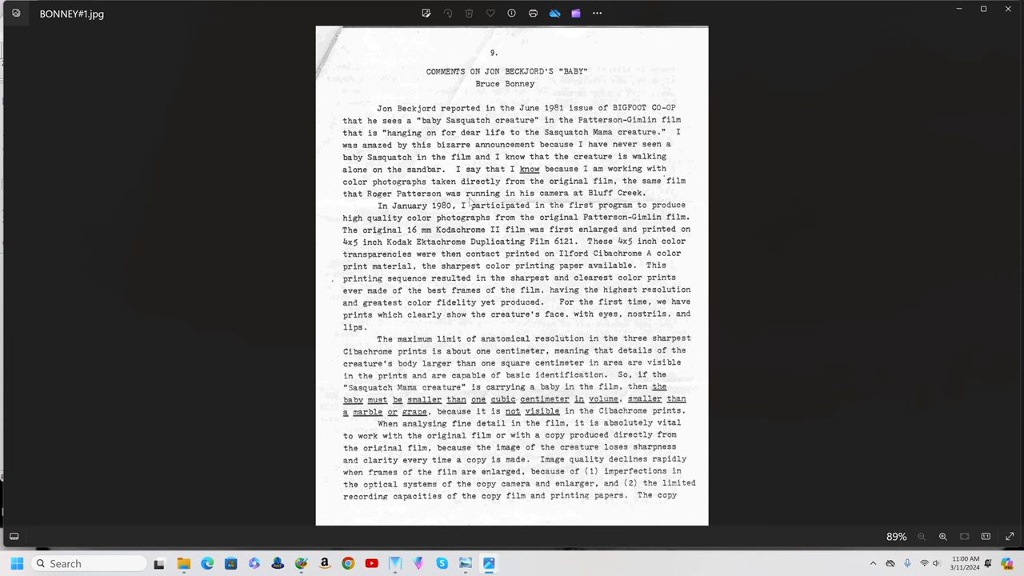
mouse_move(557, 201)
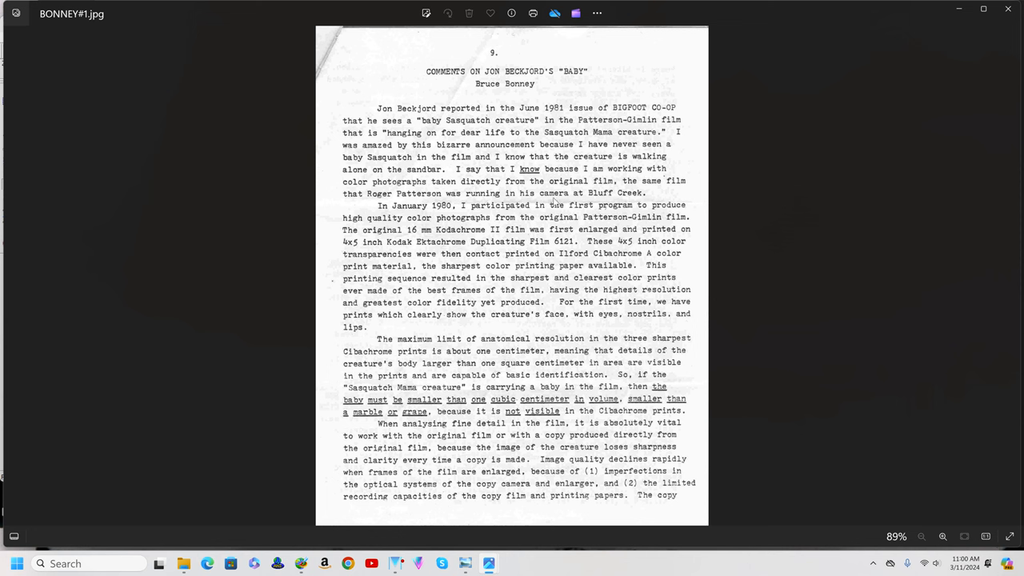
mouse_move(553, 202)
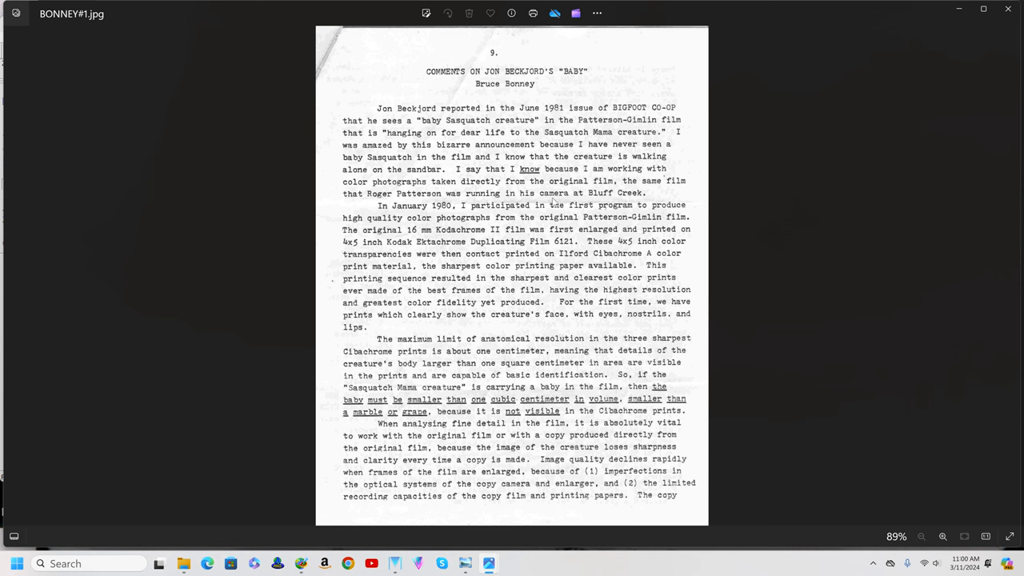
mouse_move(536, 210)
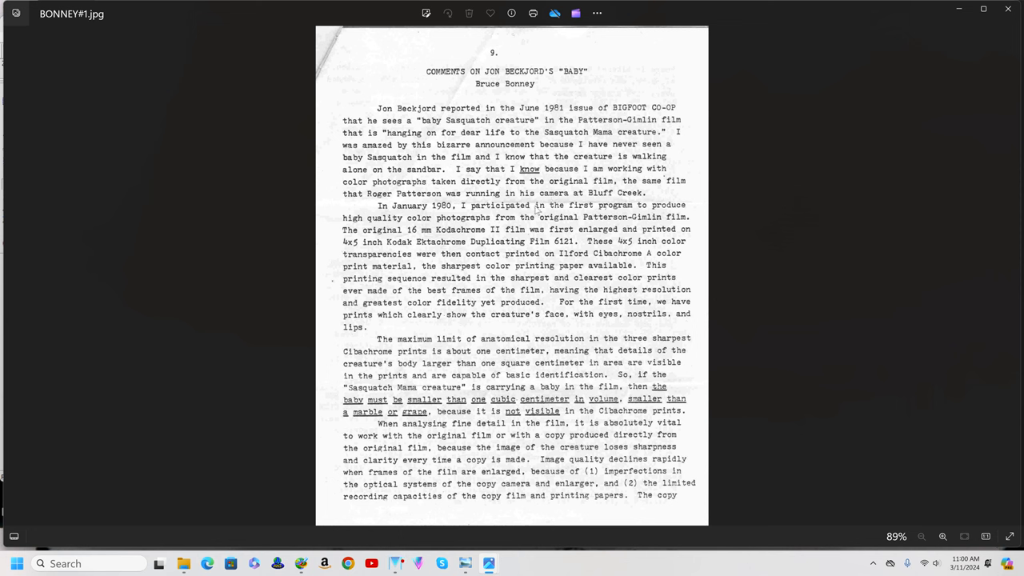
mouse_move(536, 212)
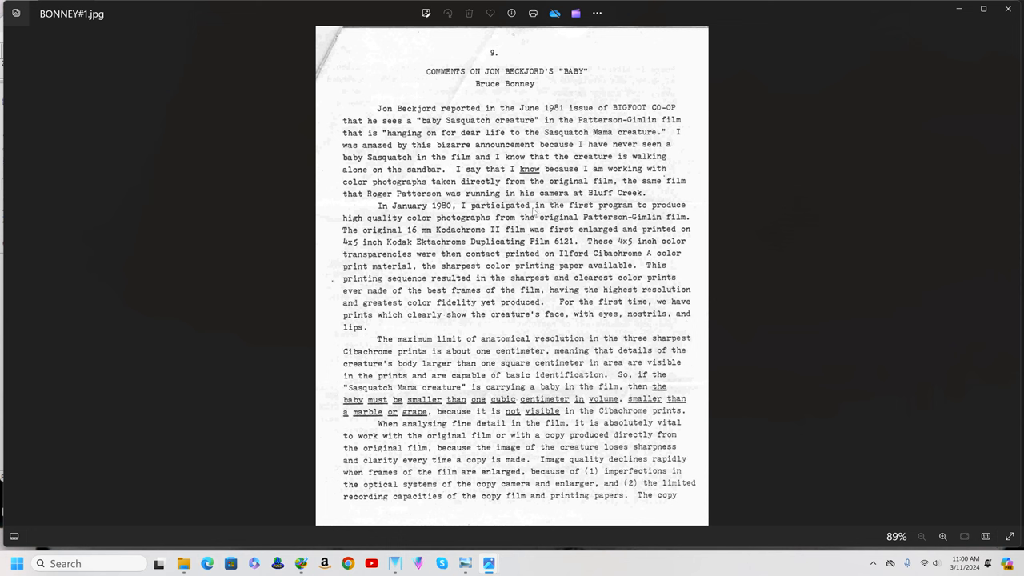
mouse_move(548, 192)
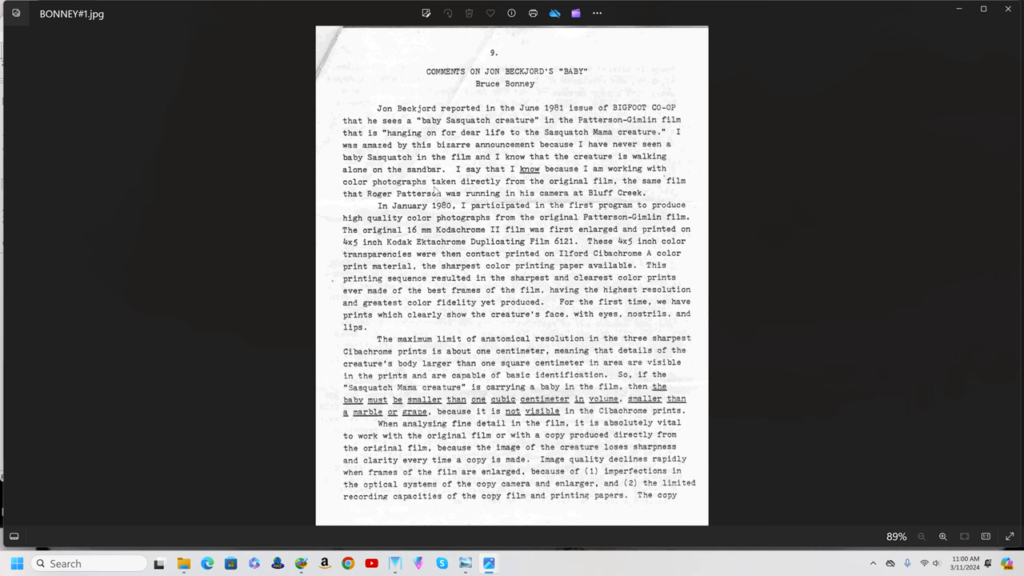
mouse_move(549, 186)
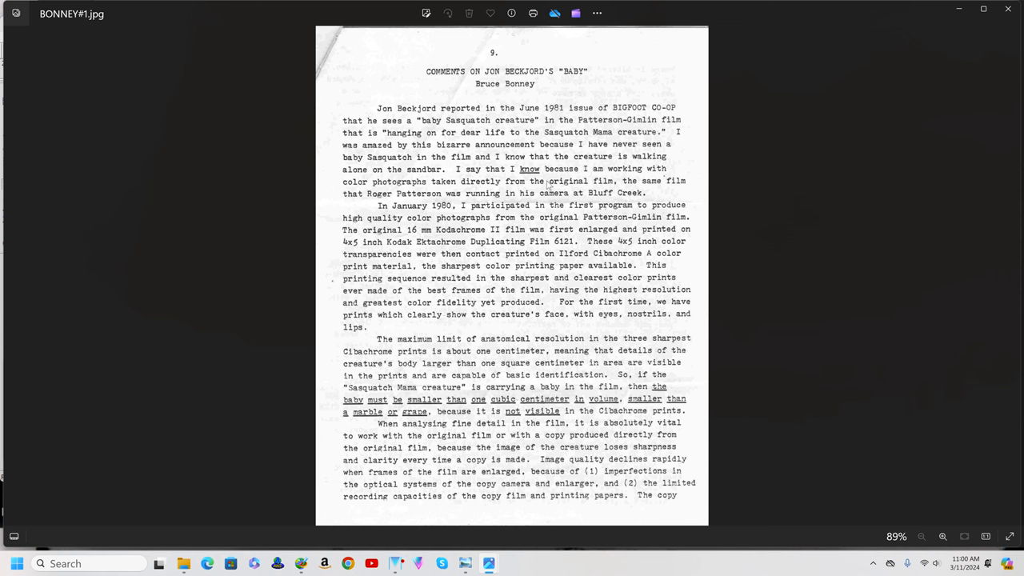
mouse_move(609, 187)
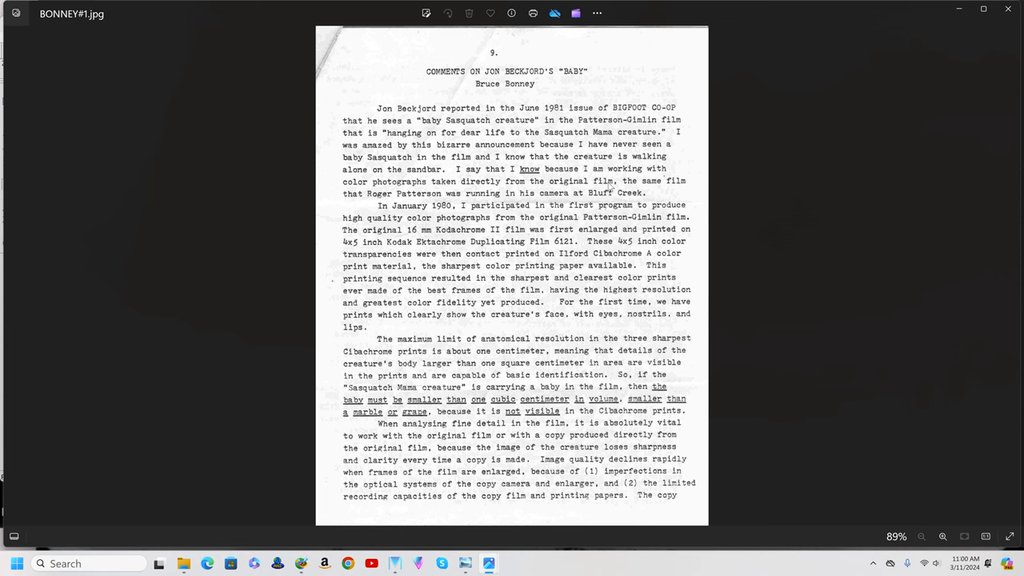
mouse_move(419, 214)
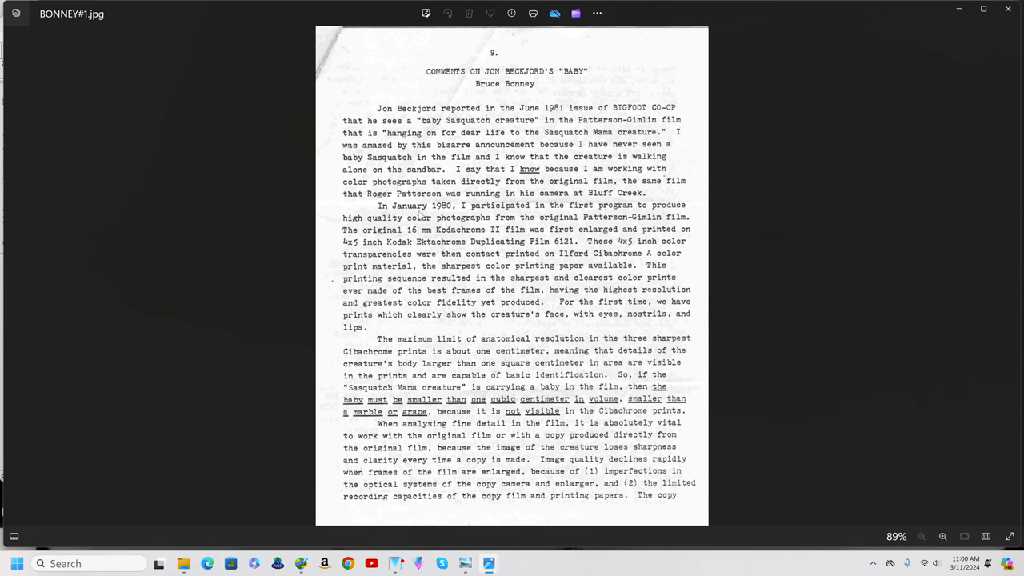
mouse_move(563, 218)
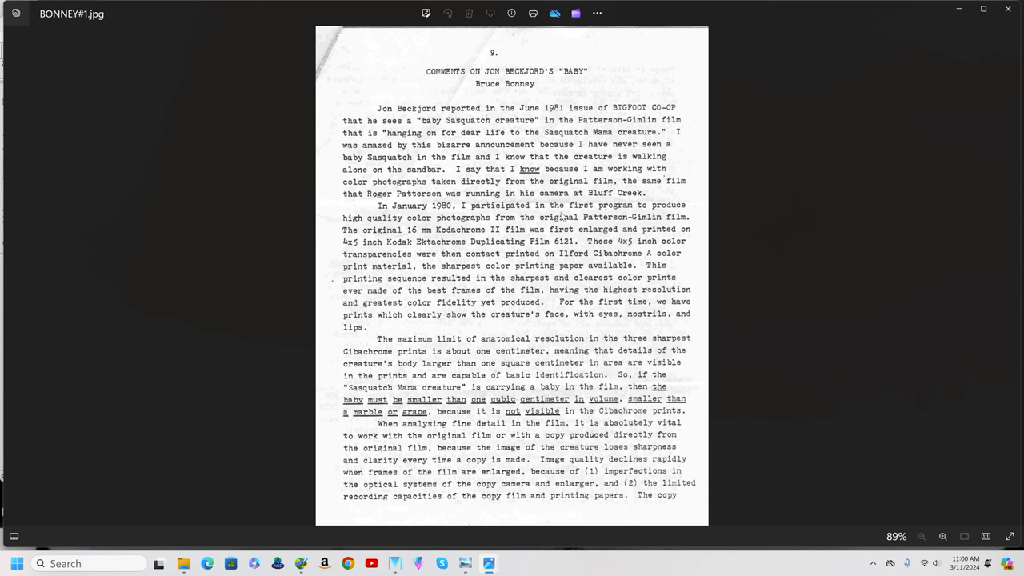
mouse_move(563, 218)
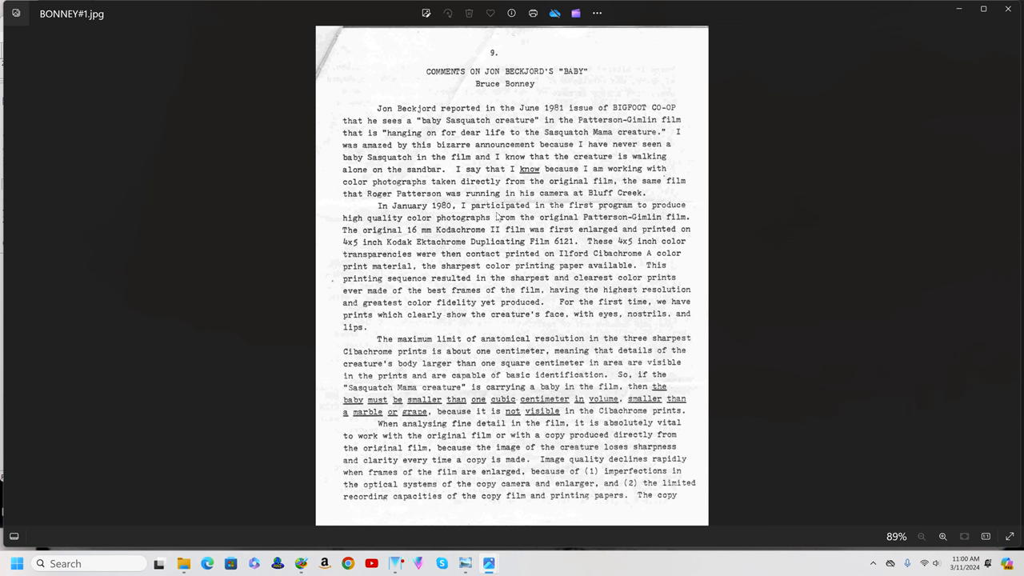
mouse_move(477, 224)
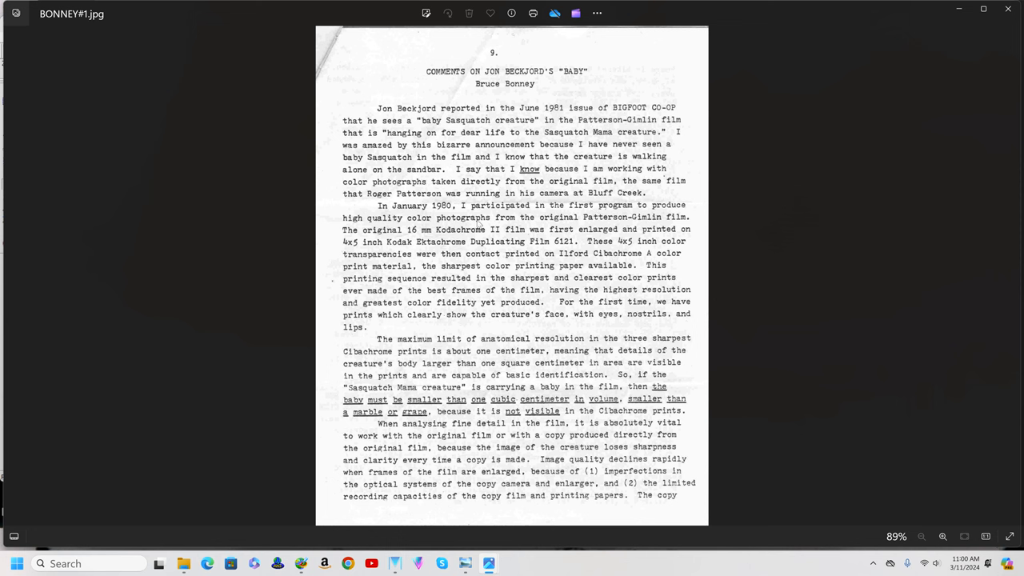
mouse_move(568, 224)
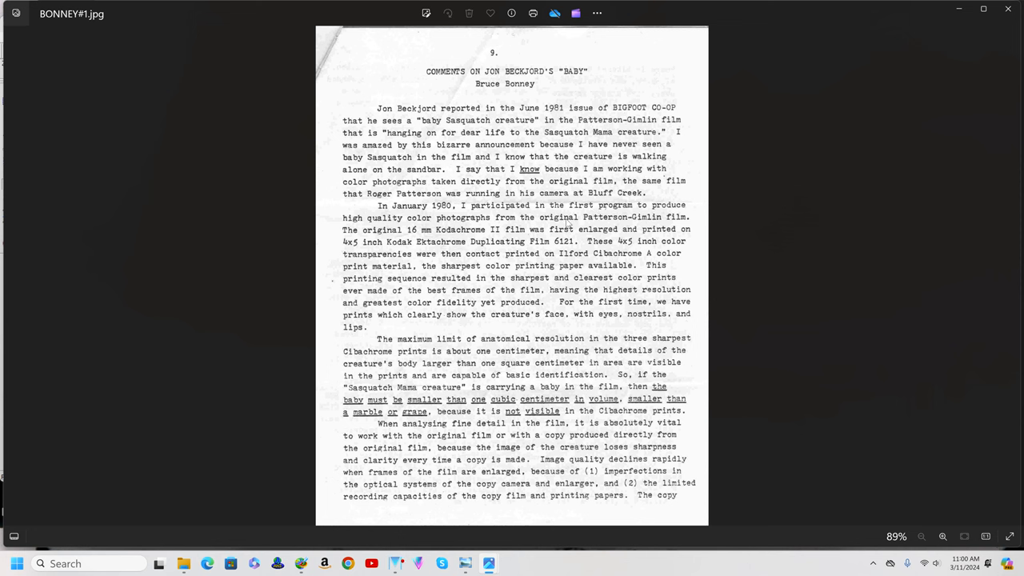
mouse_move(414, 243)
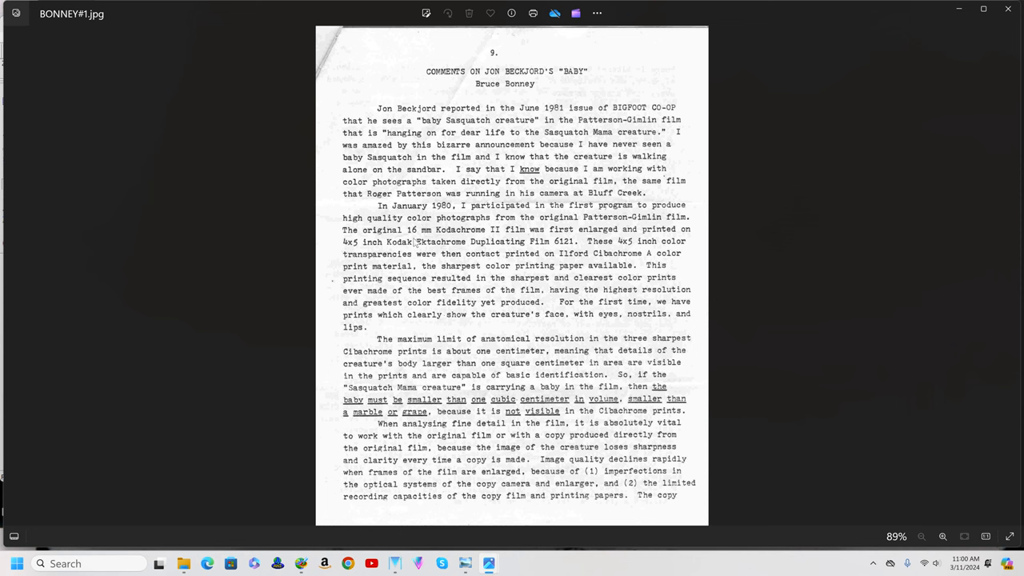
mouse_move(467, 237)
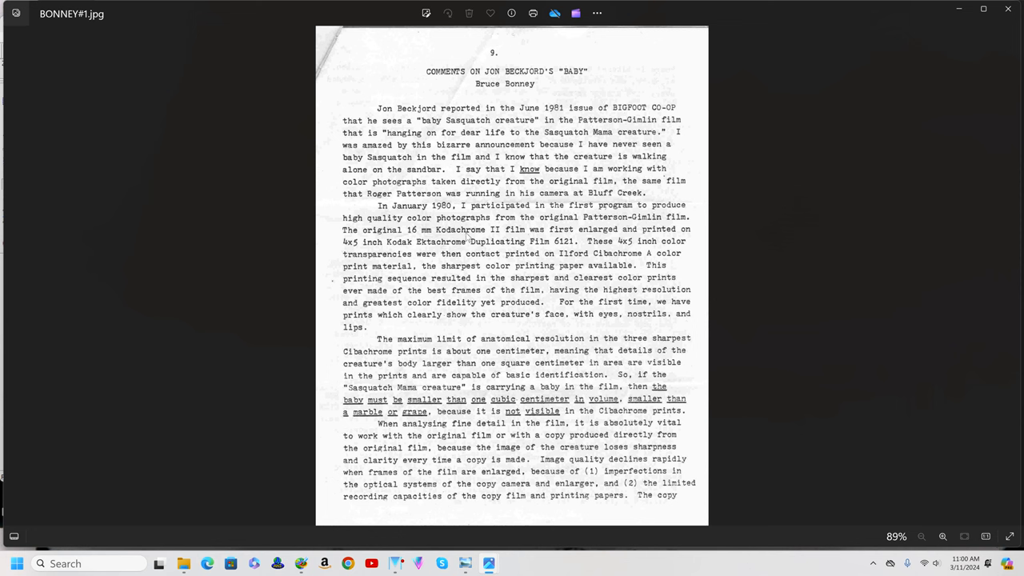
mouse_move(549, 238)
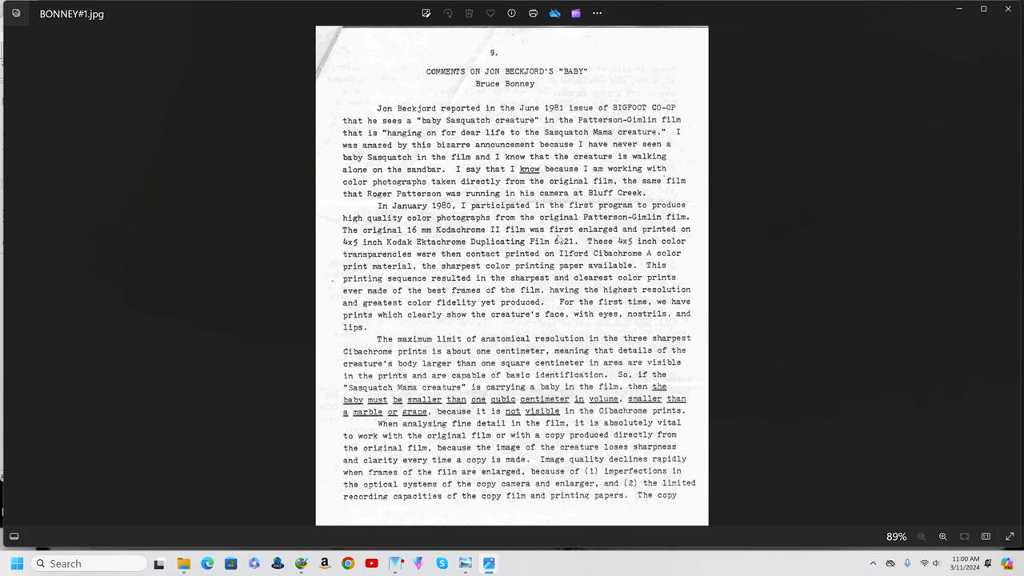
mouse_move(360, 244)
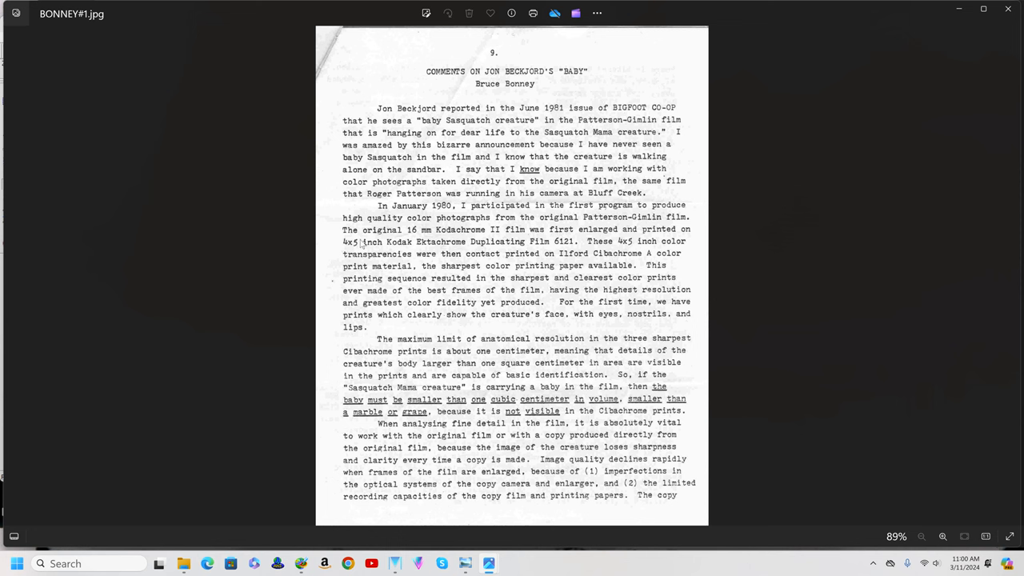
mouse_move(448, 250)
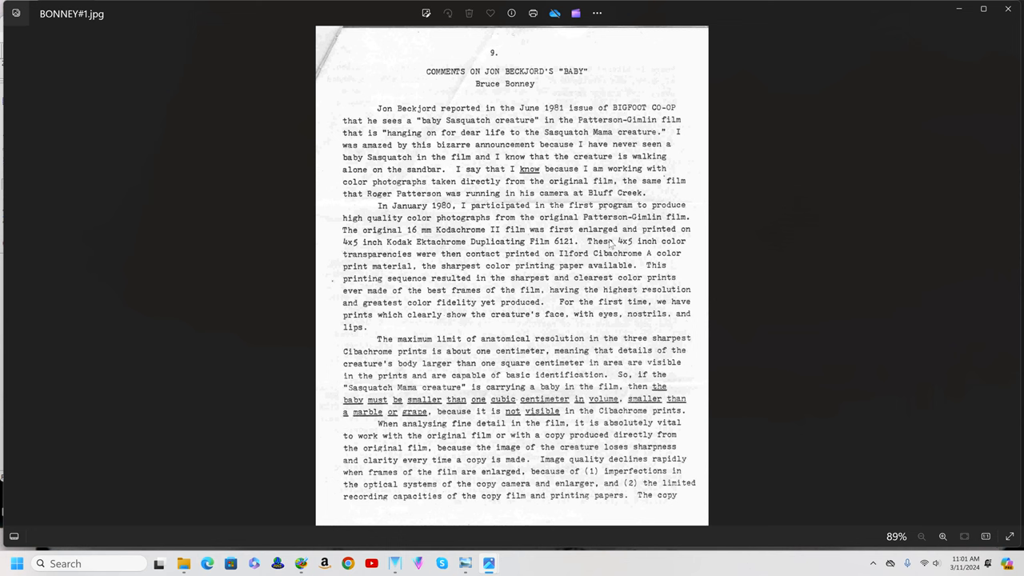
mouse_move(448, 263)
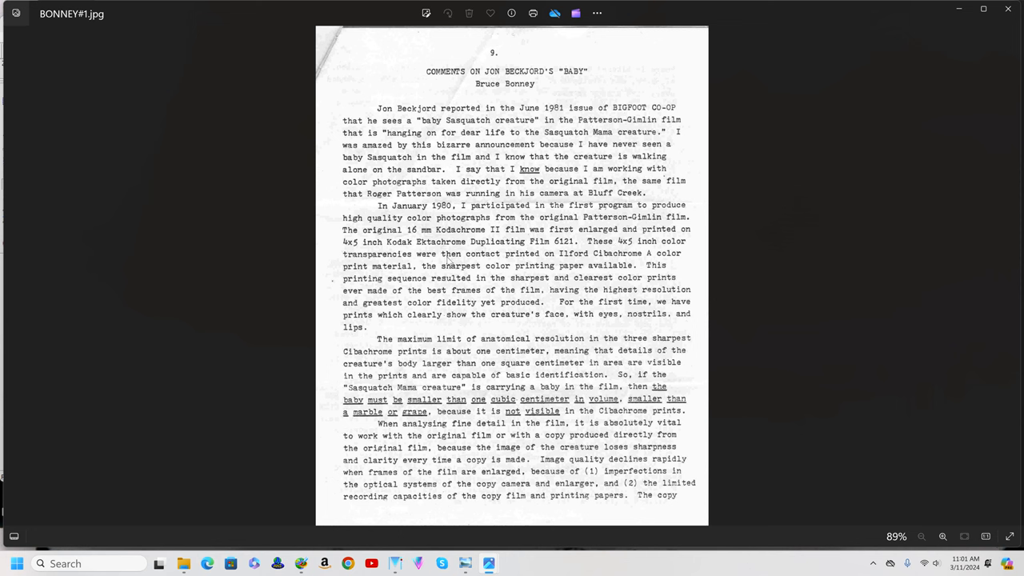
mouse_move(547, 262)
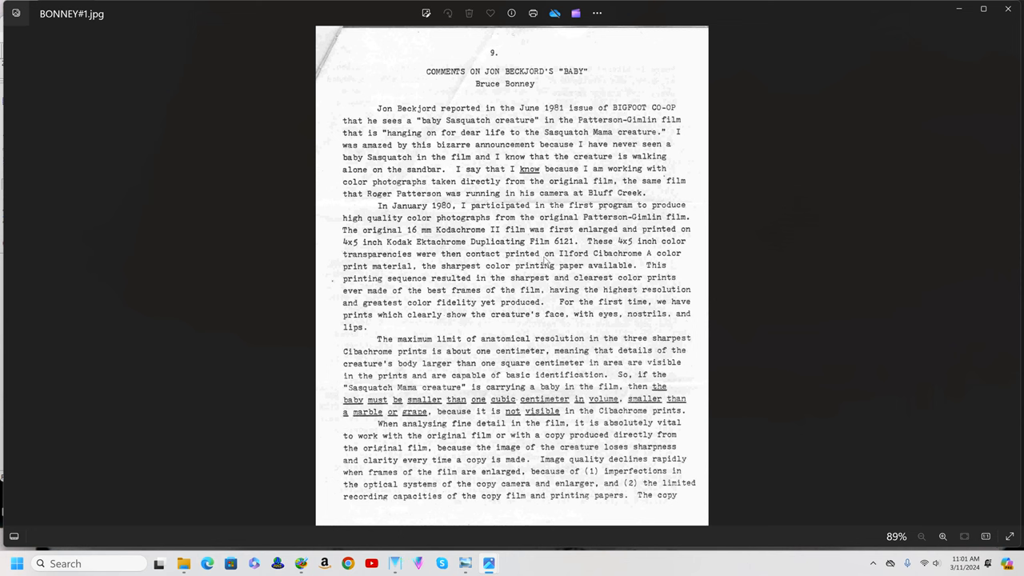
mouse_move(595, 259)
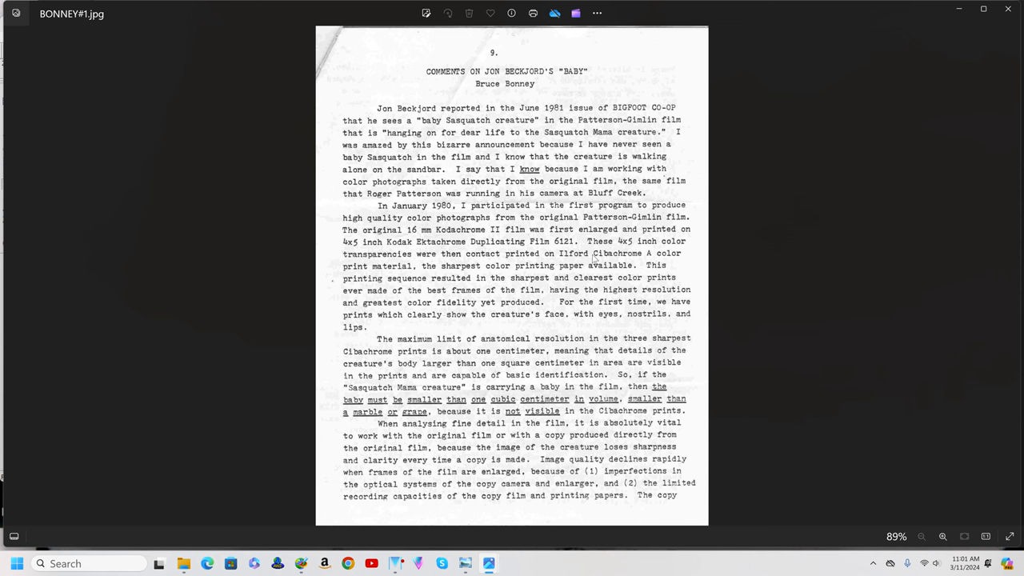
mouse_move(436, 269)
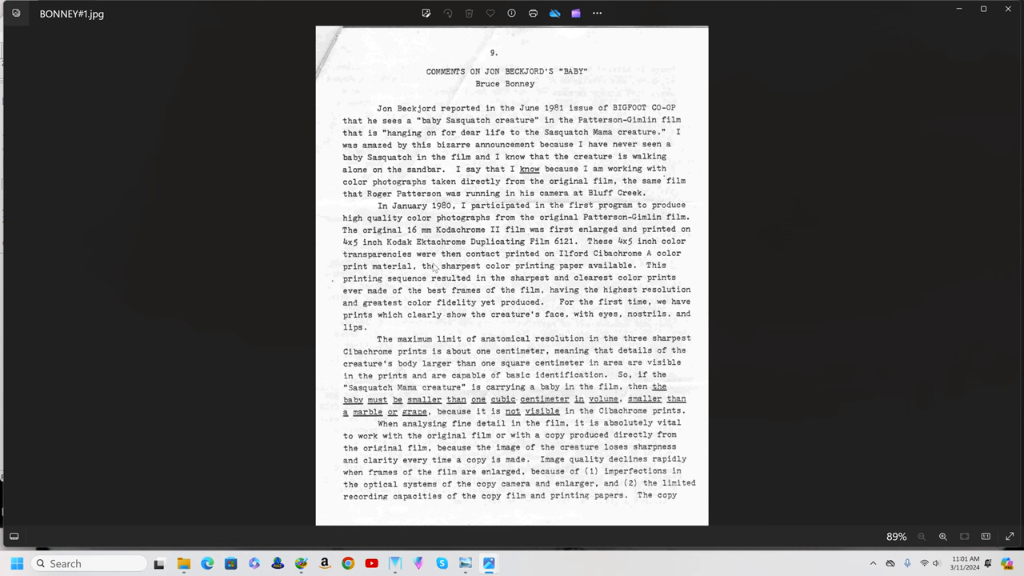
mouse_move(533, 272)
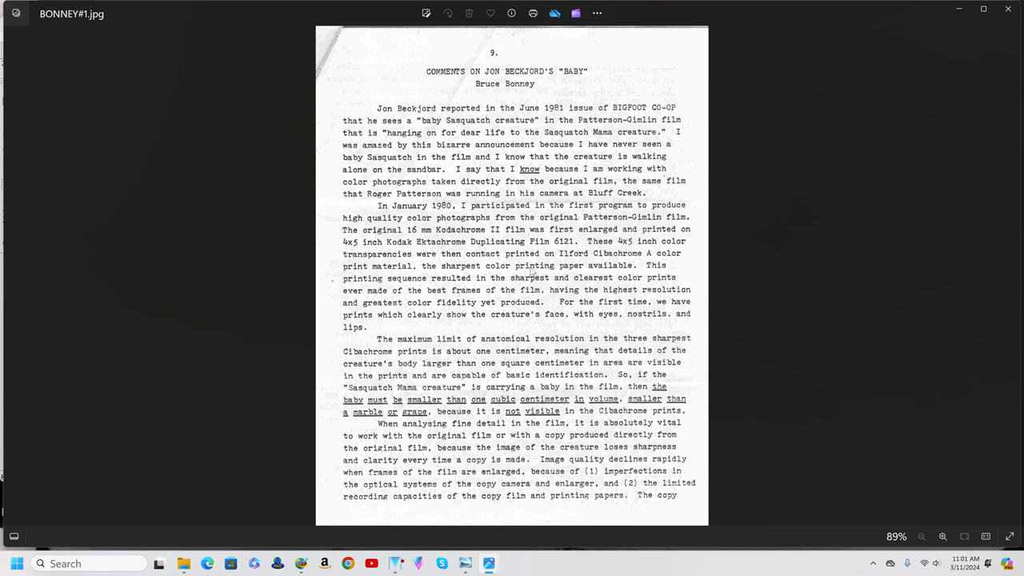
mouse_move(608, 270)
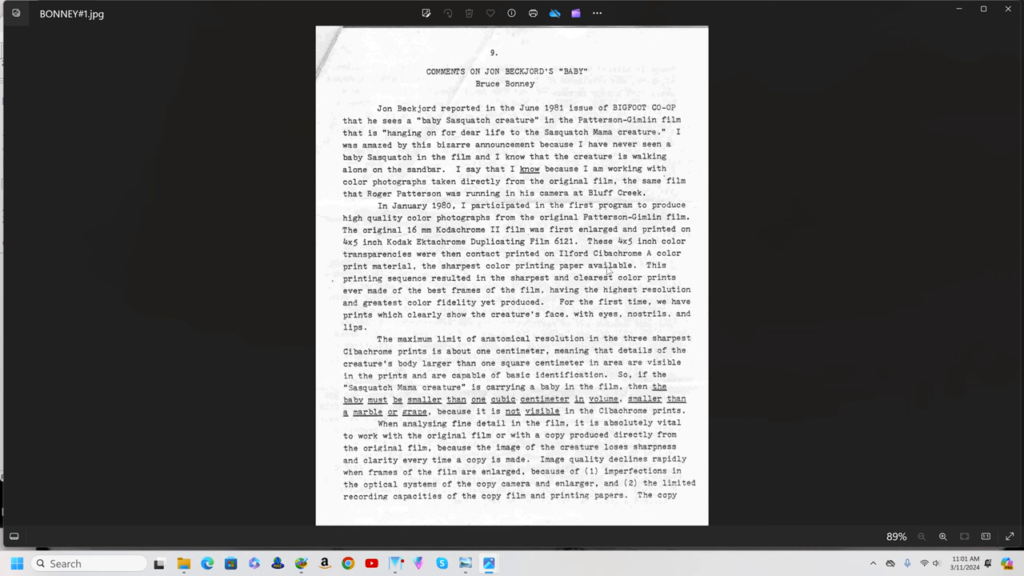
mouse_move(583, 285)
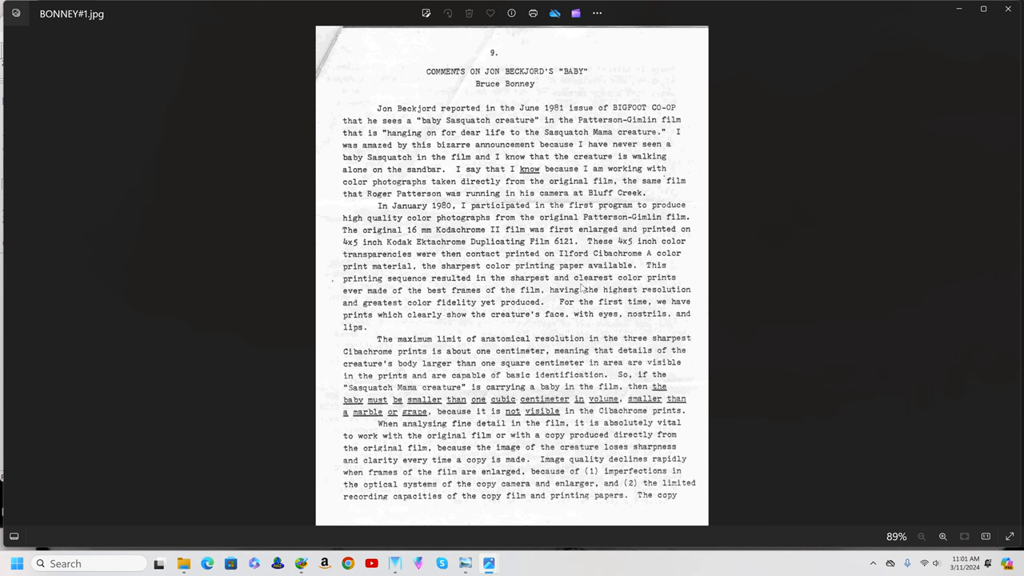
mouse_move(536, 320)
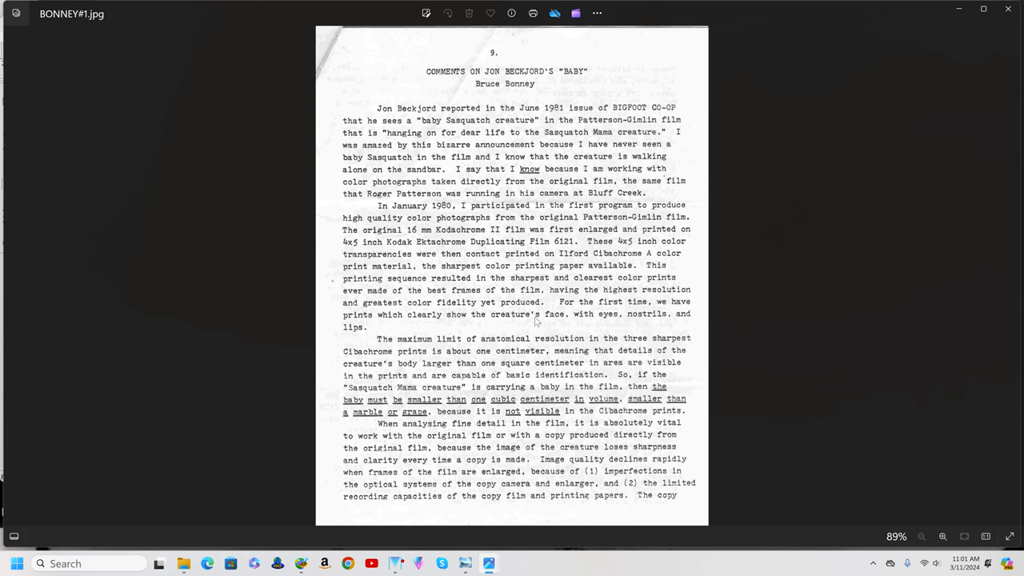
mouse_move(653, 323)
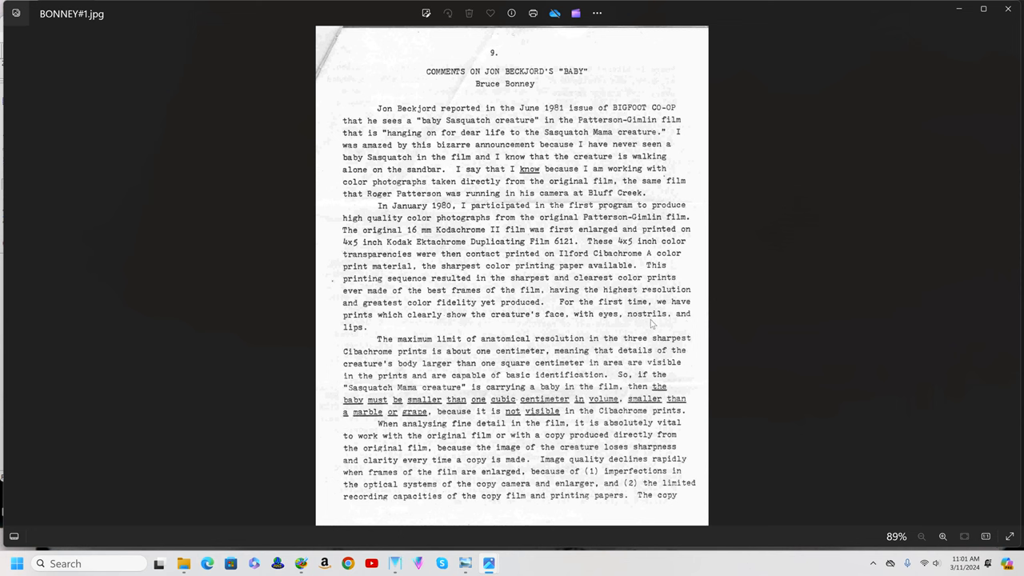
mouse_move(471, 378)
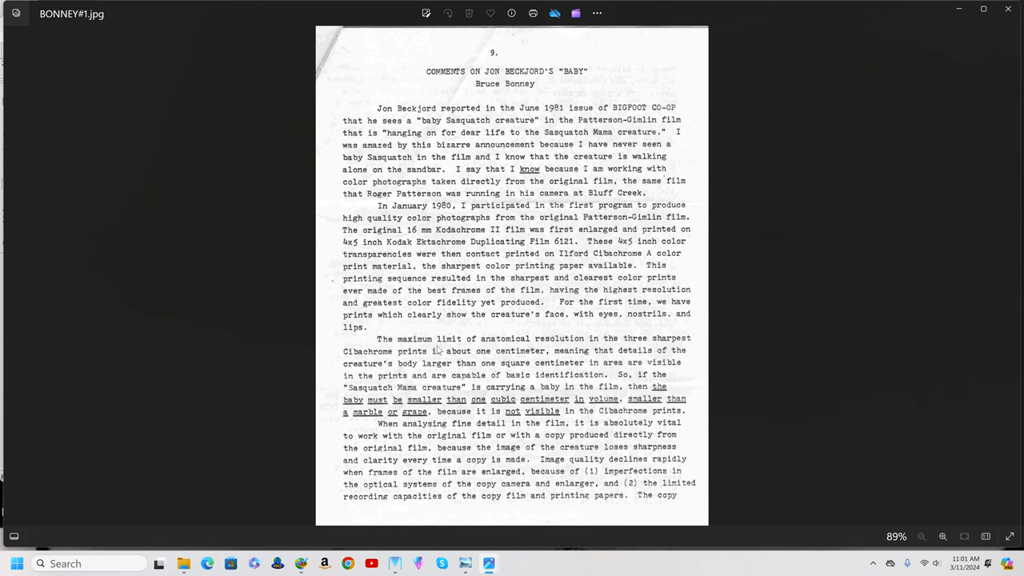
mouse_move(438, 349)
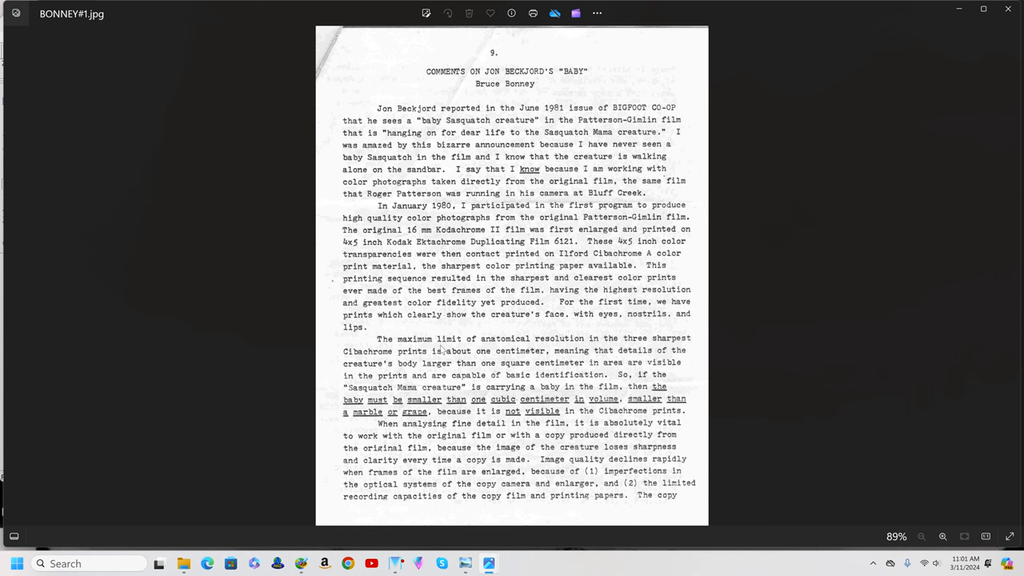
mouse_move(460, 358)
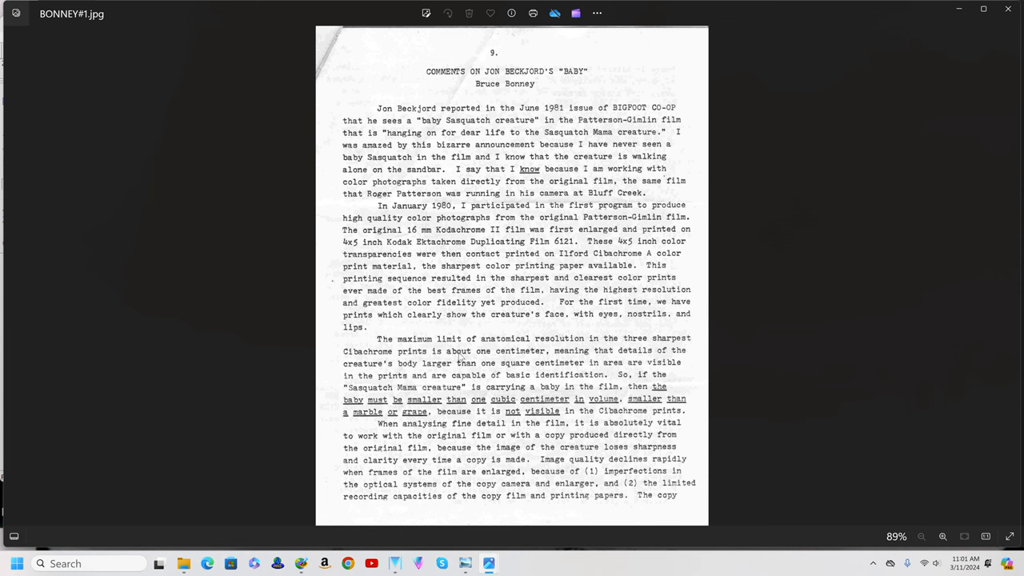
mouse_move(559, 360)
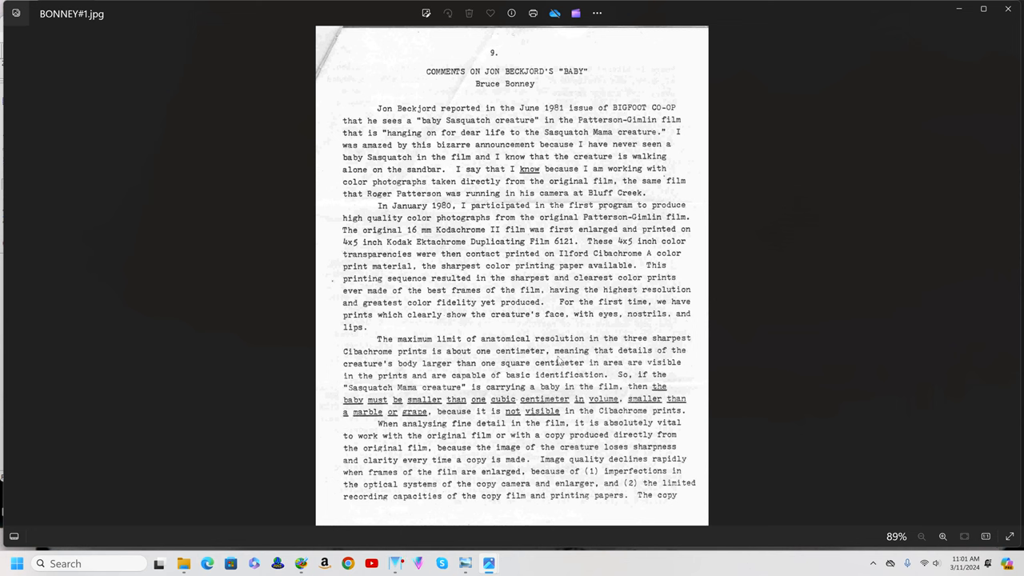
mouse_move(557, 362)
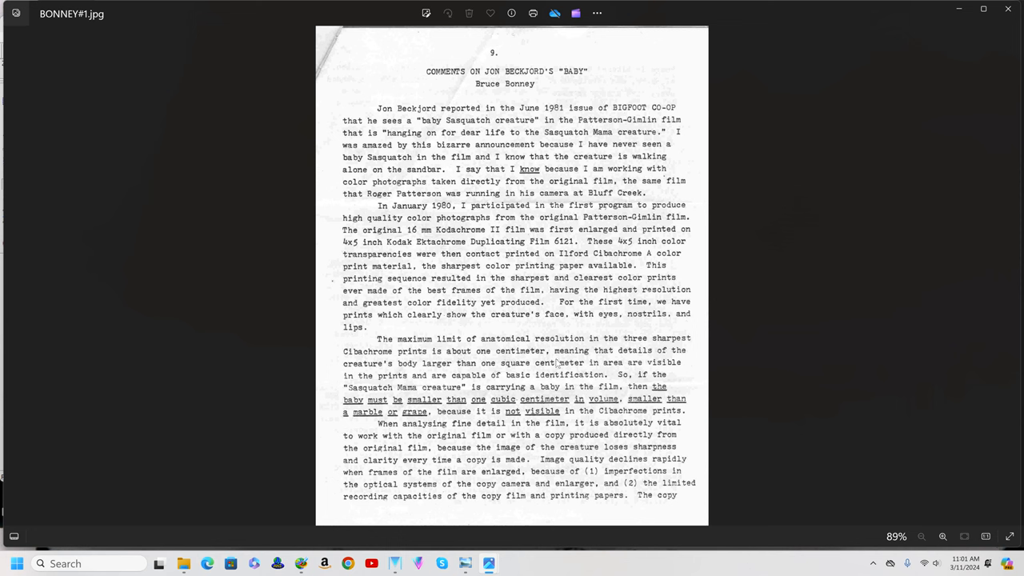
mouse_move(560, 370)
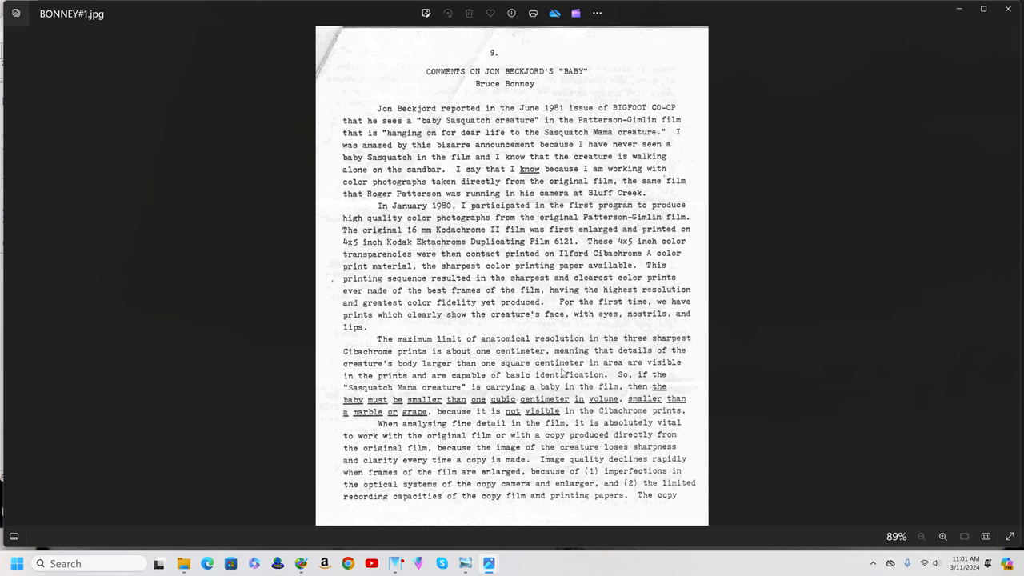
mouse_move(440, 386)
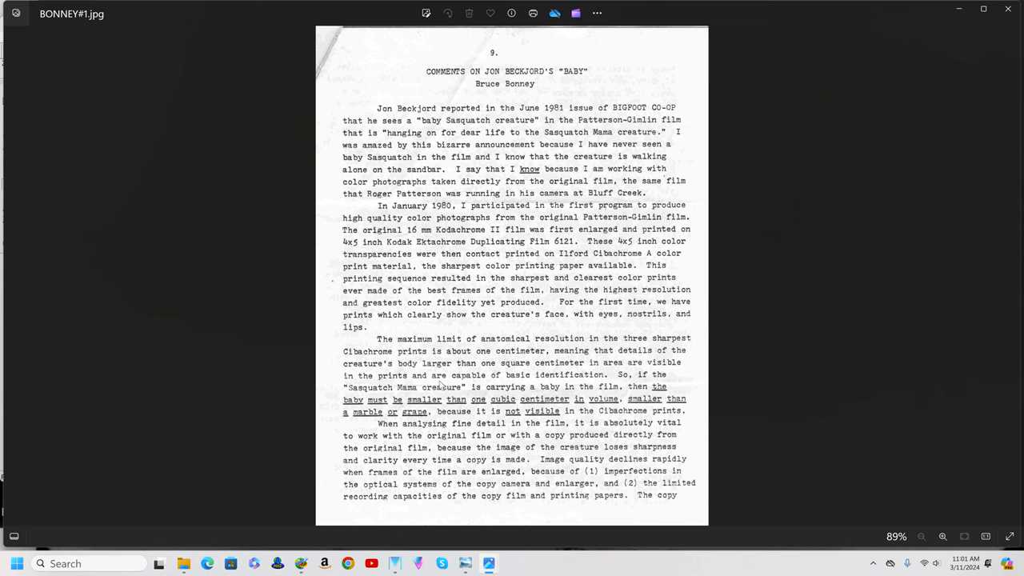
mouse_move(531, 383)
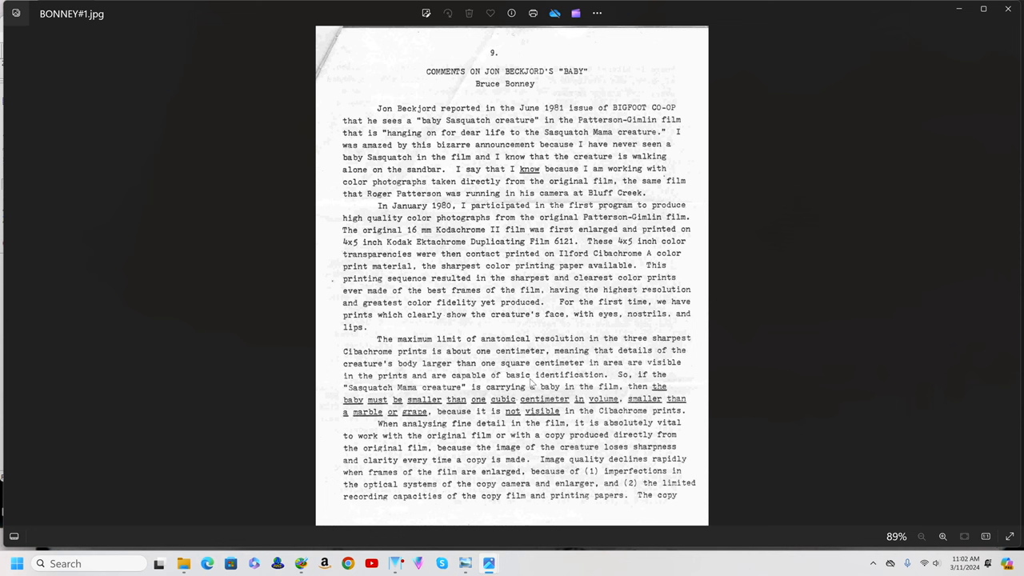
mouse_move(570, 384)
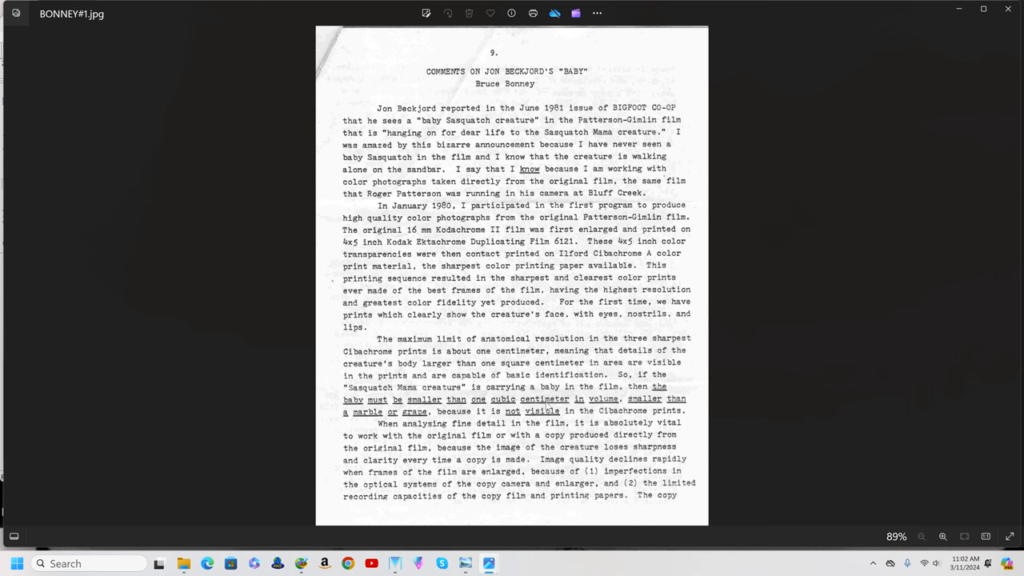
mouse_move(591, 407)
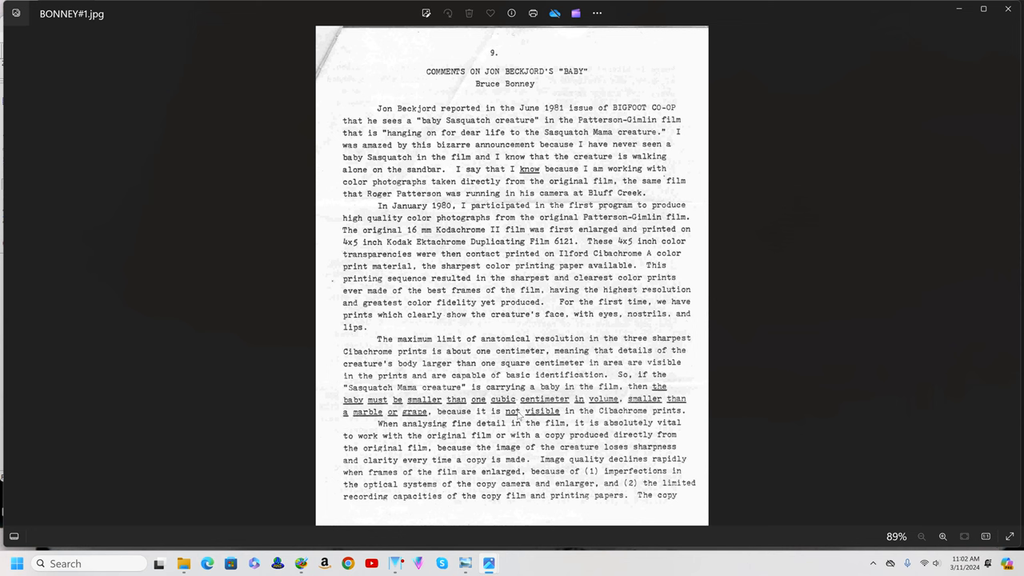
mouse_move(541, 416)
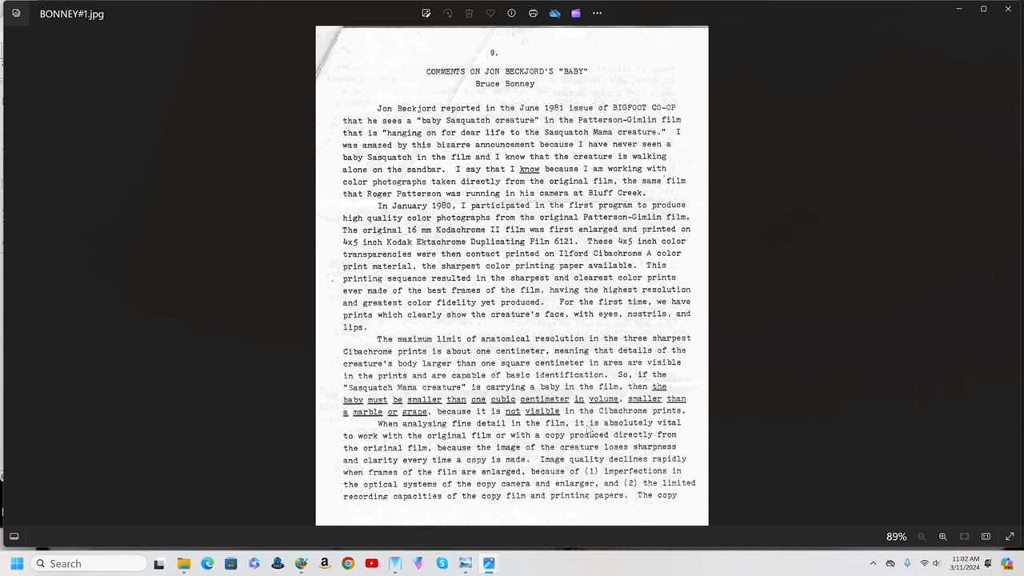
mouse_move(520, 451)
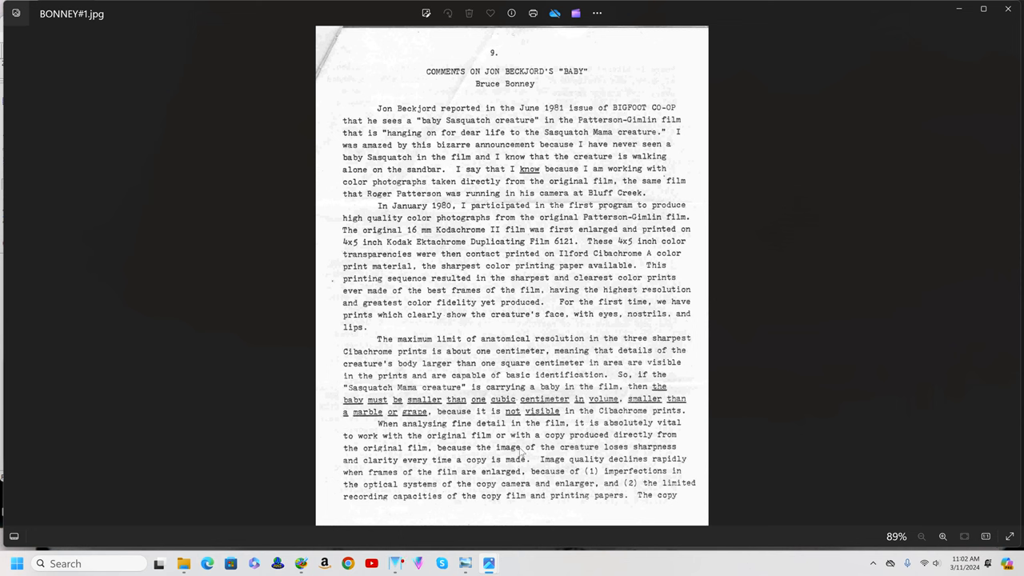
mouse_move(361, 451)
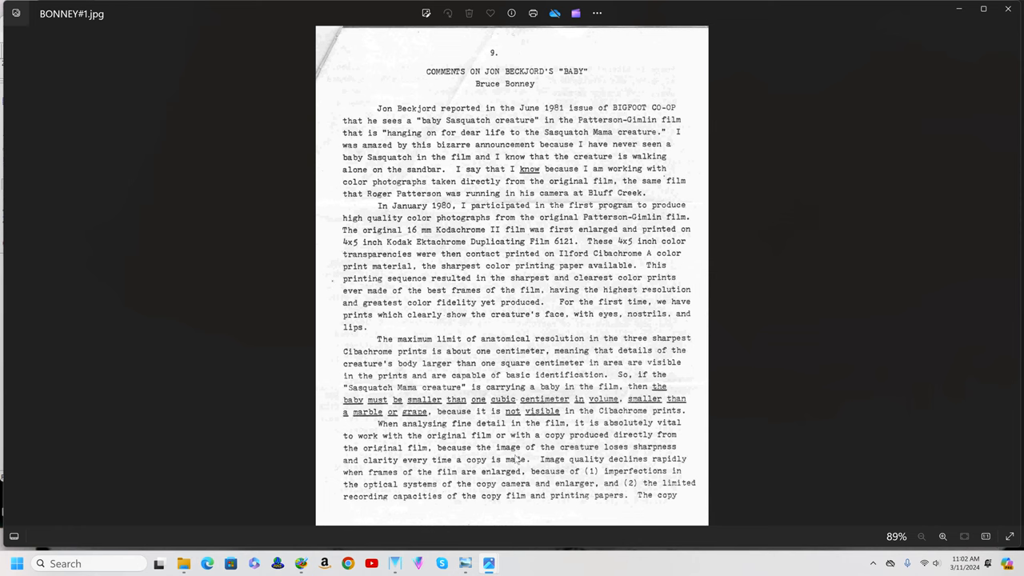
mouse_move(515, 474)
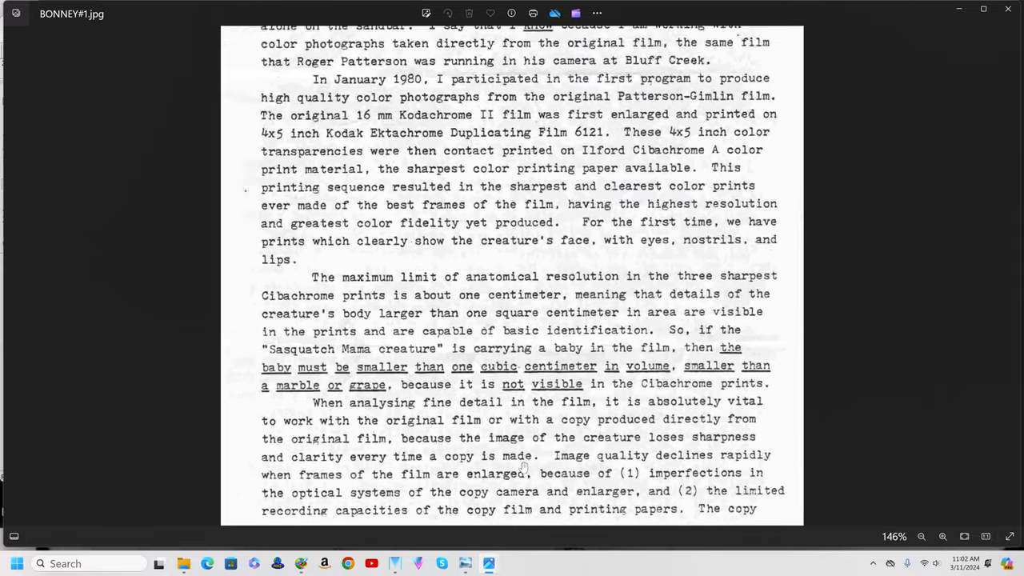
scroll("down", 3)
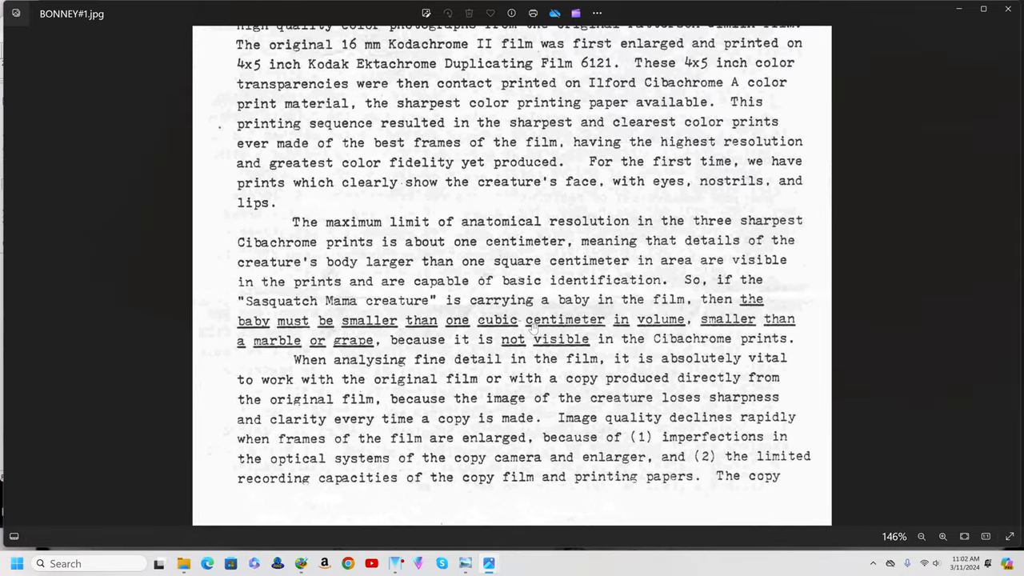
mouse_move(624, 376)
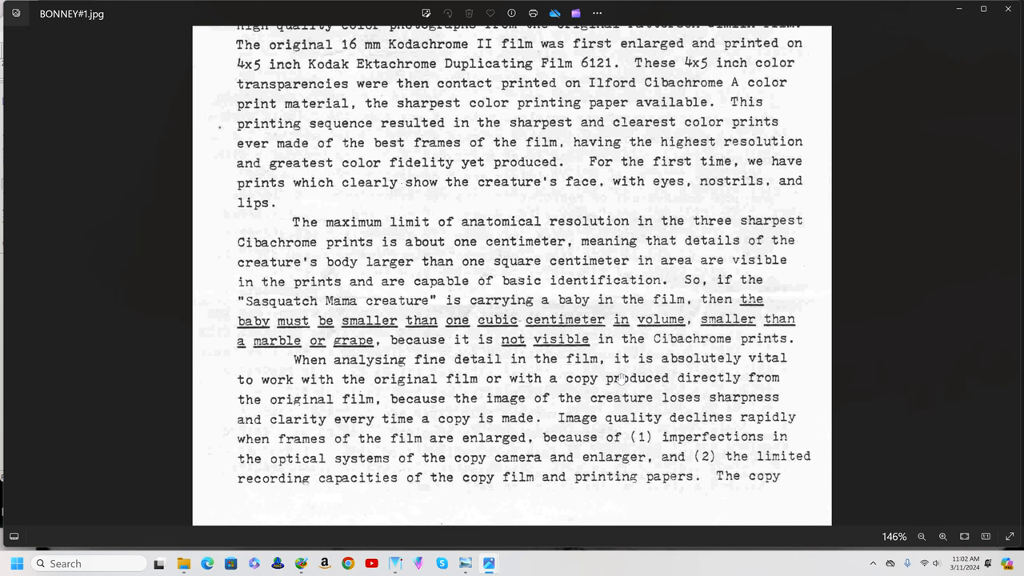
mouse_move(544, 414)
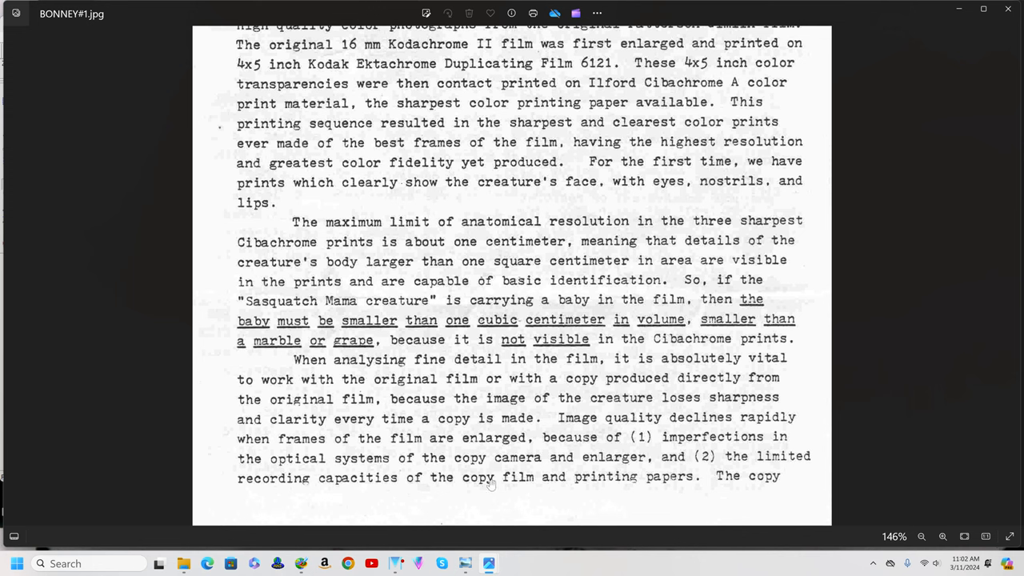
mouse_move(648, 486)
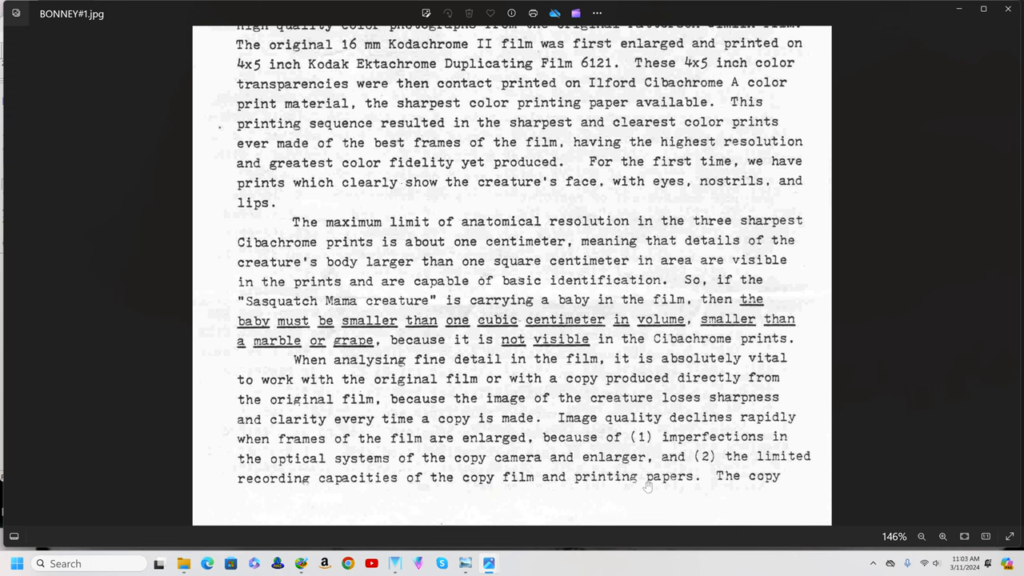
mouse_move(474, 457)
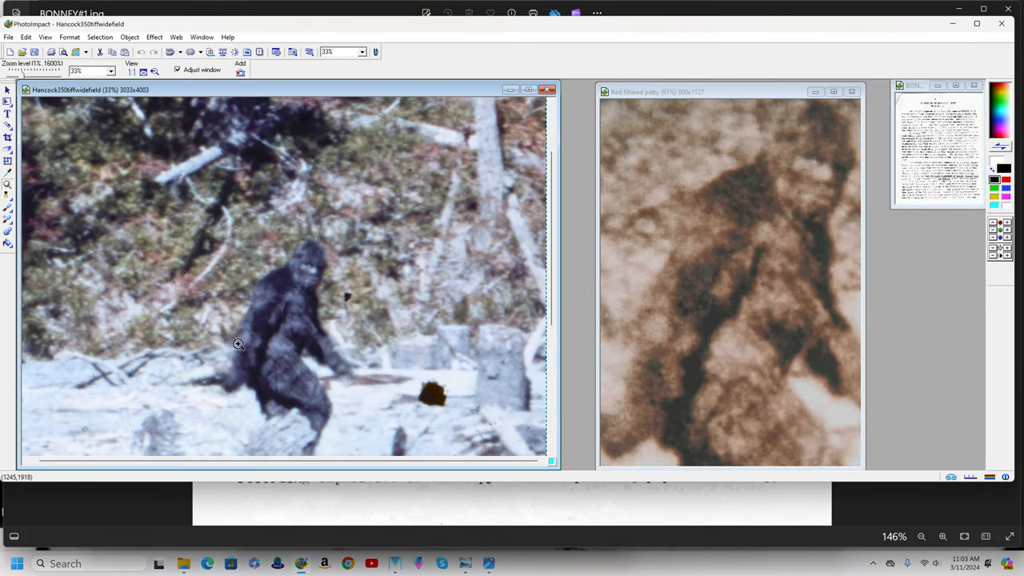
mouse_move(214, 296)
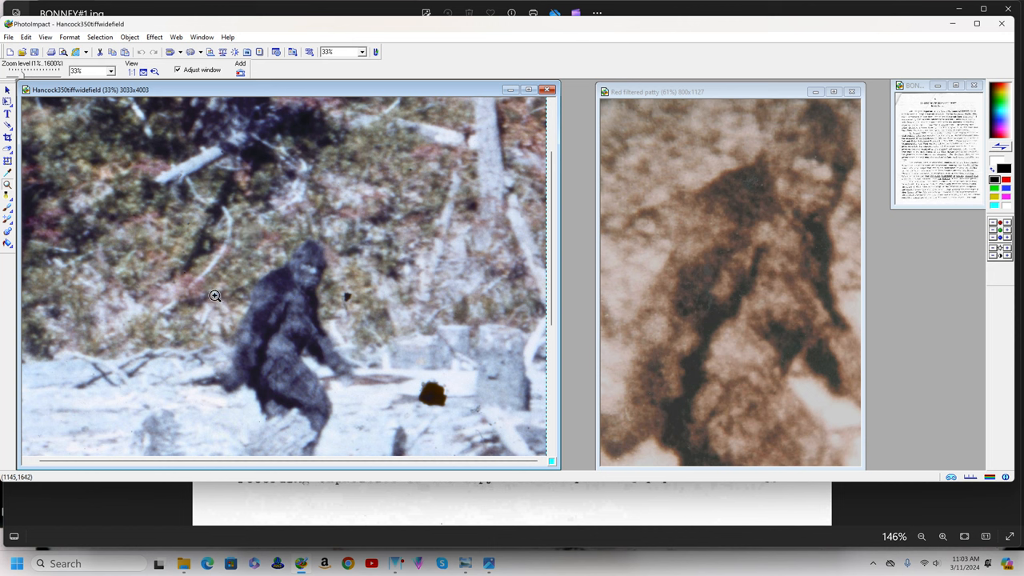
mouse_move(320, 366)
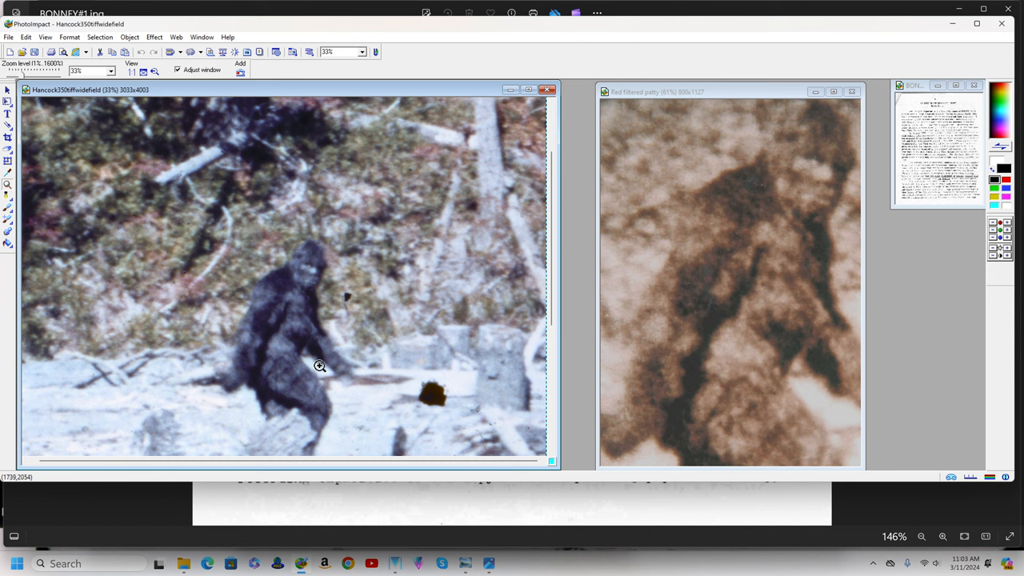
mouse_move(323, 367)
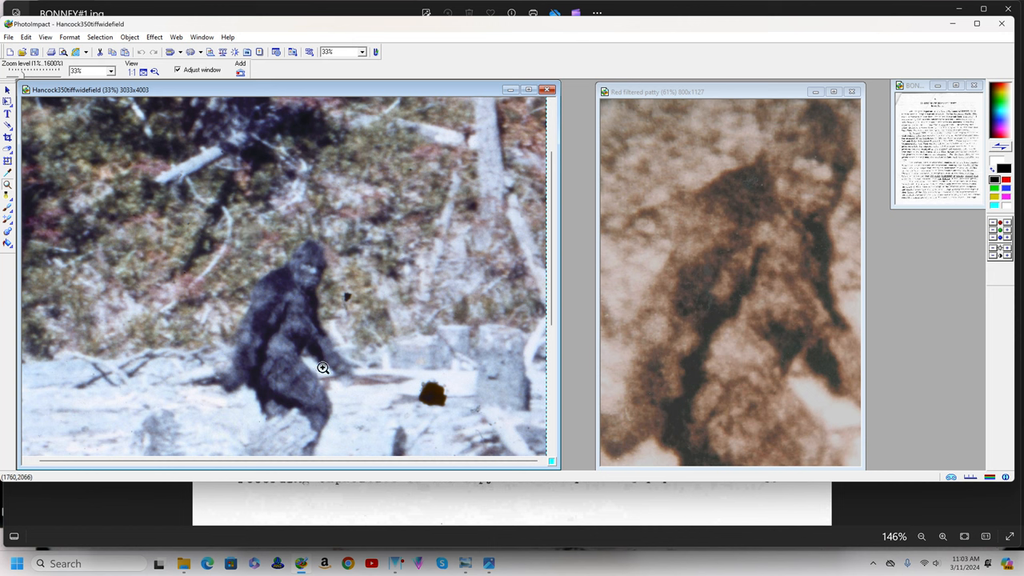
mouse_move(322, 311)
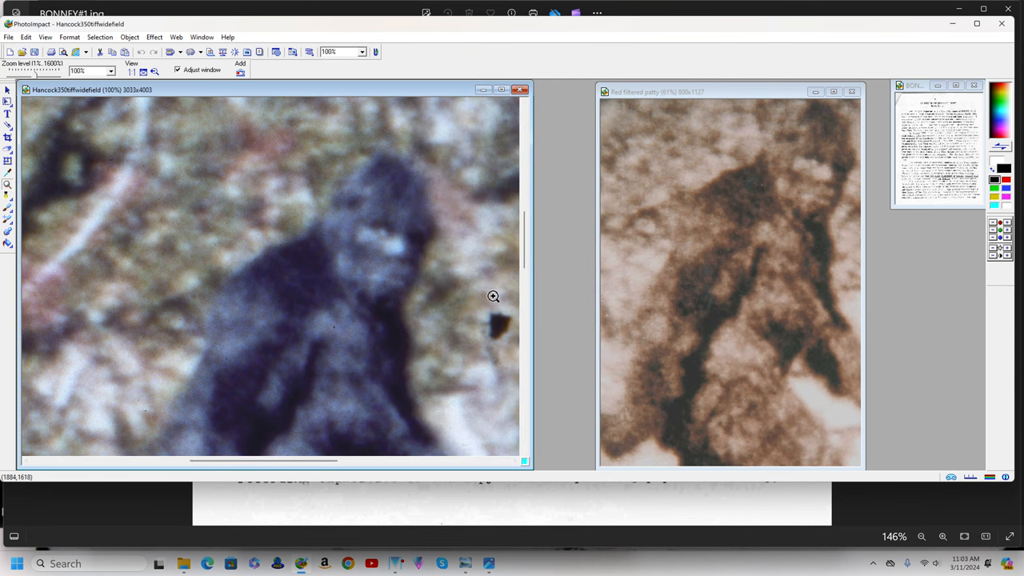
Step: Magnify the Hancock face image to 150% beside the Red filtered patty window
scroll("down", 3)
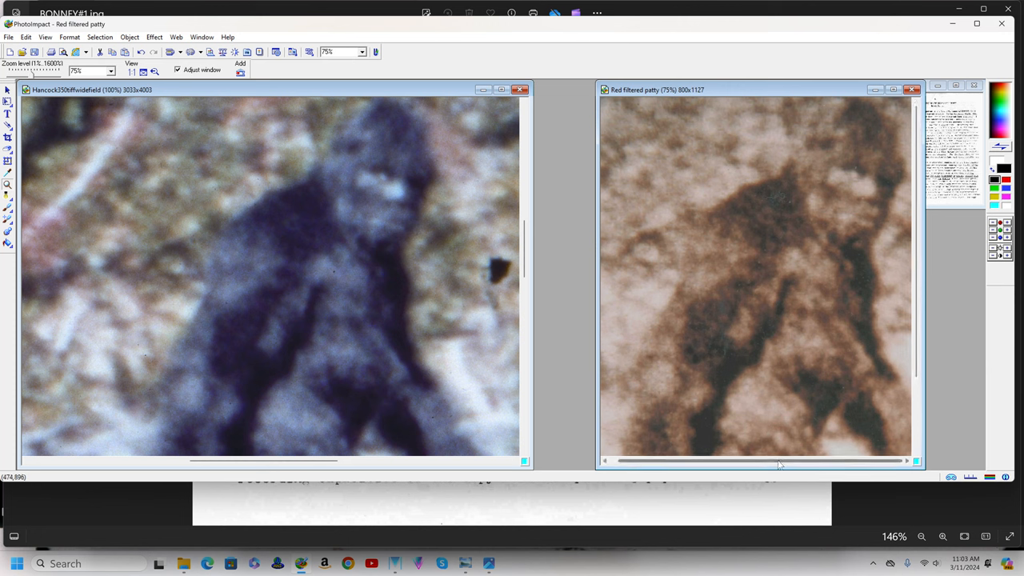
mouse_move(854, 275)
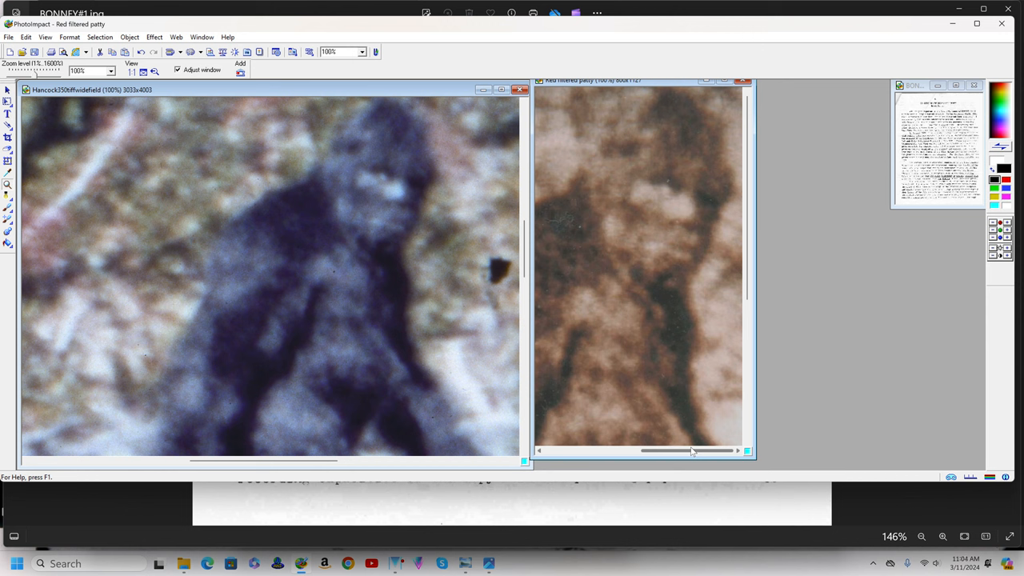
mouse_move(604, 241)
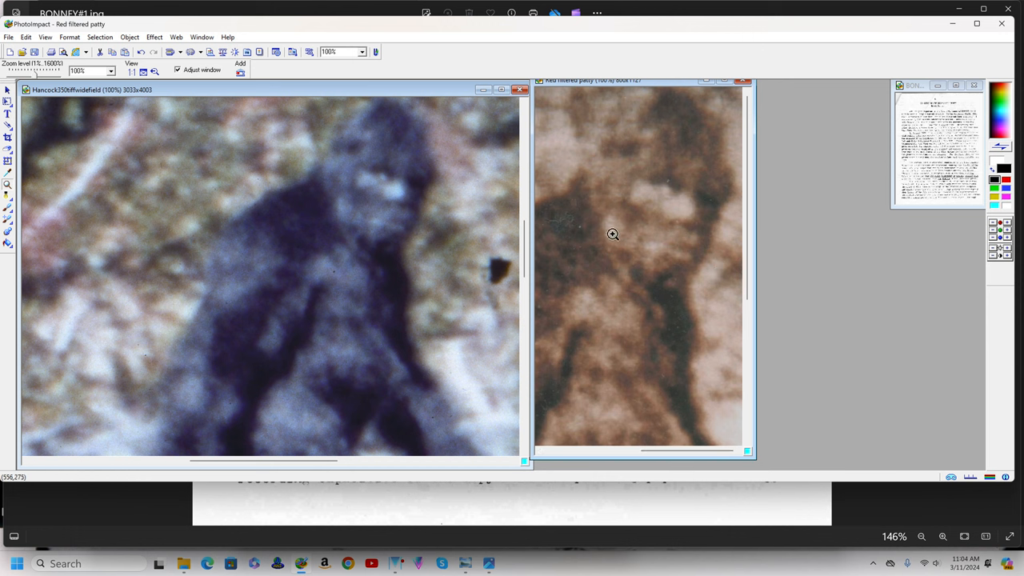
mouse_move(375, 192)
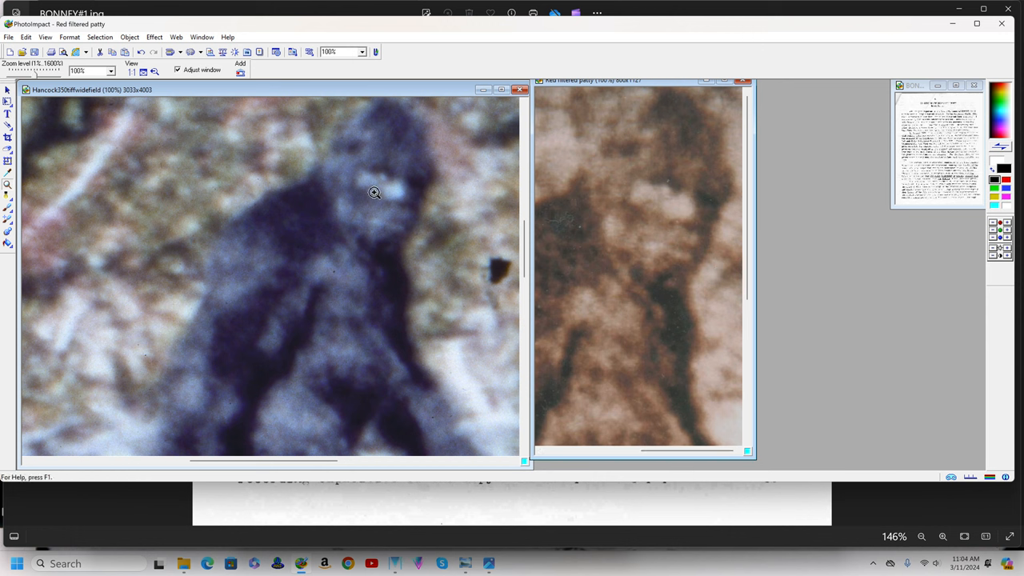
mouse_move(378, 192)
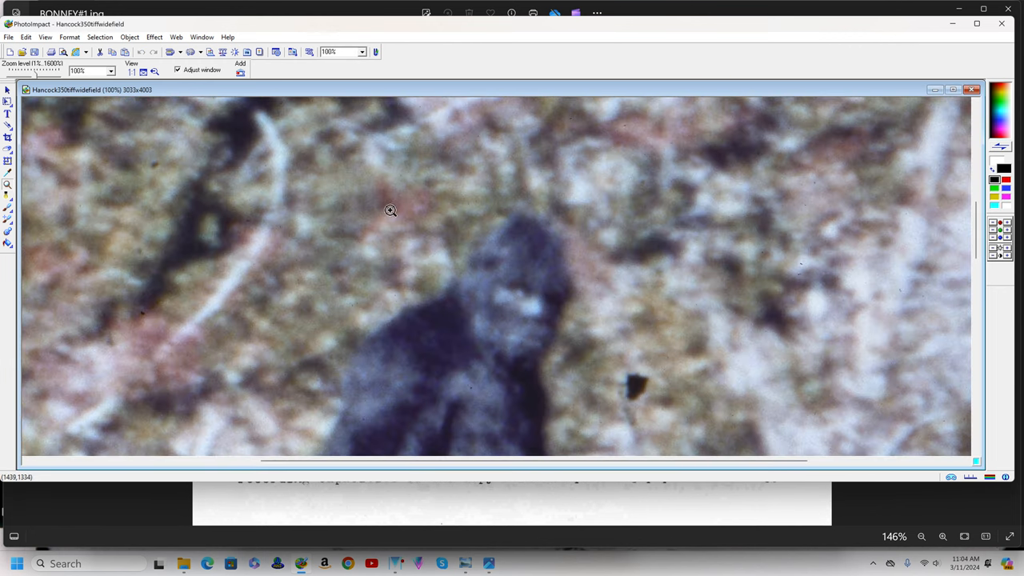
mouse_move(505, 294)
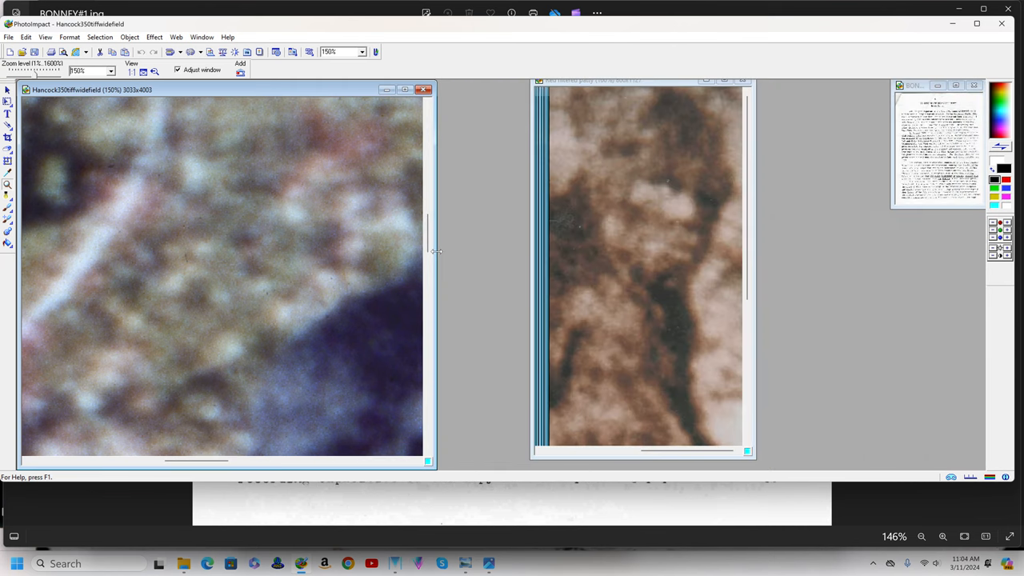
Step: Set the Hancock image to 140% zoom and scroll the face into its wider window
left_click(416, 90)
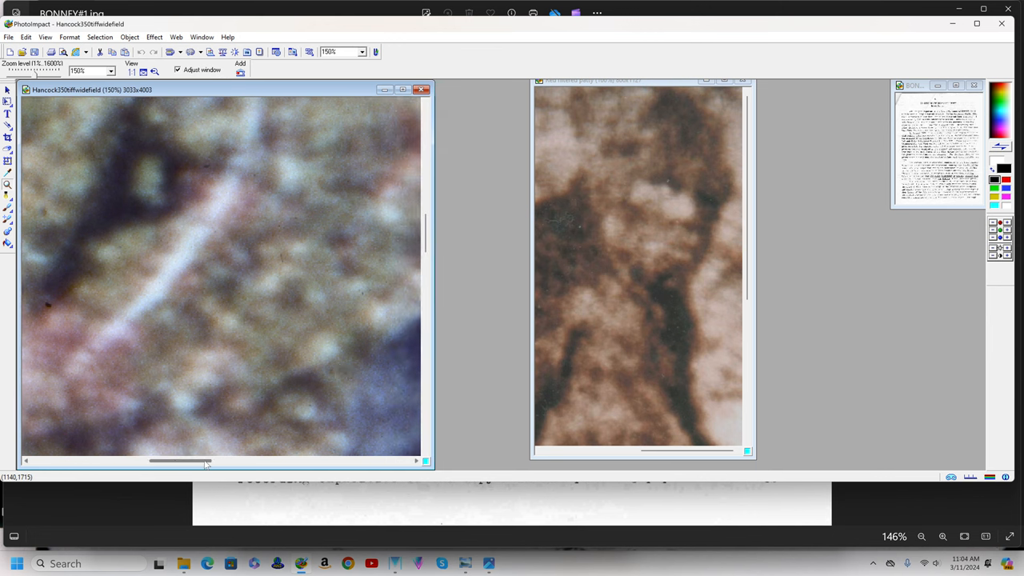
left_click_drag(168, 461, 232, 461)
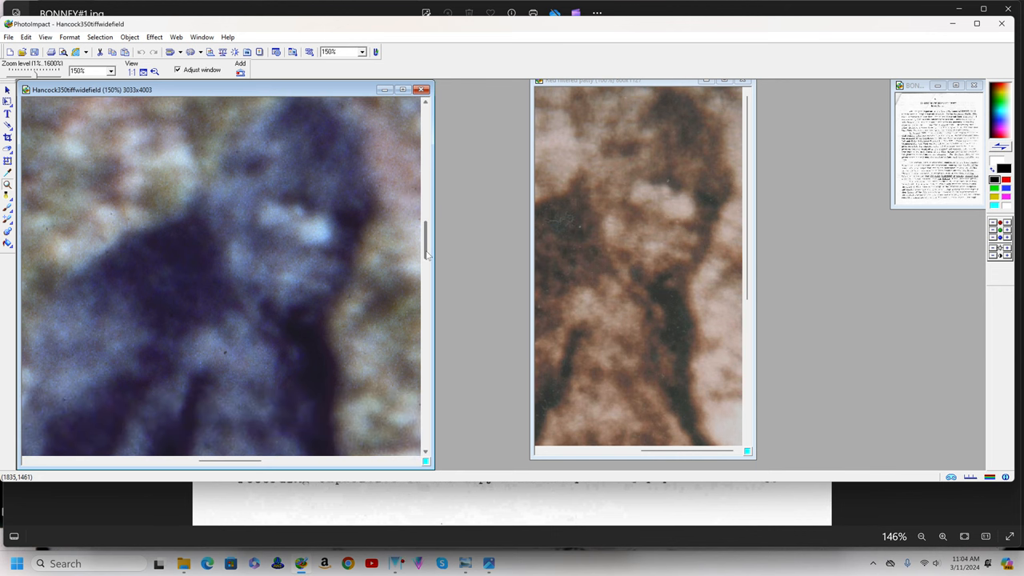
mouse_move(237, 195)
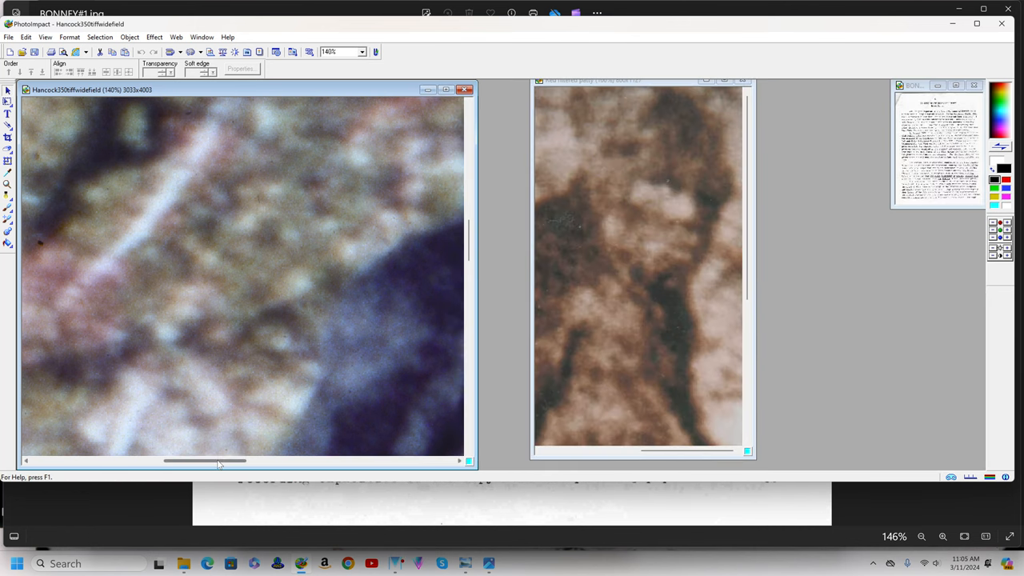
Step: Scroll the Hancock window horizontally until the creature's face is back in view
left_click_drag(204, 461, 256, 461)
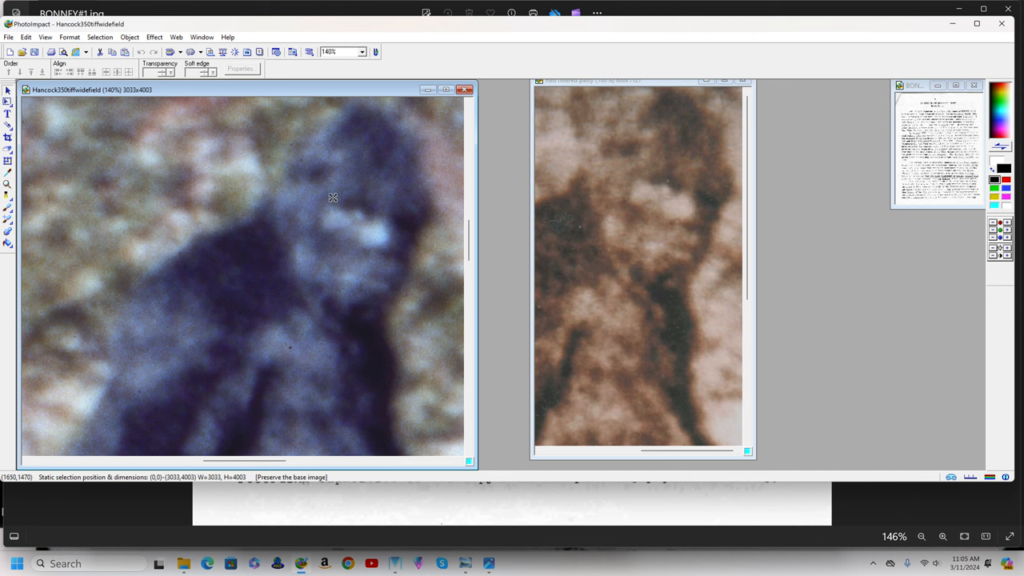
mouse_move(256, 286)
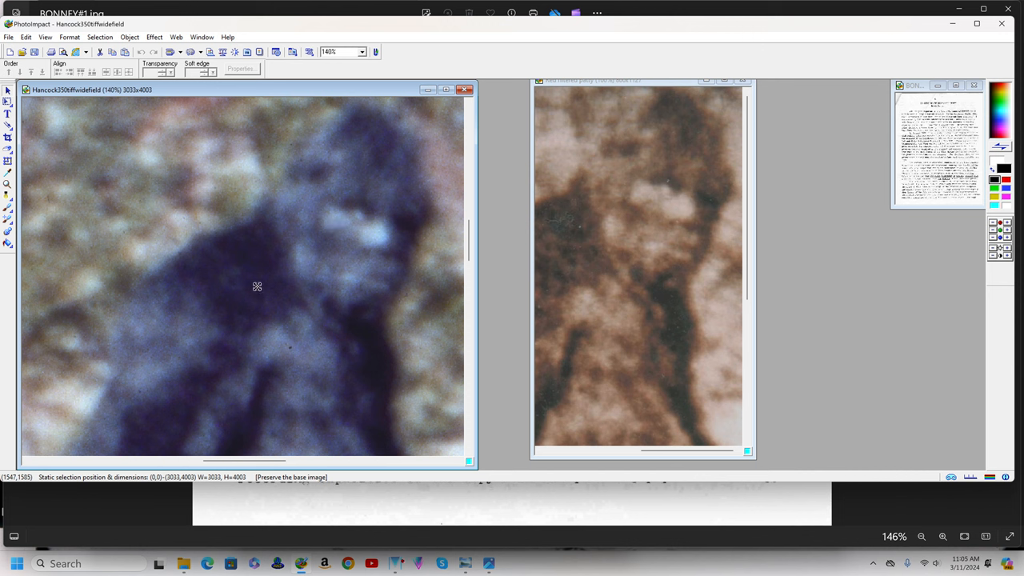
mouse_move(261, 294)
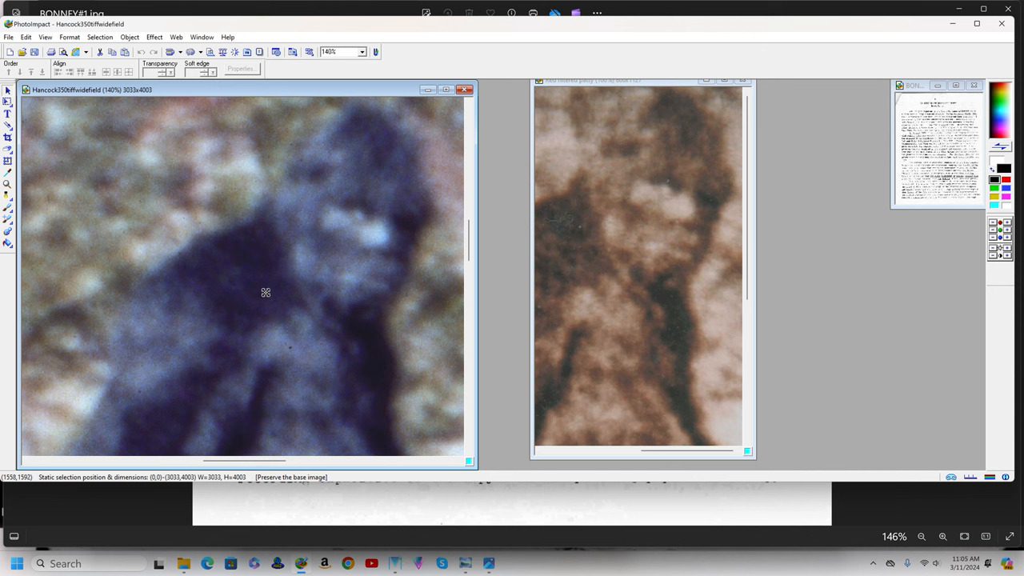
mouse_move(627, 280)
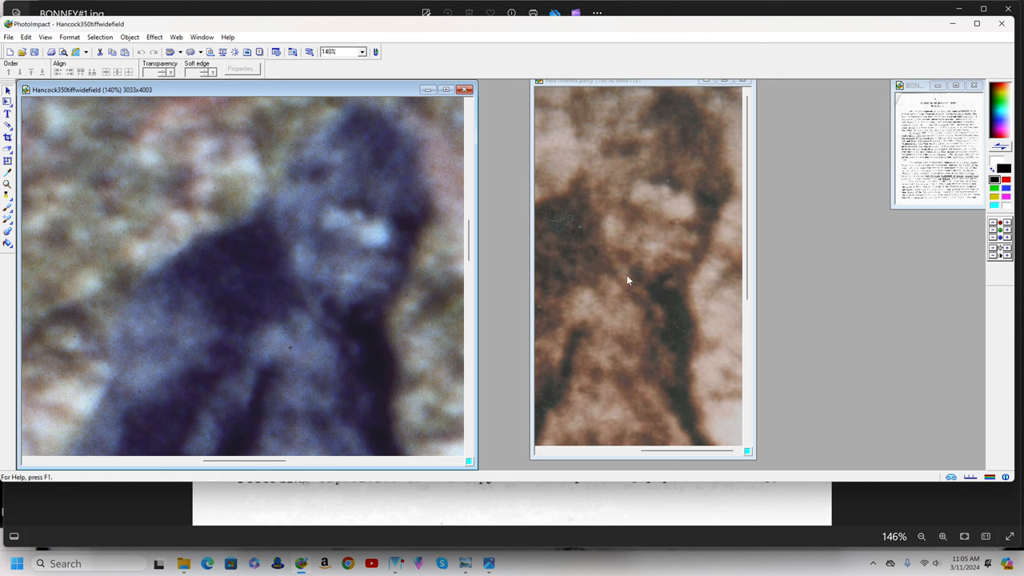
mouse_move(632, 307)
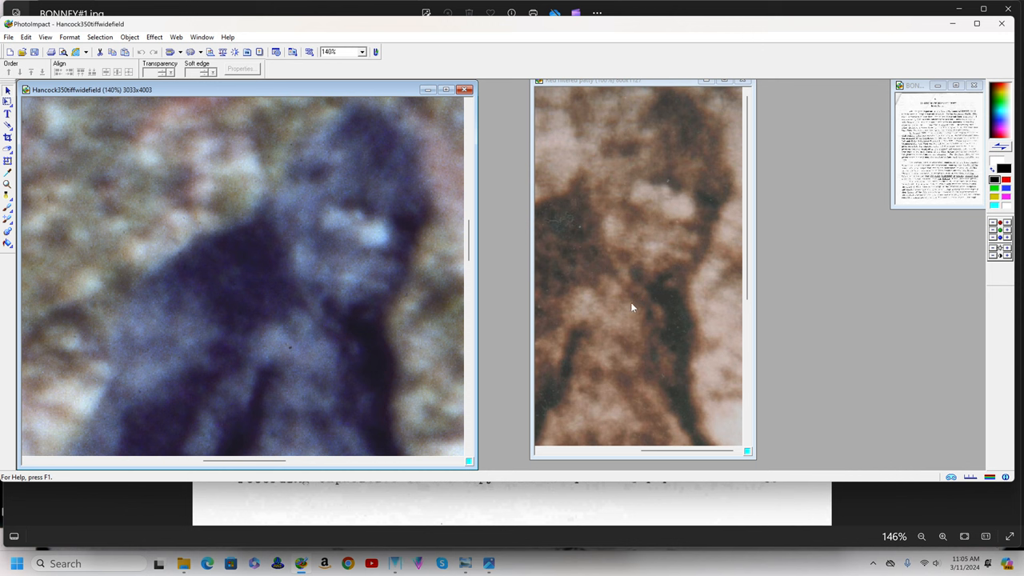
mouse_move(627, 312)
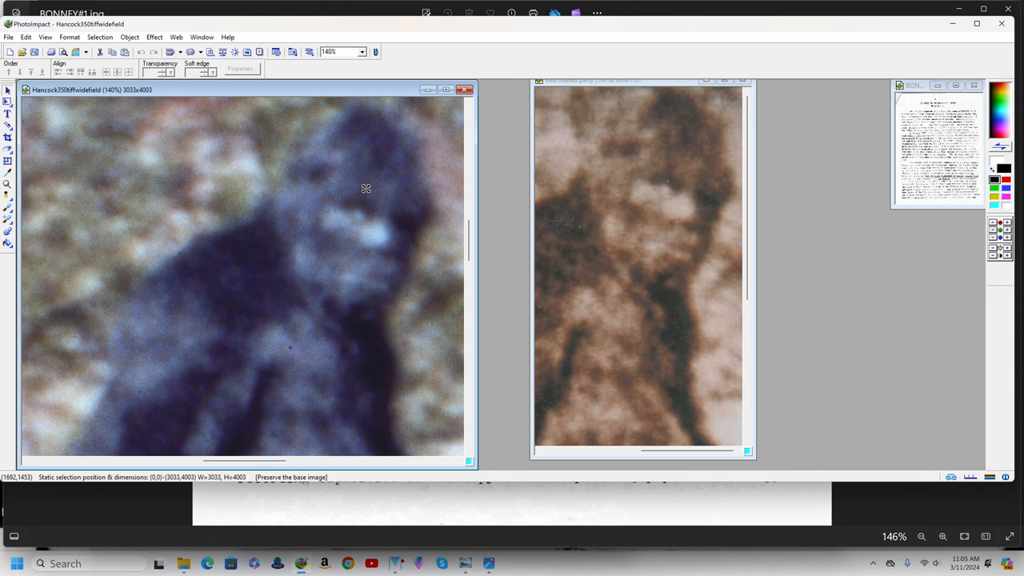
mouse_move(352, 151)
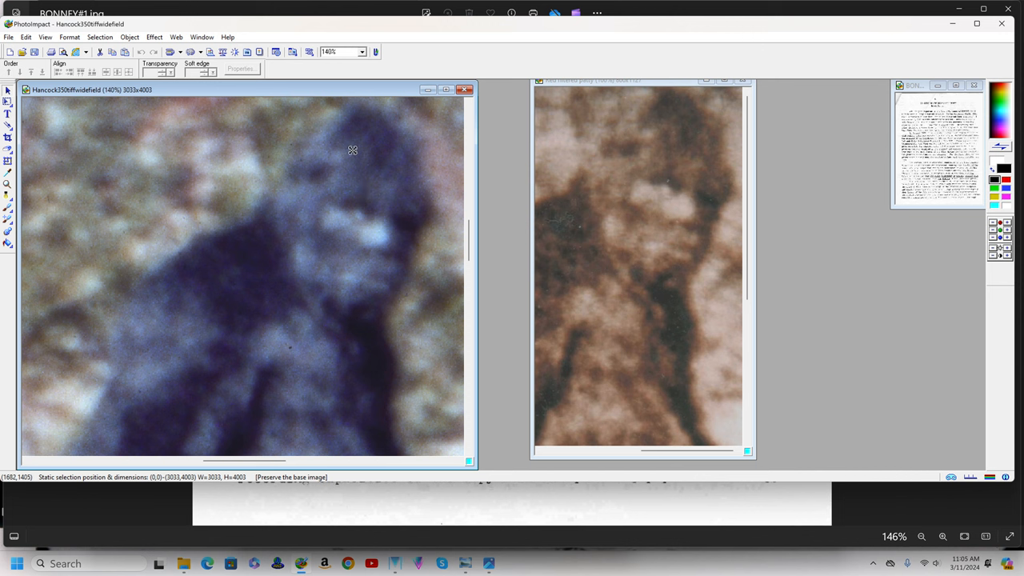
mouse_move(334, 316)
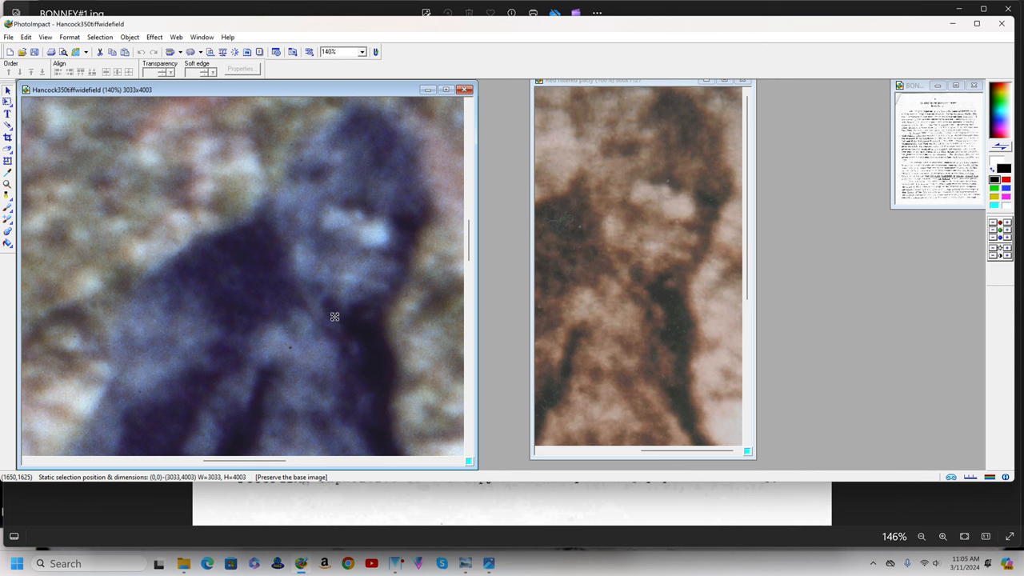
mouse_move(687, 122)
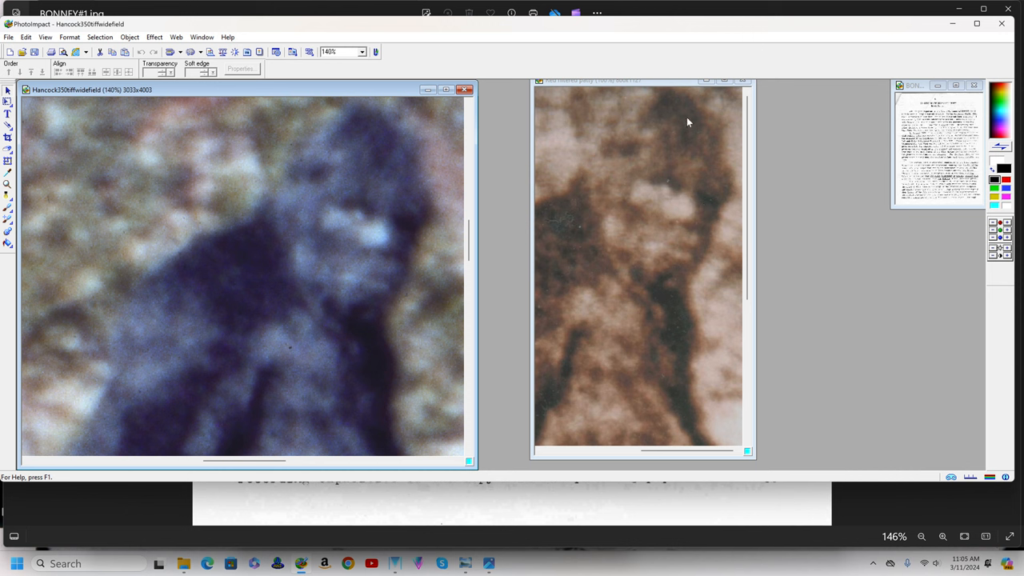
mouse_move(633, 236)
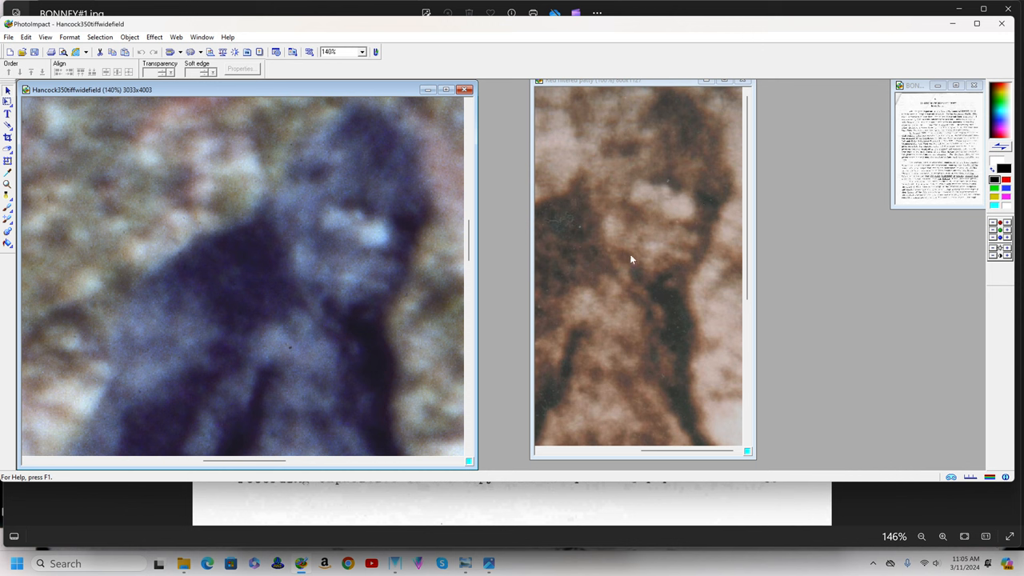
mouse_move(630, 265)
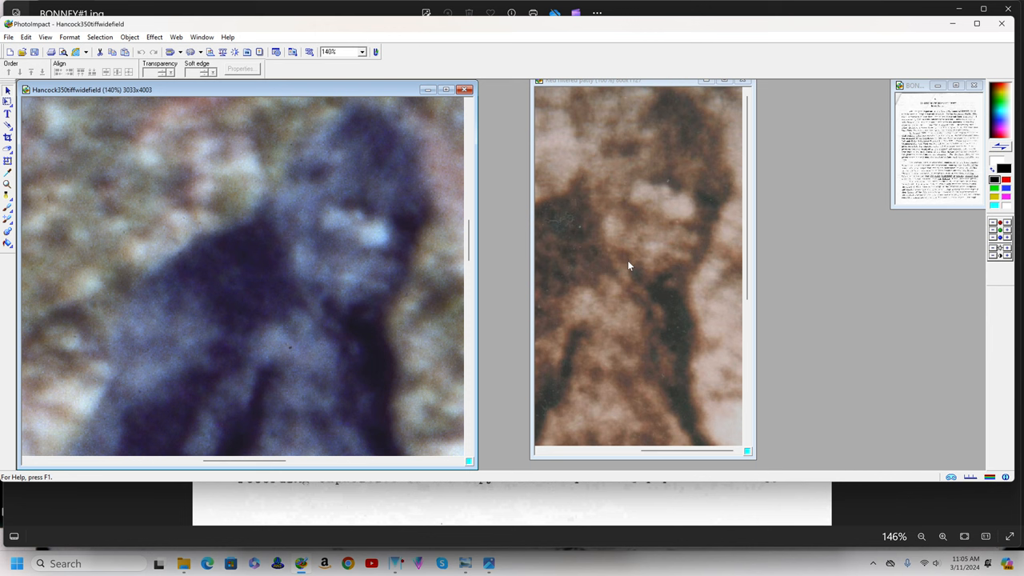
mouse_move(464, 563)
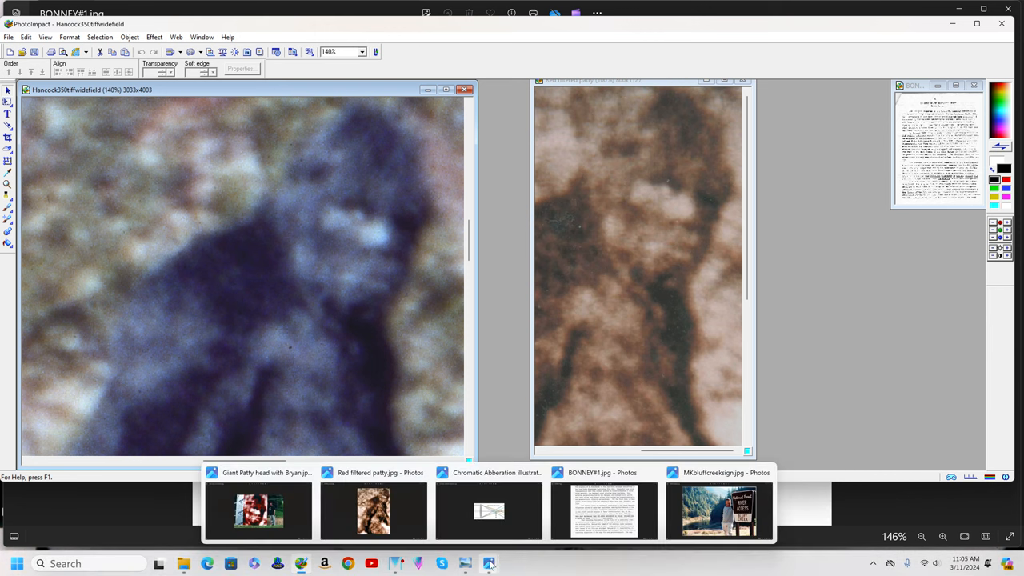
mouse_move(259, 513)
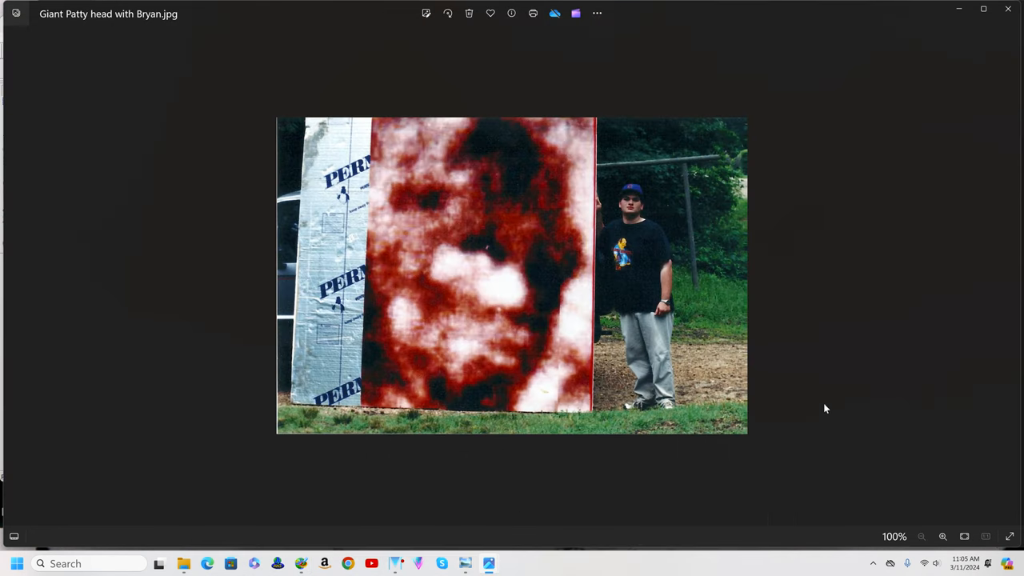
mouse_move(821, 410)
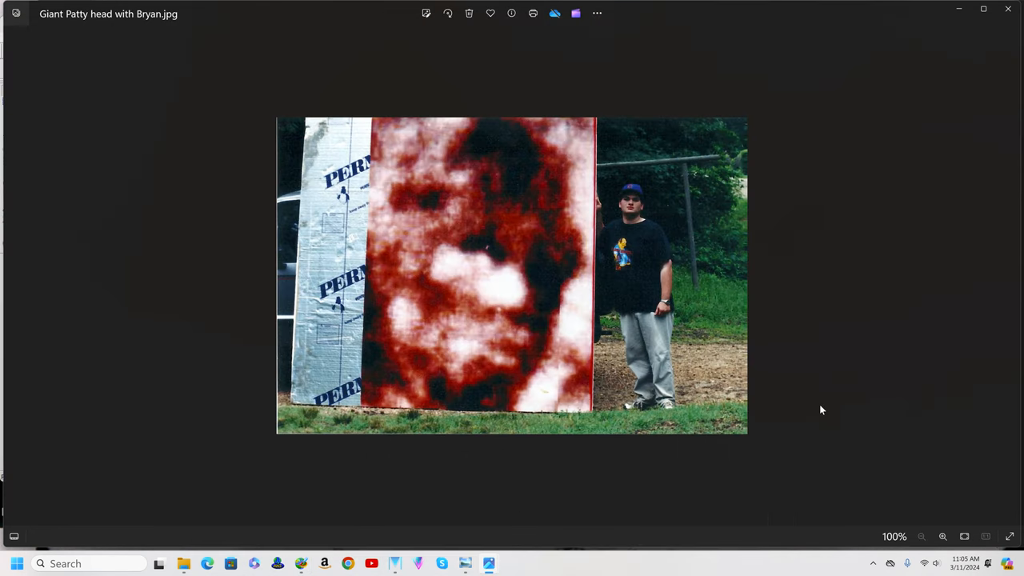
mouse_move(818, 419)
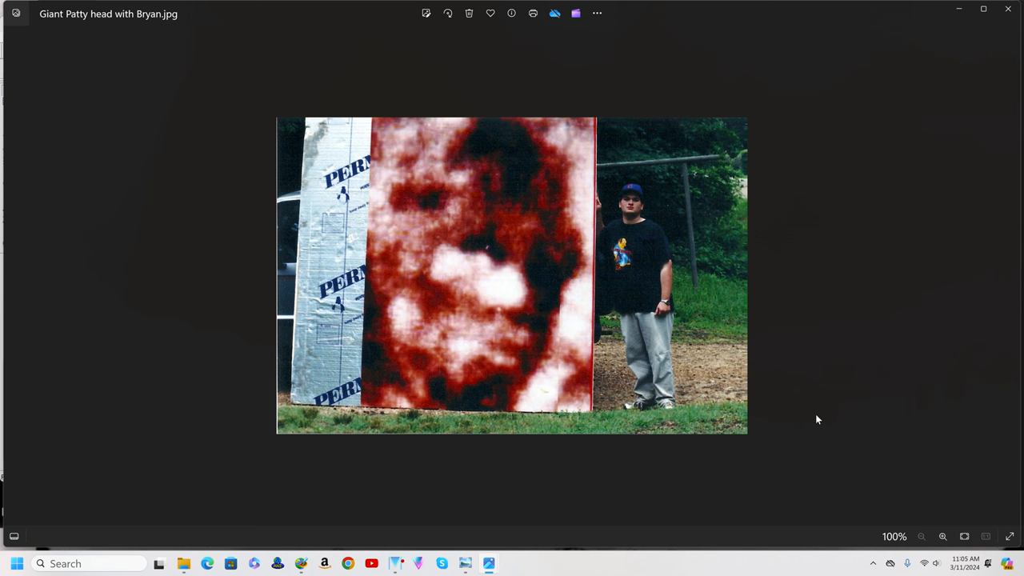
mouse_move(817, 424)
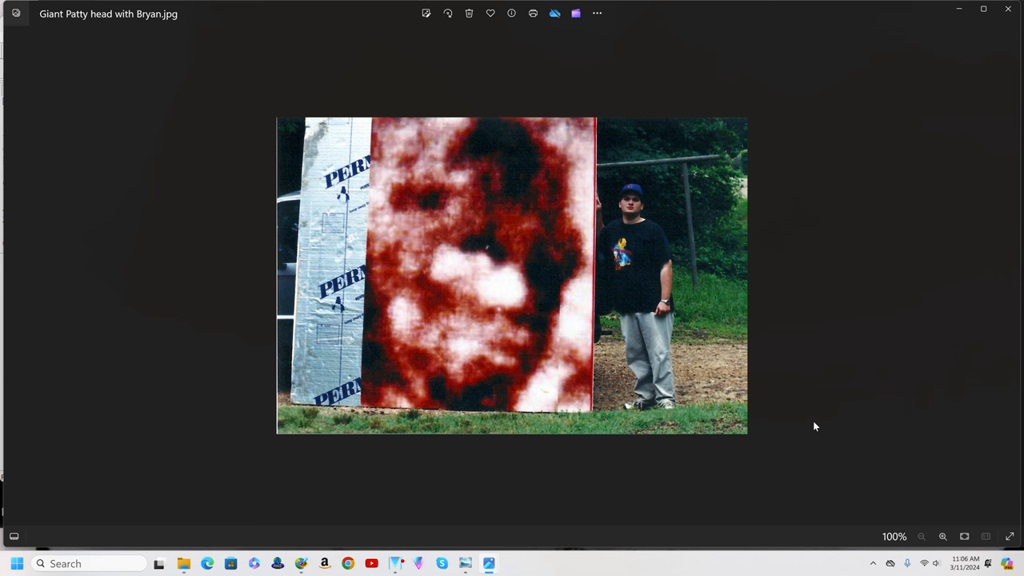
mouse_move(806, 432)
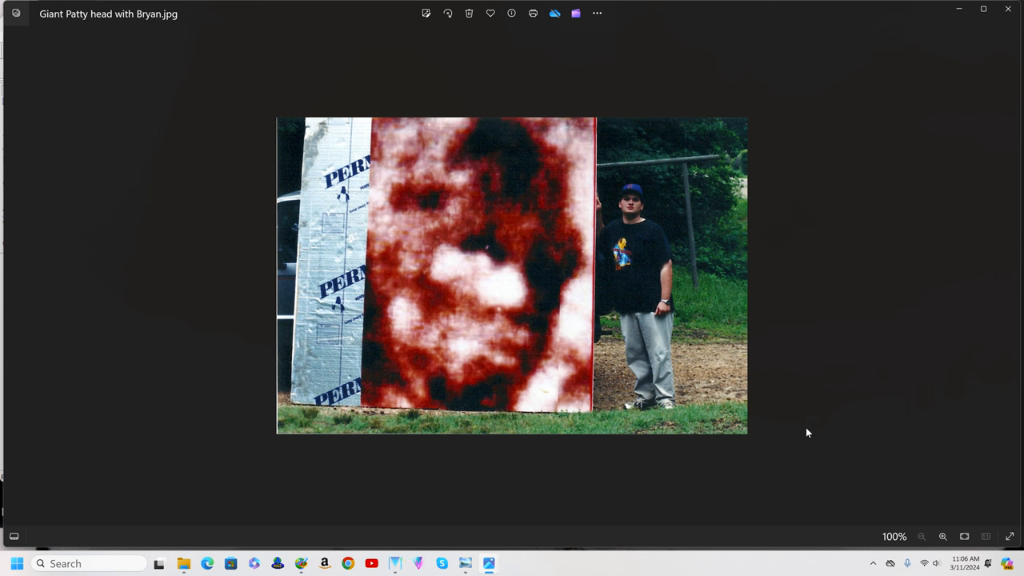
mouse_move(806, 437)
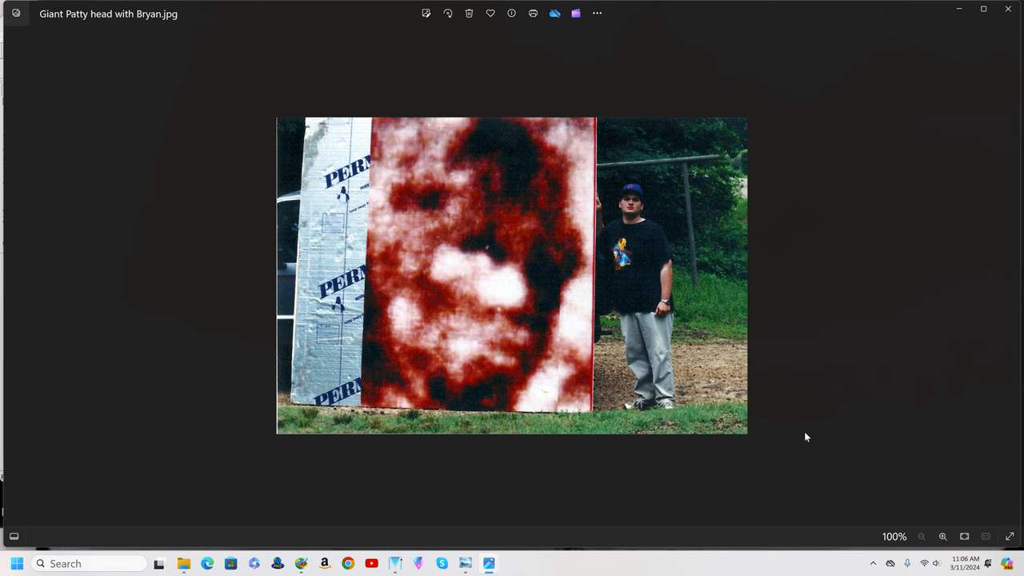
mouse_move(800, 442)
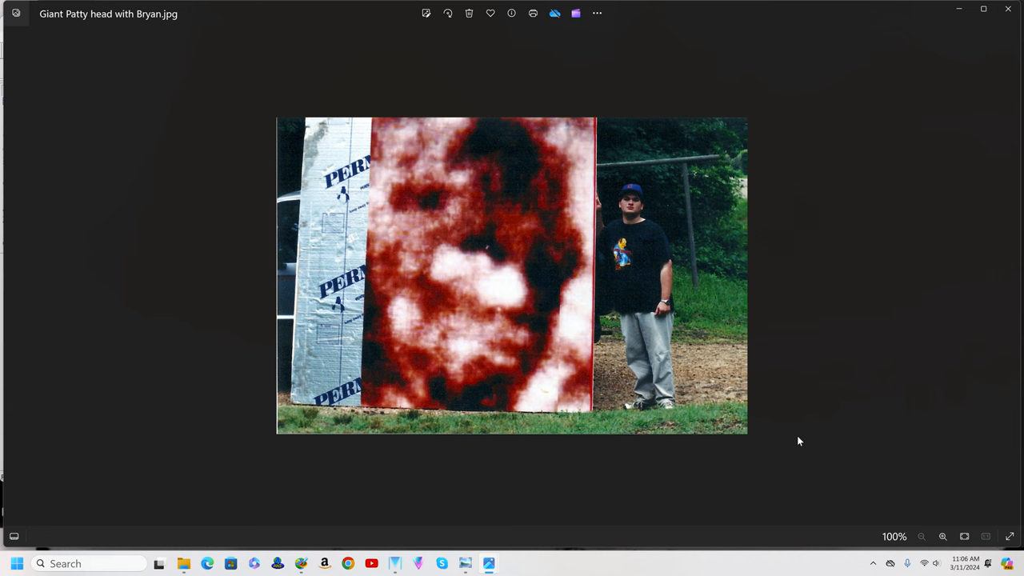
mouse_move(540, 354)
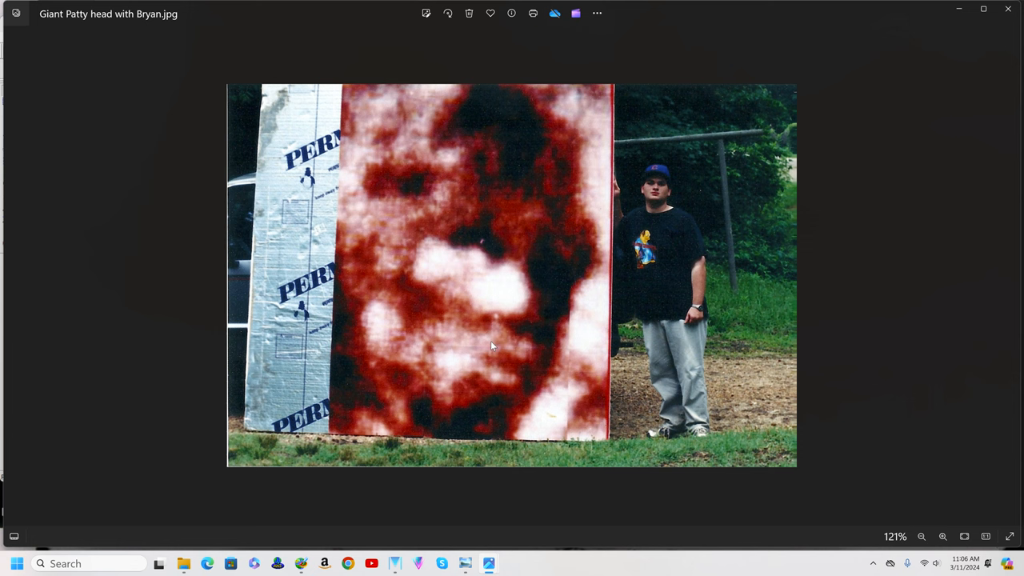
mouse_move(299, 435)
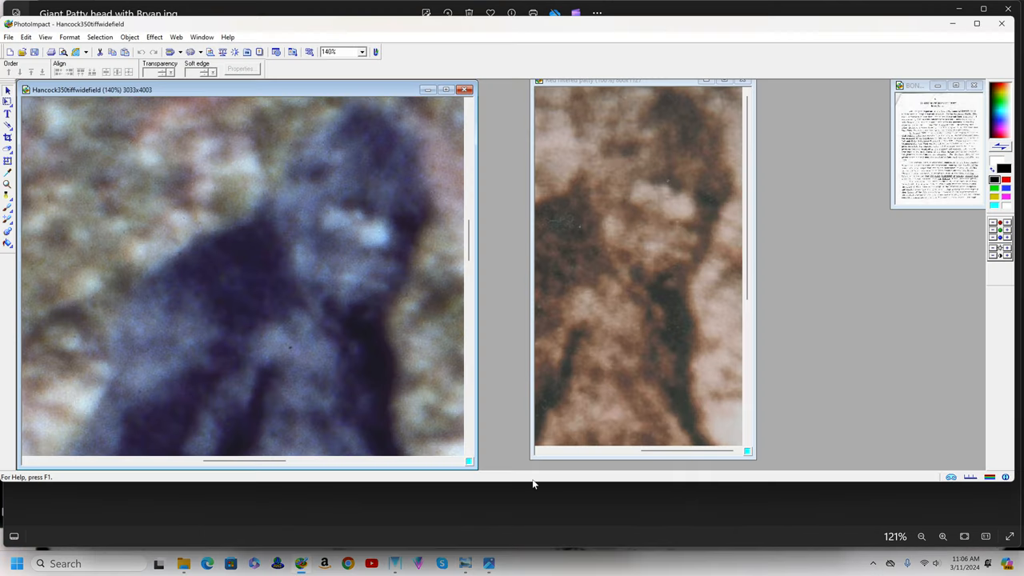
mouse_move(537, 513)
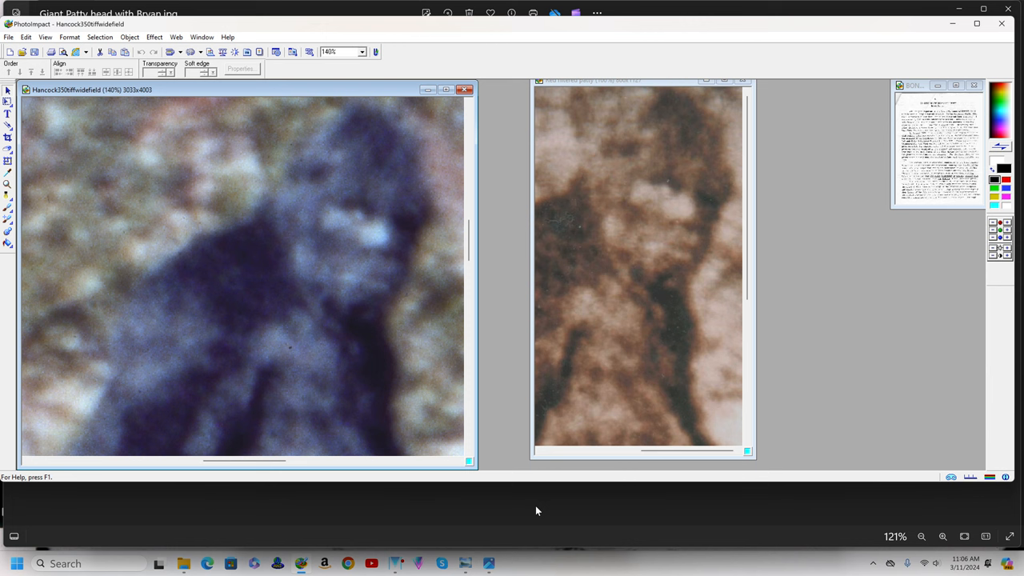
mouse_move(528, 509)
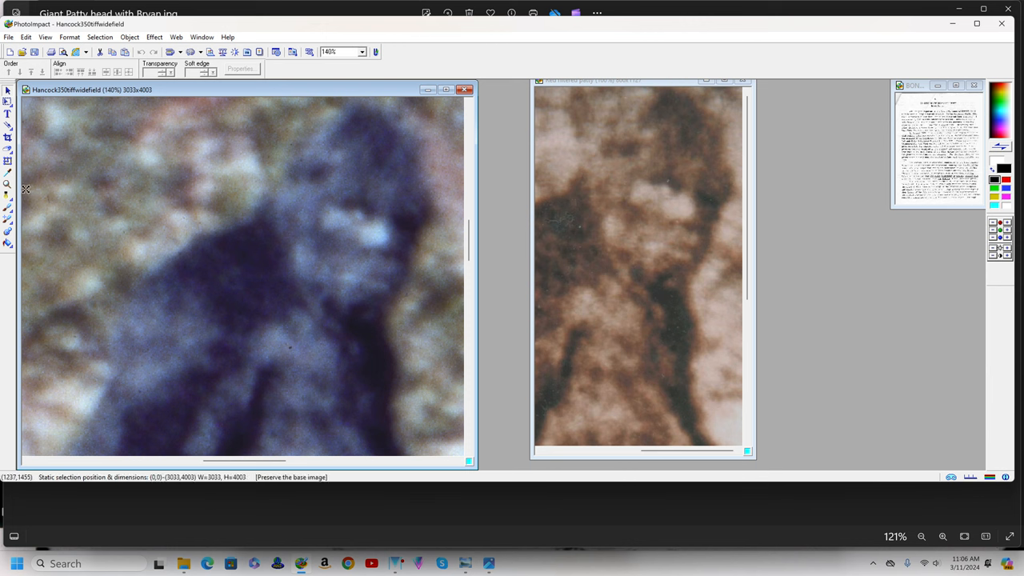
Step: Raise the Red filtered patty copy's contrast with Brightness & Contrast
left_click(6, 186)
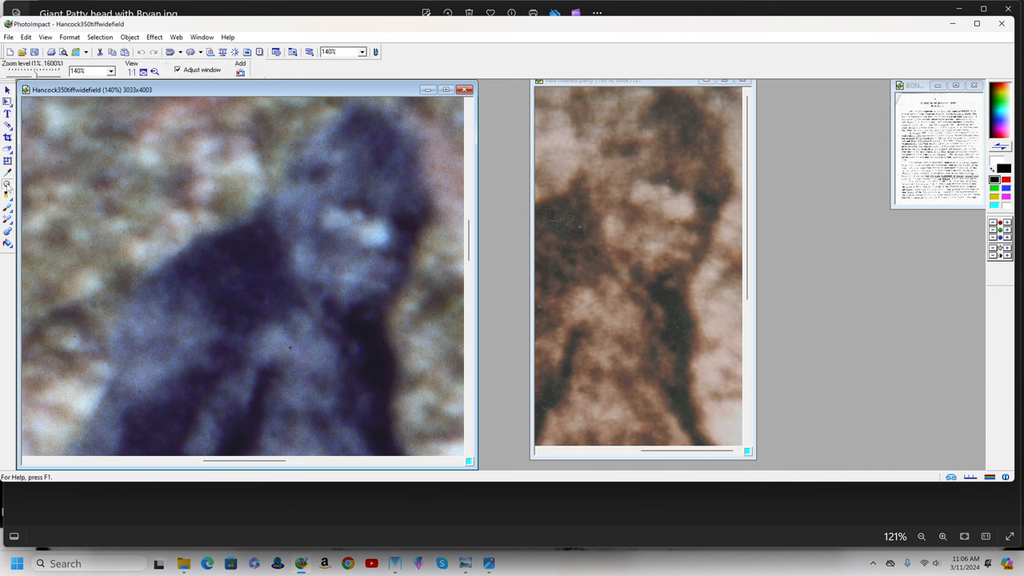
mouse_move(646, 266)
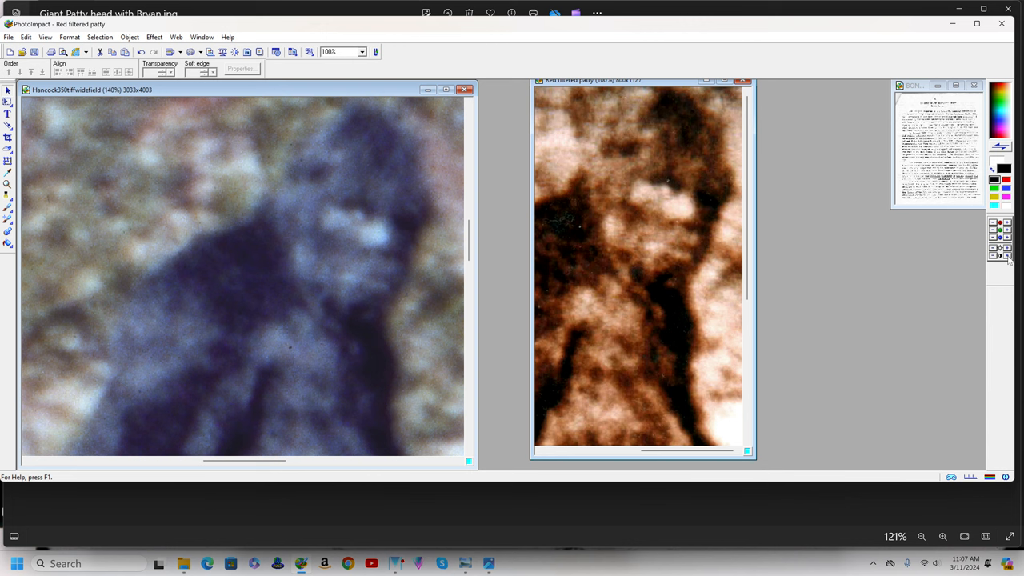
mouse_move(738, 294)
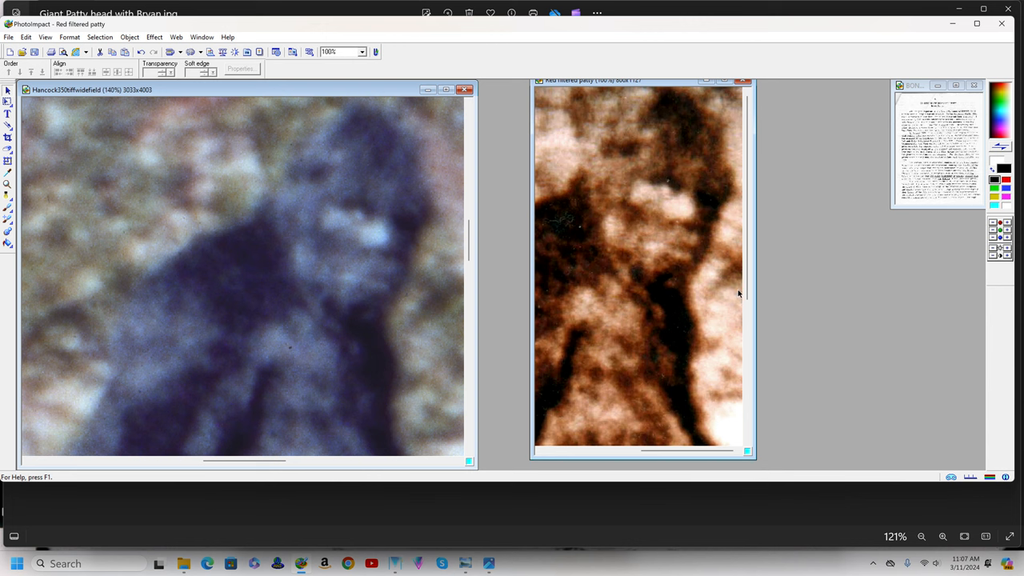
mouse_move(264, 175)
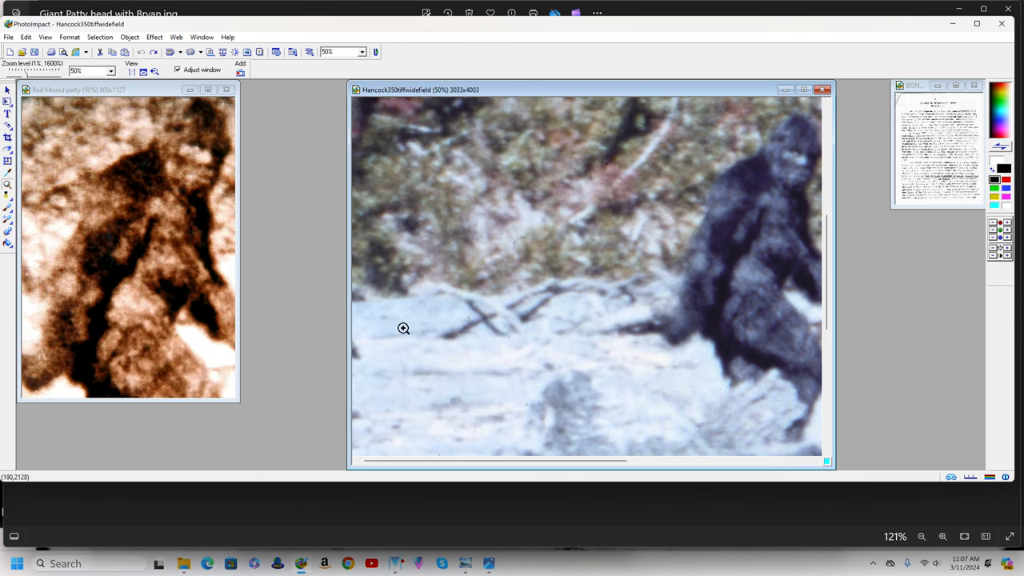
Step: Pan the Hancock frame so the full striding figure is centred beside the red-filtered copy
left_click_drag(496, 461, 552, 460)
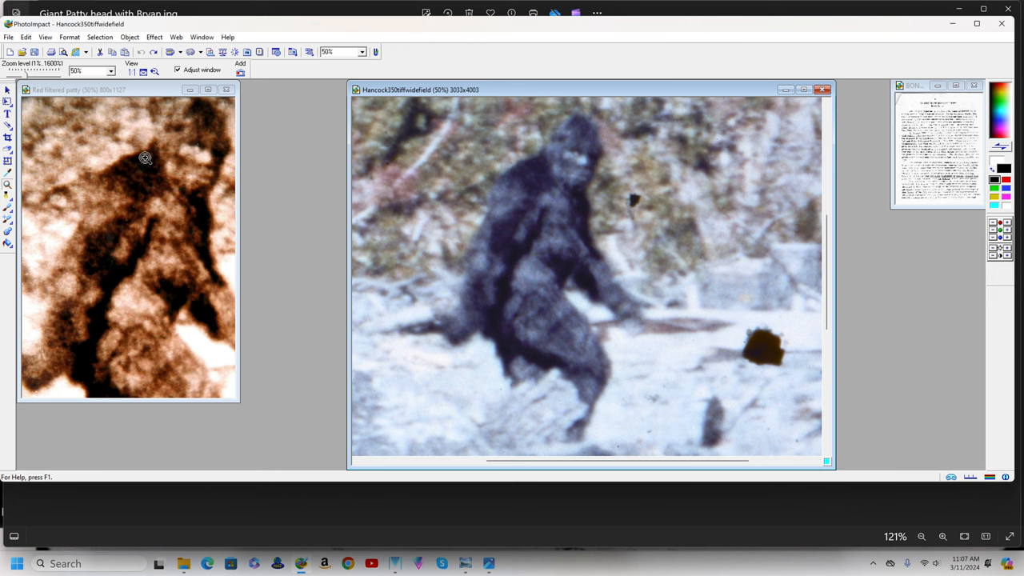
mouse_move(118, 248)
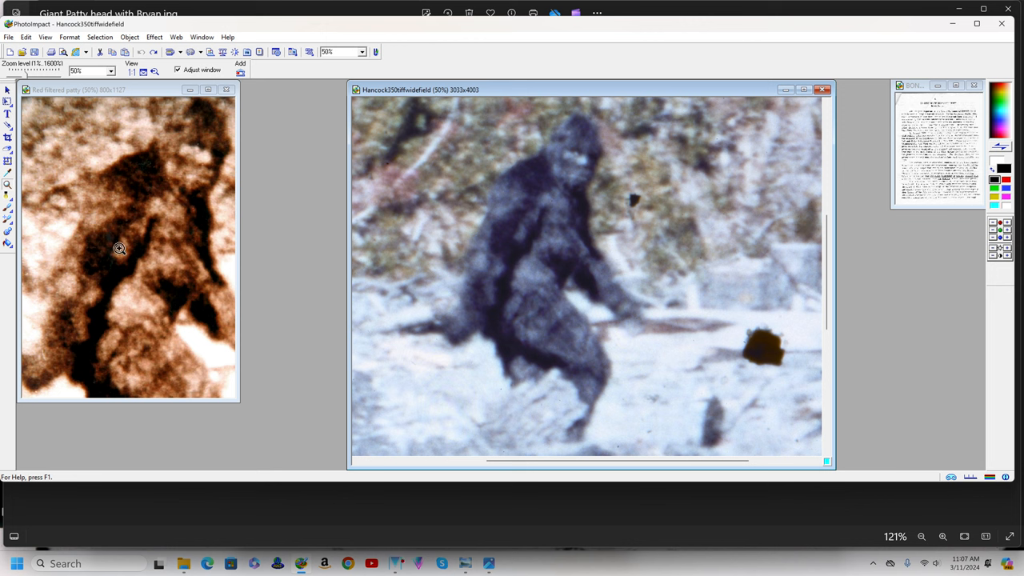
mouse_move(131, 269)
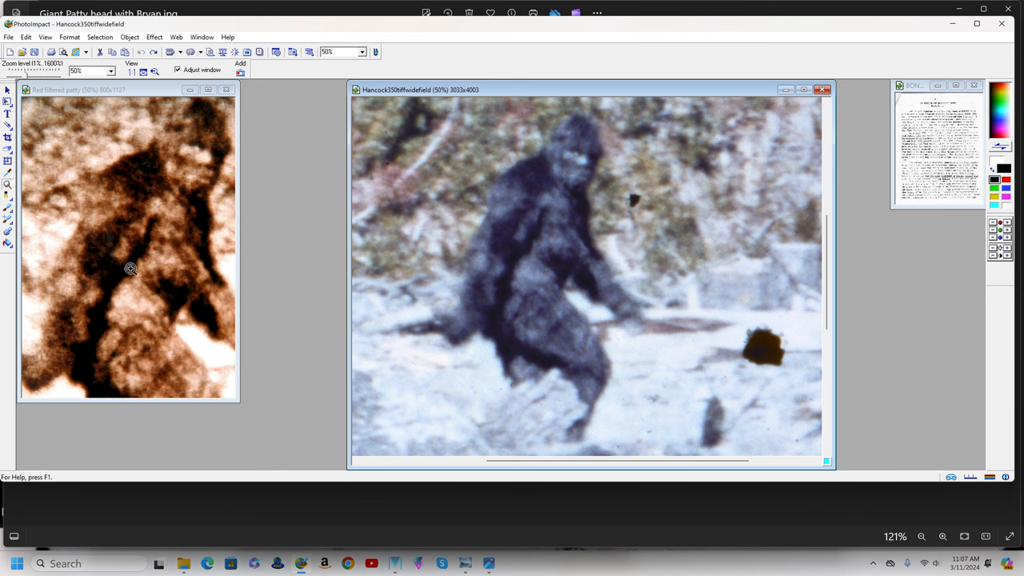
mouse_move(534, 250)
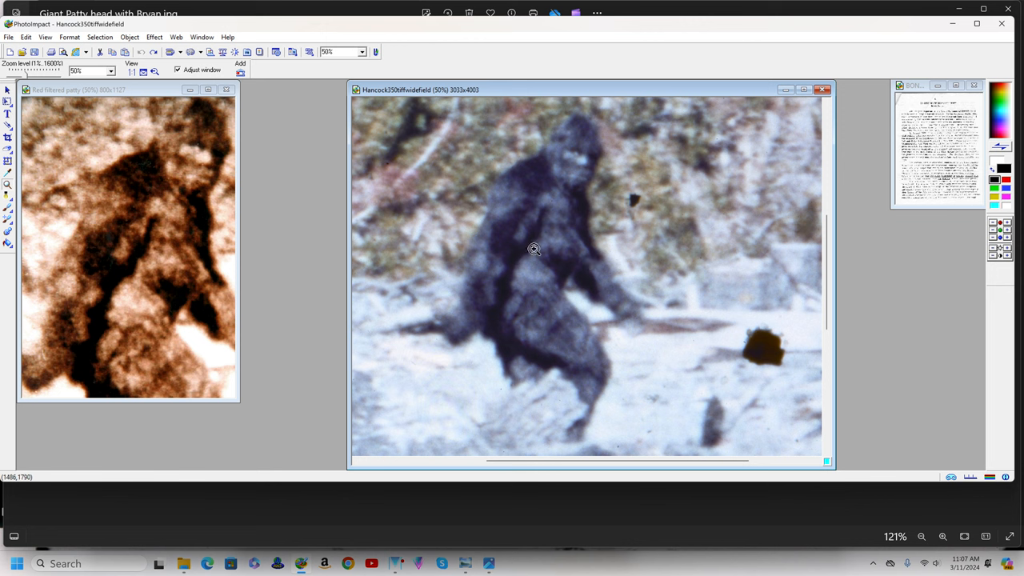
mouse_move(535, 250)
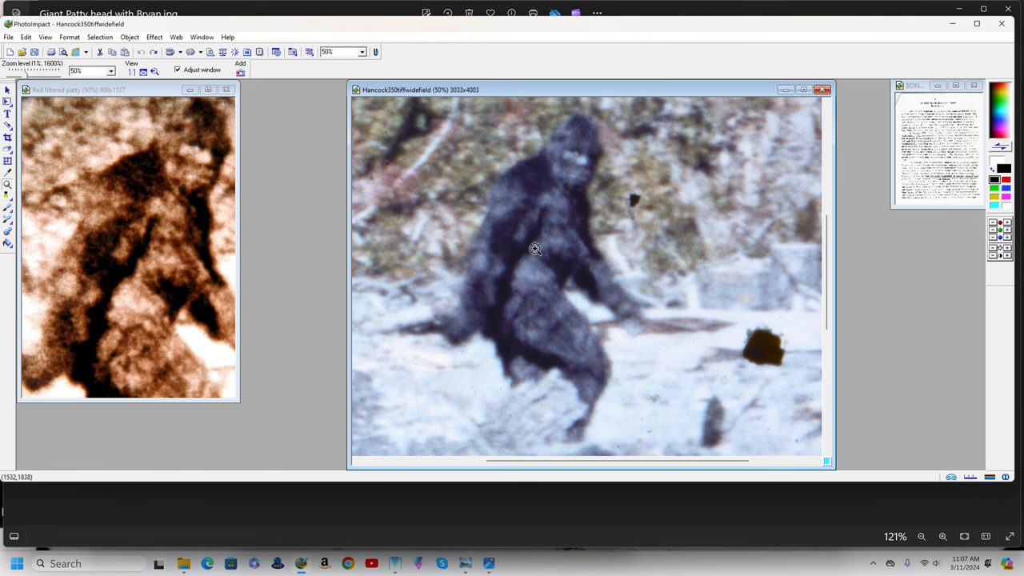
mouse_move(534, 272)
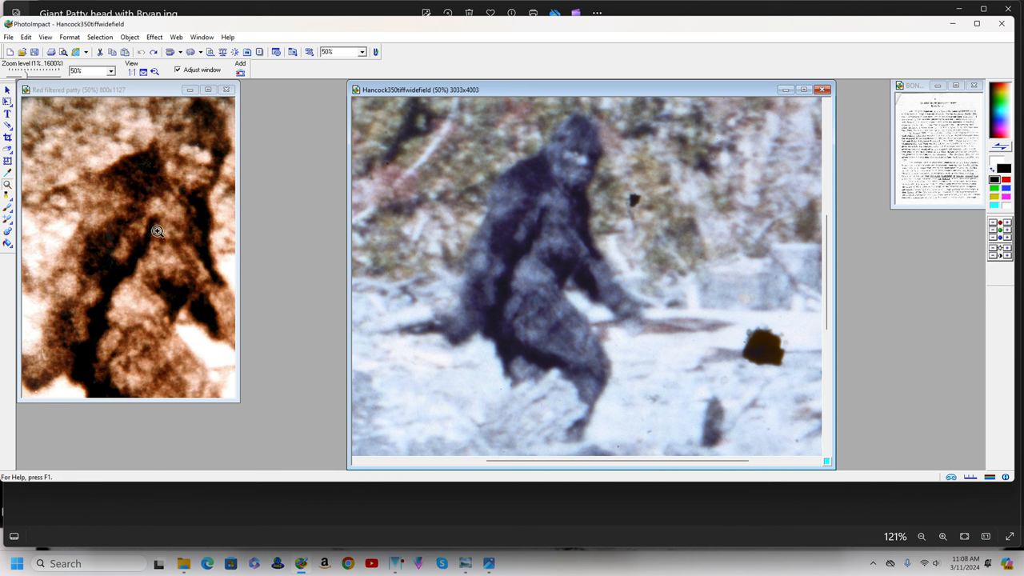
mouse_move(201, 200)
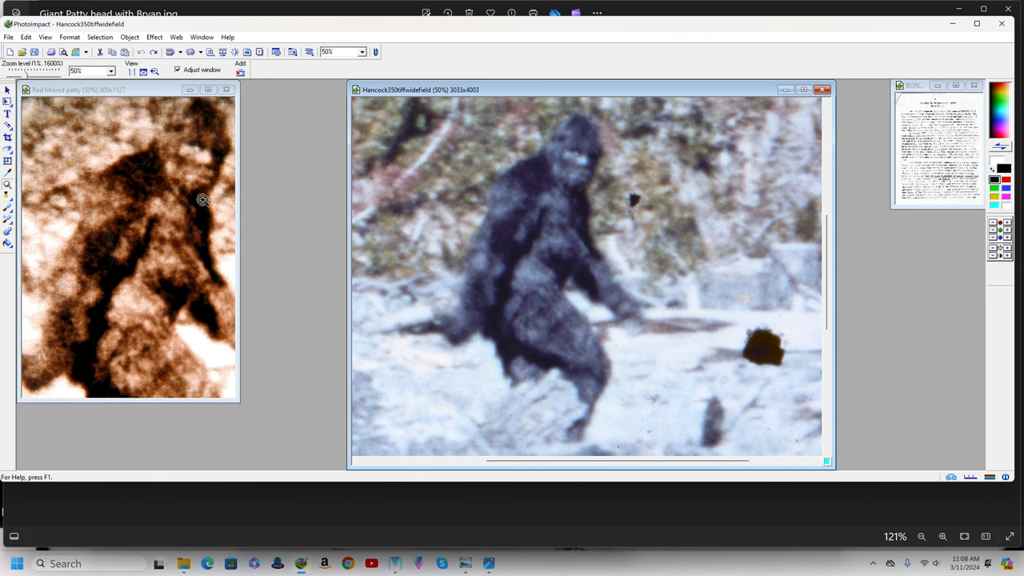
mouse_move(493, 191)
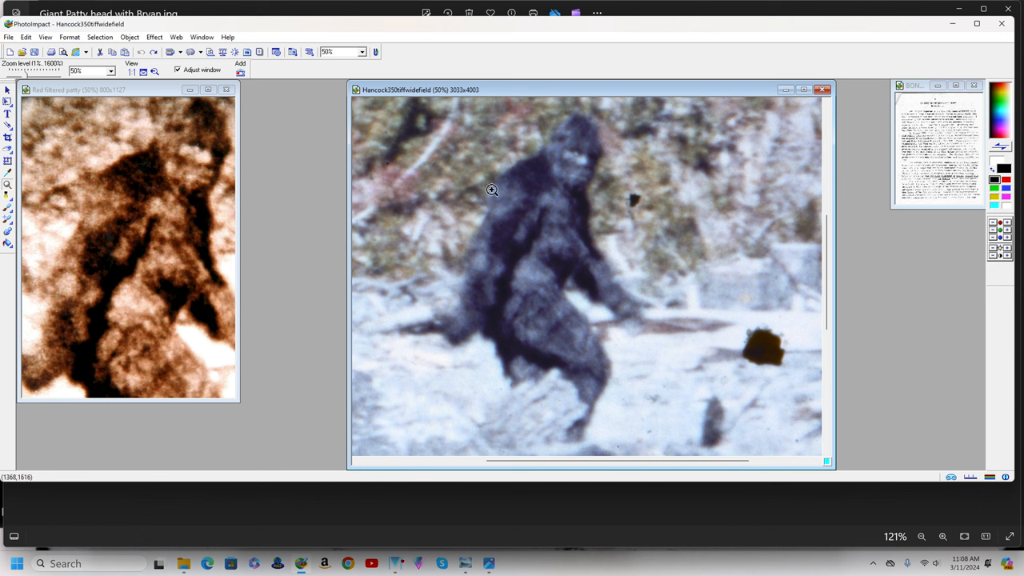
mouse_move(504, 268)
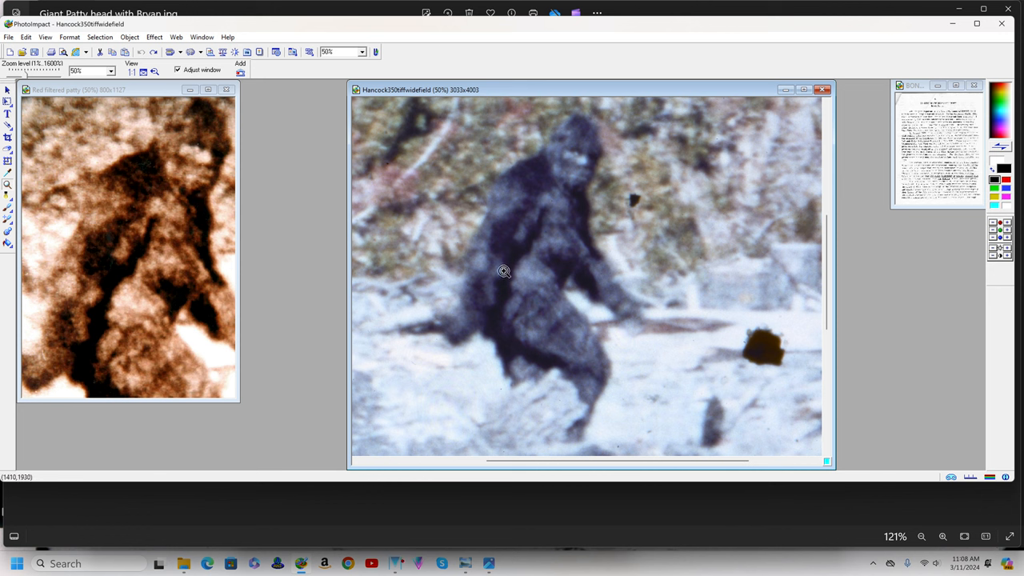
mouse_move(506, 272)
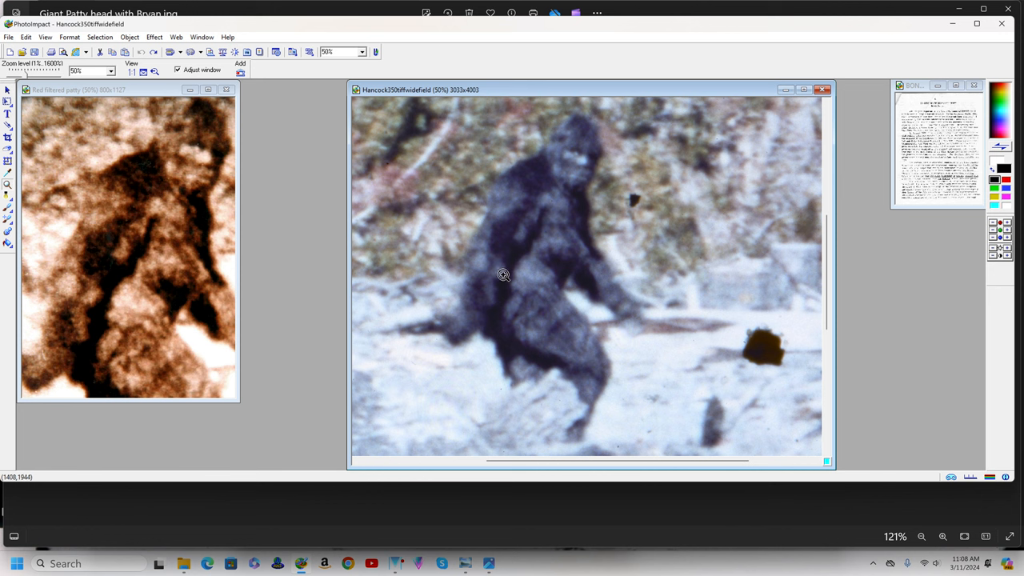
mouse_move(503, 276)
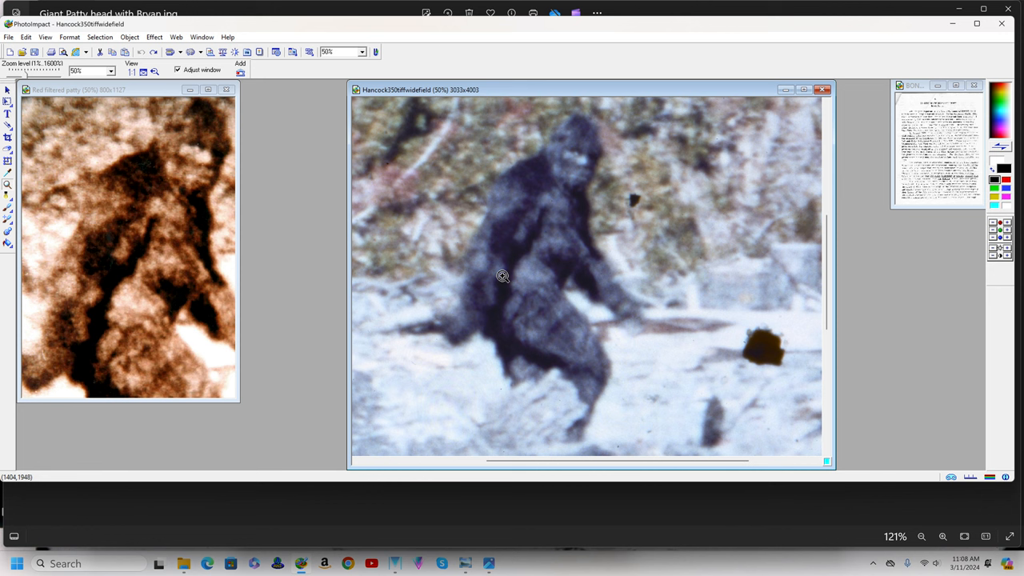
mouse_move(501, 276)
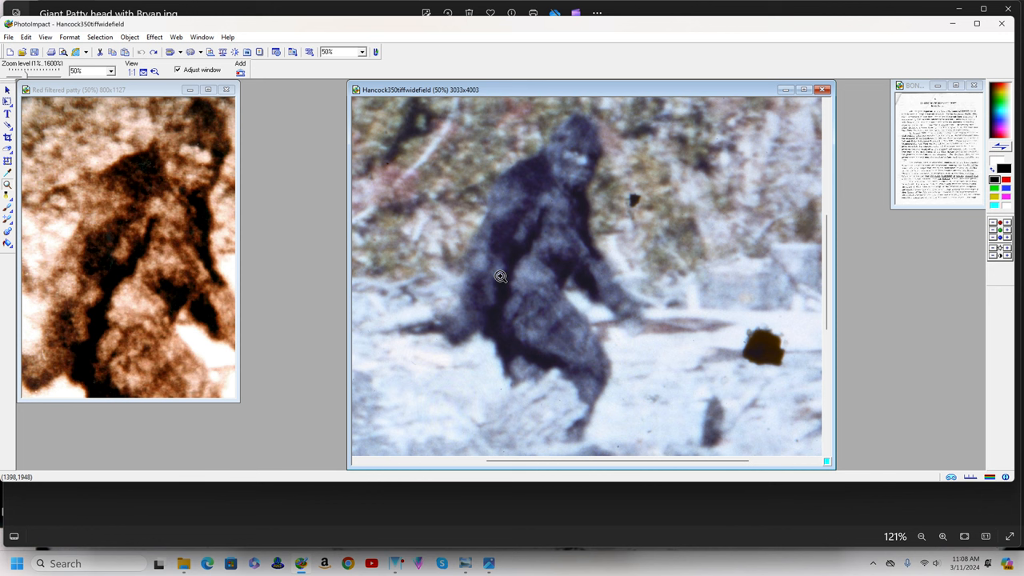
mouse_move(506, 274)
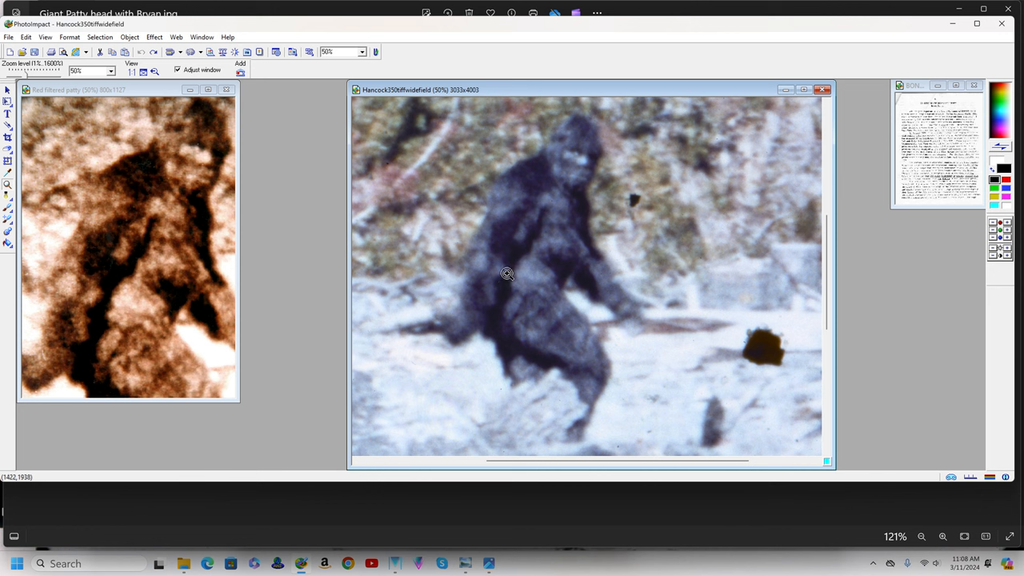
mouse_move(580, 246)
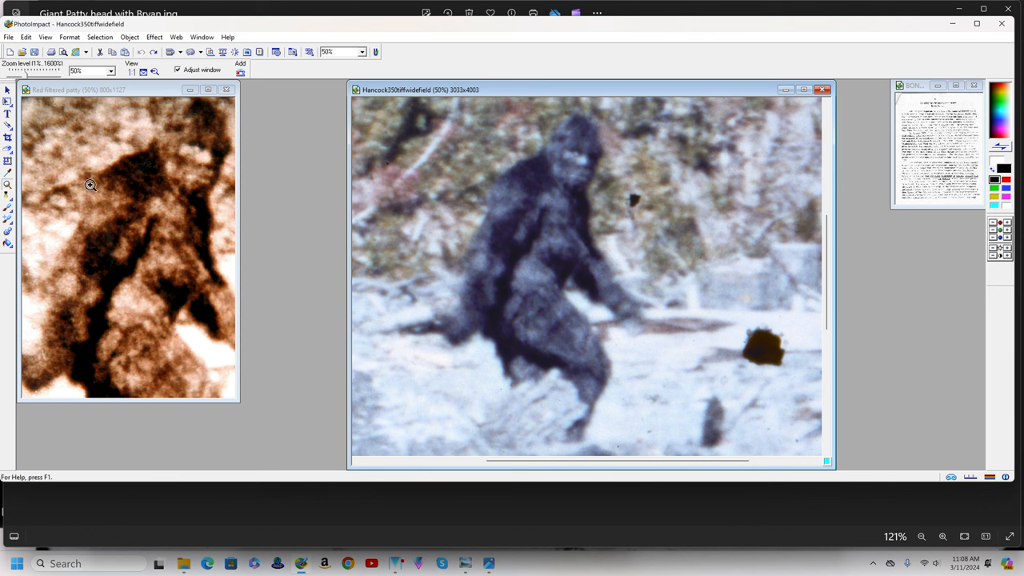
mouse_move(179, 245)
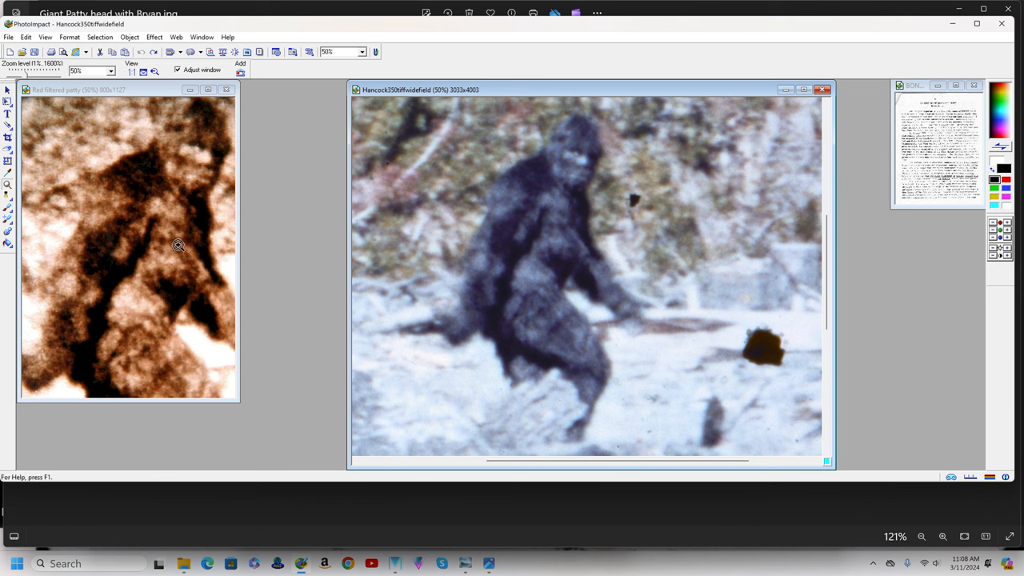
mouse_move(181, 220)
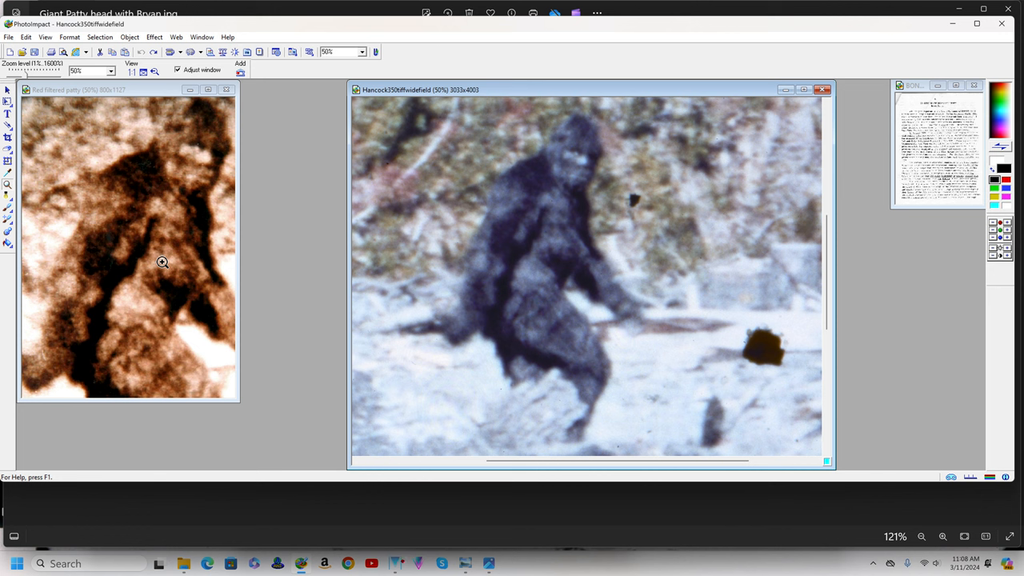
mouse_move(147, 240)
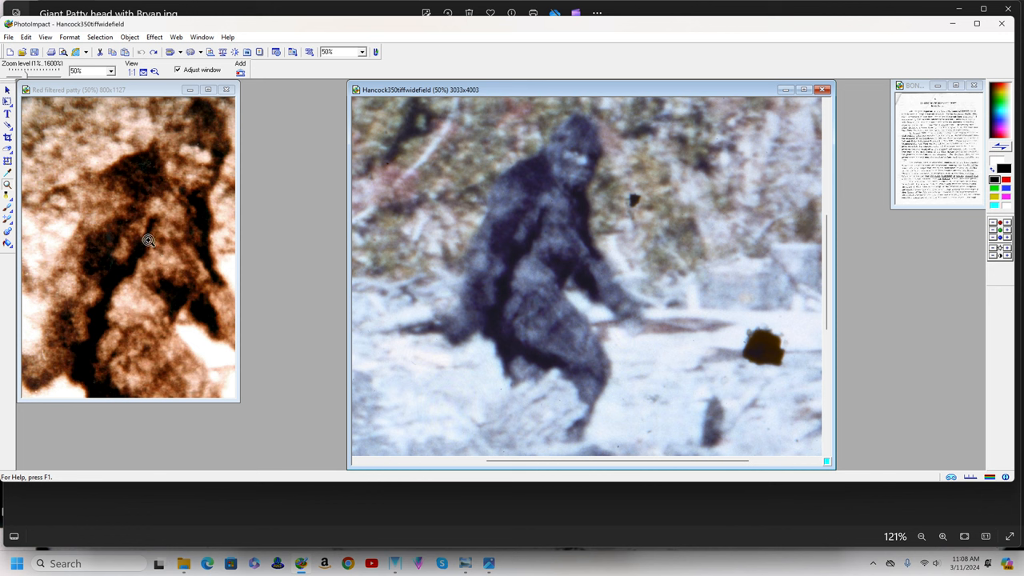
mouse_move(159, 230)
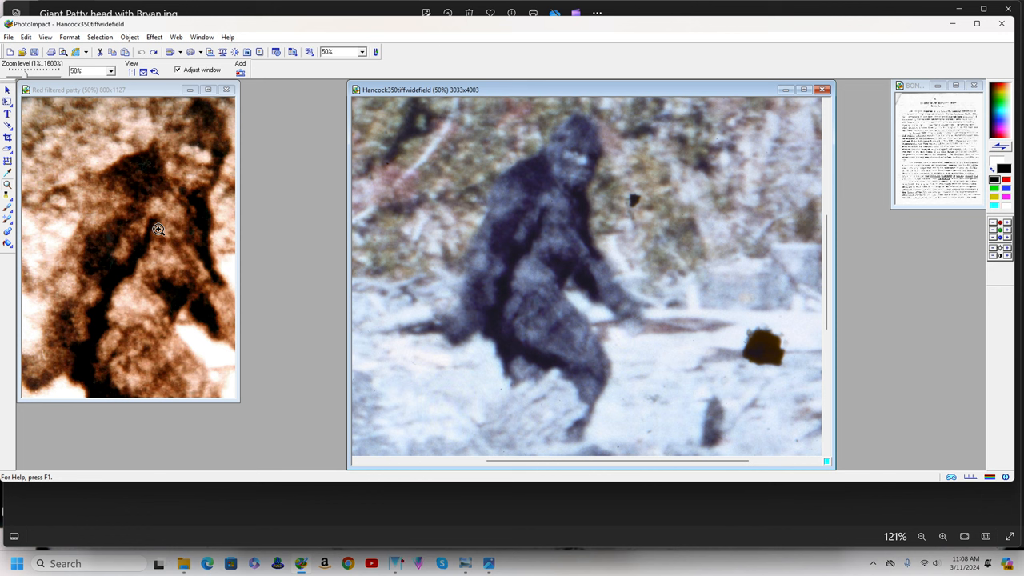
mouse_move(158, 230)
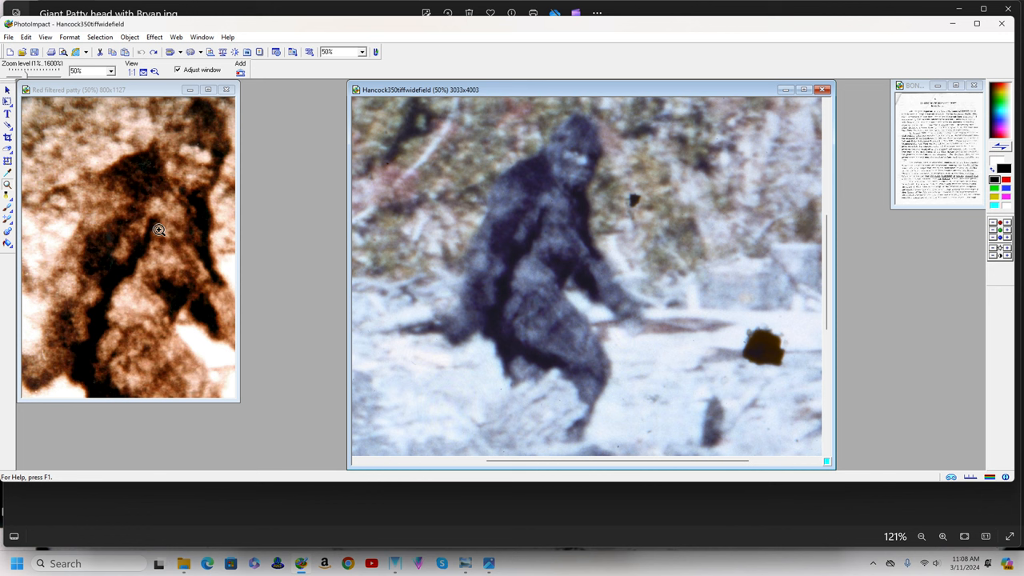
mouse_move(547, 236)
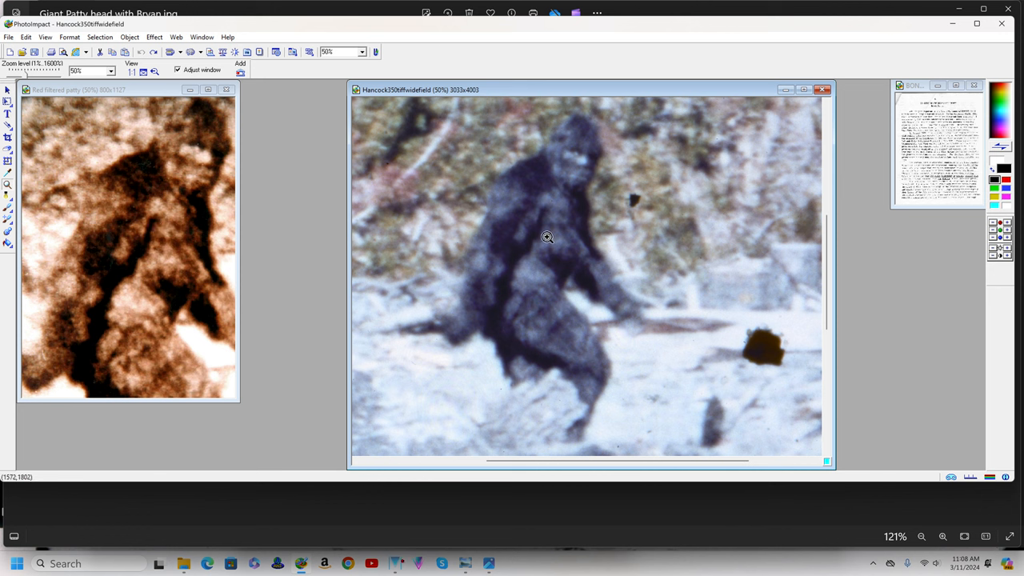
mouse_move(541, 243)
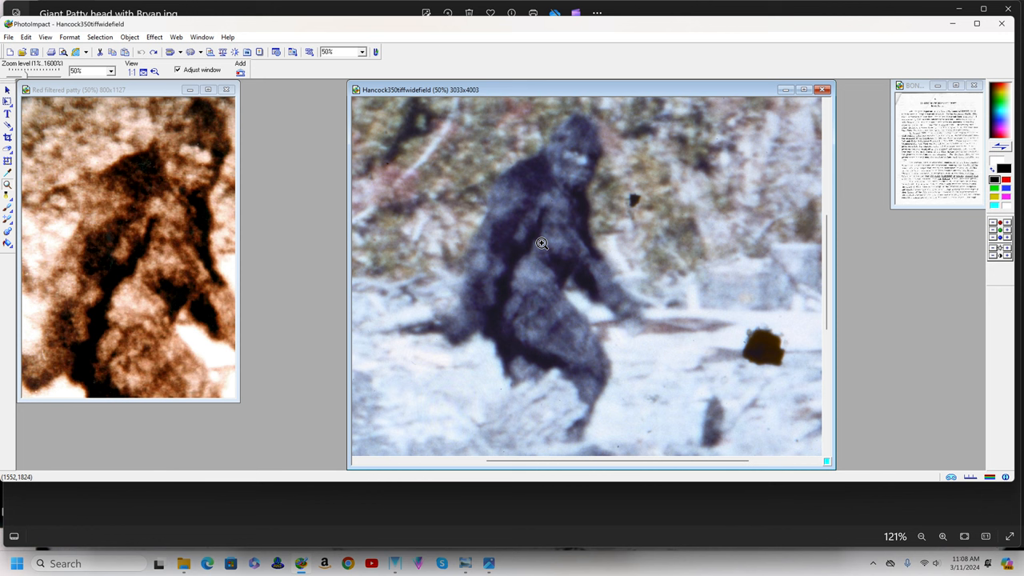
mouse_move(538, 243)
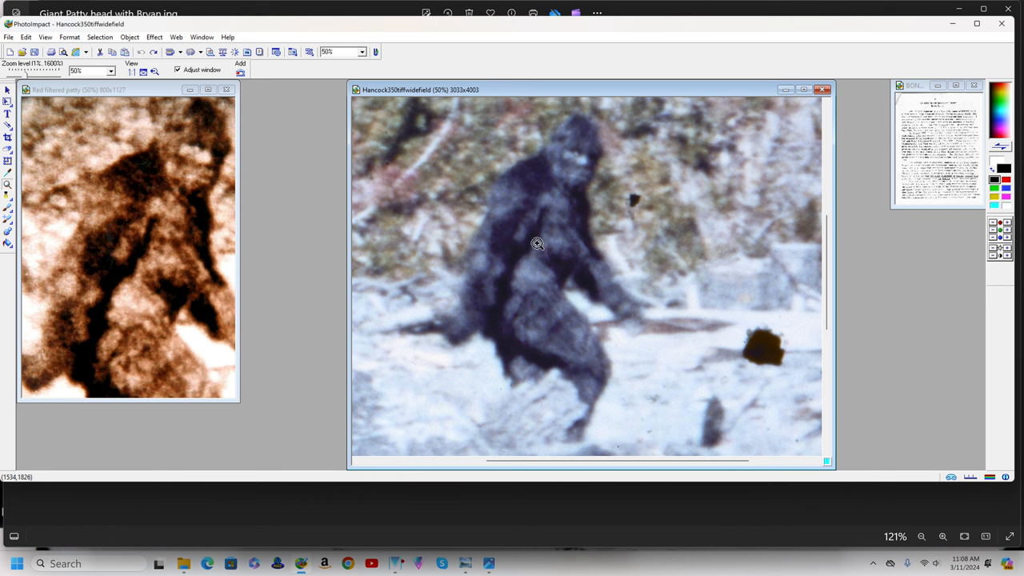
mouse_move(534, 245)
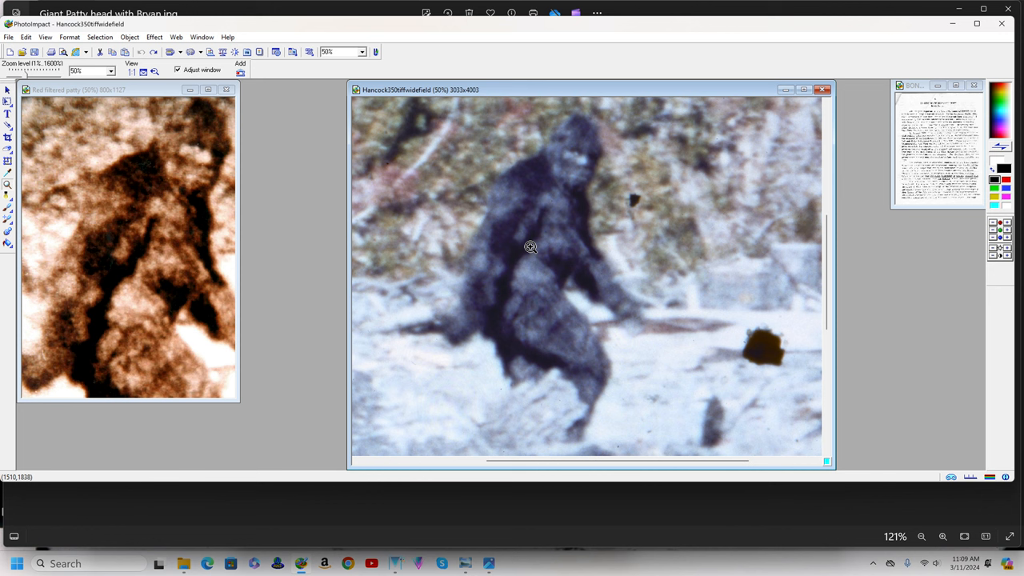
mouse_move(184, 240)
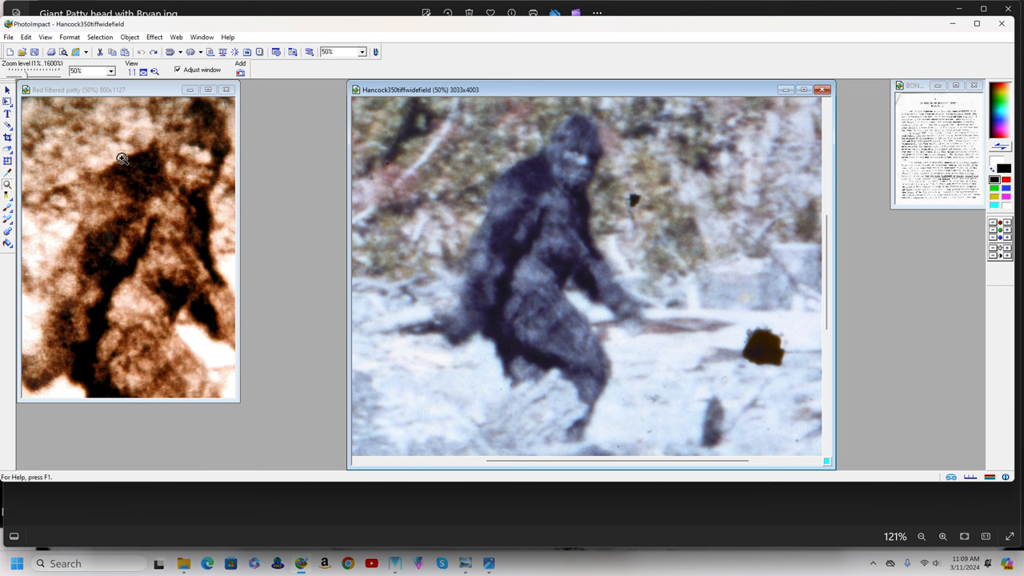
mouse_move(120, 336)
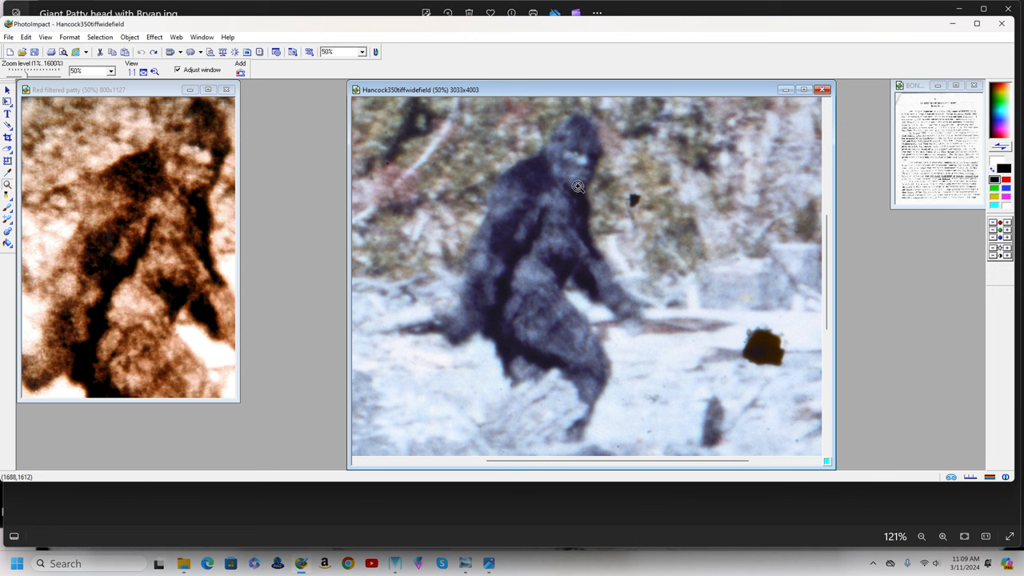
mouse_move(557, 192)
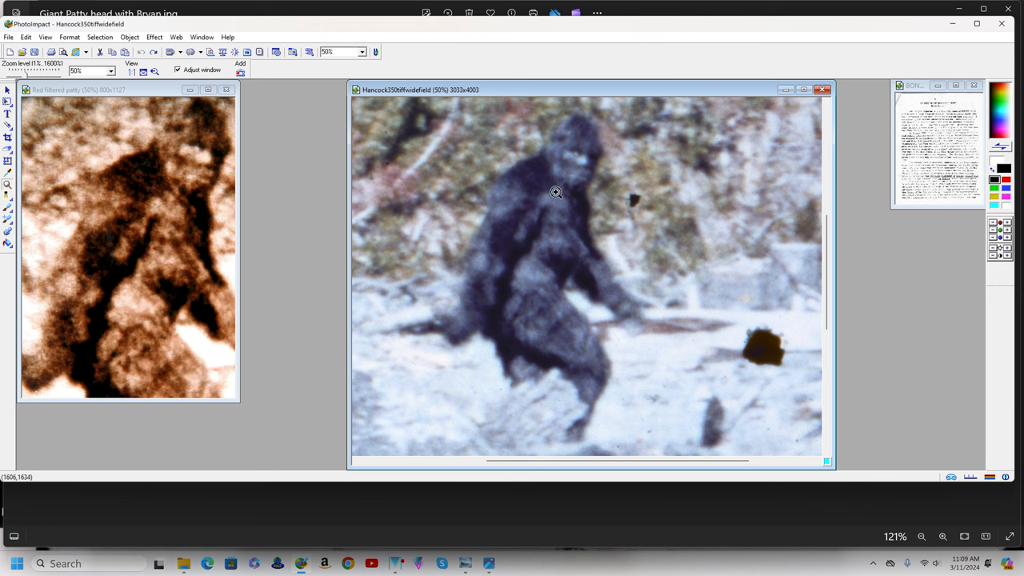
mouse_move(522, 209)
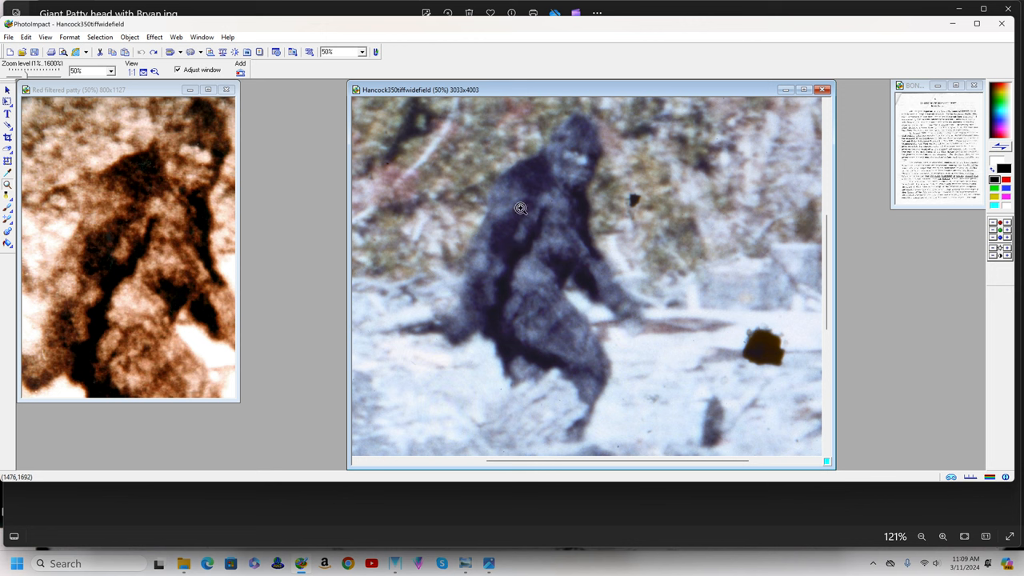
mouse_move(493, 234)
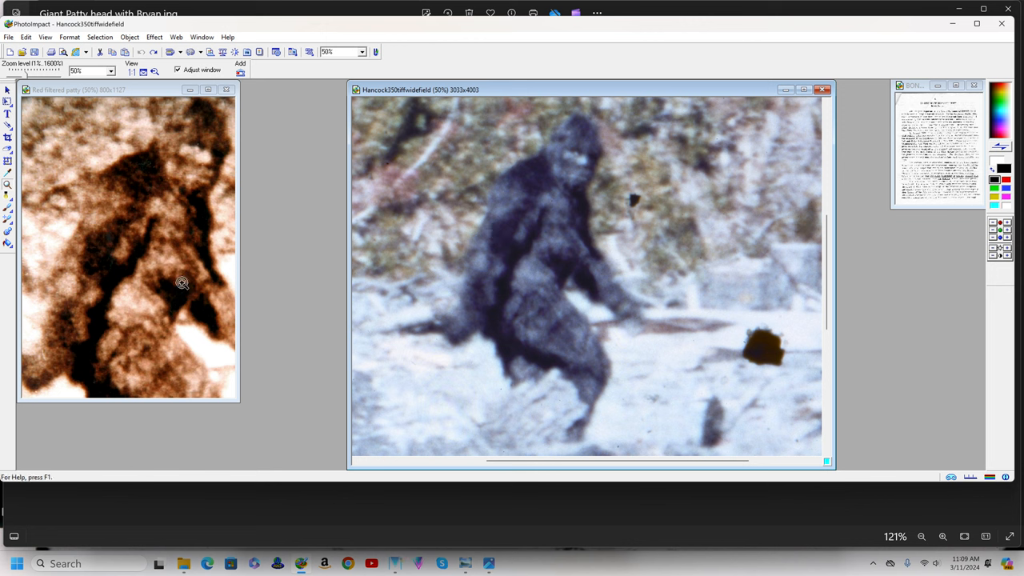
mouse_move(158, 192)
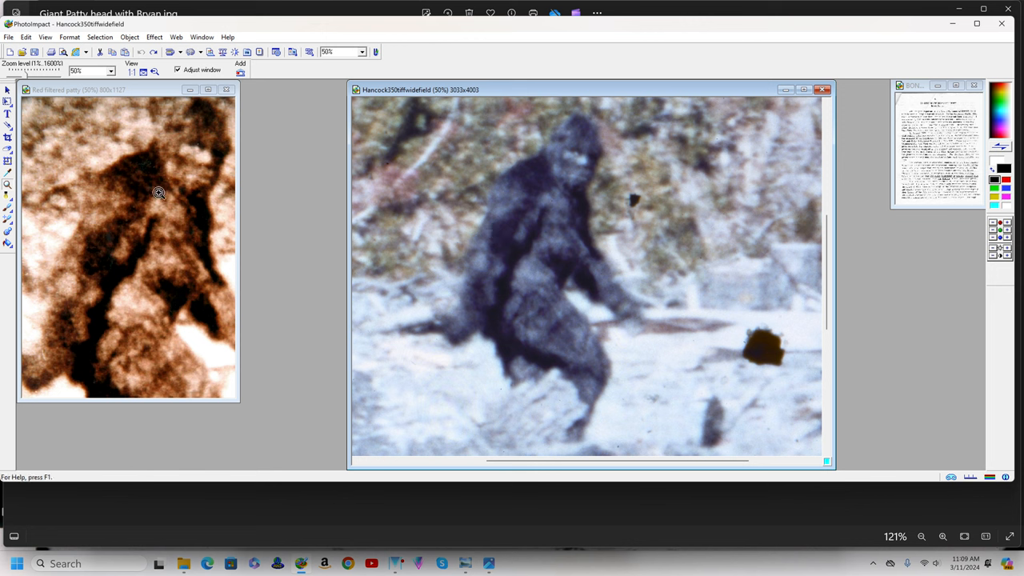
mouse_move(158, 212)
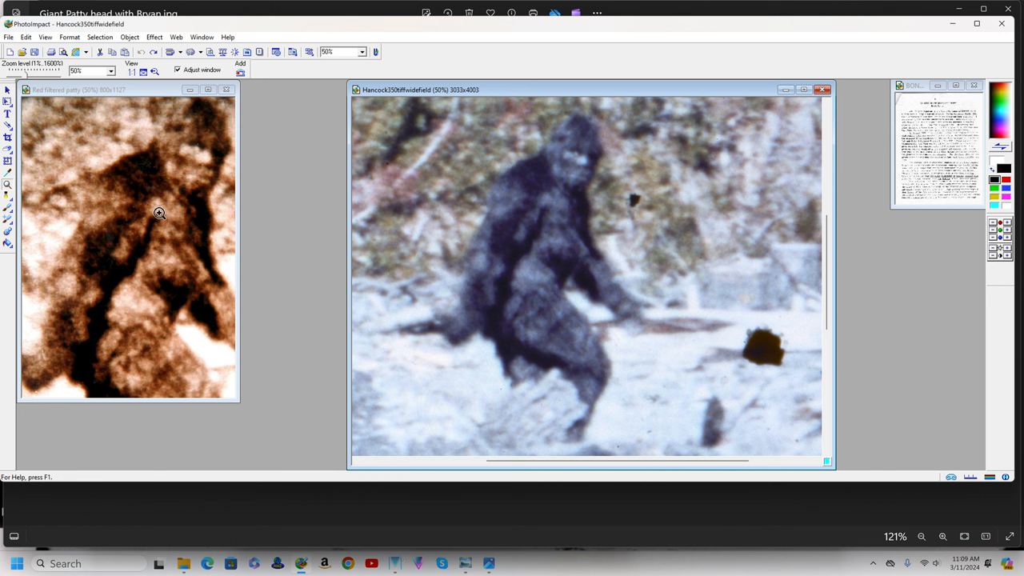
mouse_move(160, 211)
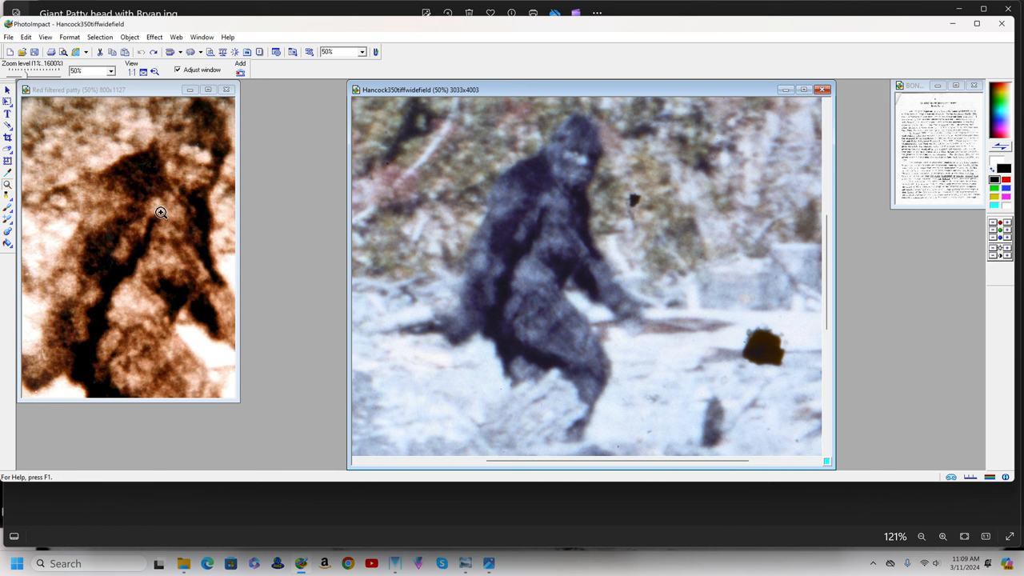
mouse_move(160, 213)
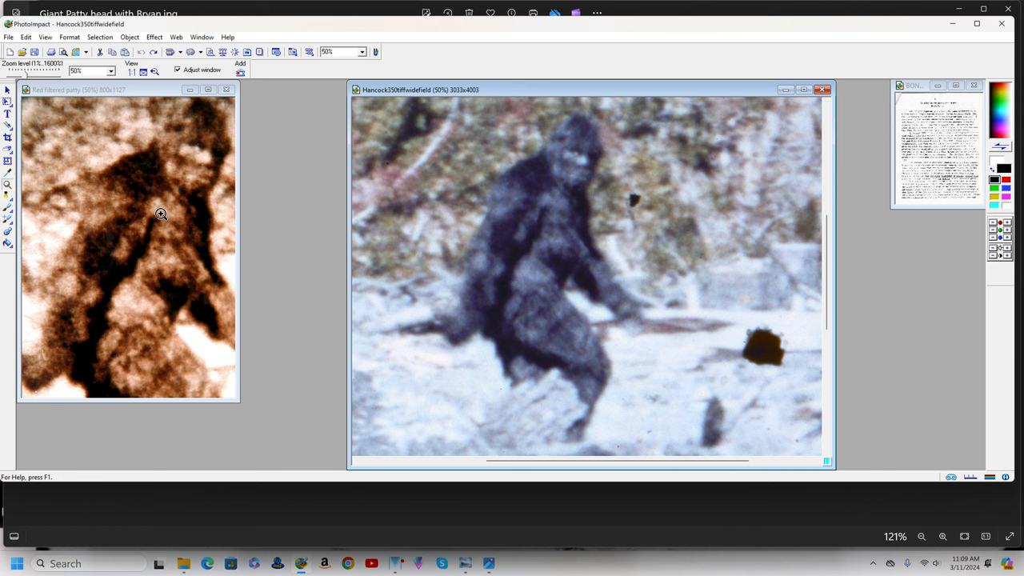
mouse_move(160, 217)
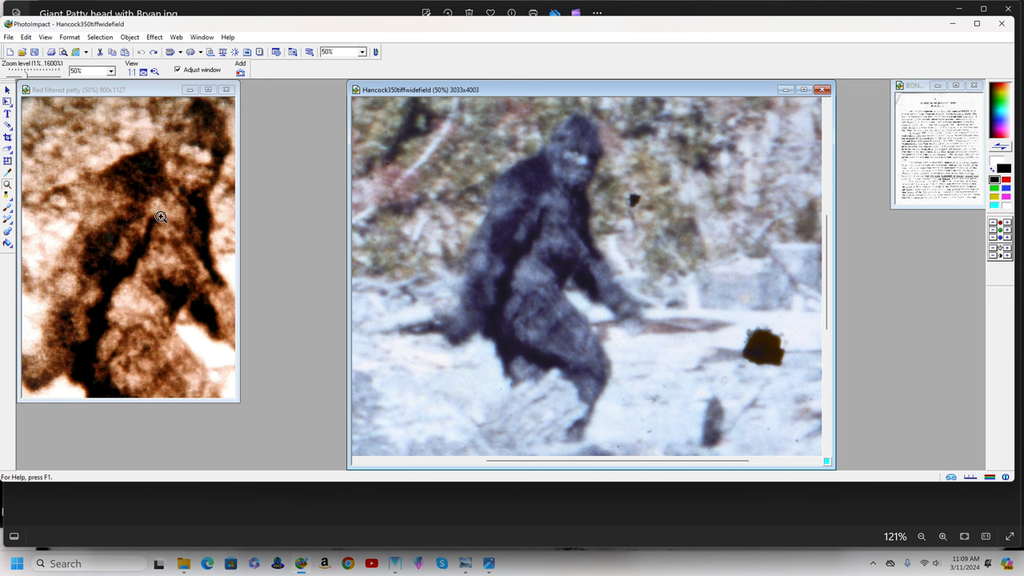
mouse_move(135, 235)
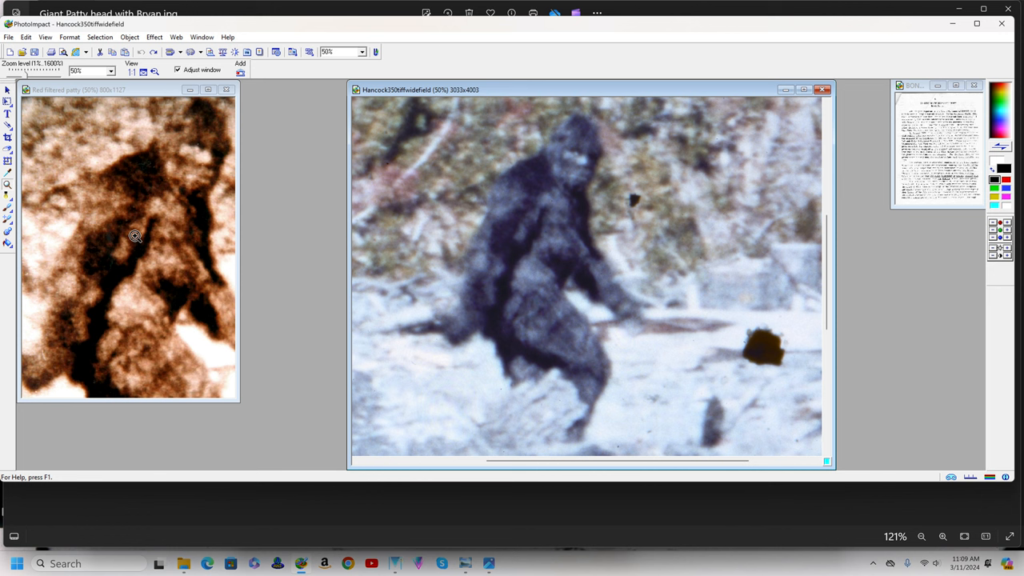
mouse_move(166, 240)
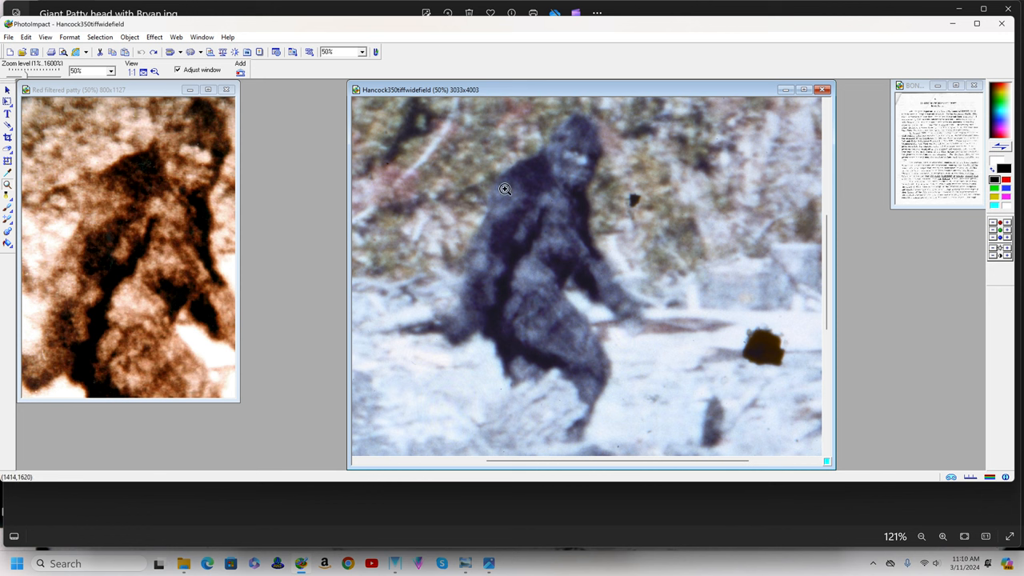
mouse_move(534, 254)
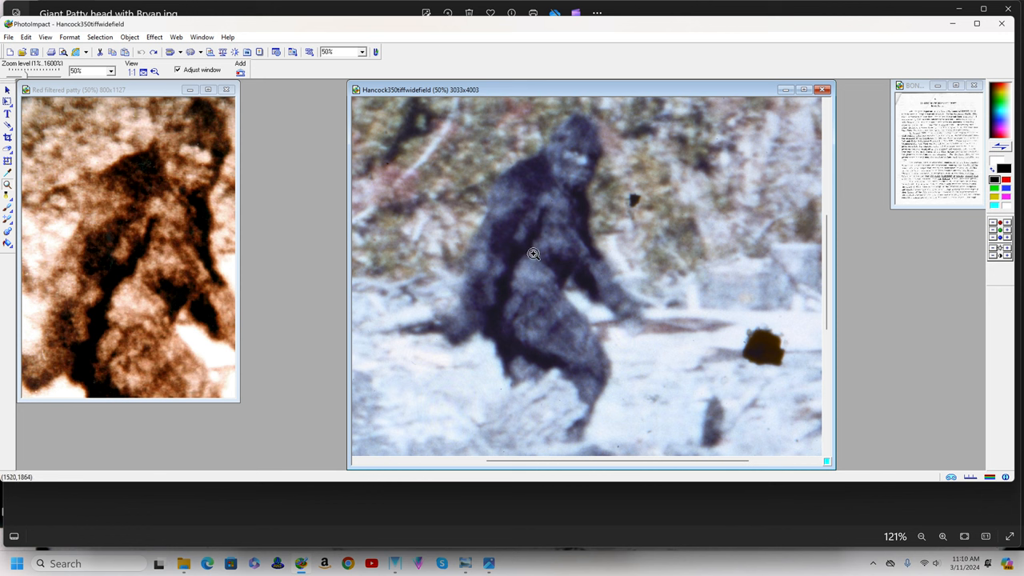
mouse_move(592, 272)
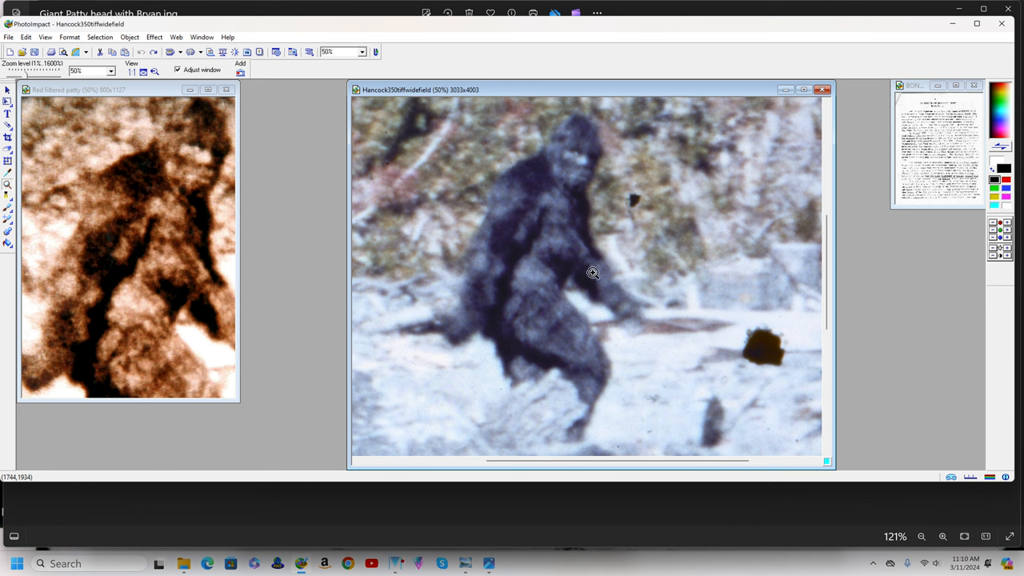
mouse_move(590, 277)
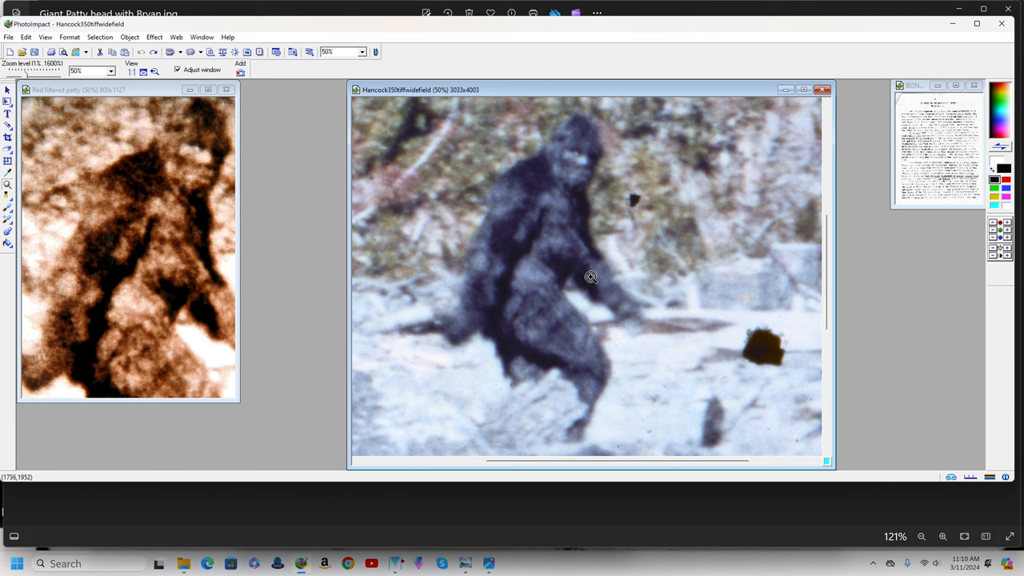
mouse_move(586, 282)
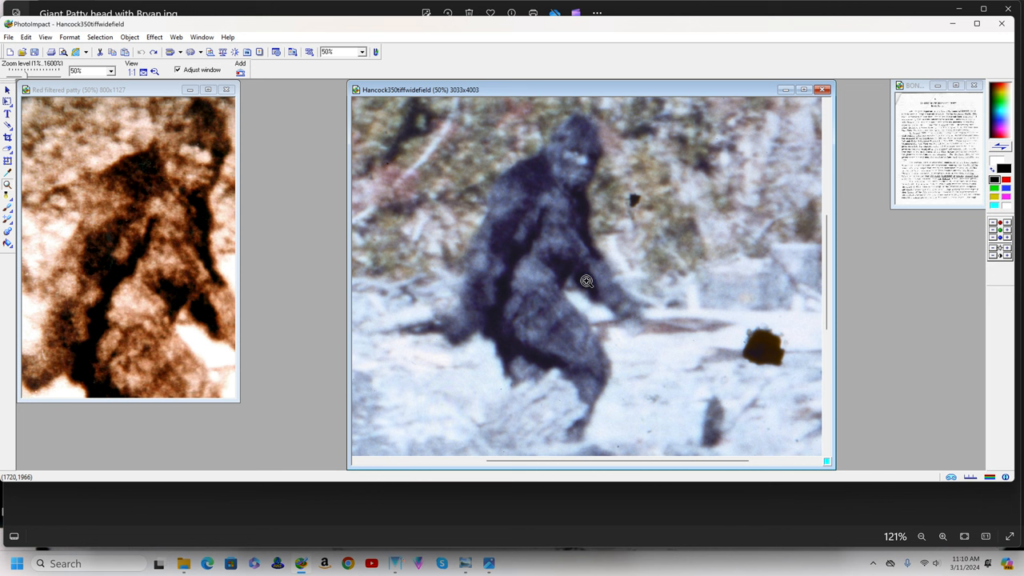
mouse_move(582, 287)
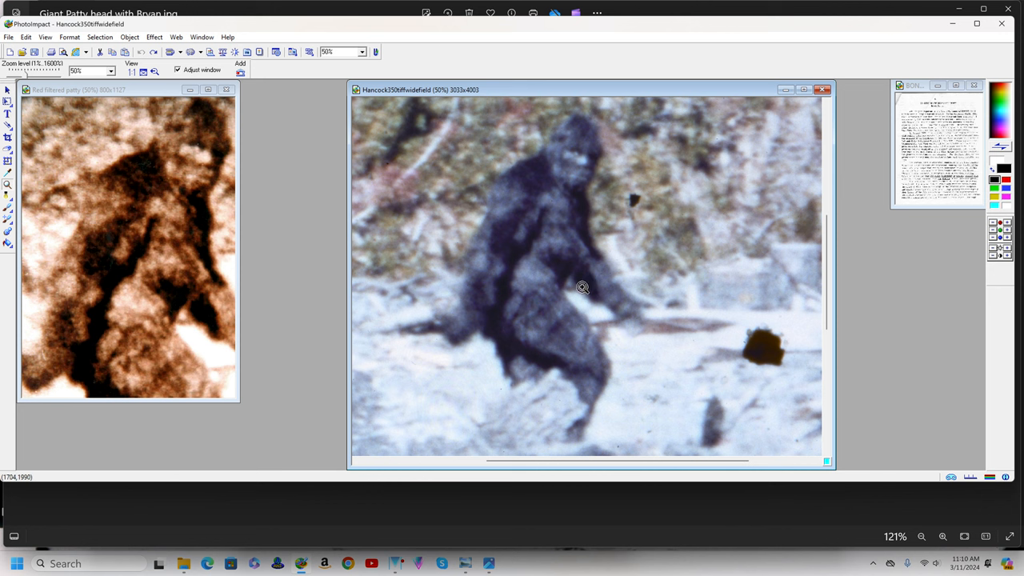
mouse_move(587, 322)
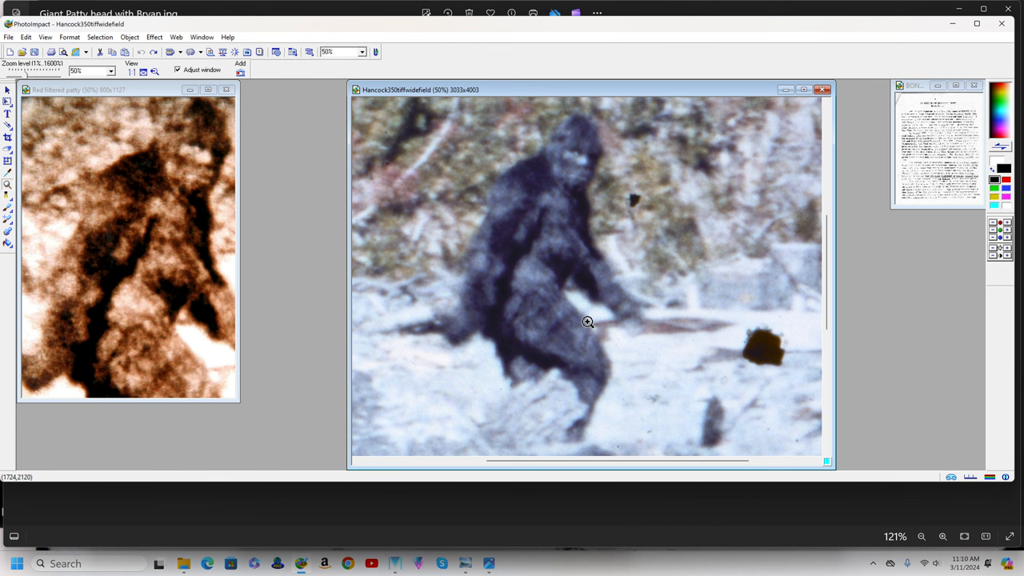
mouse_move(586, 324)
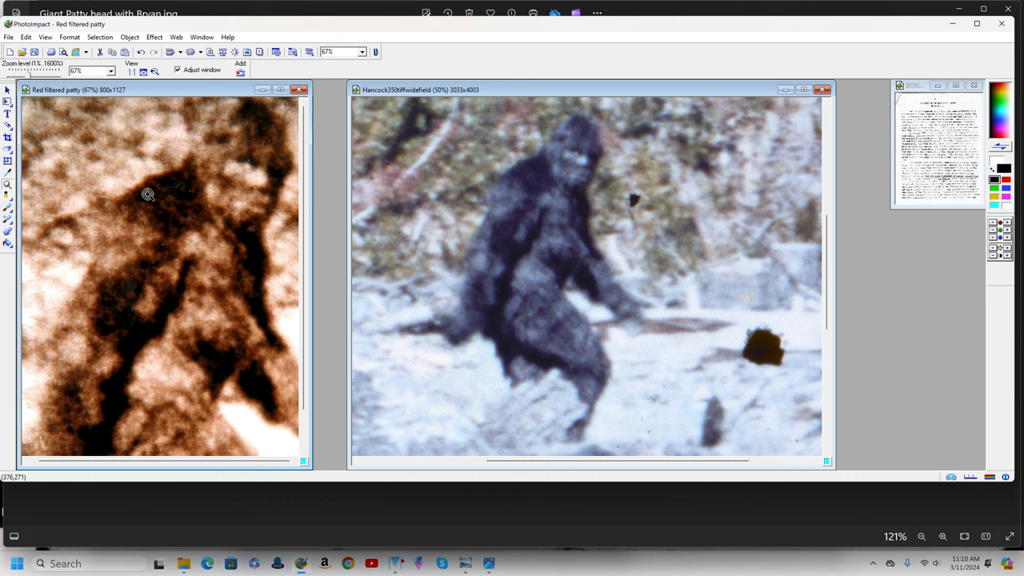
mouse_move(213, 209)
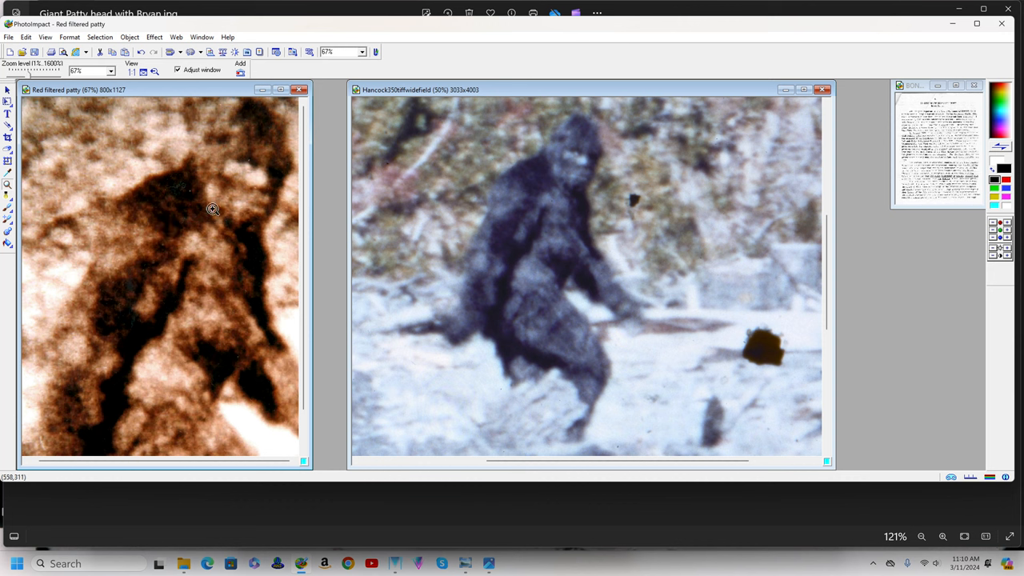
mouse_move(218, 226)
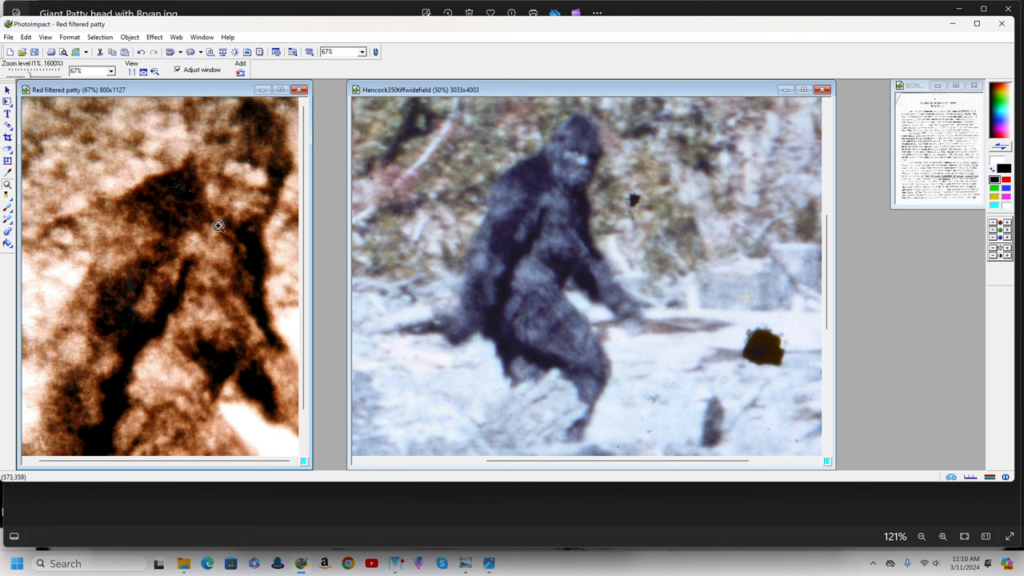
mouse_move(211, 234)
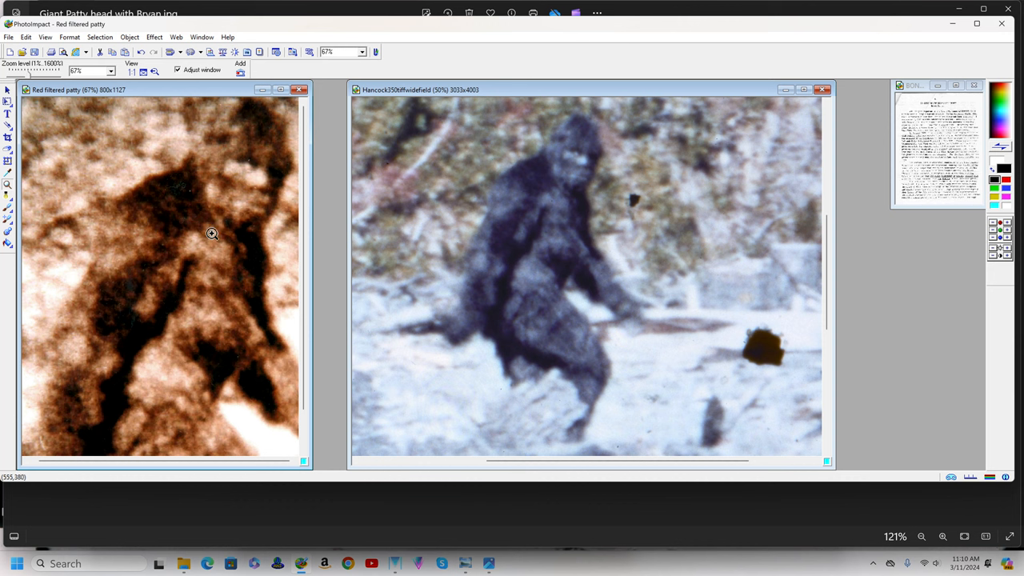
mouse_move(212, 233)
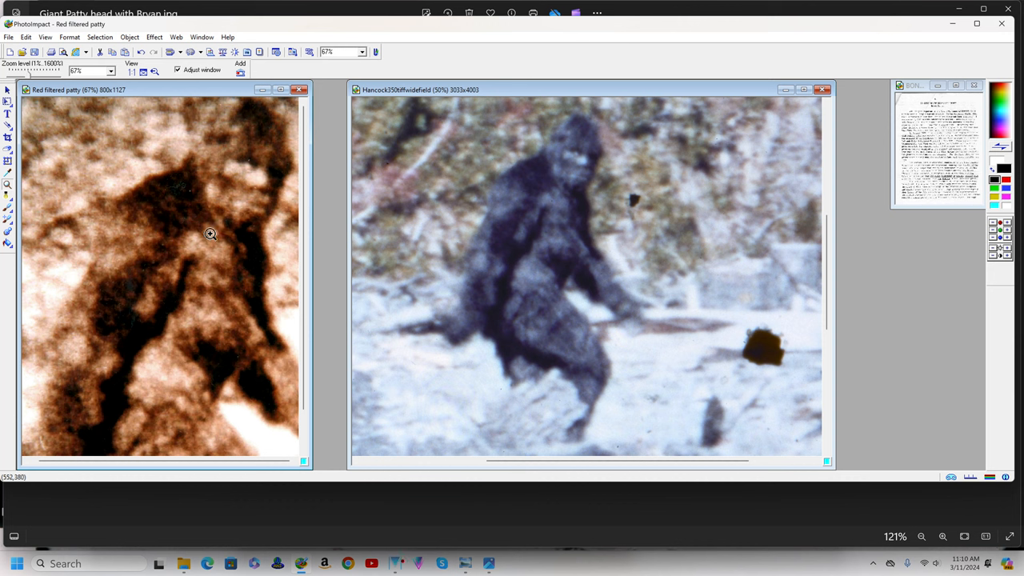
mouse_move(208, 236)
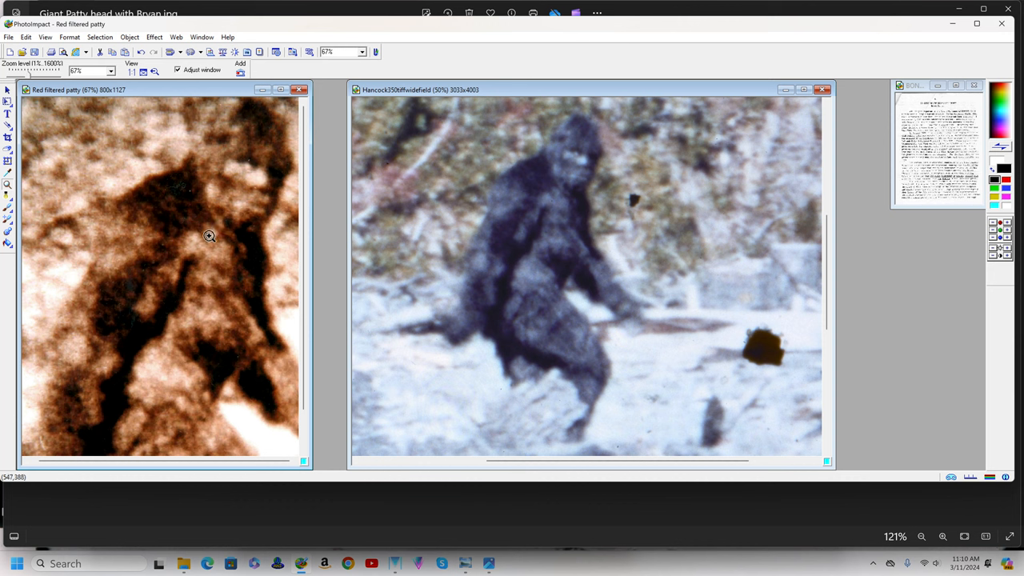
mouse_move(202, 240)
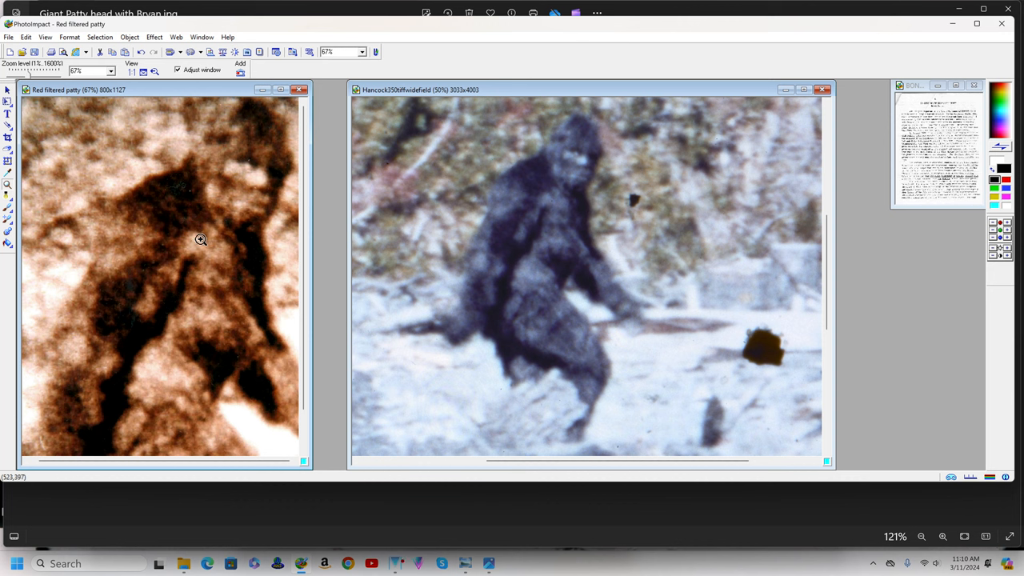
mouse_move(198, 243)
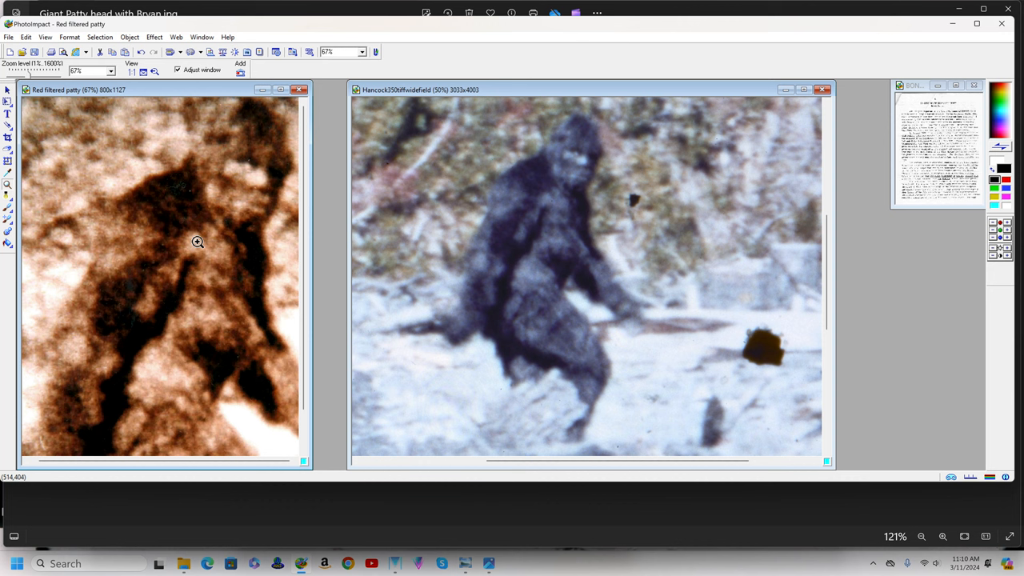
mouse_move(243, 176)
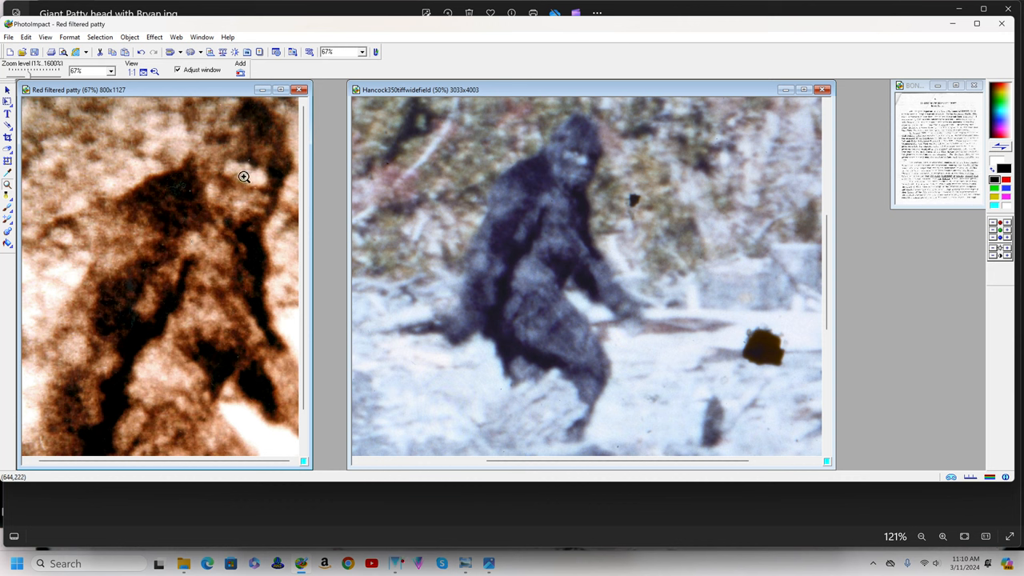
mouse_move(243, 183)
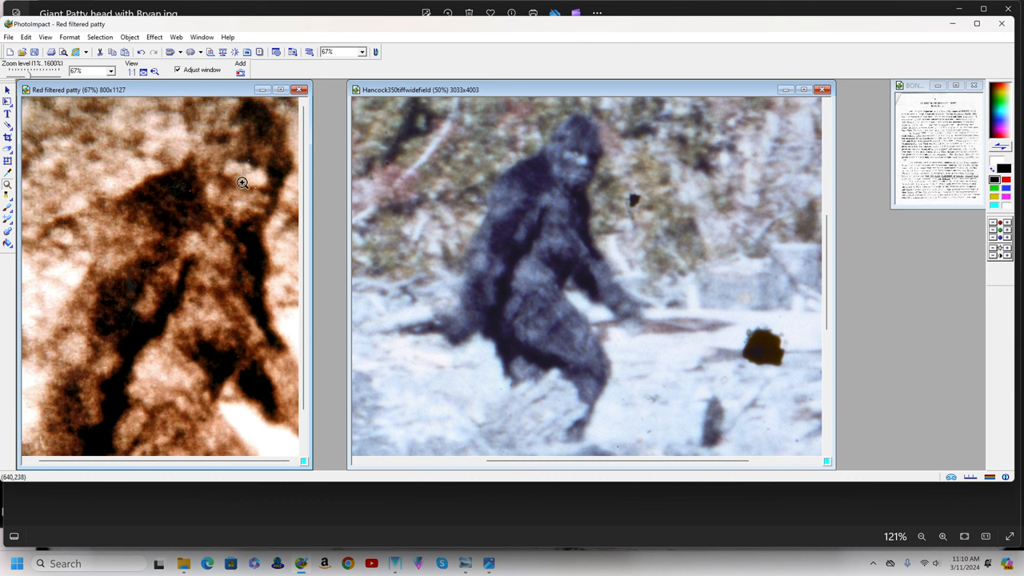
mouse_move(237, 189)
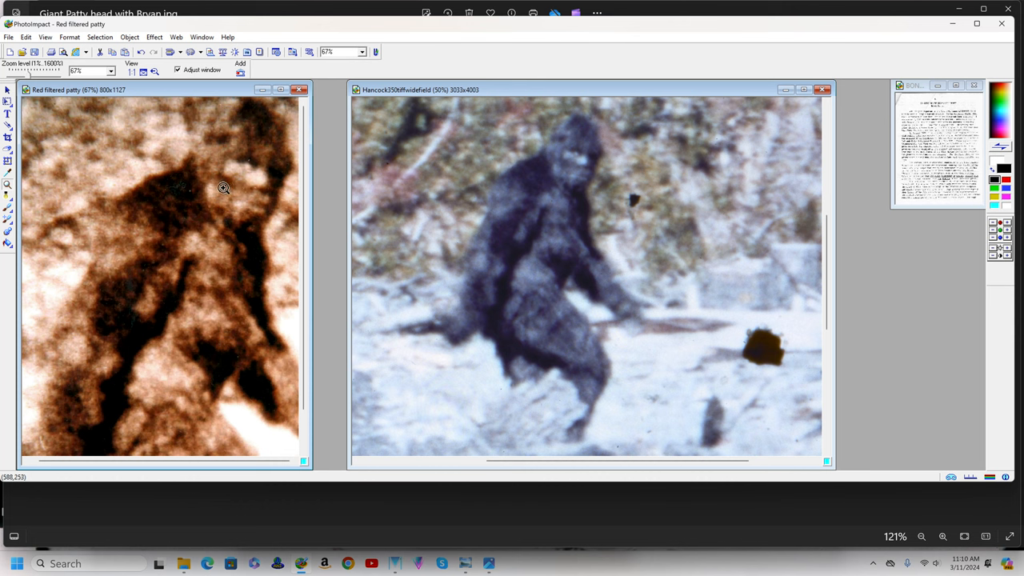
mouse_move(157, 216)
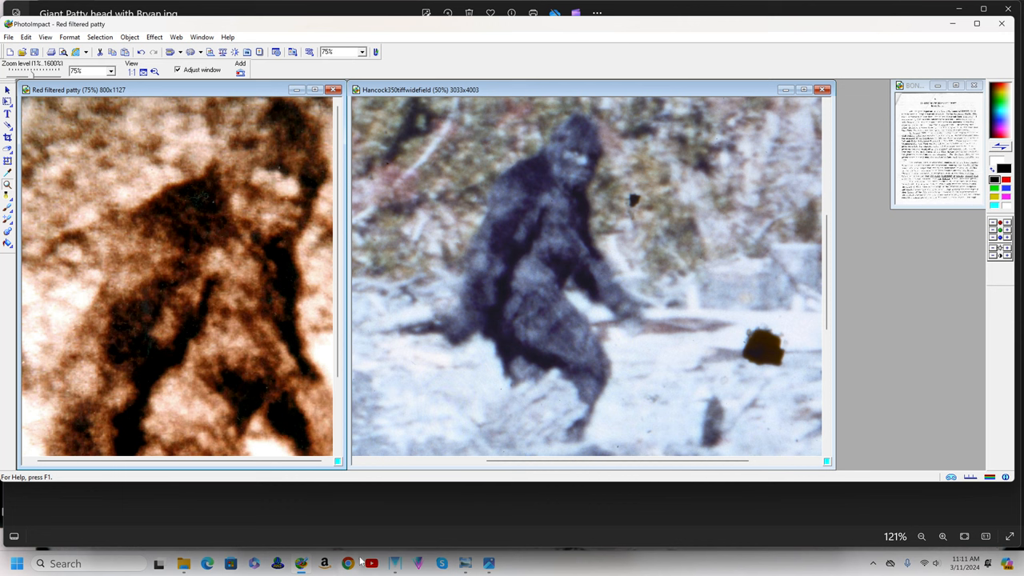
mouse_move(544, 568)
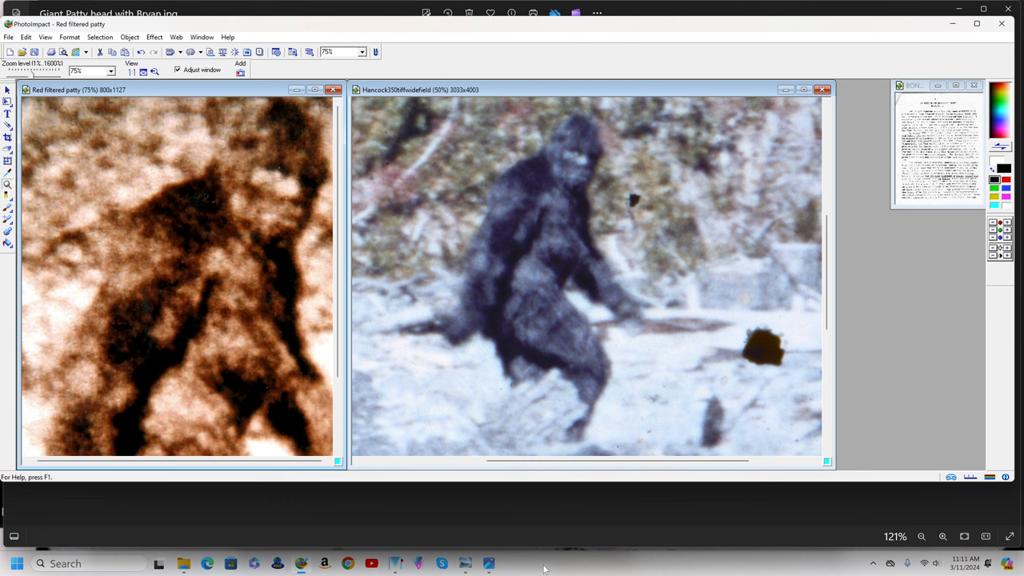
mouse_move(490, 564)
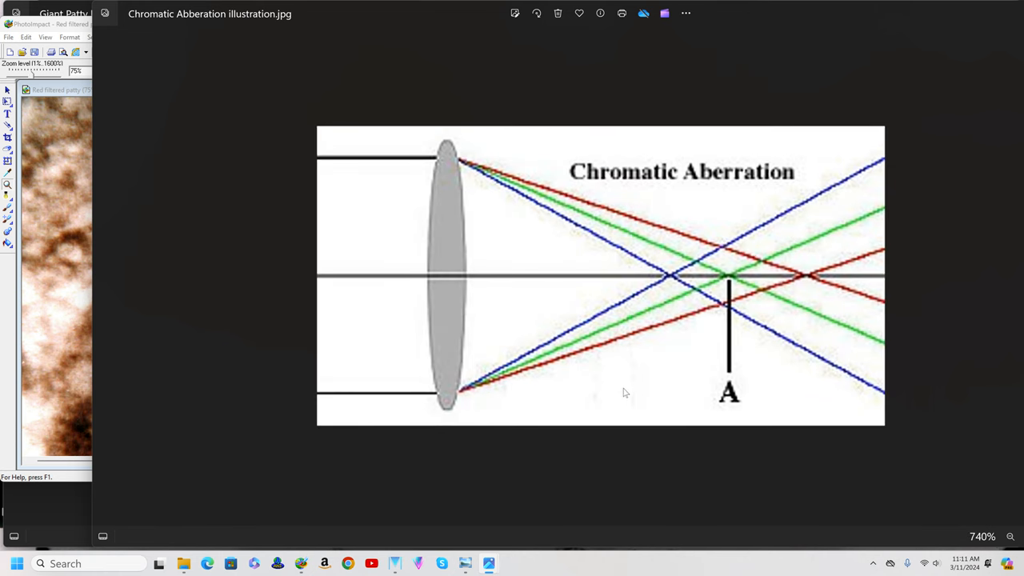
mouse_move(392, 169)
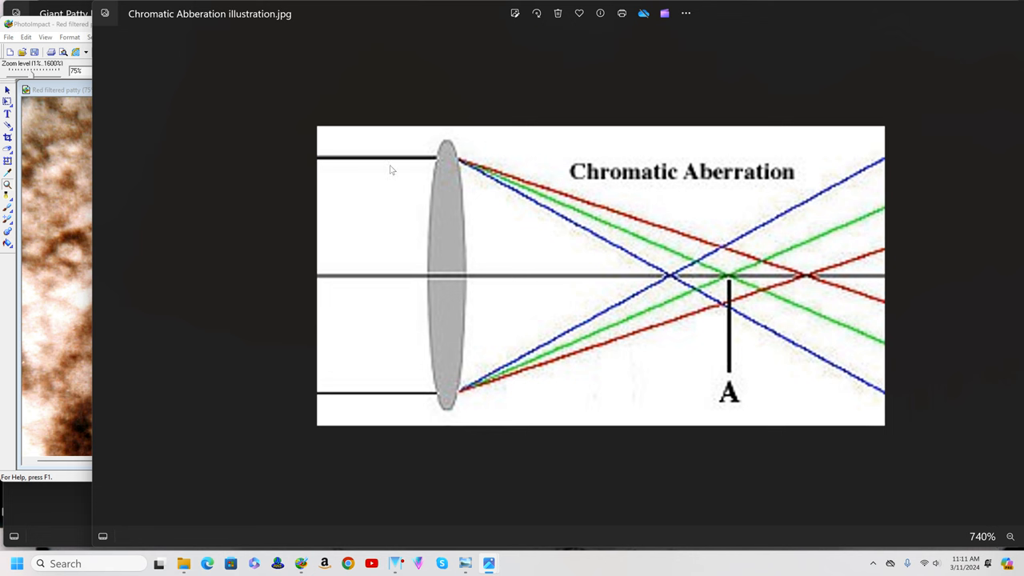
mouse_move(435, 269)
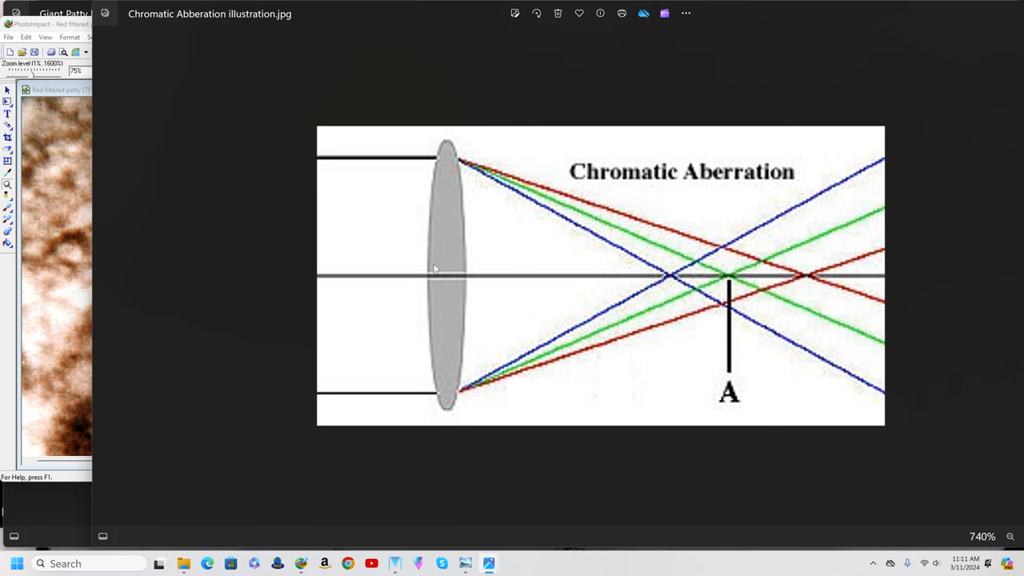
mouse_move(612, 227)
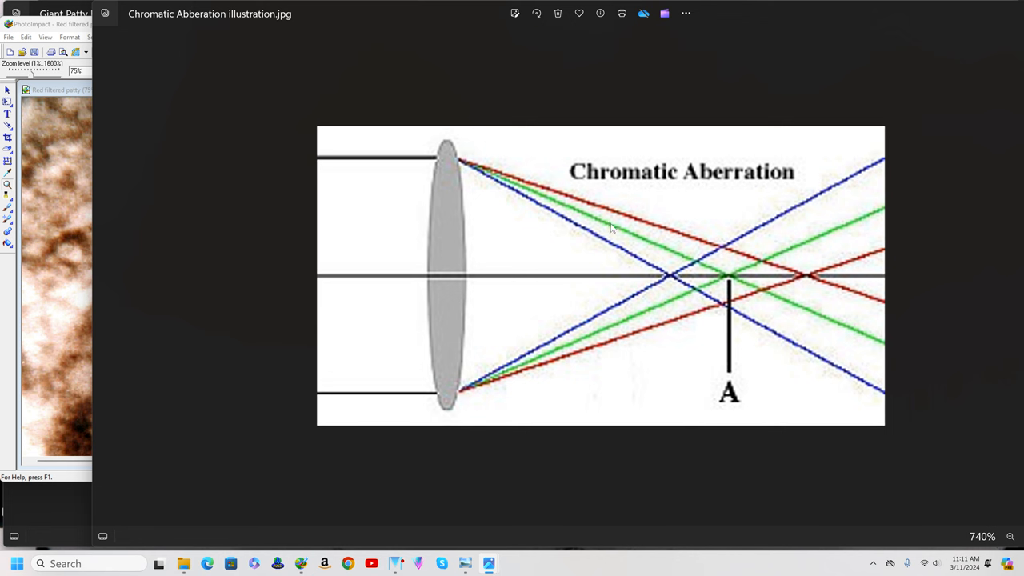
mouse_move(666, 278)
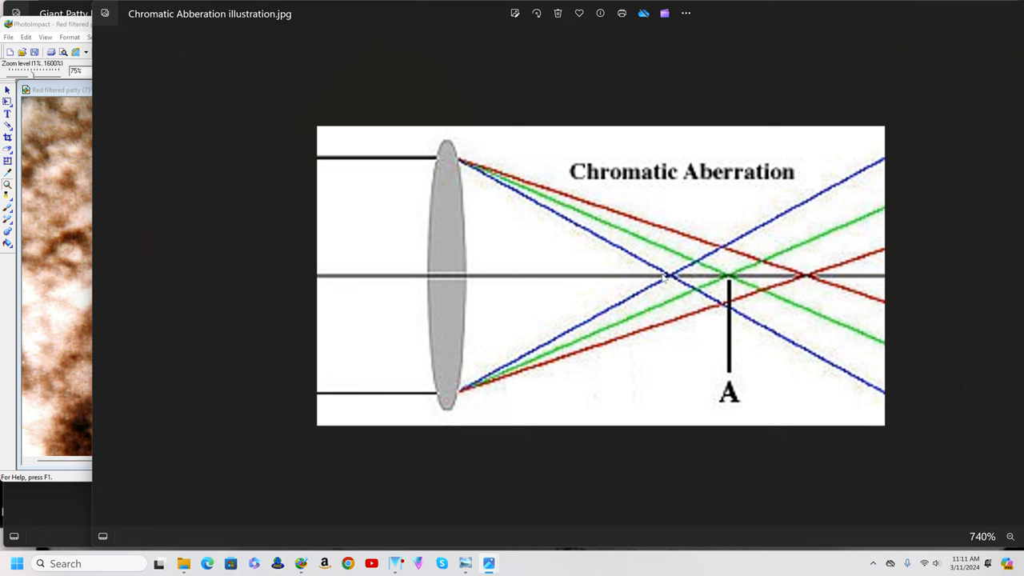
mouse_move(721, 292)
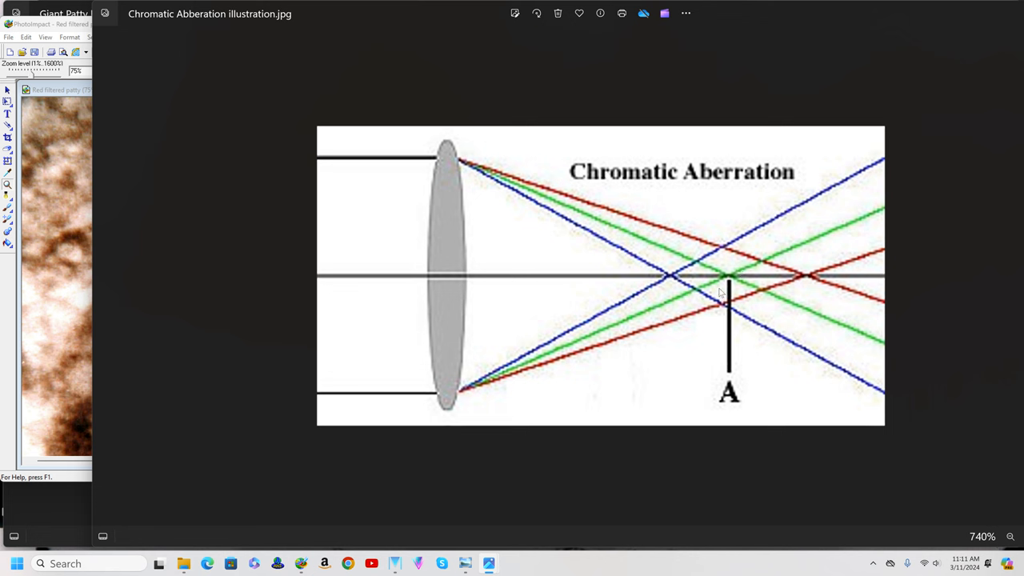
mouse_move(733, 280)
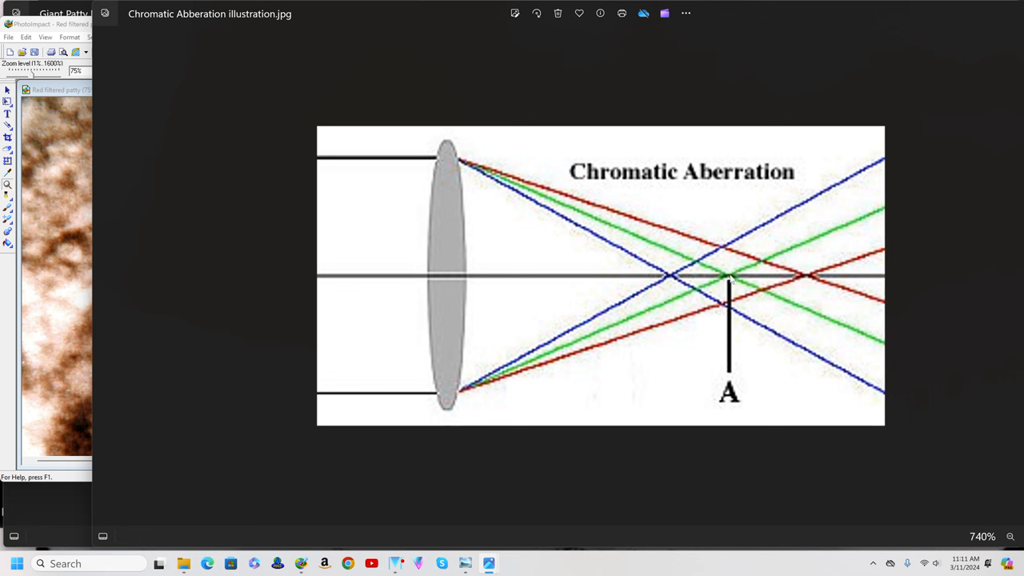
mouse_move(726, 259)
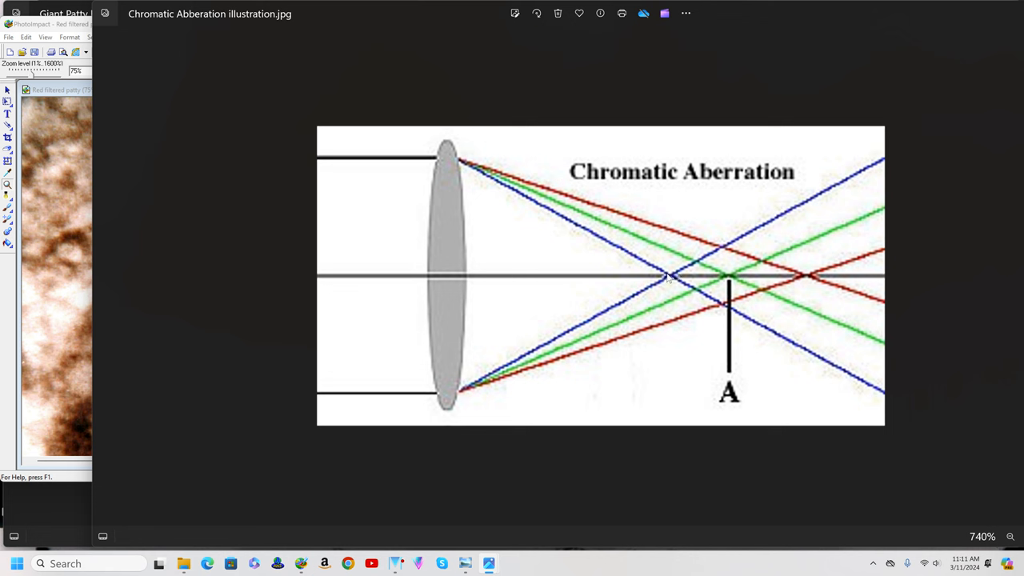
mouse_move(738, 309)
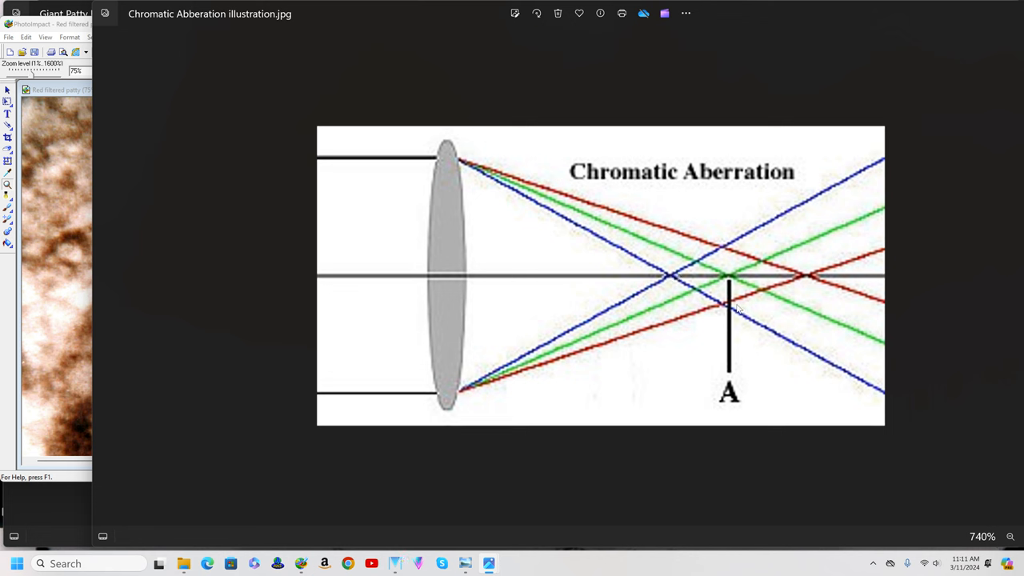
mouse_move(720, 311)
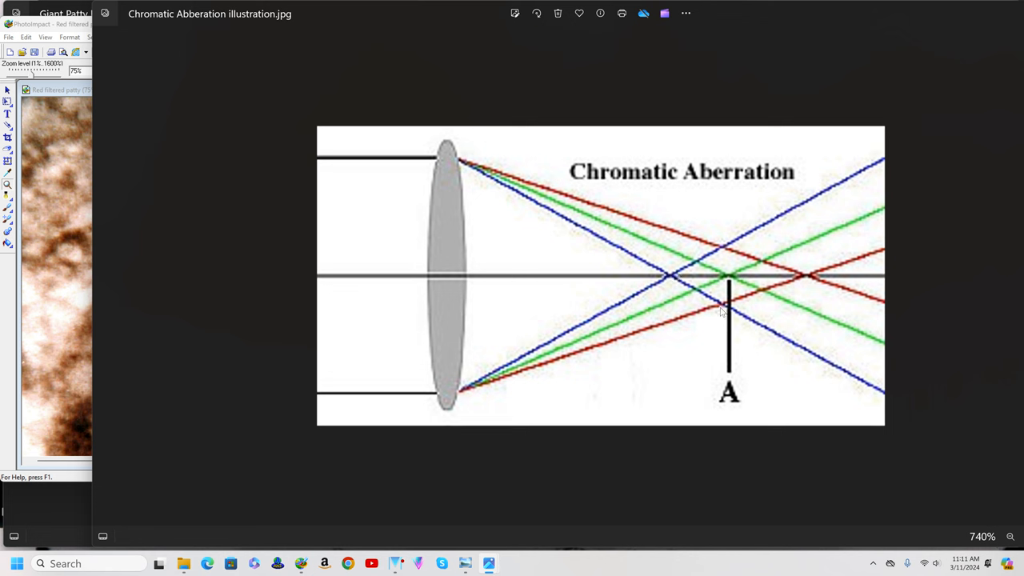
mouse_move(720, 314)
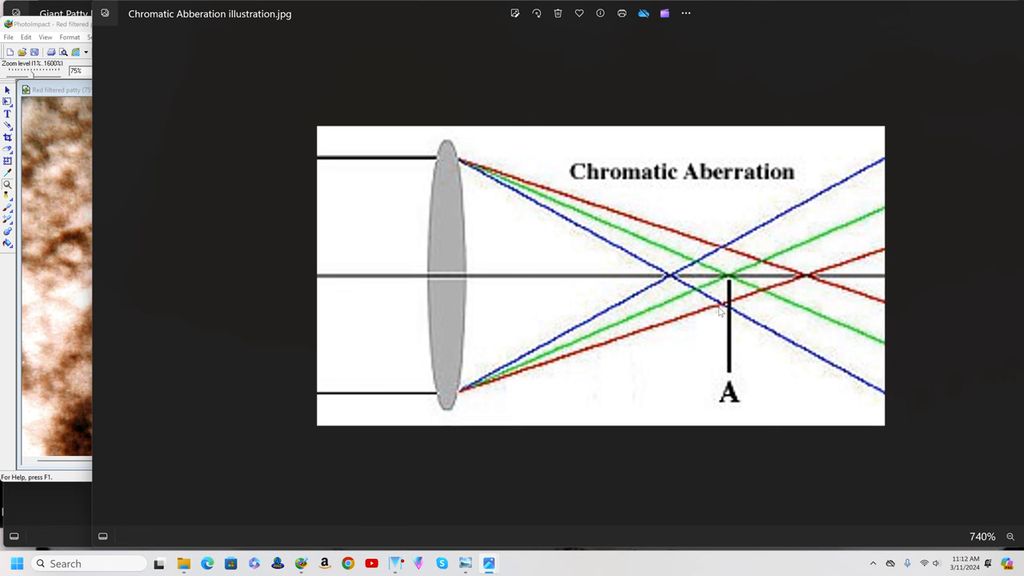
mouse_move(628, 256)
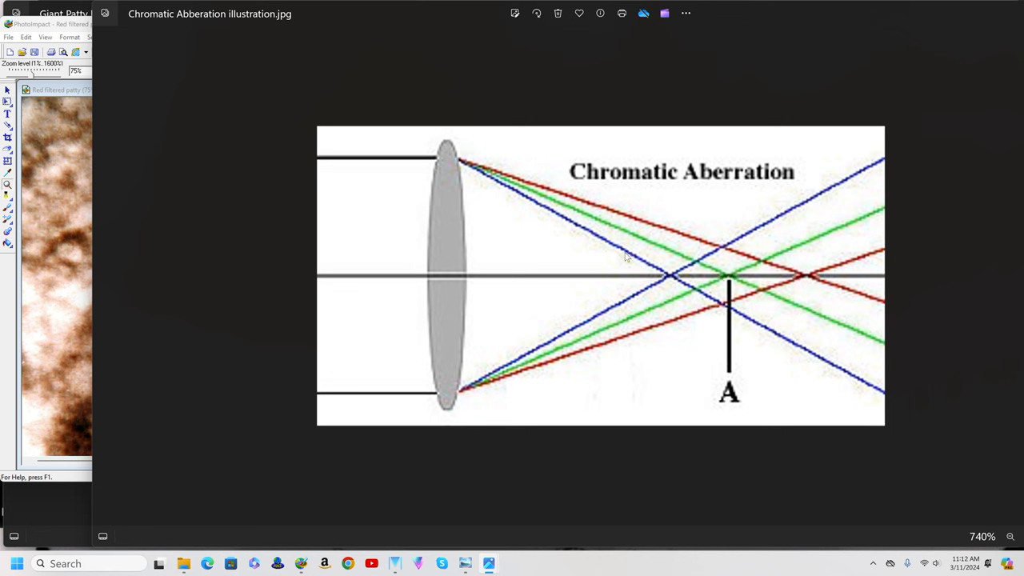
mouse_move(643, 265)
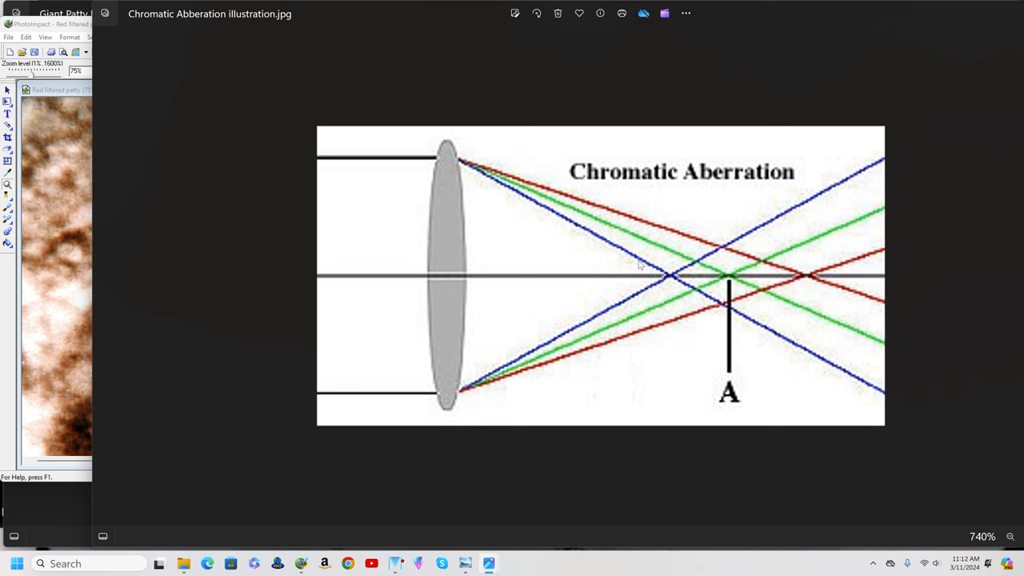
mouse_move(640, 272)
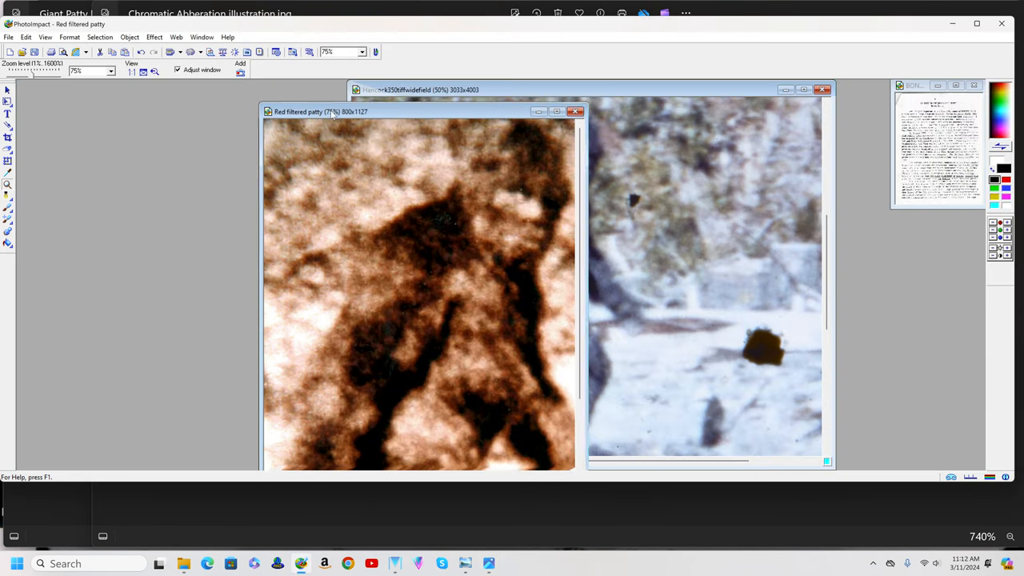
left_click_drag(320, 112, 548, 99)
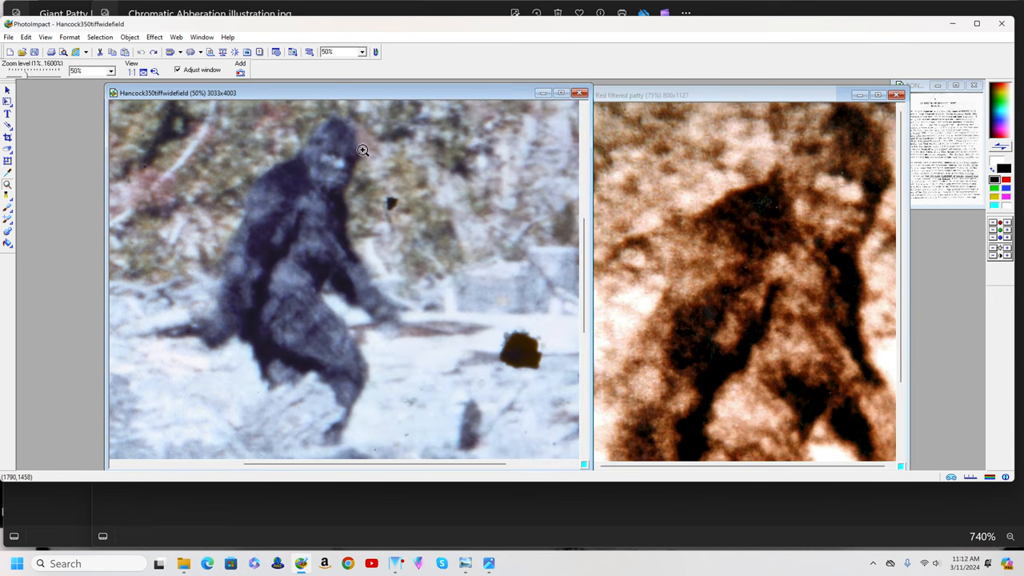
mouse_move(362, 323)
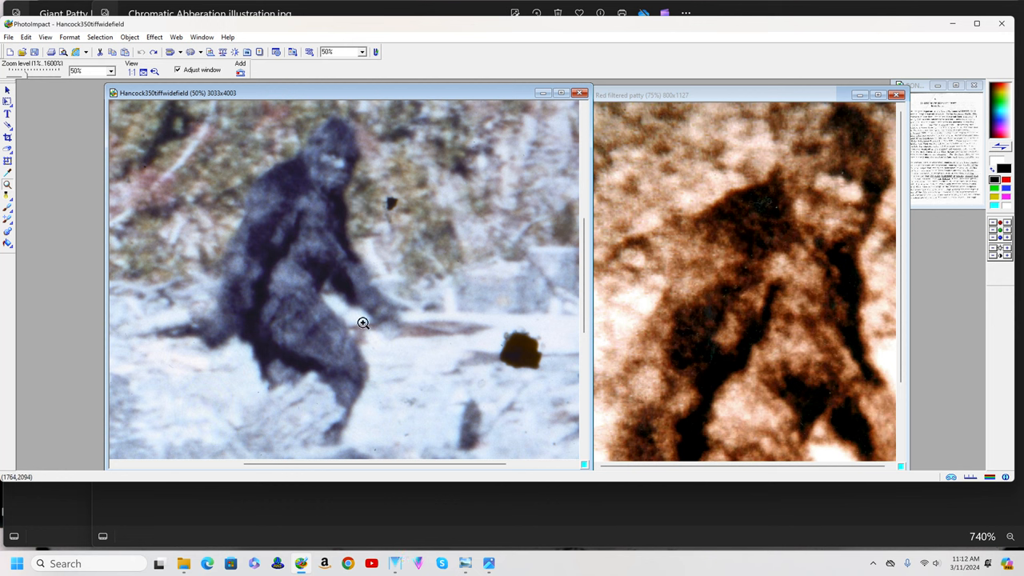
mouse_move(298, 352)
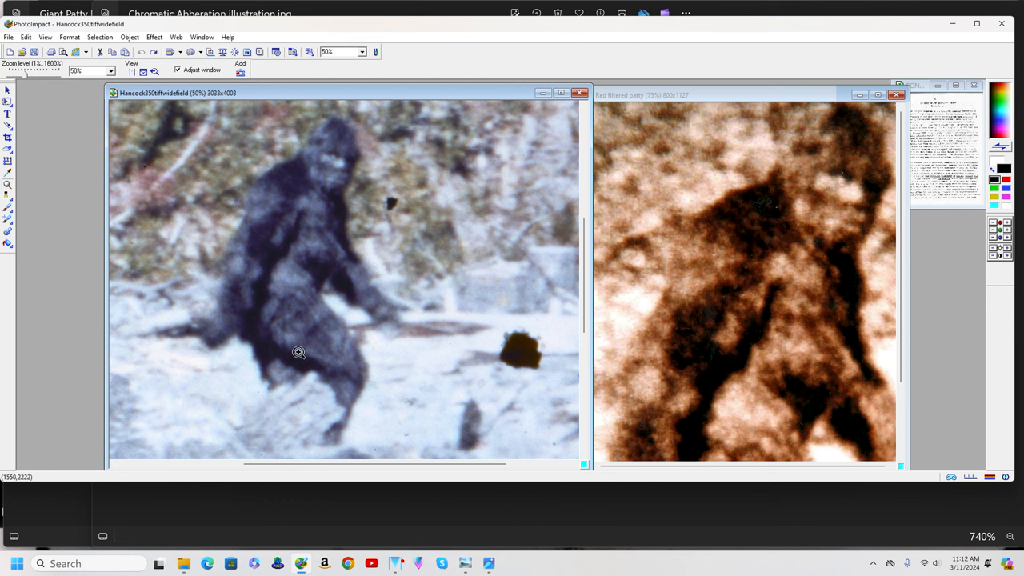
mouse_move(358, 214)
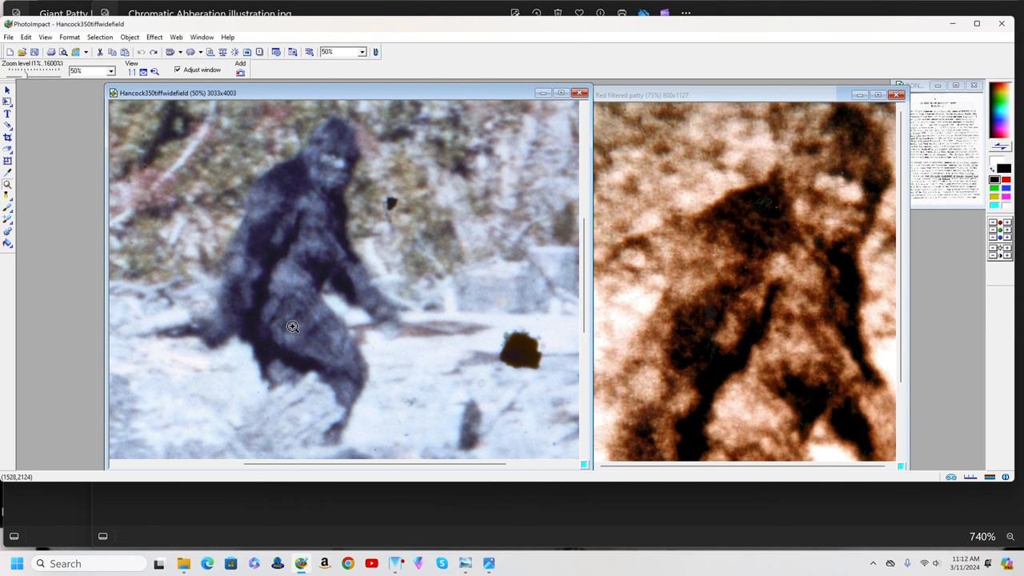
mouse_move(295, 329)
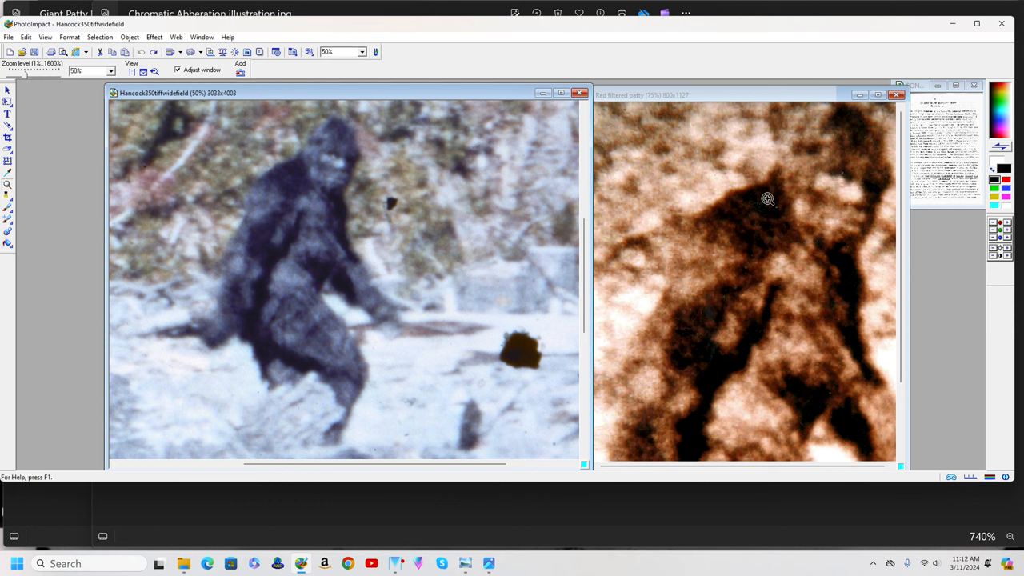
mouse_move(855, 176)
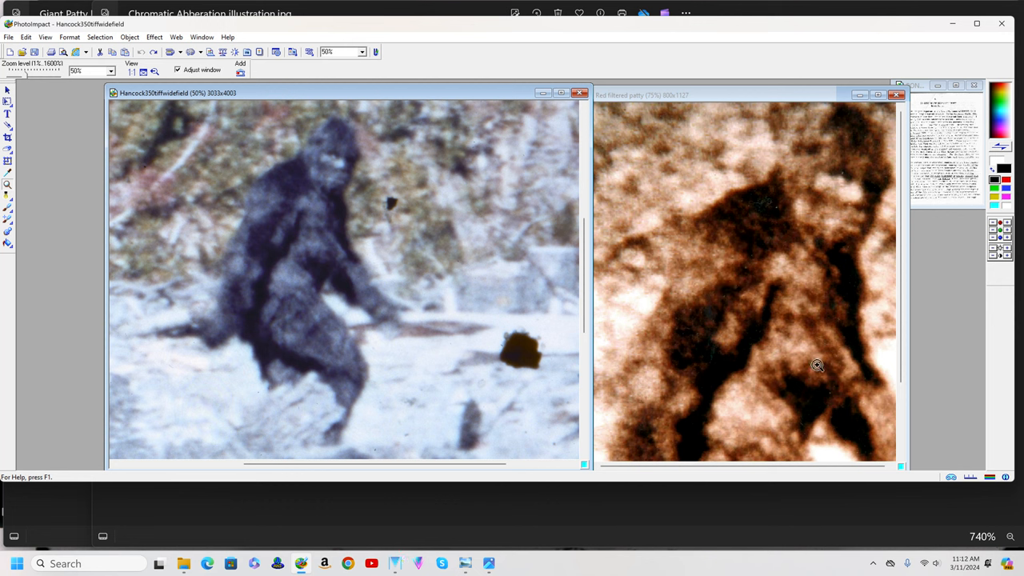
mouse_move(851, 173)
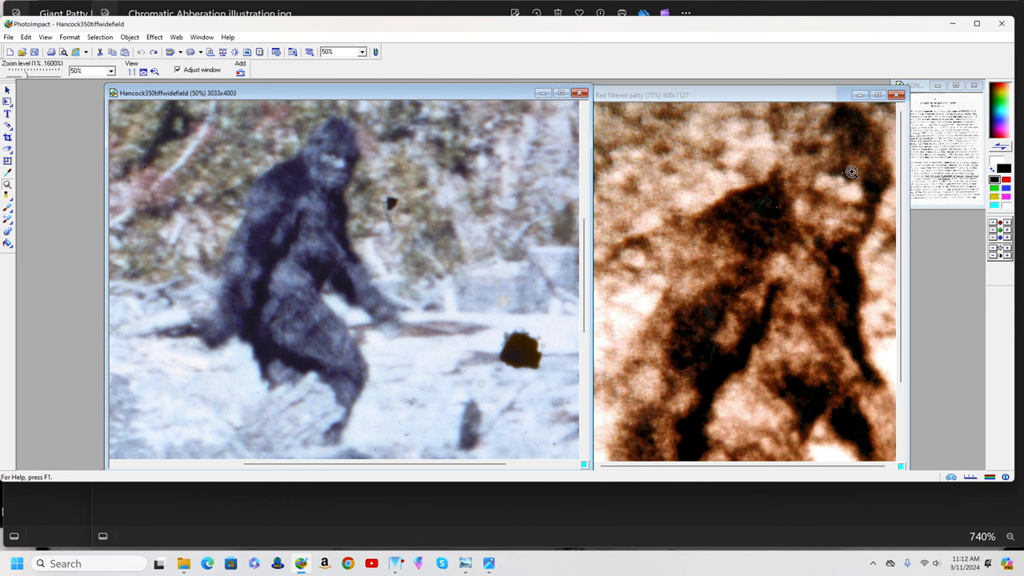
mouse_move(808, 161)
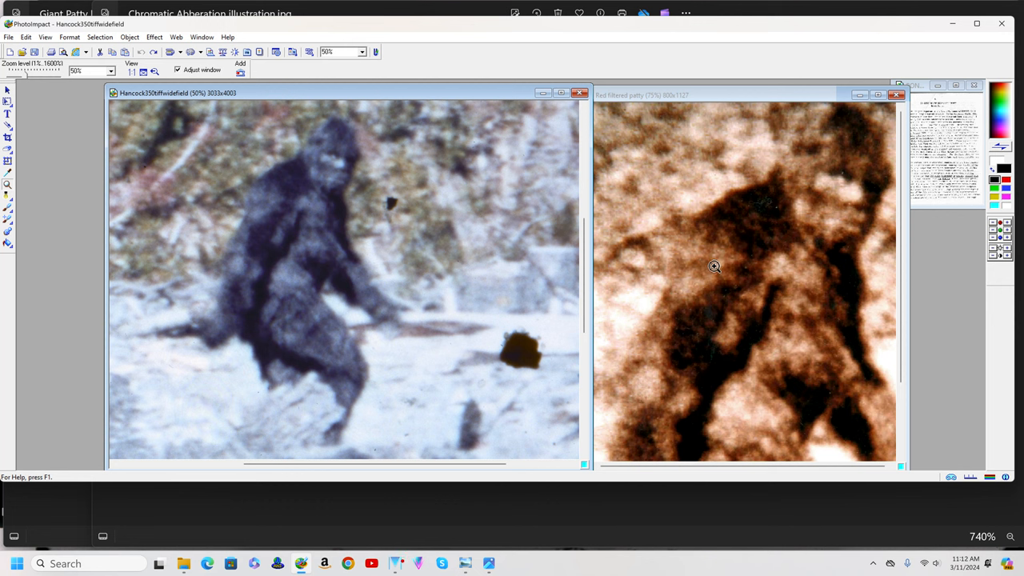
mouse_move(710, 265)
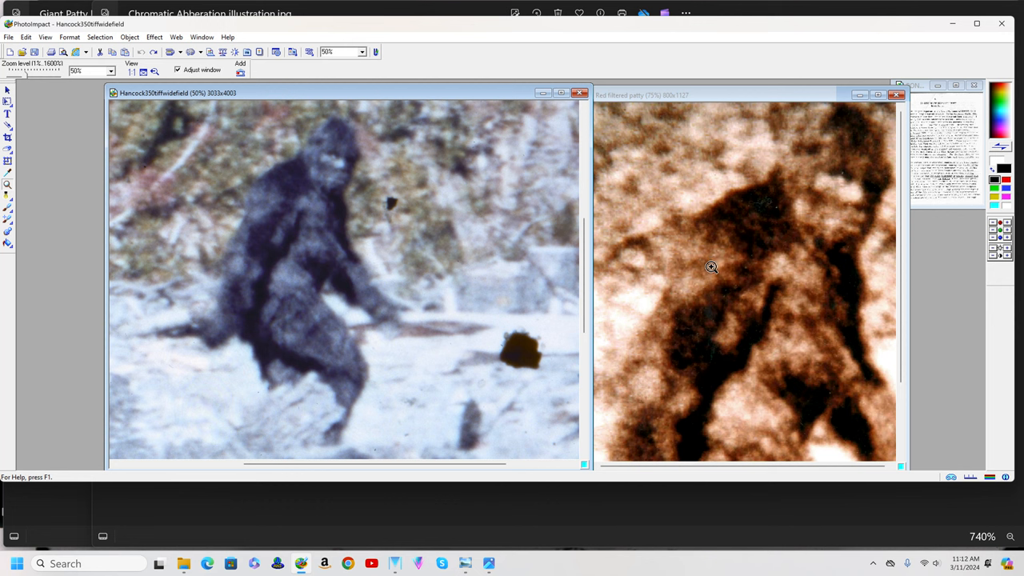
mouse_move(767, 256)
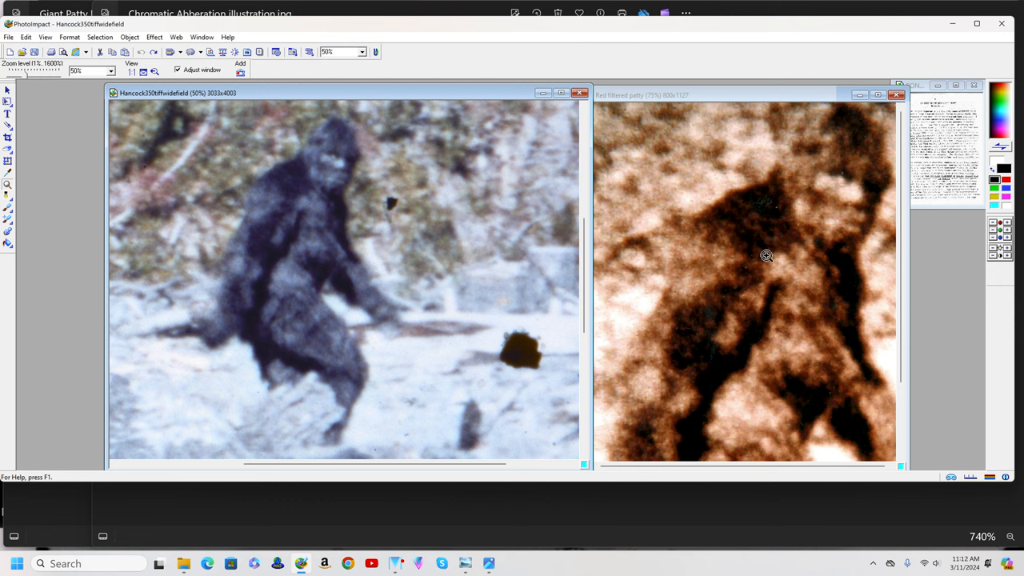
mouse_move(760, 266)
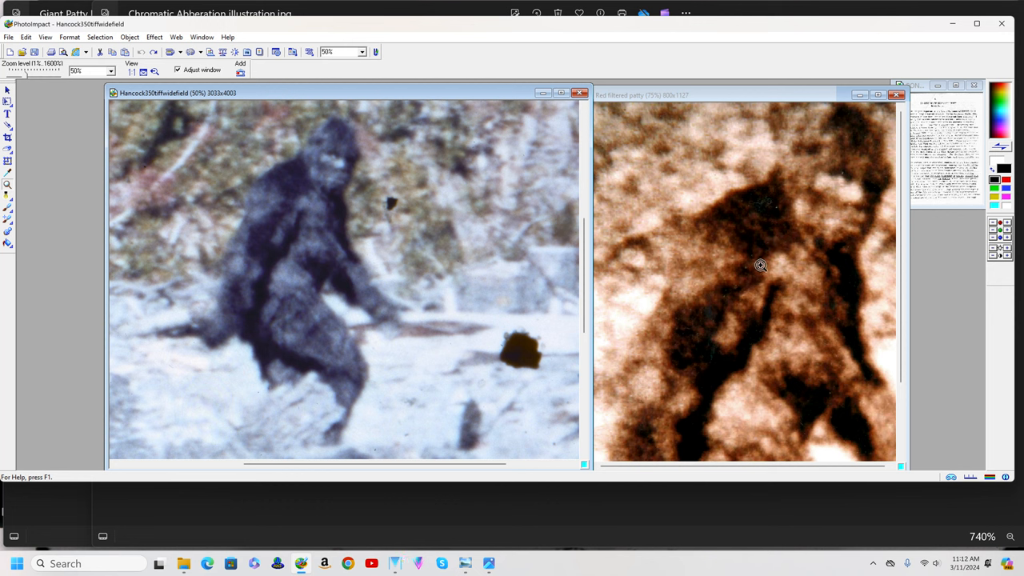
mouse_move(752, 269)
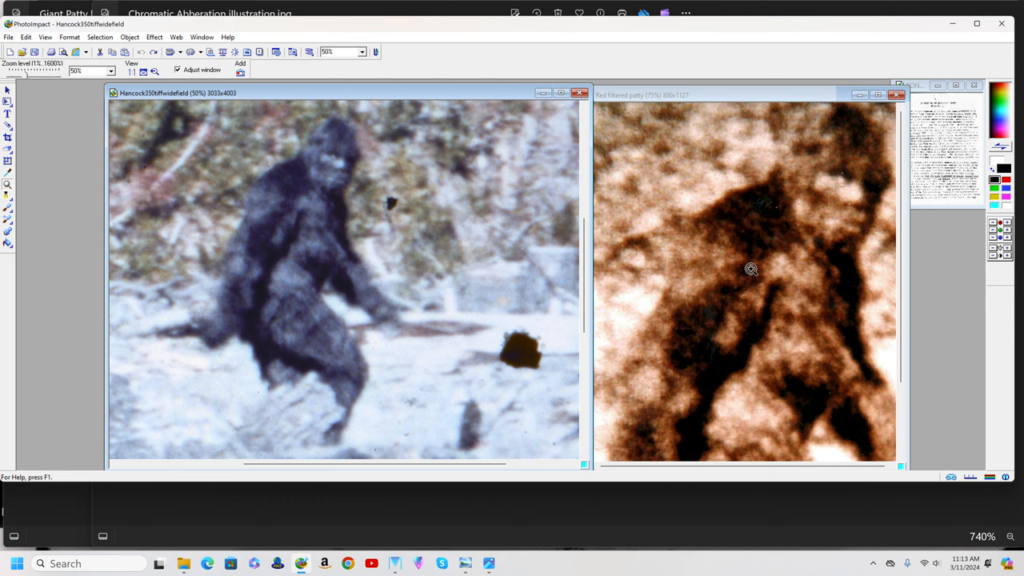
mouse_move(848, 211)
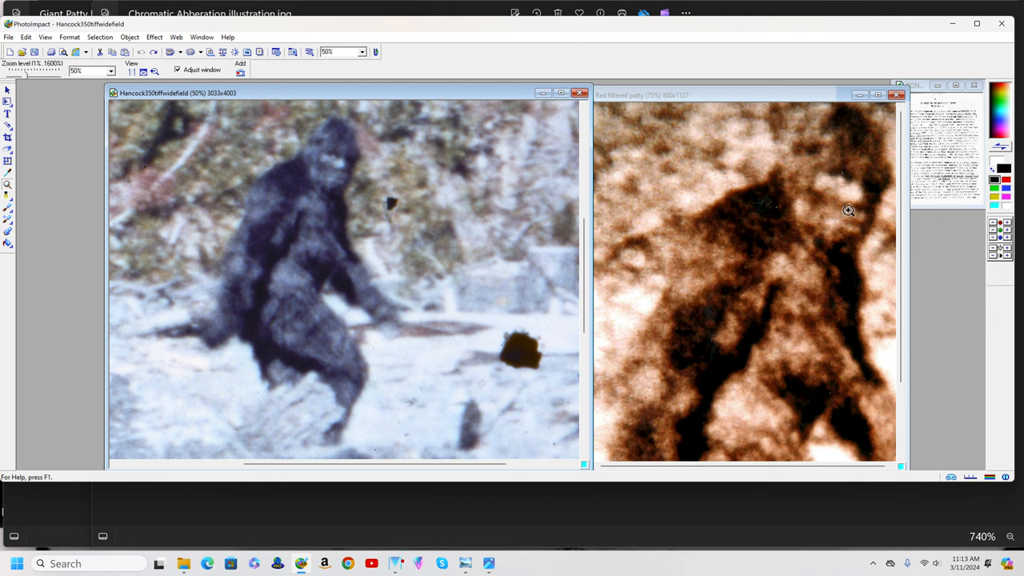
mouse_move(823, 232)
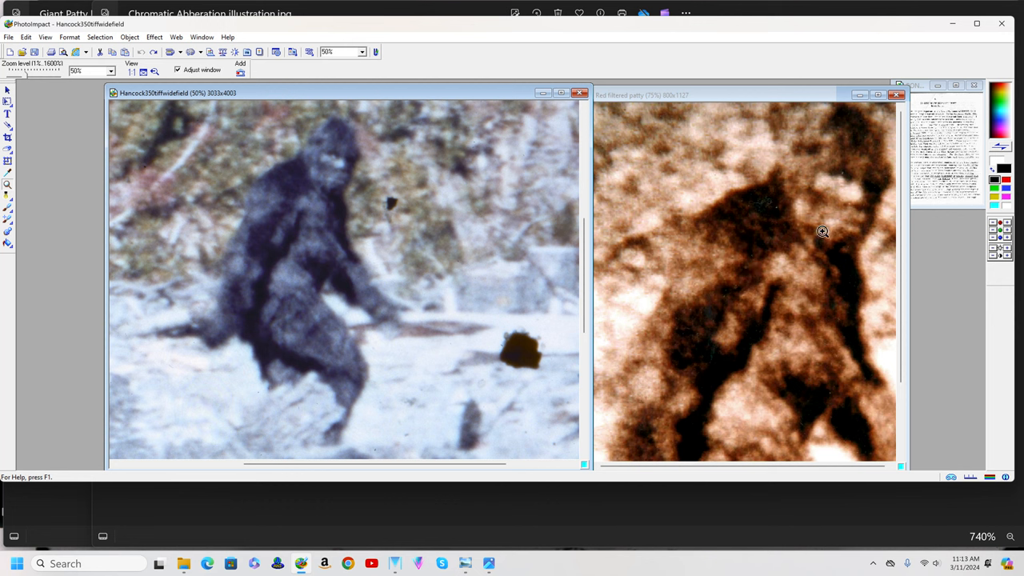
mouse_move(784, 282)
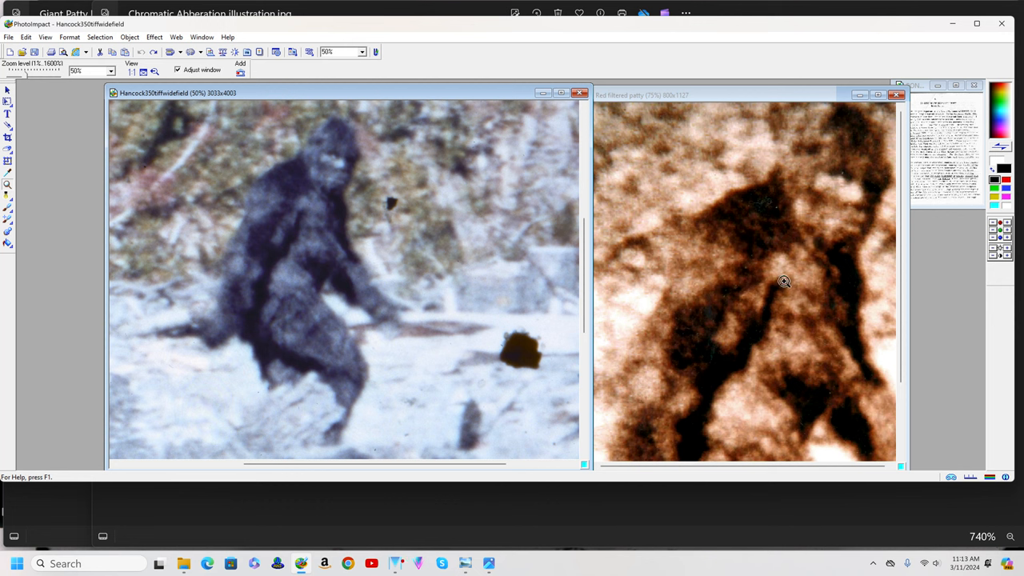
mouse_move(774, 288)
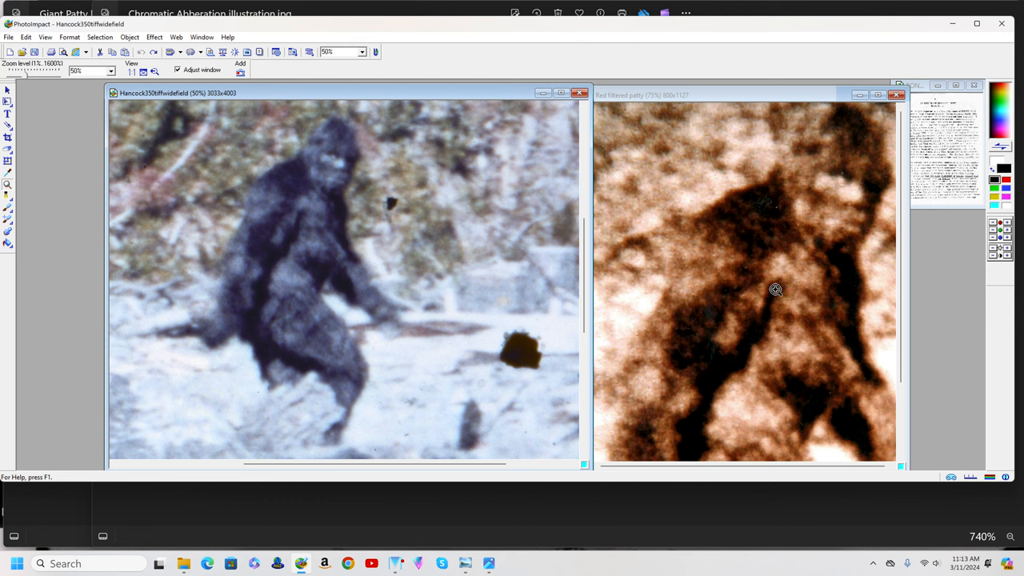
mouse_move(765, 291)
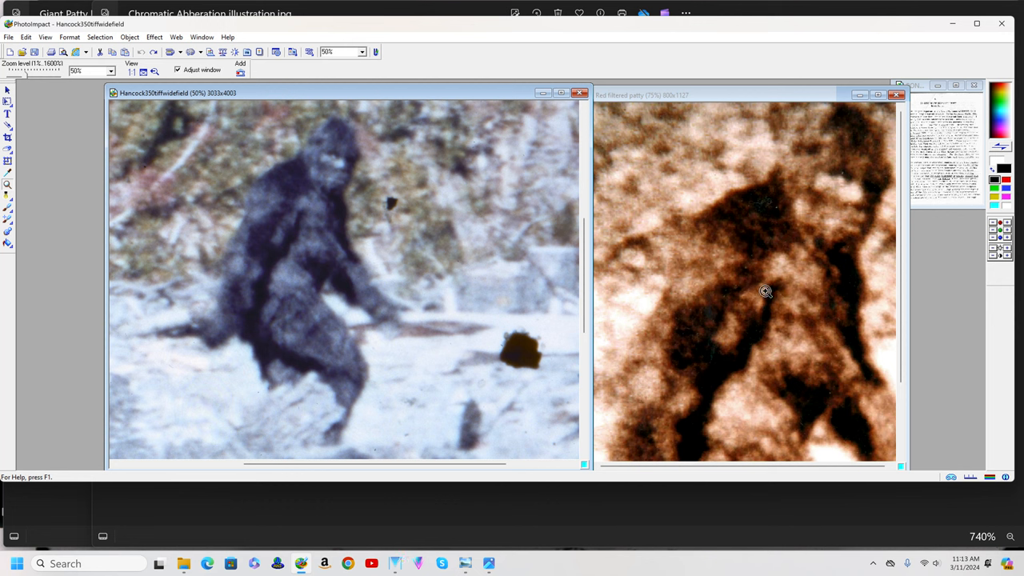
mouse_move(749, 288)
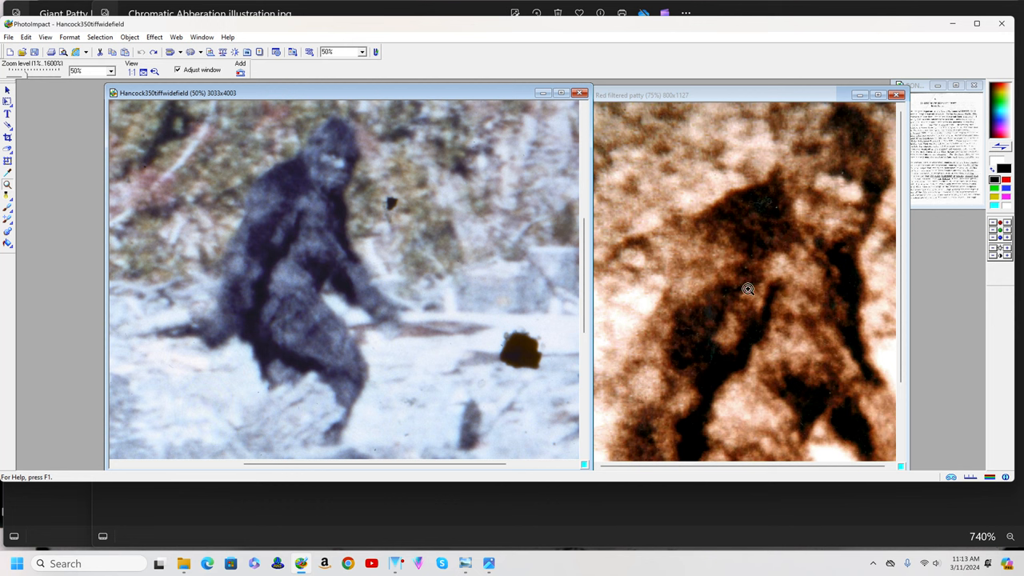
mouse_move(742, 277)
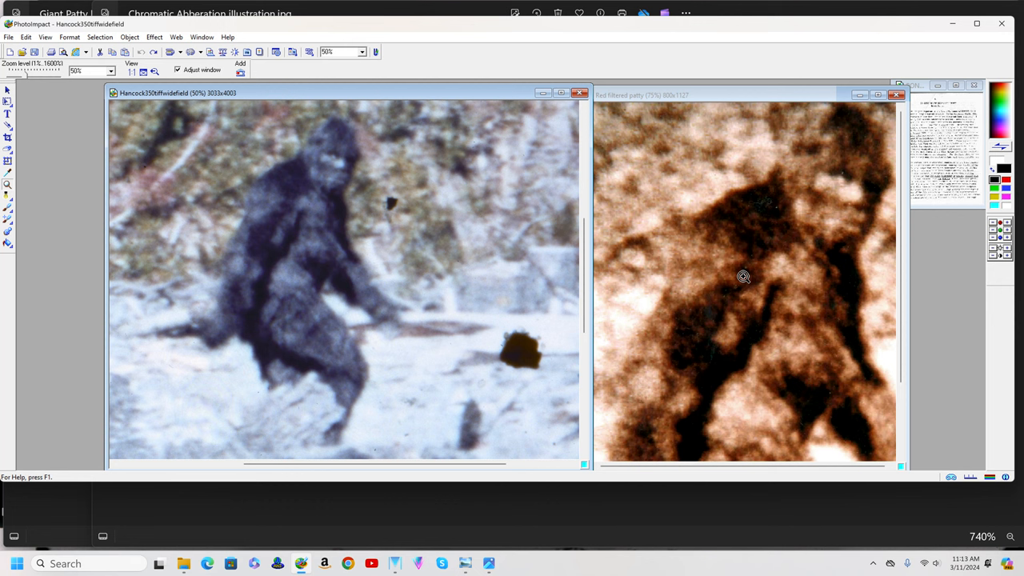
mouse_move(740, 275)
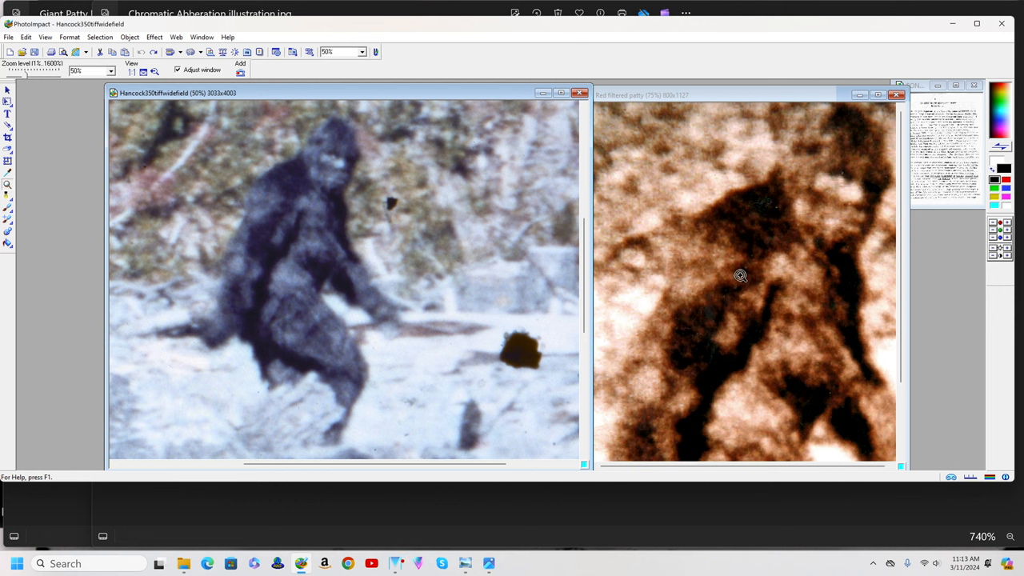
mouse_move(729, 275)
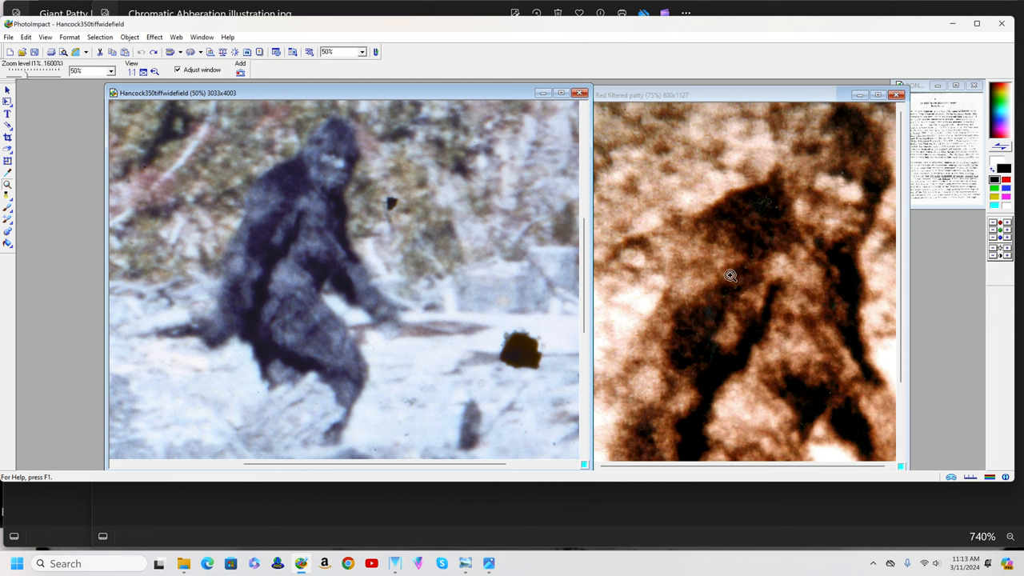
mouse_move(793, 345)
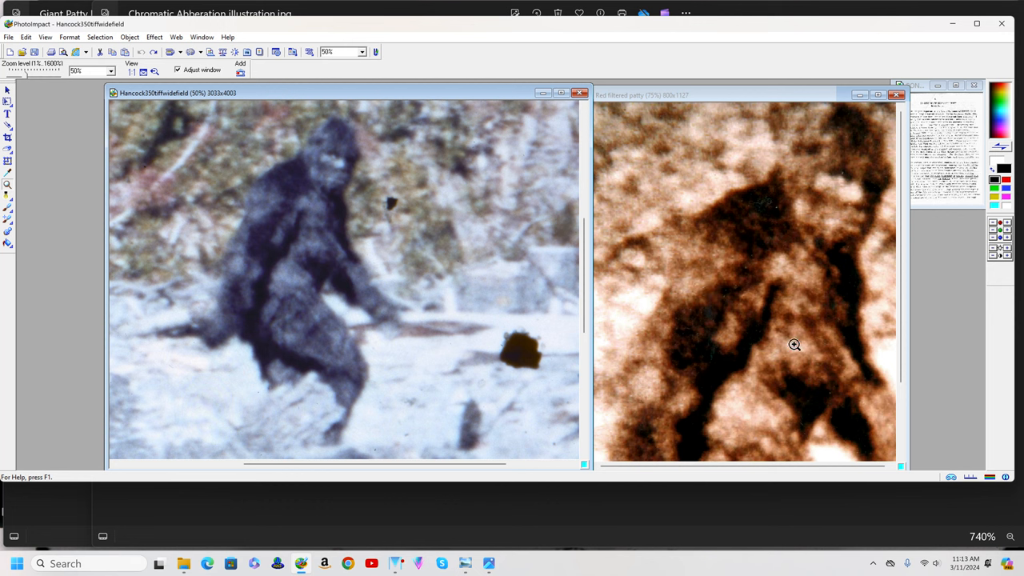
mouse_move(786, 334)
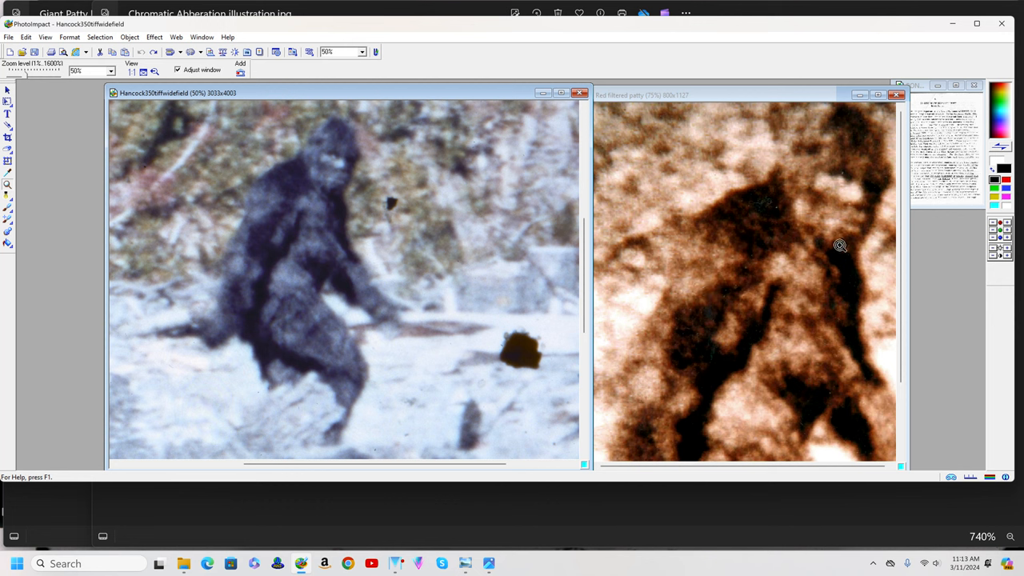
mouse_move(707, 366)
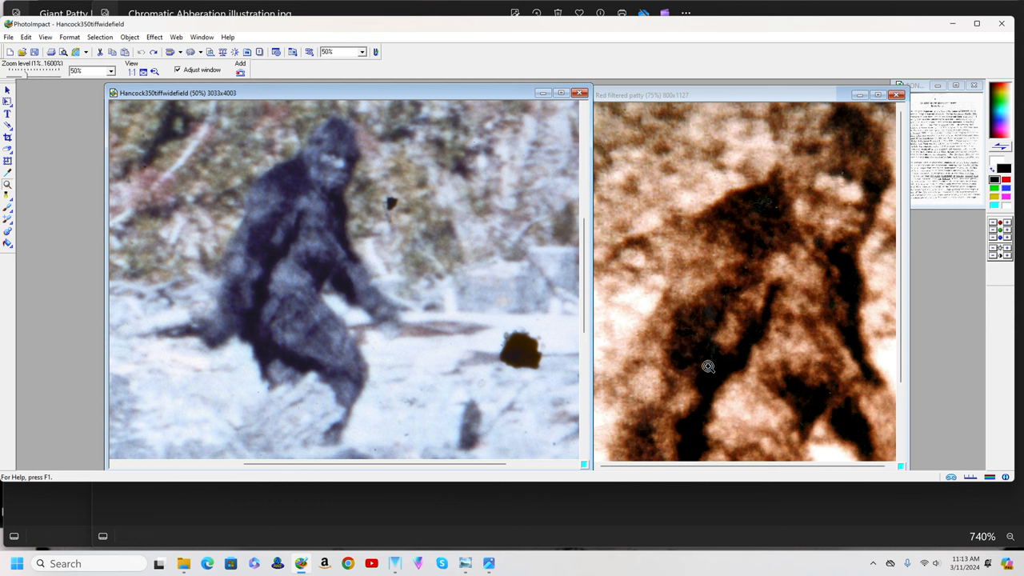
mouse_move(720, 344)
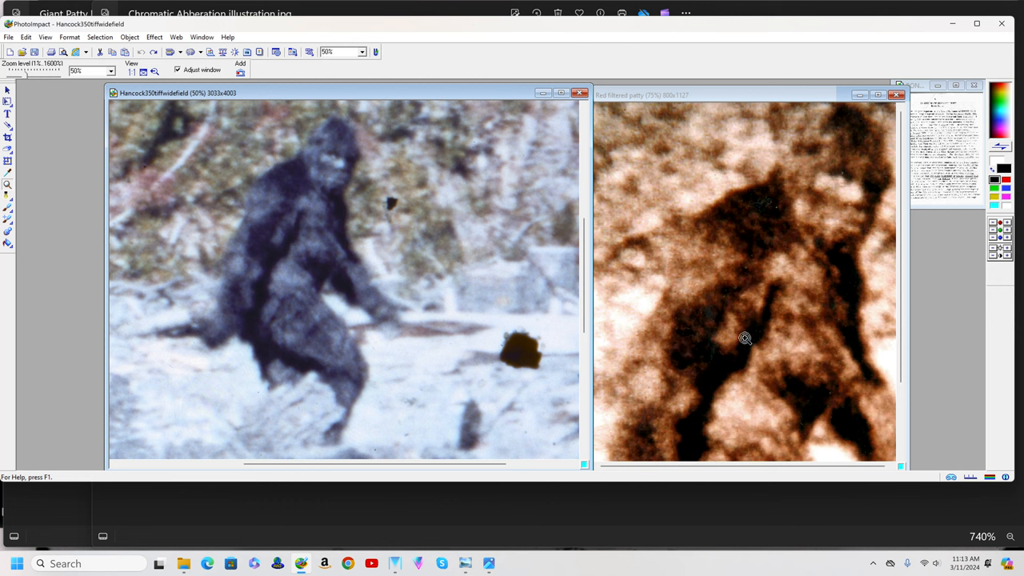
mouse_move(825, 192)
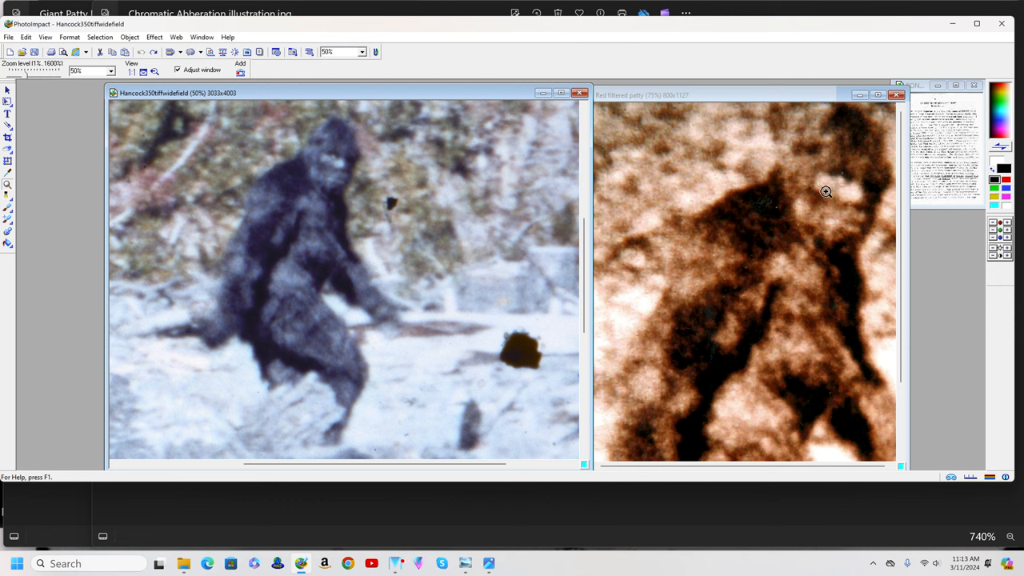
mouse_move(814, 173)
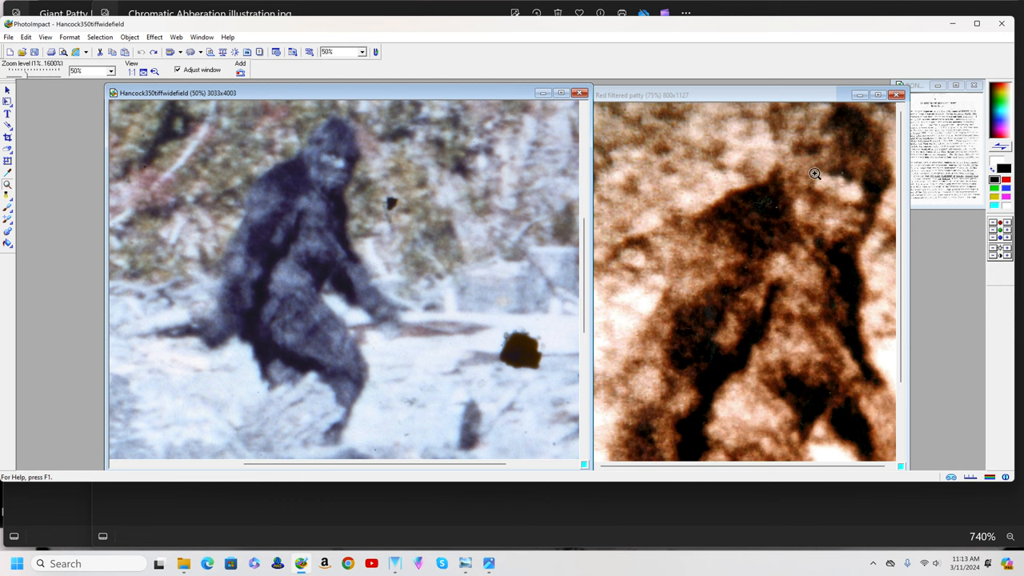
mouse_move(827, 150)
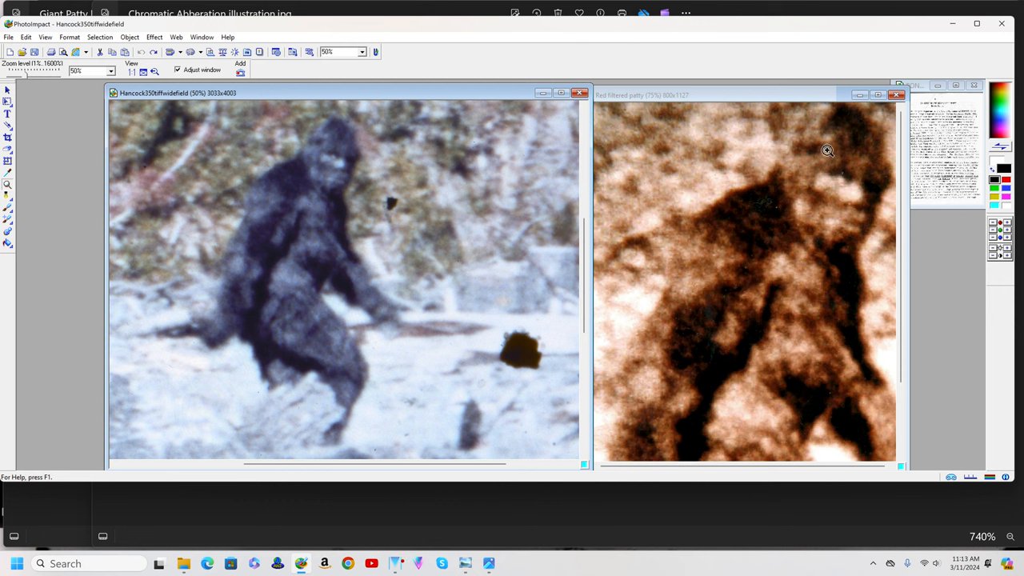
mouse_move(832, 157)
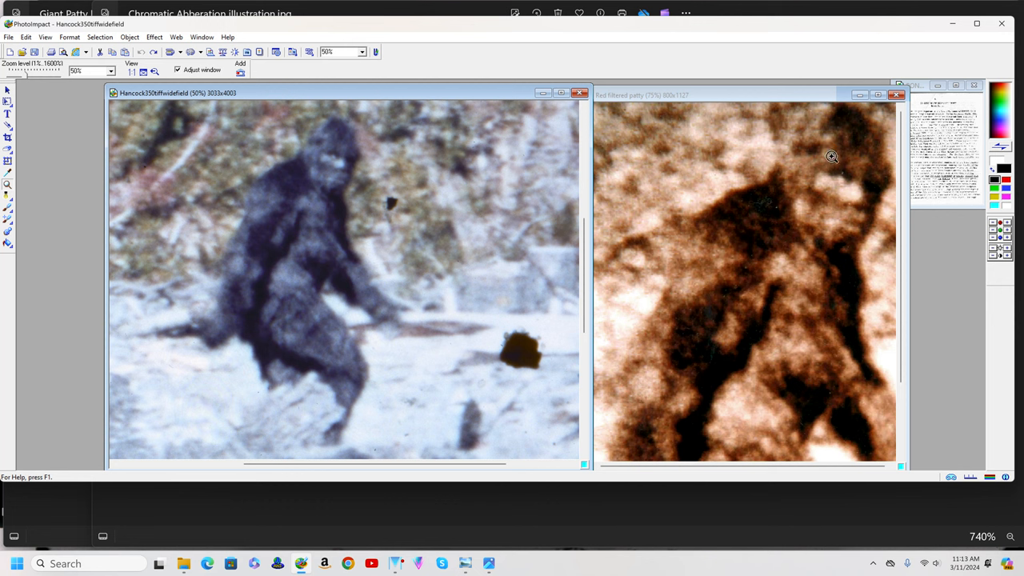
mouse_move(712, 202)
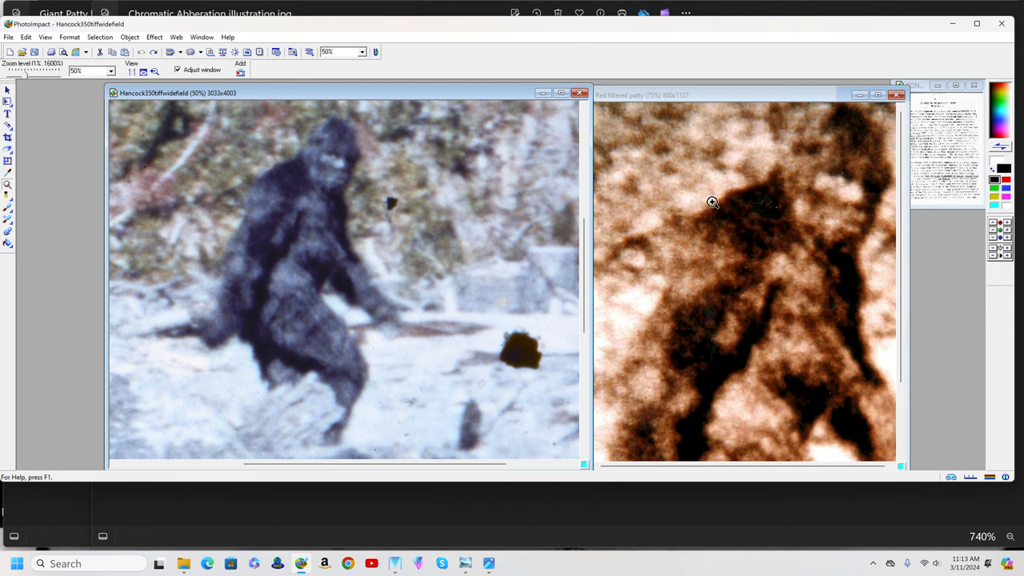
mouse_move(728, 246)
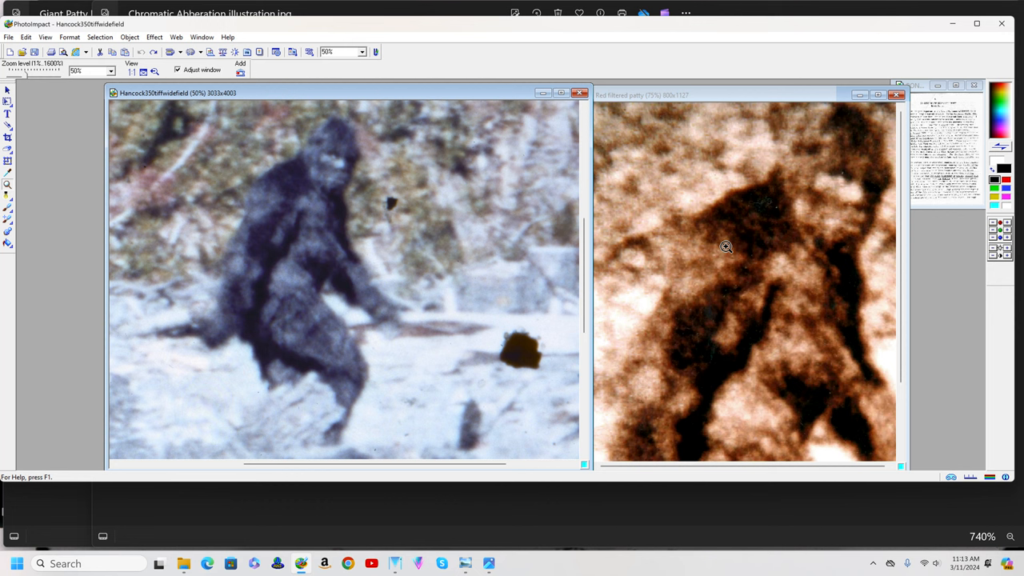
mouse_move(745, 235)
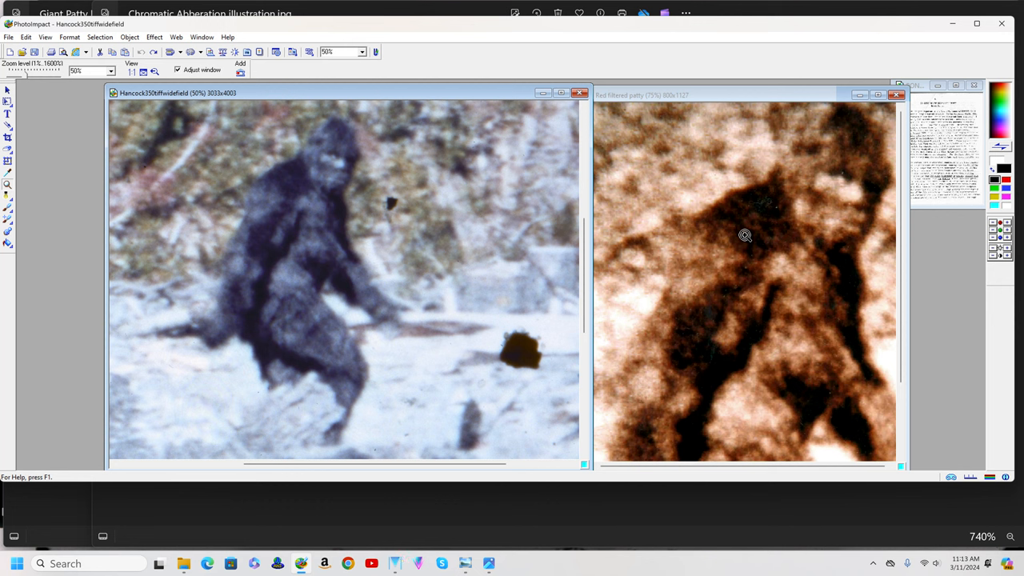
mouse_move(339, 187)
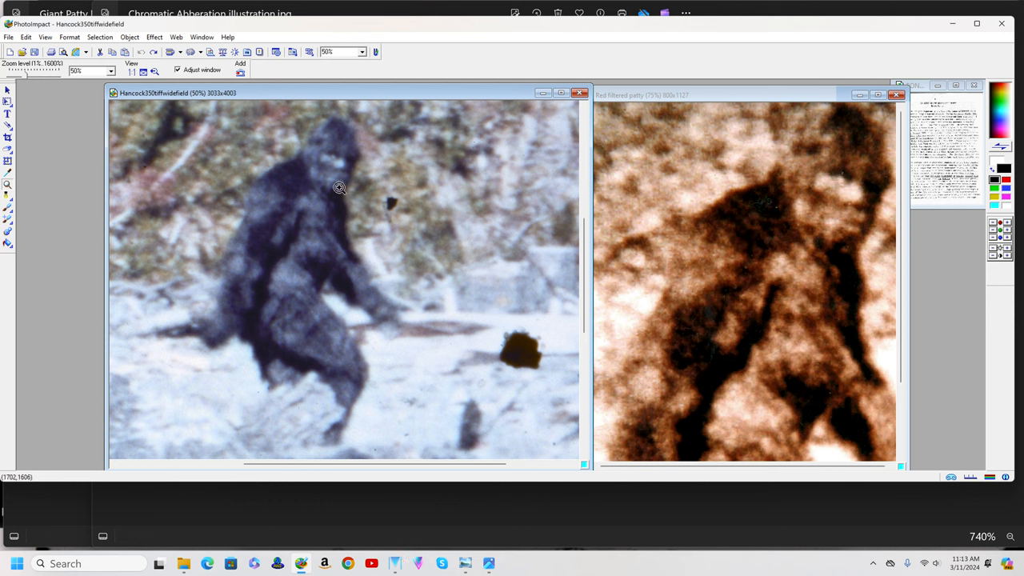
mouse_move(279, 397)
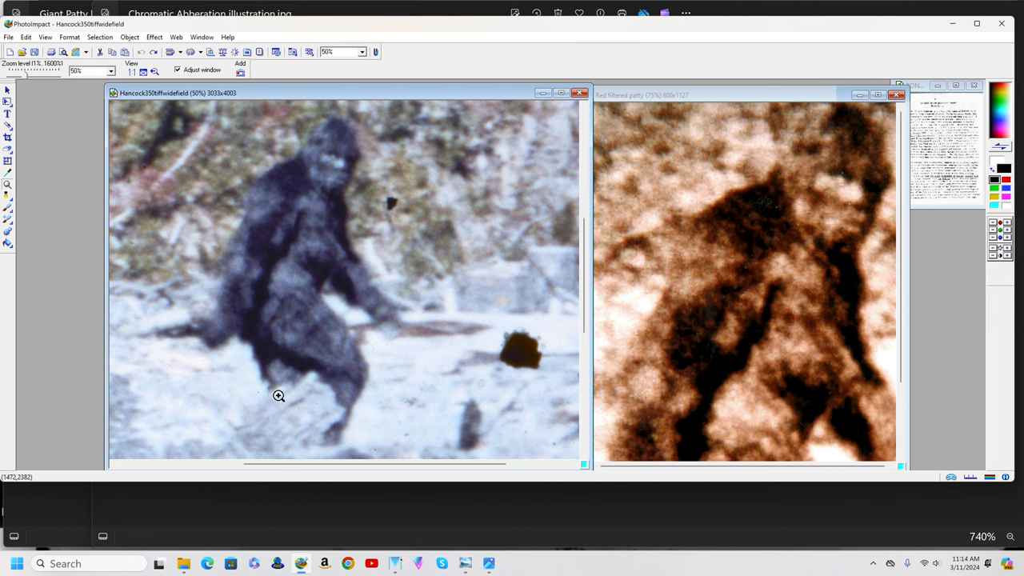
mouse_move(292, 362)
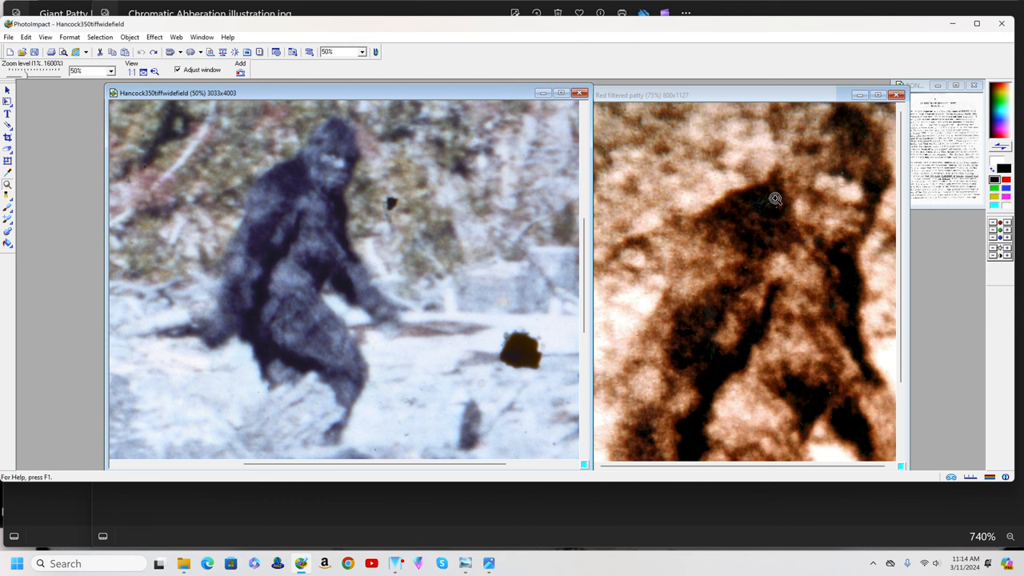
mouse_move(768, 413)
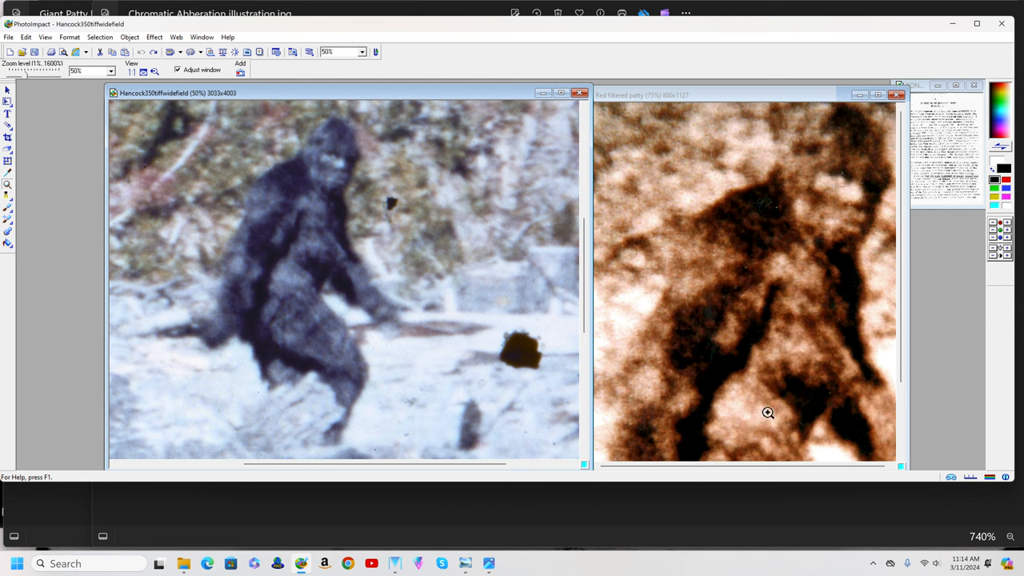
mouse_move(772, 221)
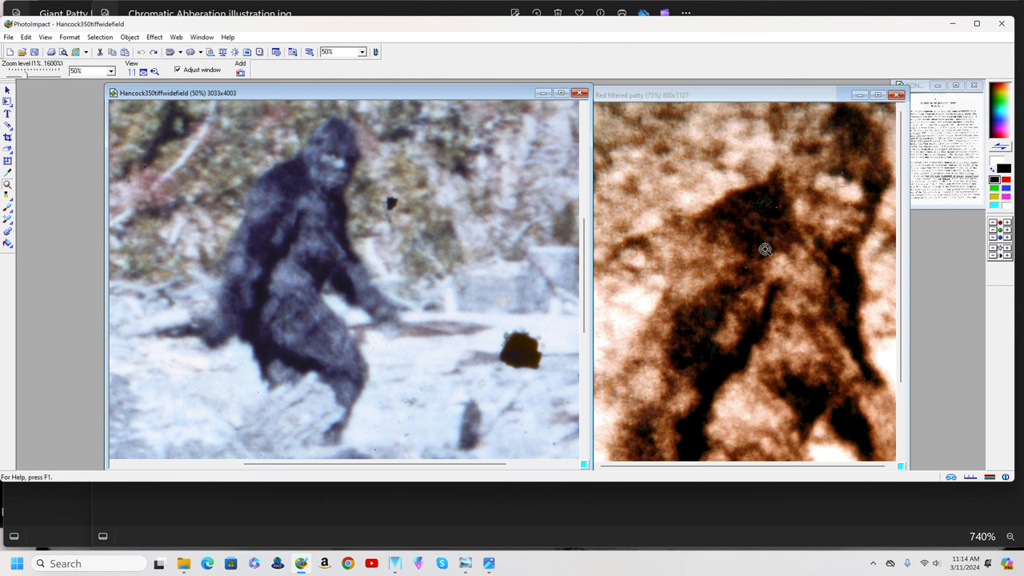
mouse_move(752, 275)
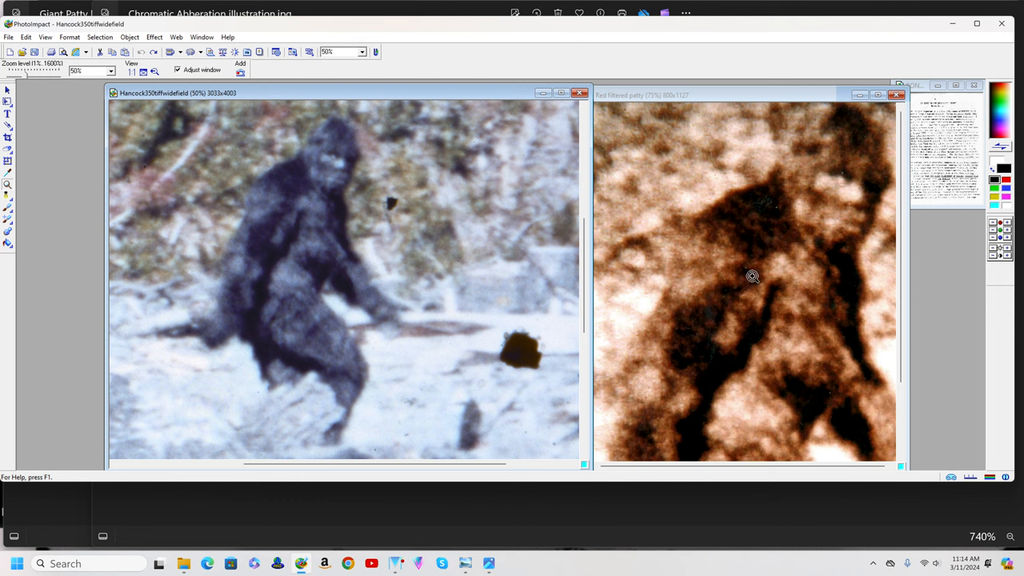
mouse_move(394, 544)
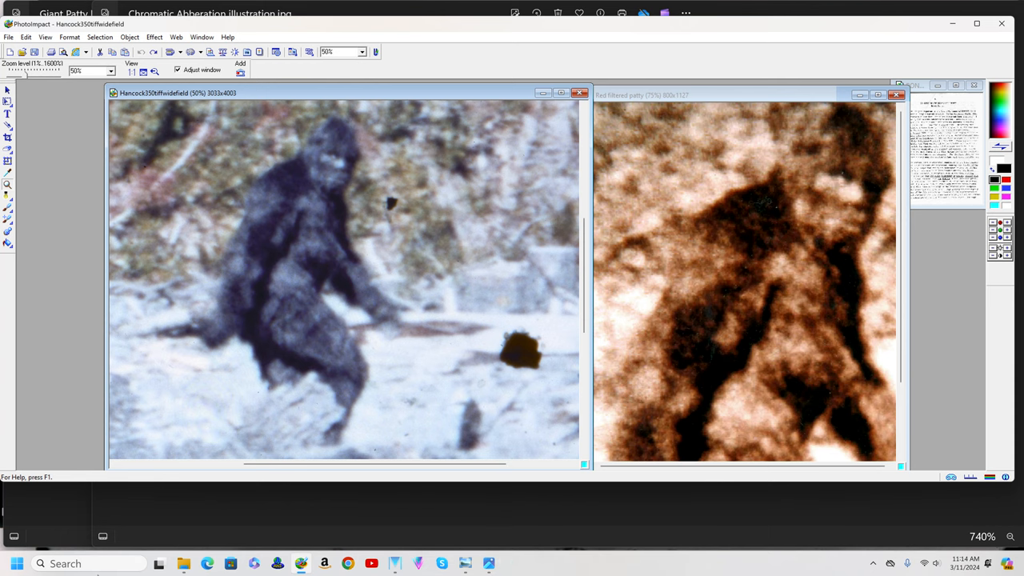
Step: Browse into easystore (D:) and the F drive from 11 5th 2022 folder
left_click(16, 564)
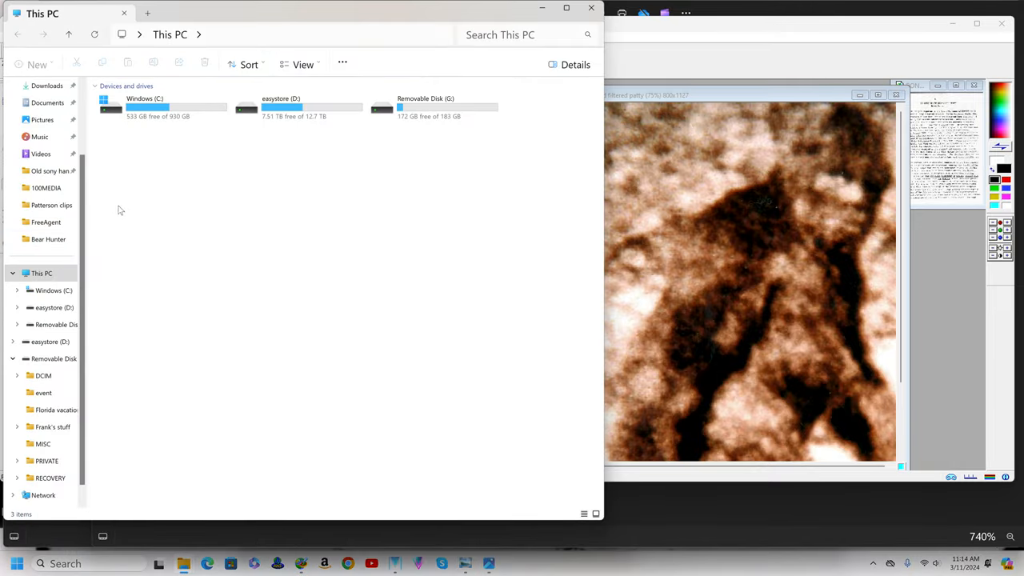
double_click(282, 106)
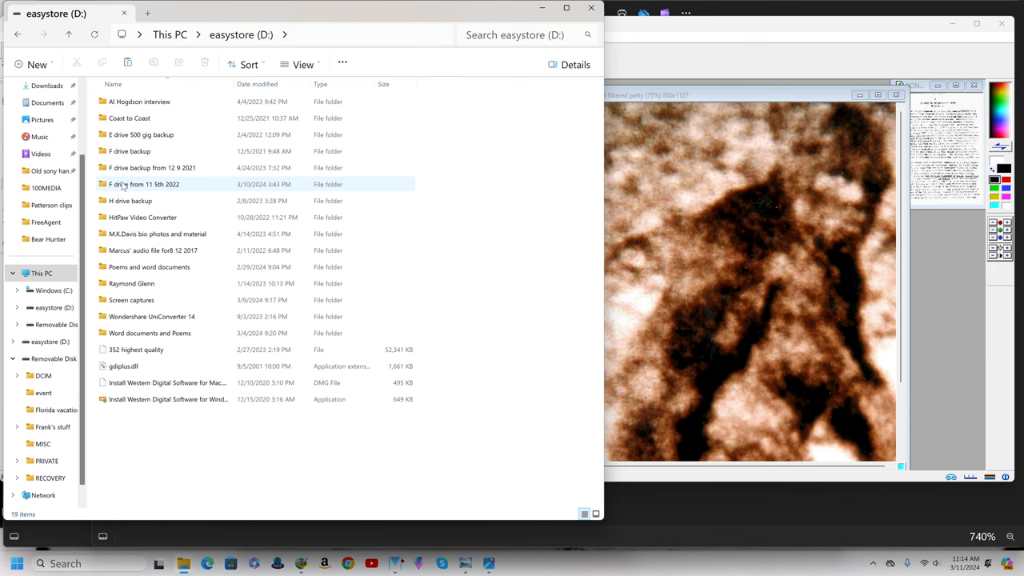
double_click(144, 184)
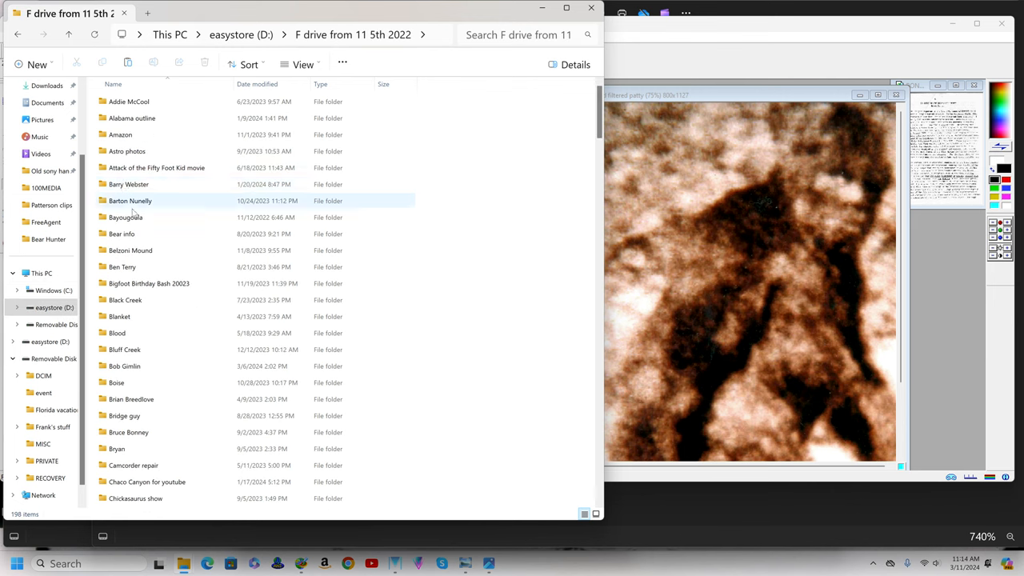
Step: Locate and open the Patterson frames upscaled folder further down the list
scroll("down", 3)
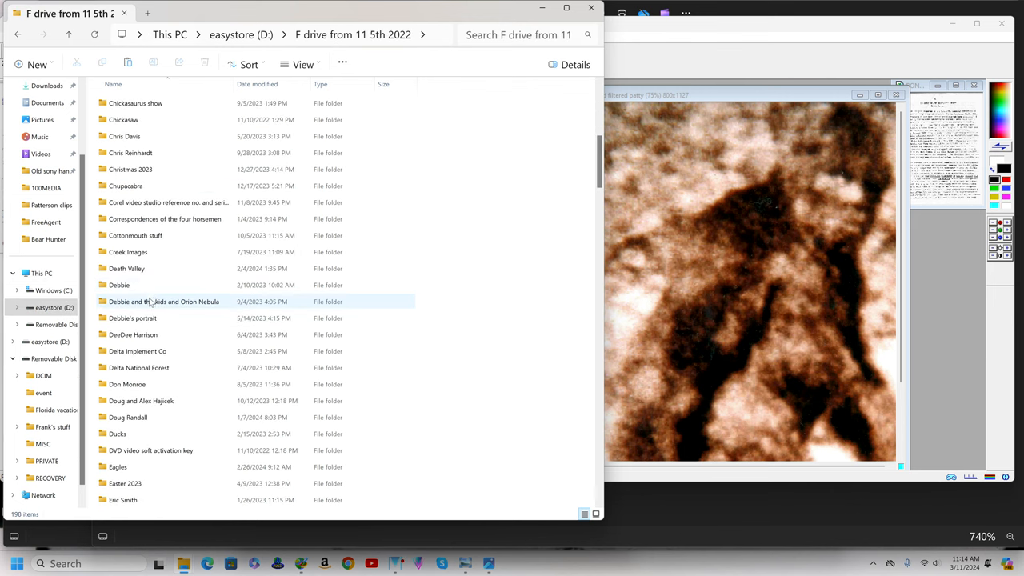
mouse_move(163, 301)
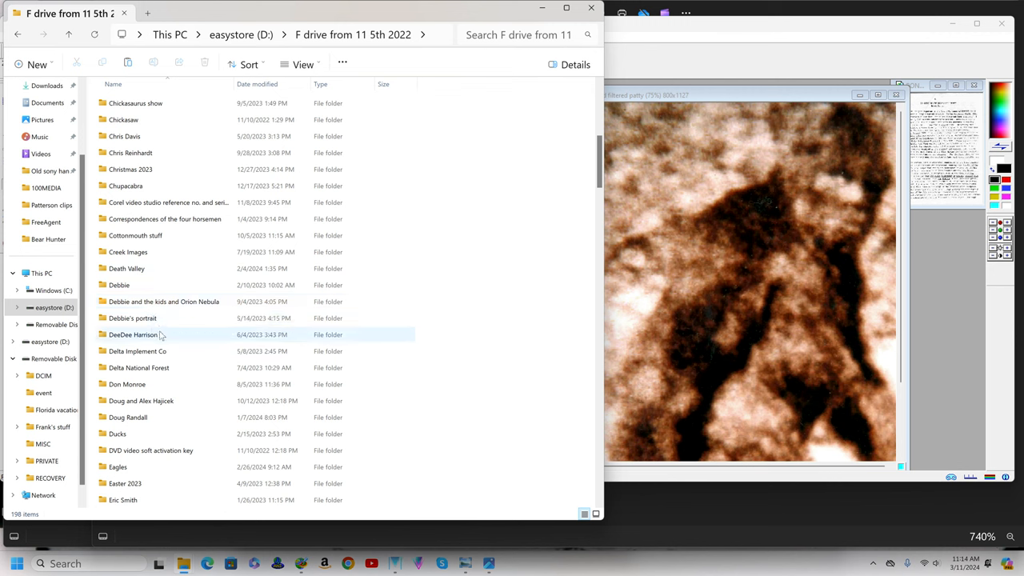
scroll("down", 3)
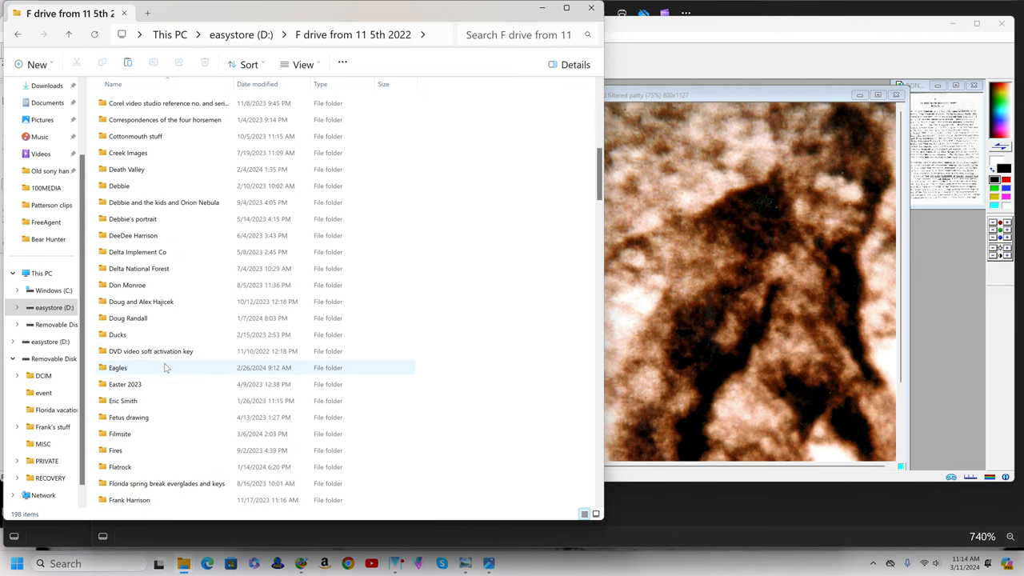
scroll("down", 3)
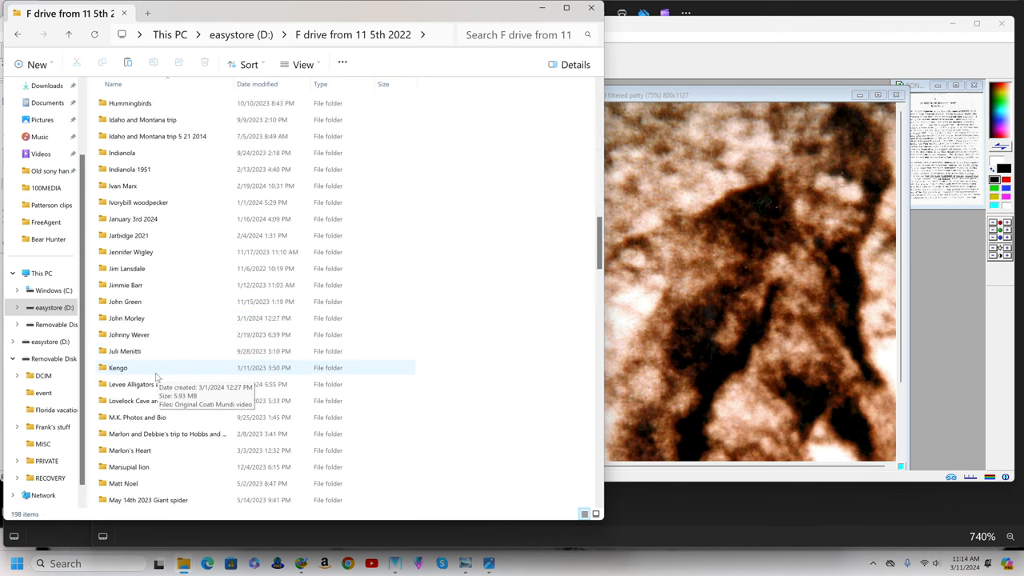
scroll("down", 3)
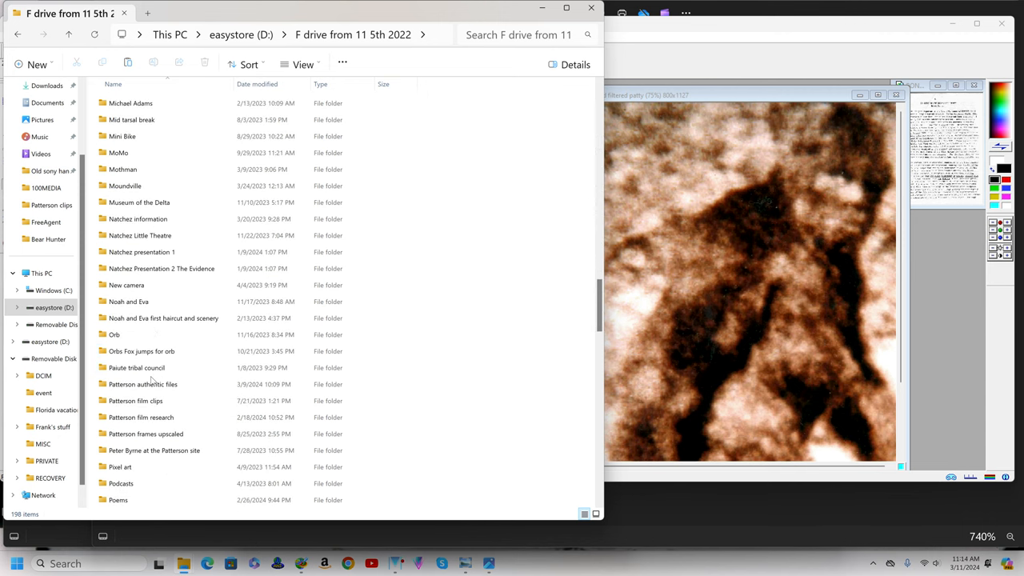
left_click(154, 450)
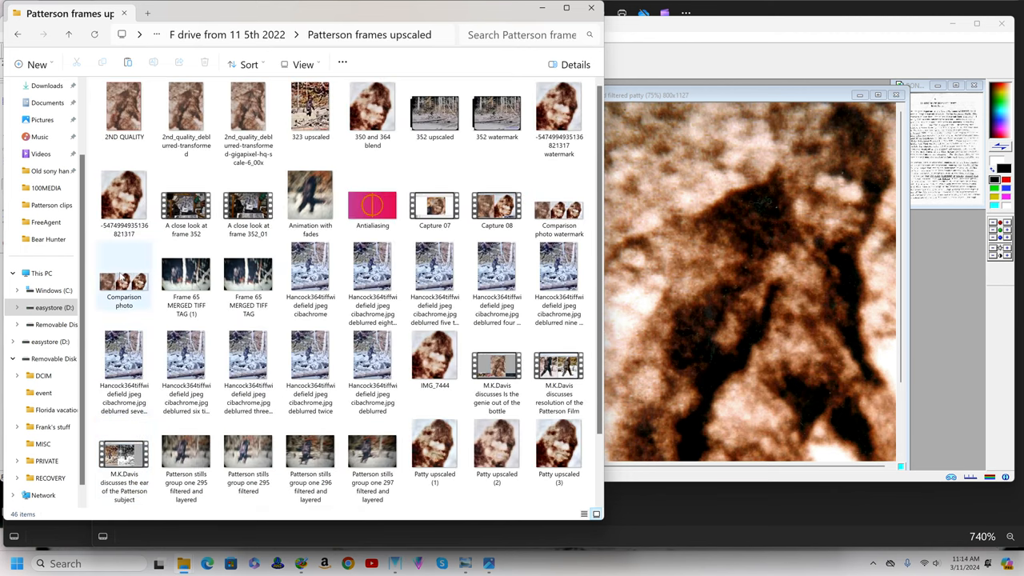
Step: Open the watermark JPG from Patterson frames upscaled in Photos beside the aberration illustration
left_click(125, 200)
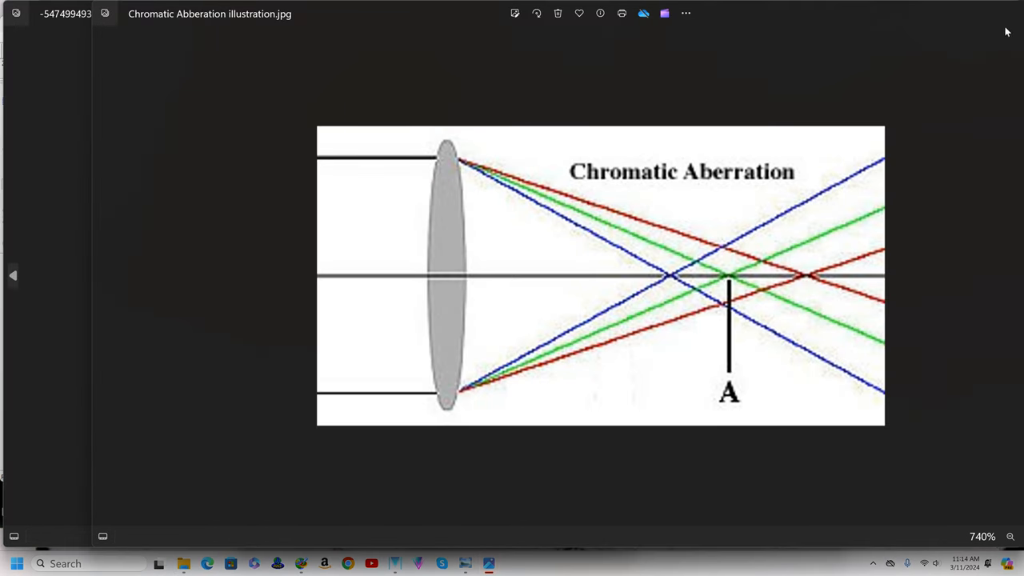
mouse_move(451, 480)
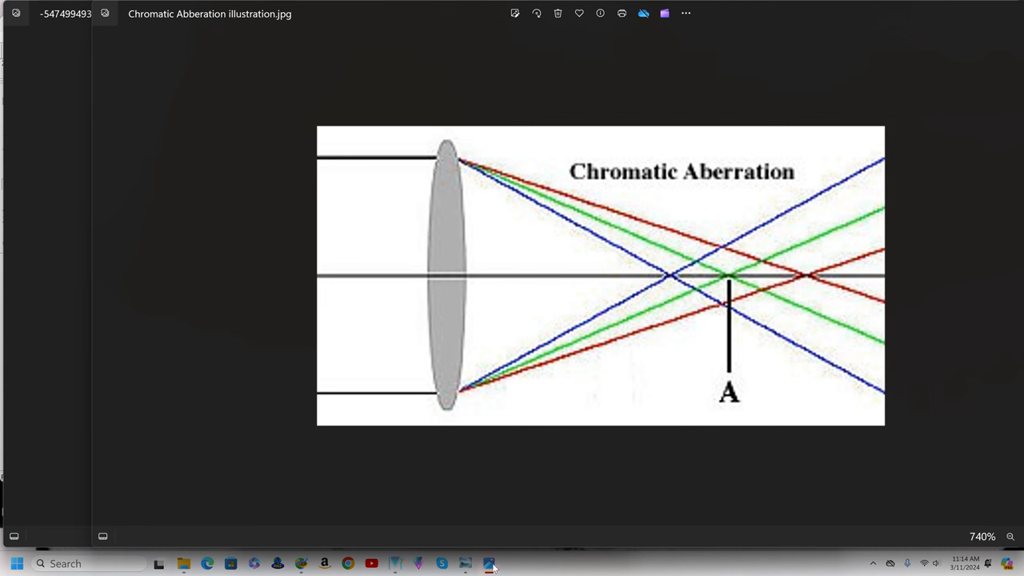
mouse_move(750, 534)
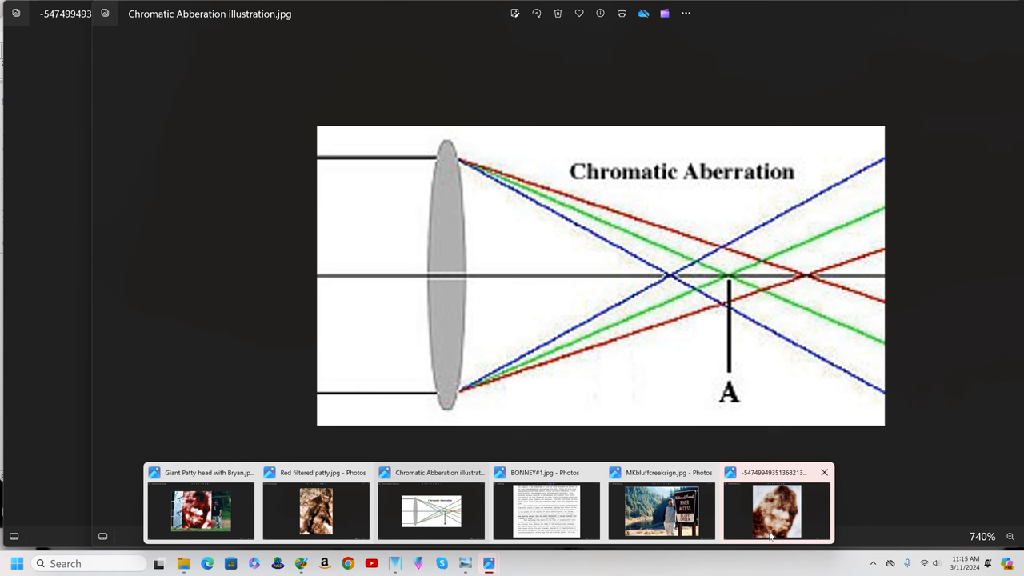
left_click(774, 510)
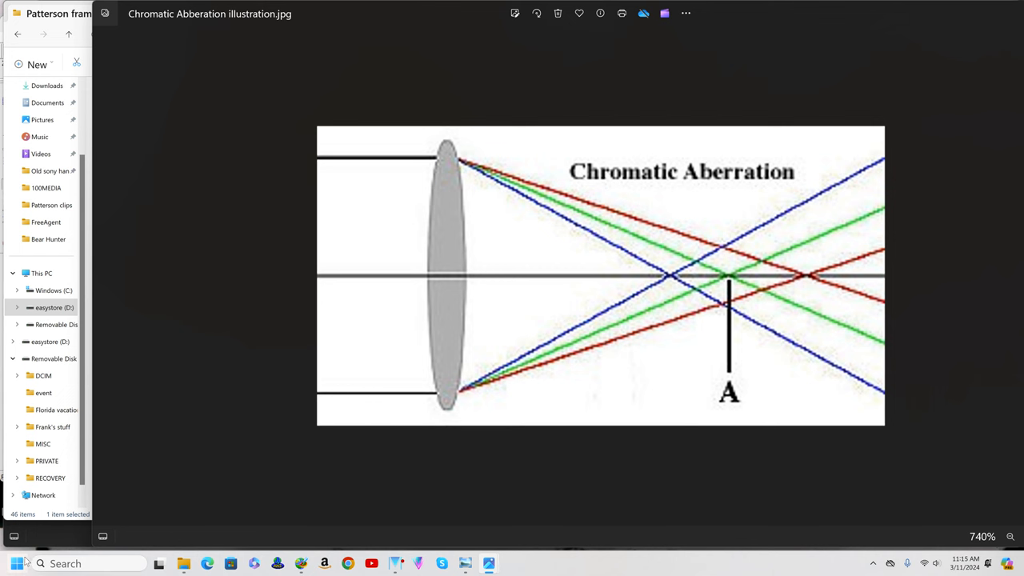
left_click(16, 563)
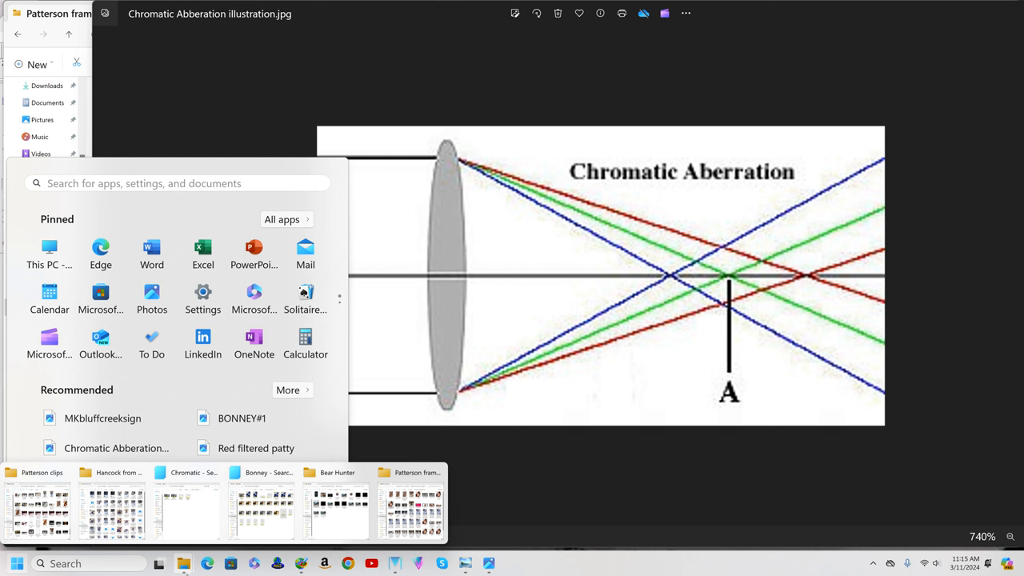
mouse_move(322, 550)
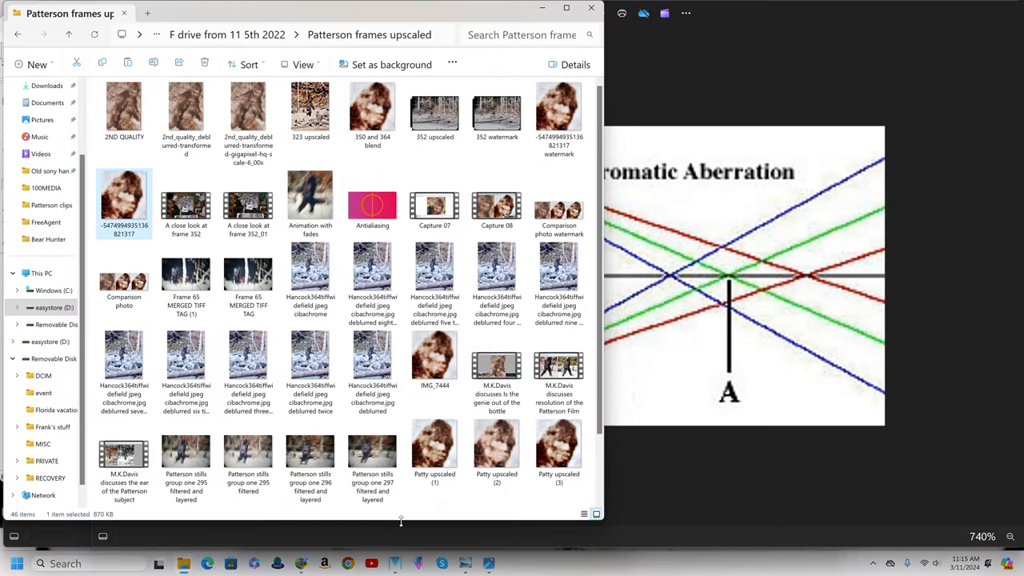
left_click(311, 269)
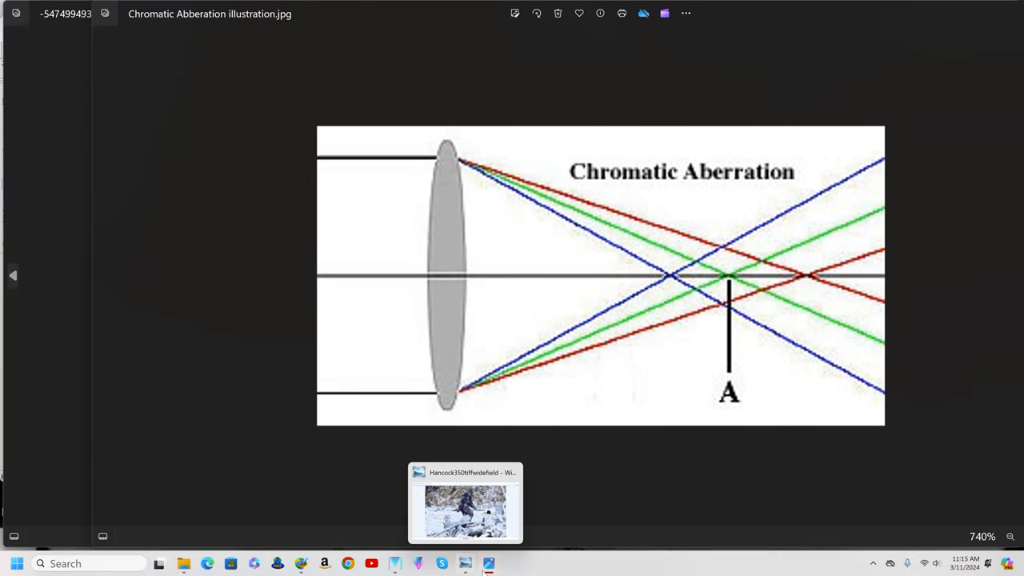
Step: Copy the watermarked face picture to the clipboard via the See more menu
left_click(466, 502)
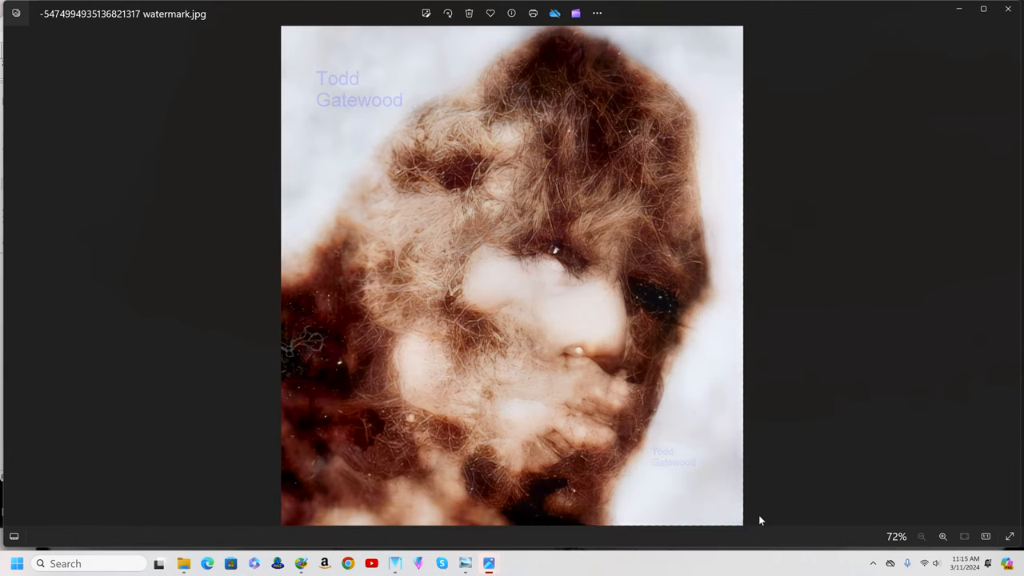
mouse_move(762, 456)
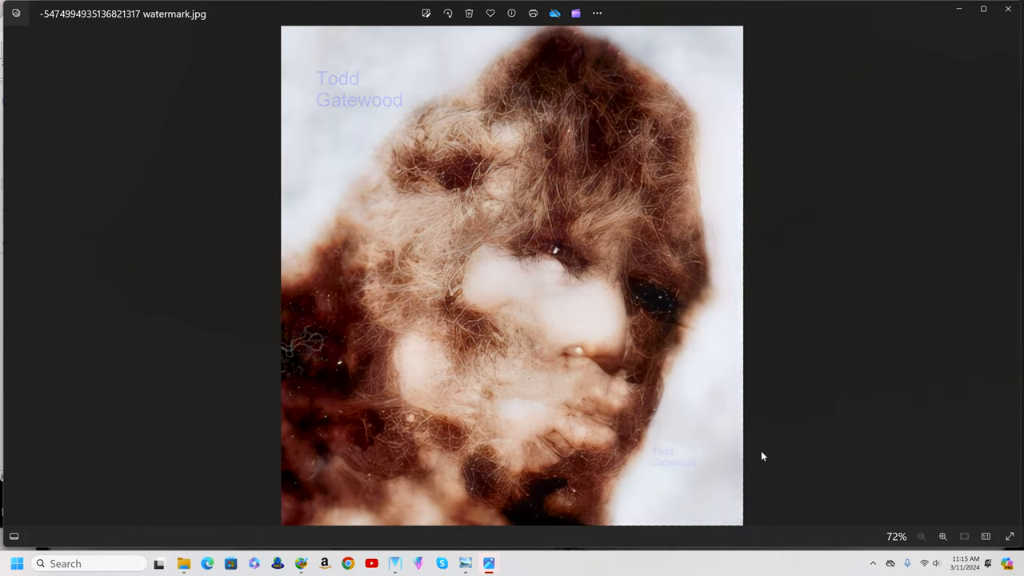
mouse_move(717, 471)
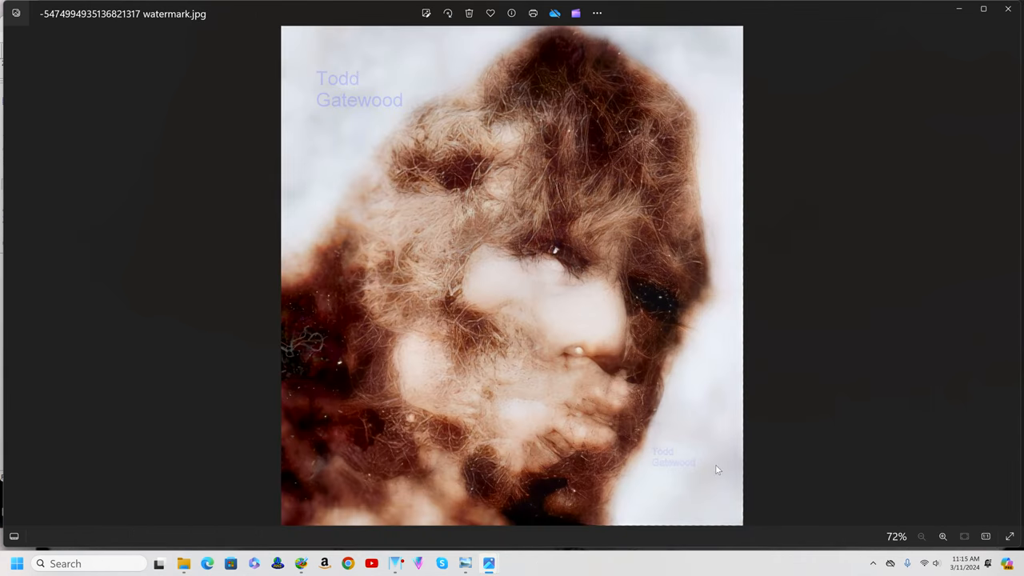
mouse_move(342, 93)
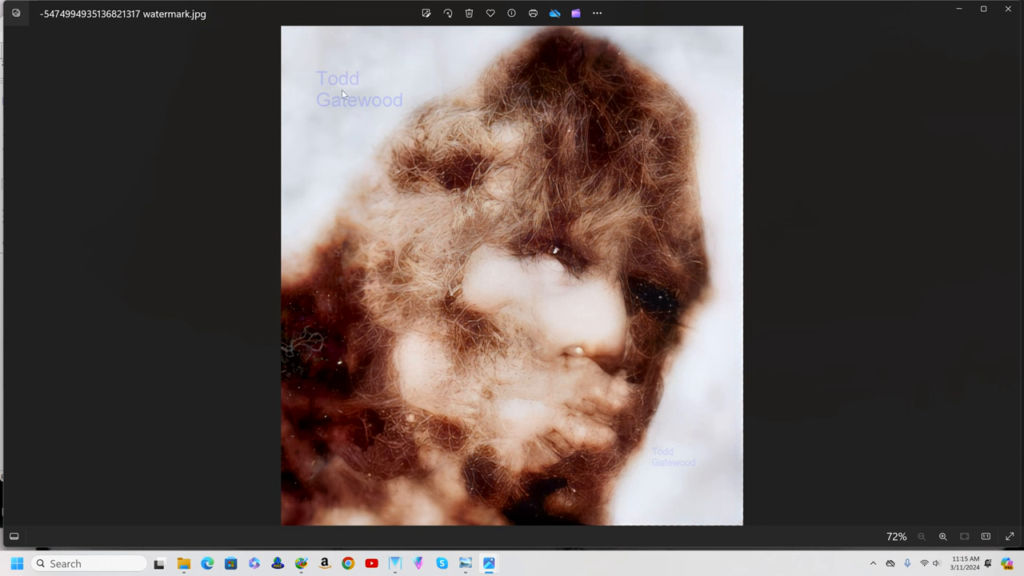
mouse_move(664, 454)
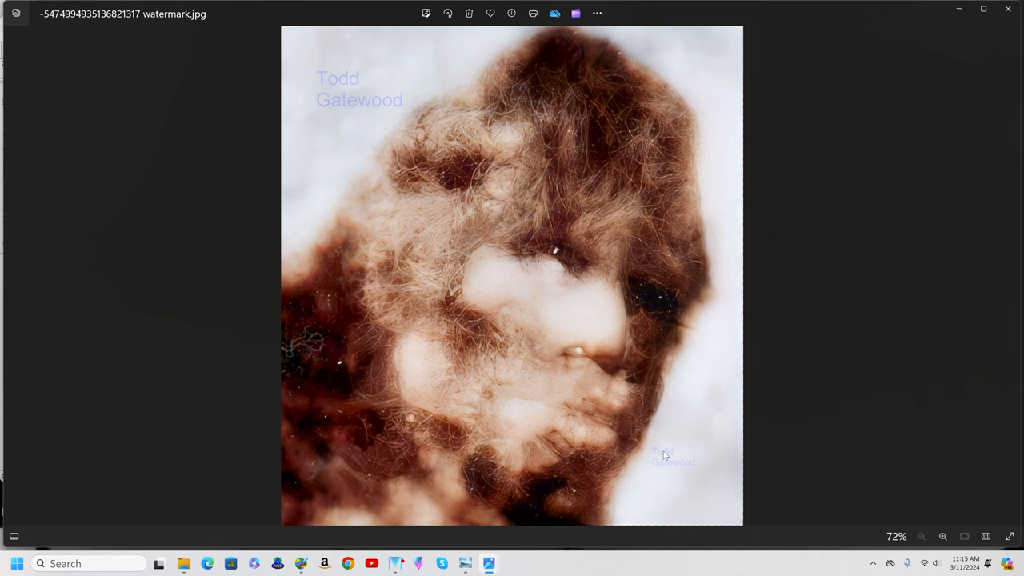
mouse_move(640, 483)
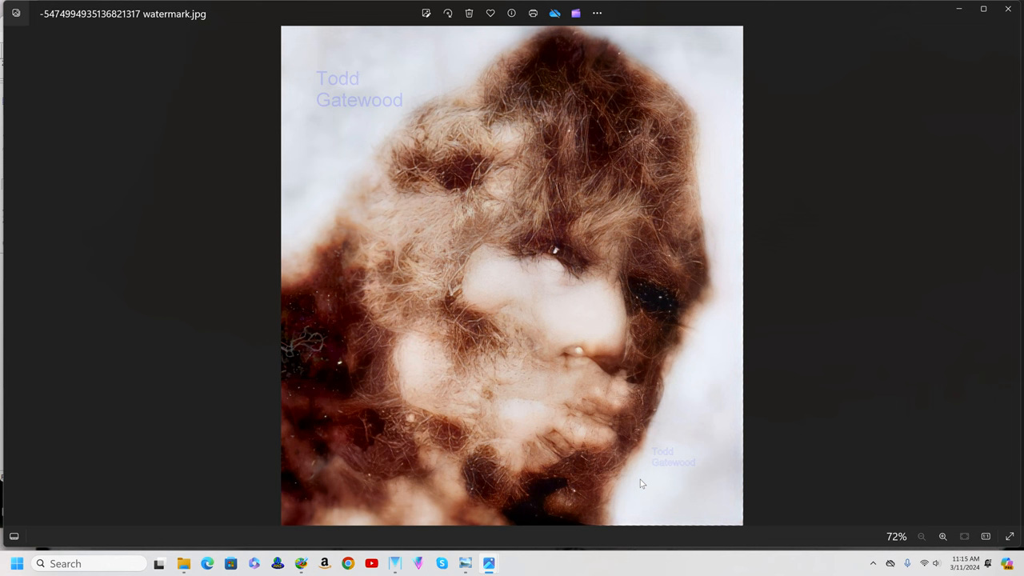
mouse_move(678, 450)
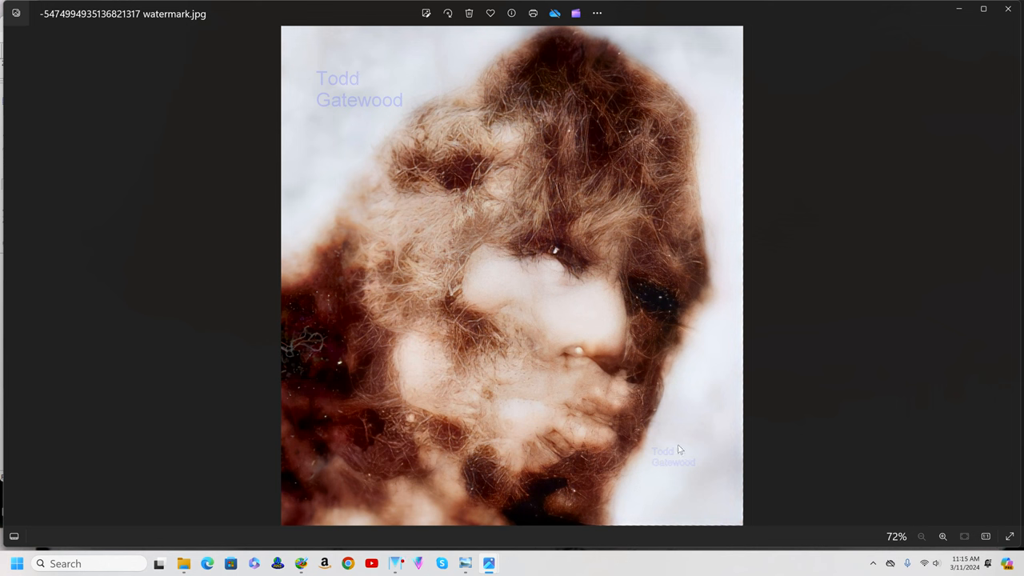
mouse_move(681, 453)
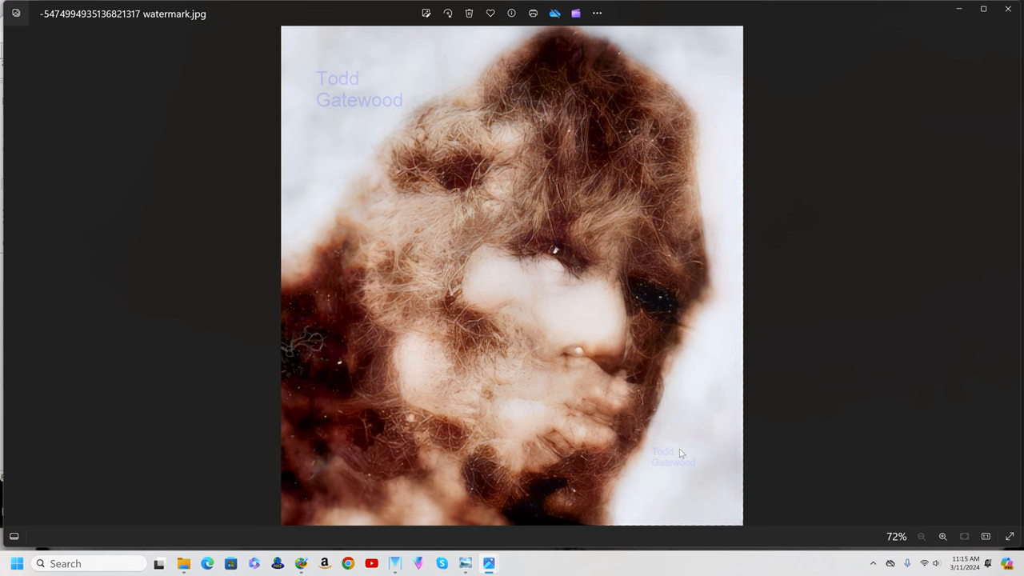
mouse_move(599, 314)
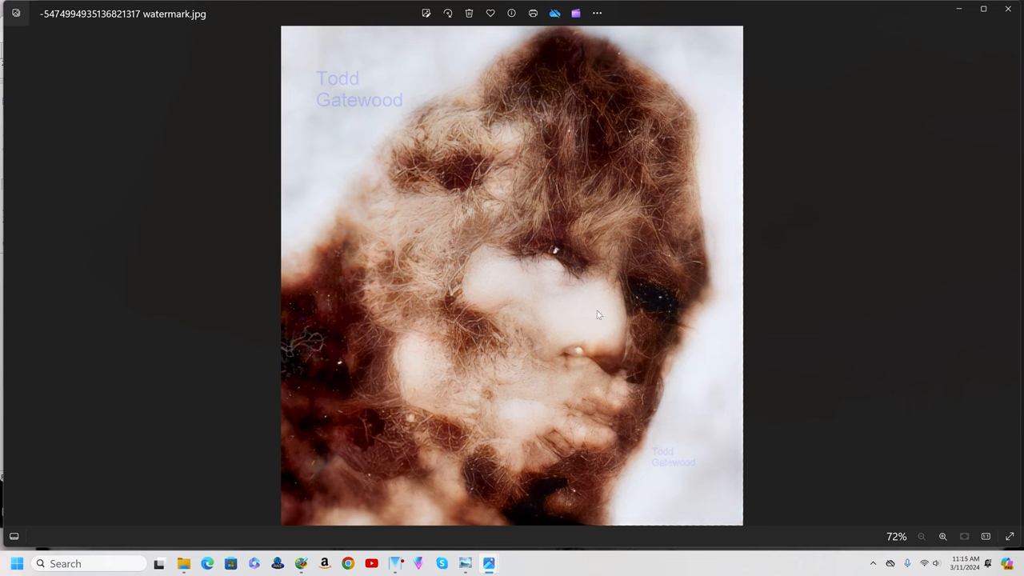
left_click(597, 13)
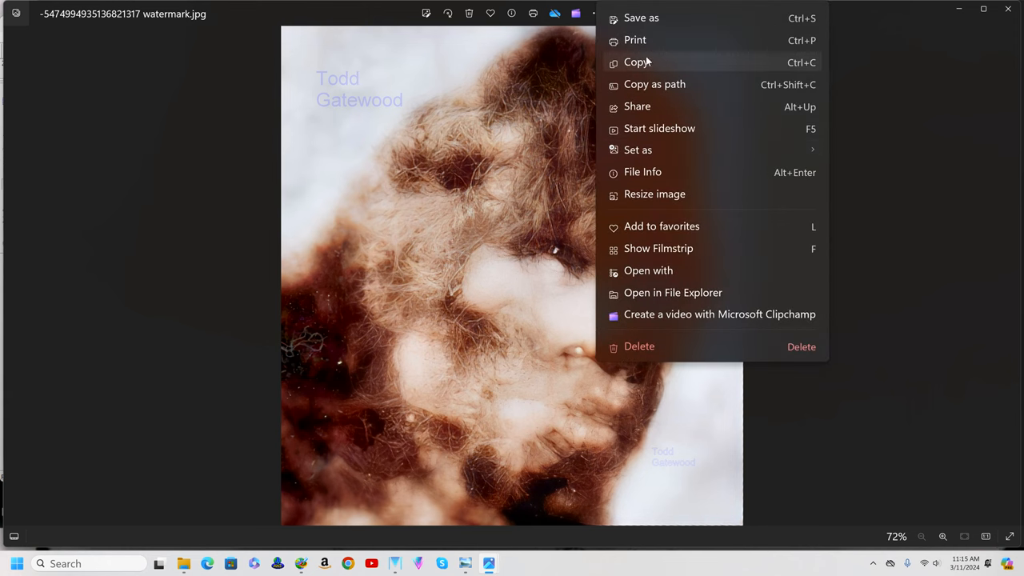
left_click(637, 61)
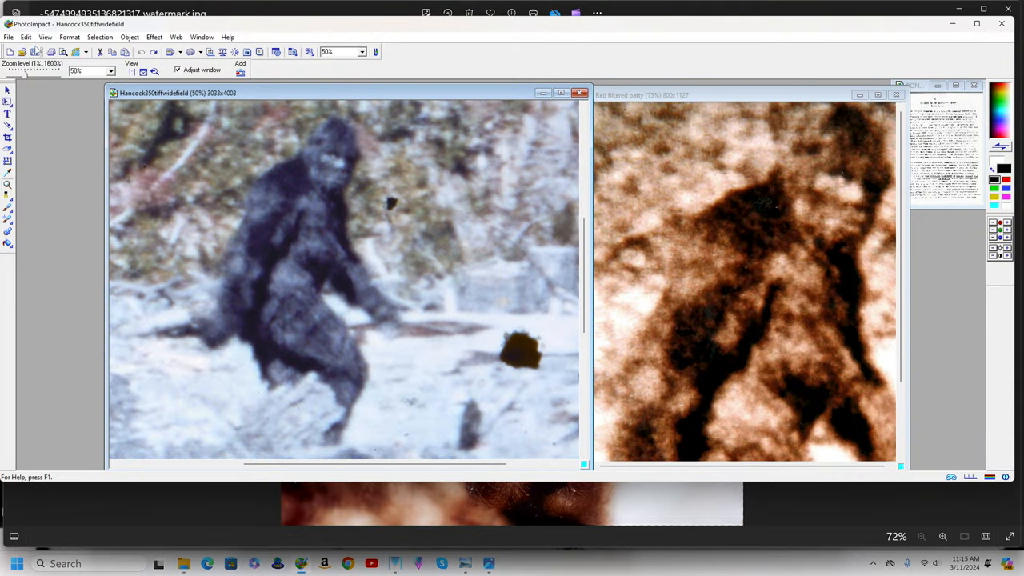
Step: Paste the copied watermarked face as a new image beside the red-filtered copy
left_click(25, 37)
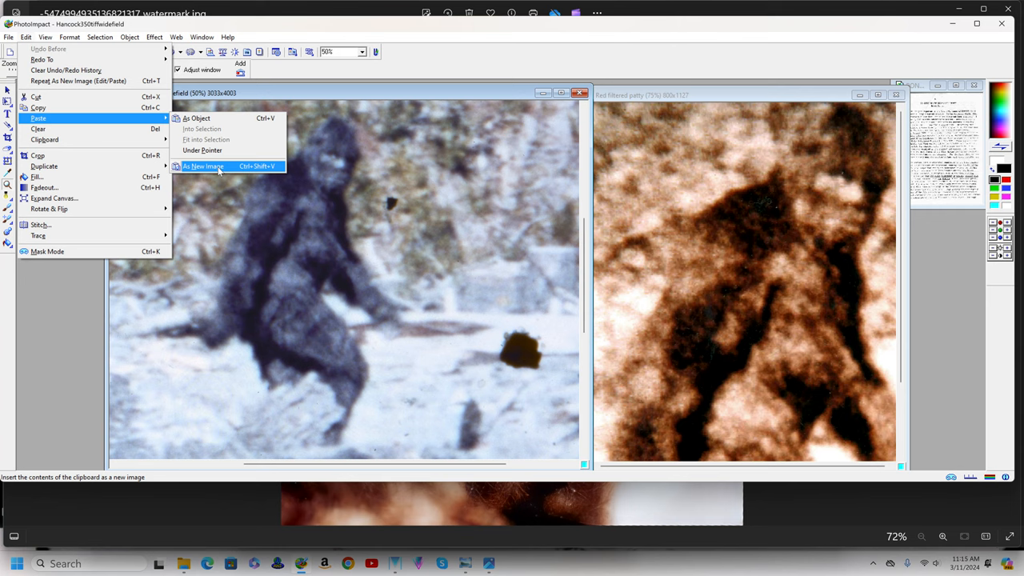
left_click(203, 164)
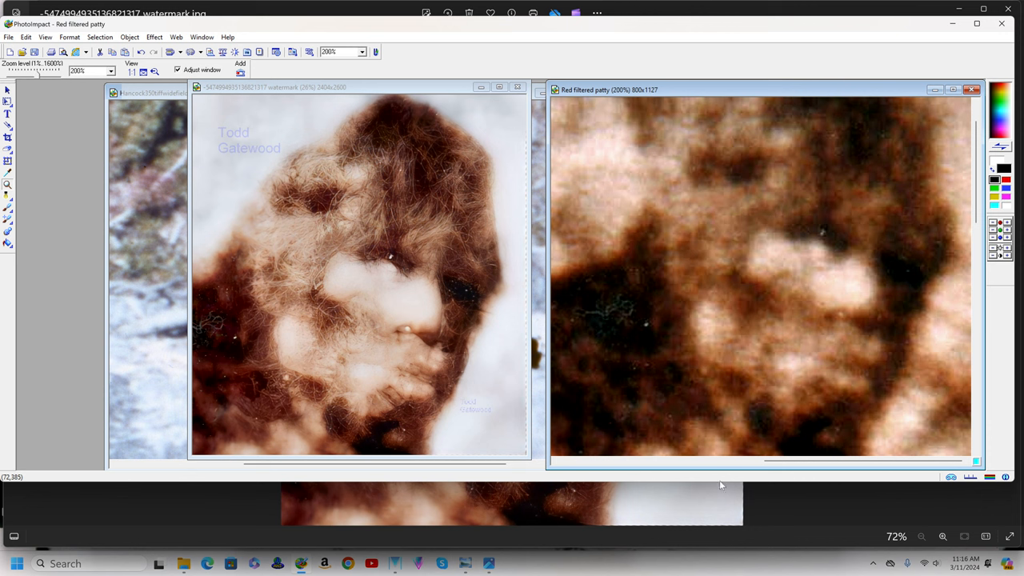
mouse_move(880, 351)
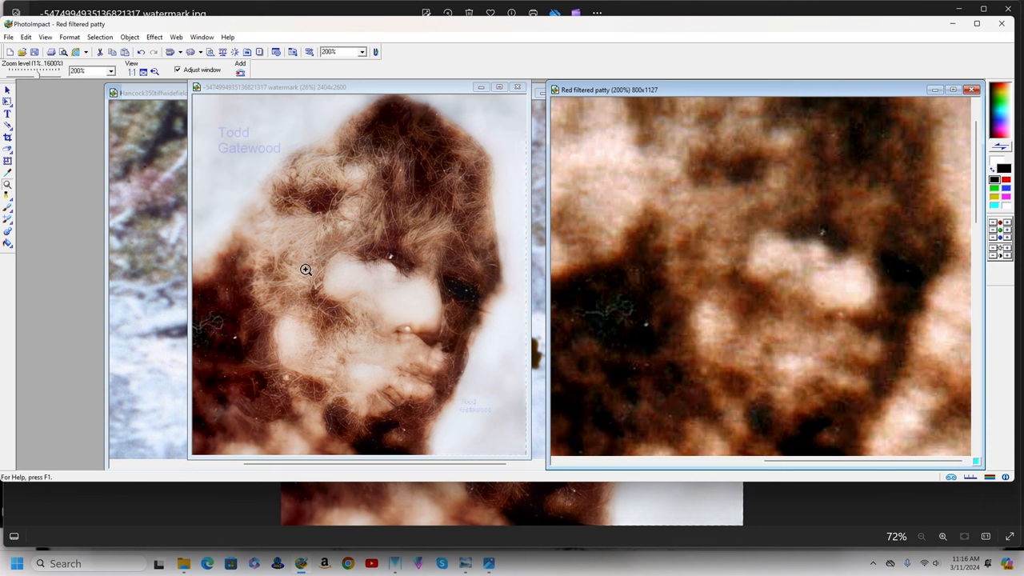
mouse_move(403, 379)
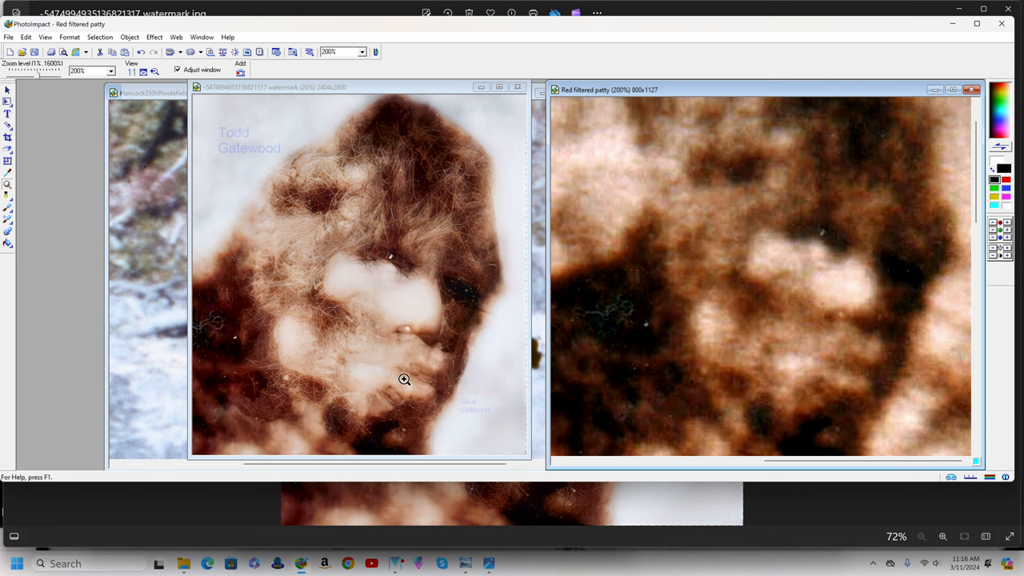
mouse_move(403, 181)
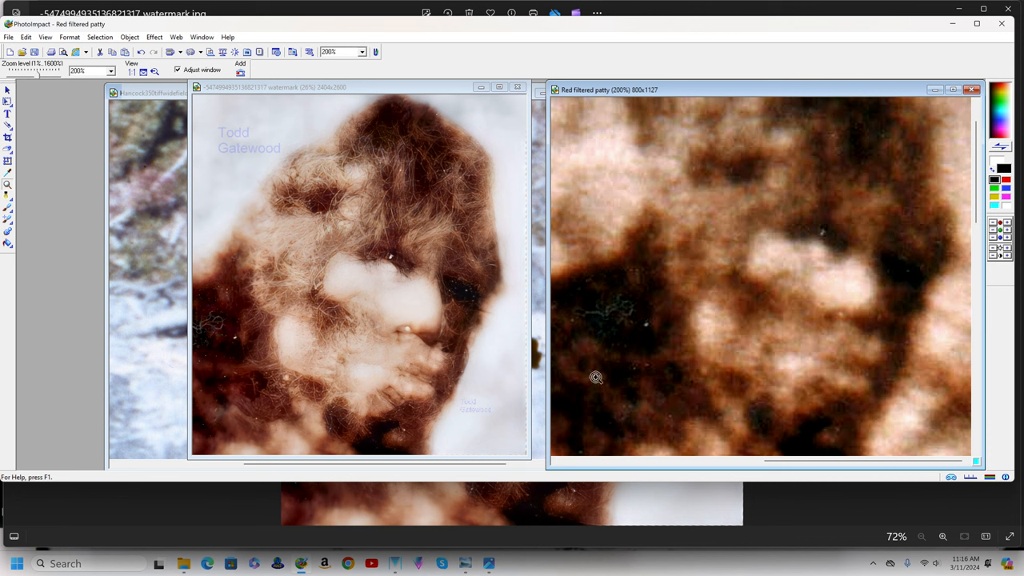
mouse_move(656, 312)
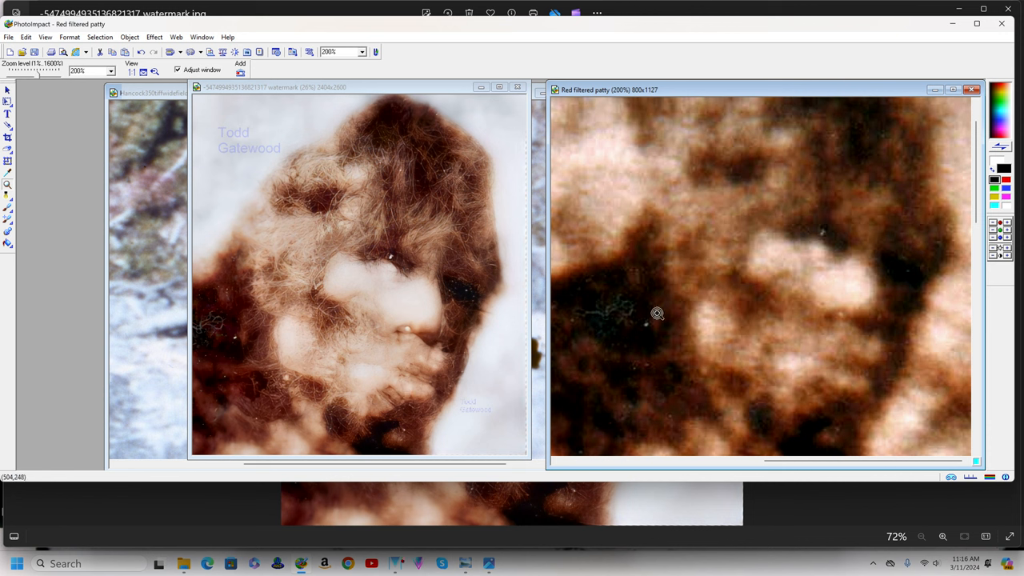
mouse_move(880, 288)
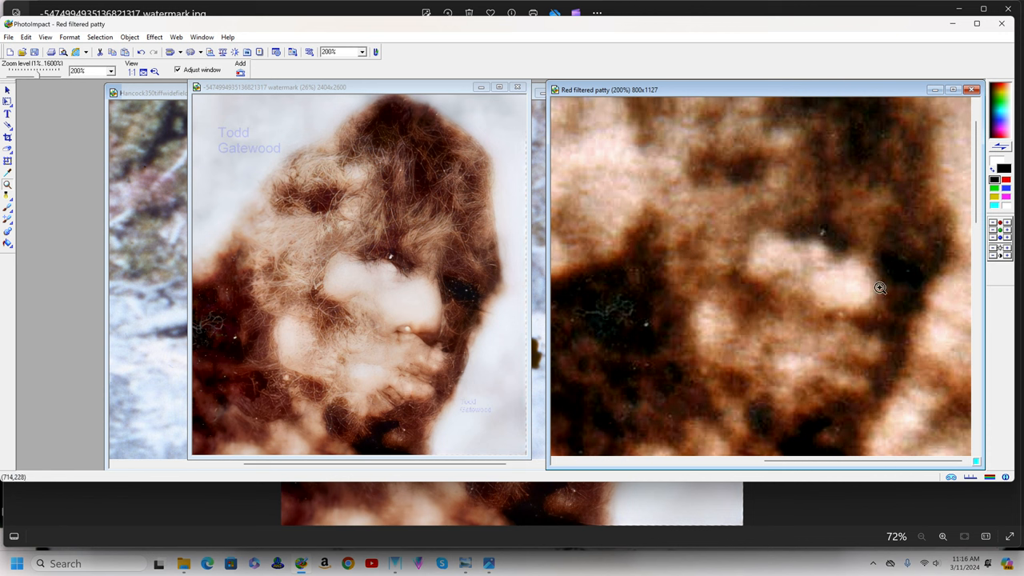
mouse_move(855, 276)
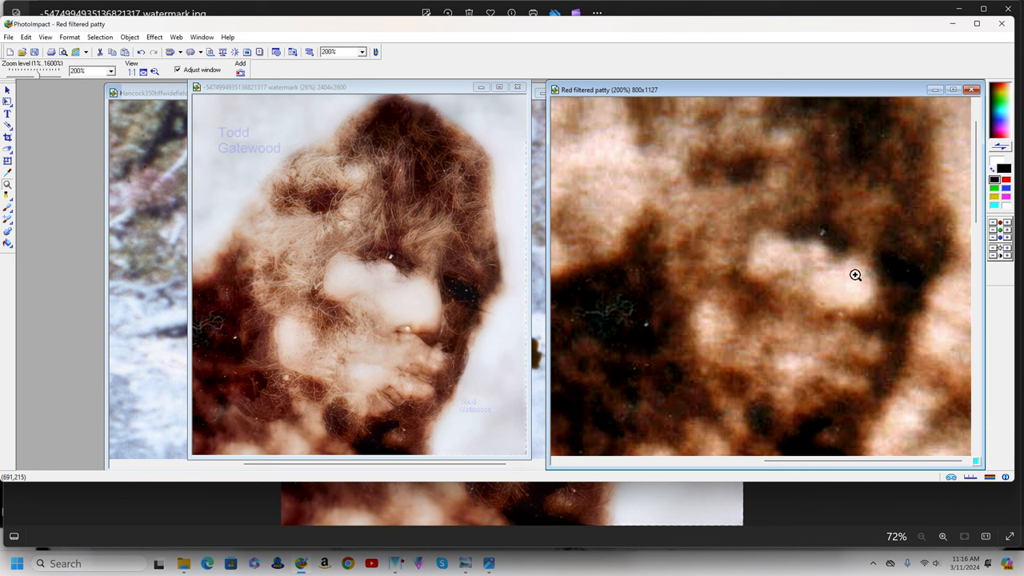
mouse_move(832, 275)
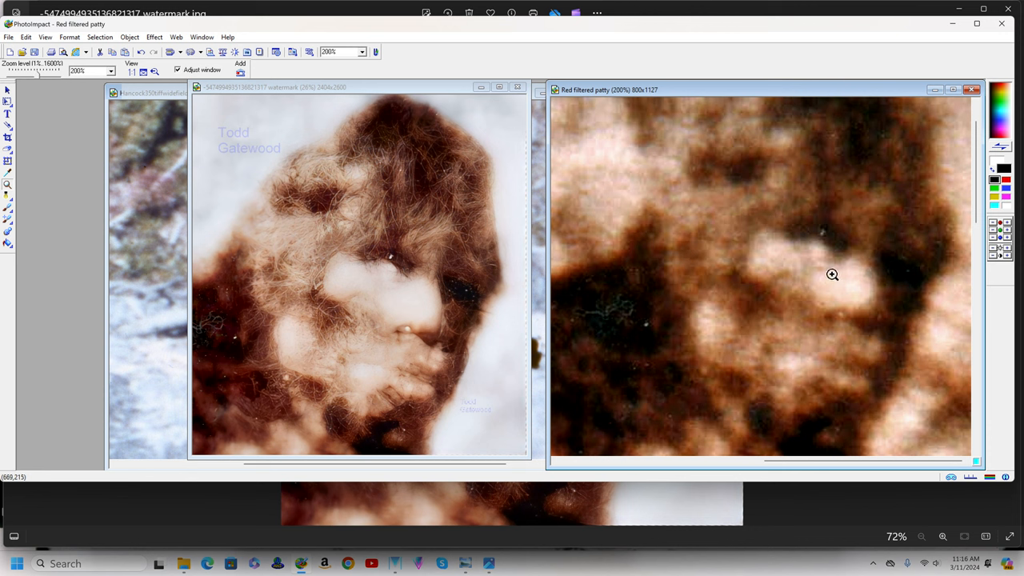
mouse_move(810, 276)
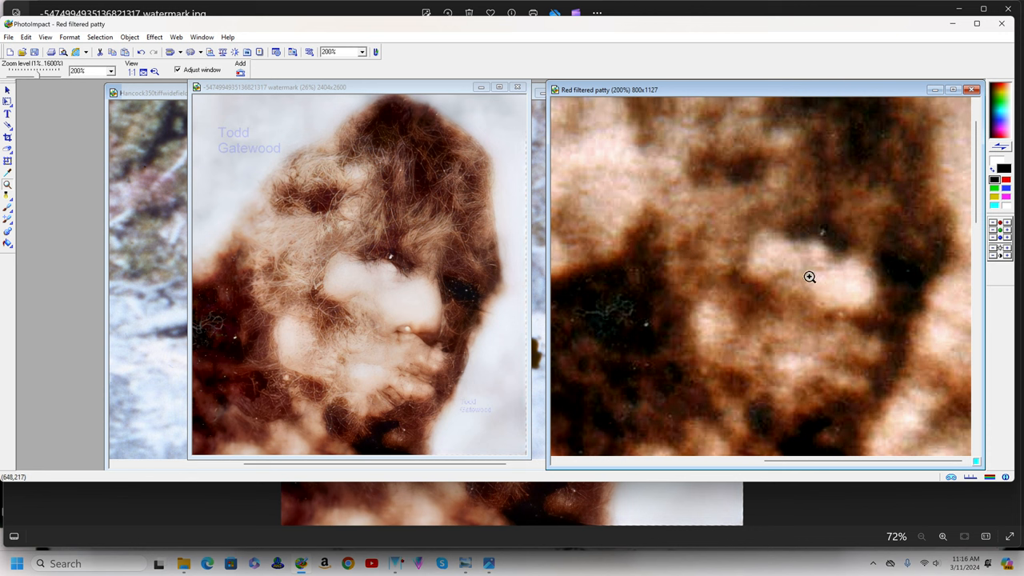
mouse_move(797, 277)
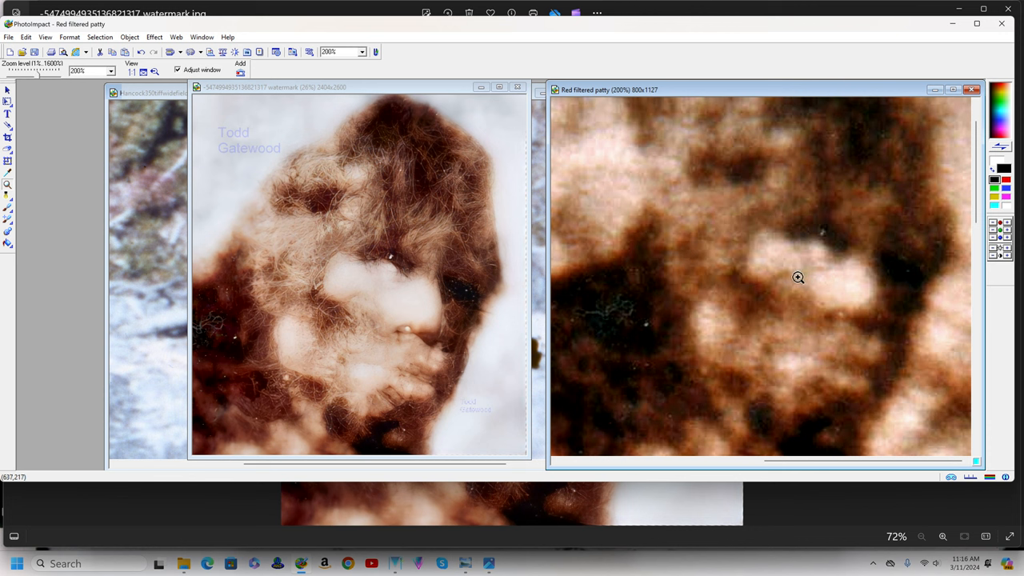
mouse_move(787, 279)
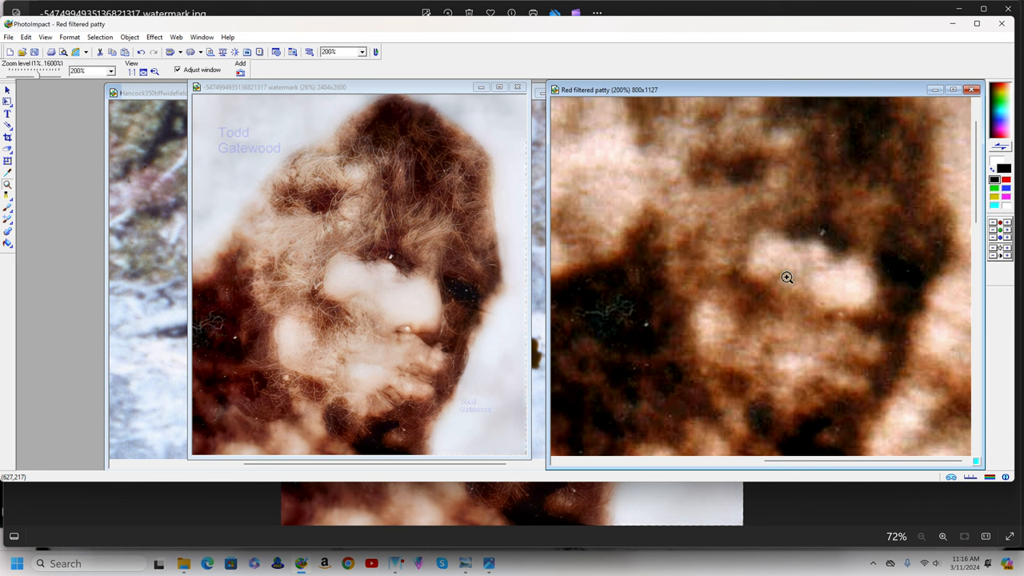
mouse_move(781, 277)
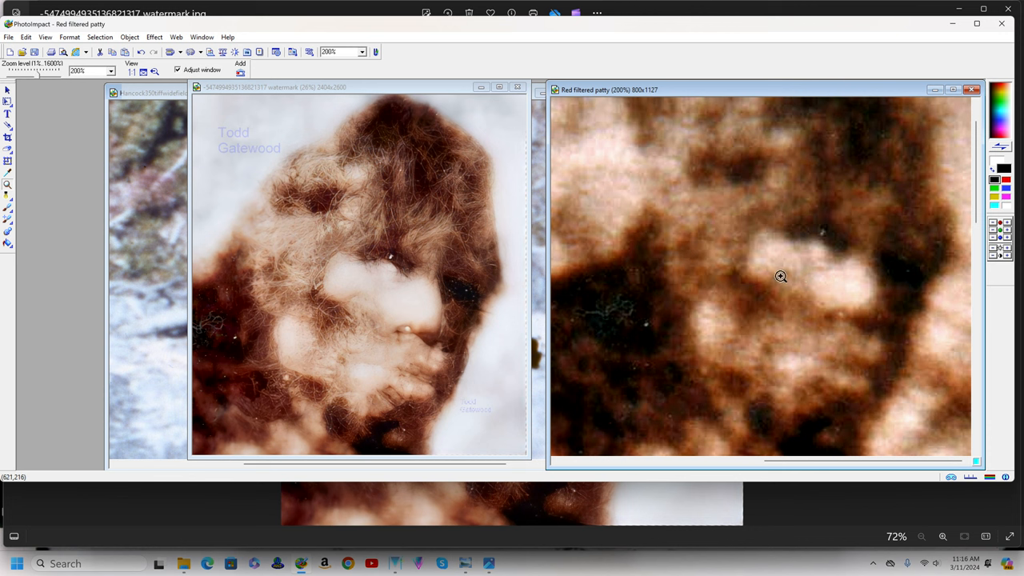
mouse_move(775, 276)
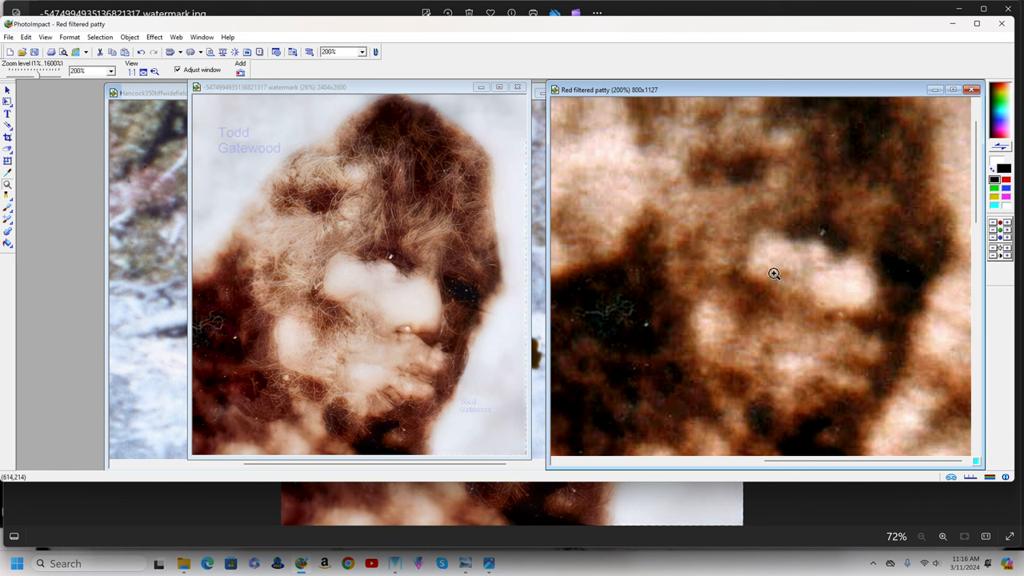
mouse_move(770, 279)
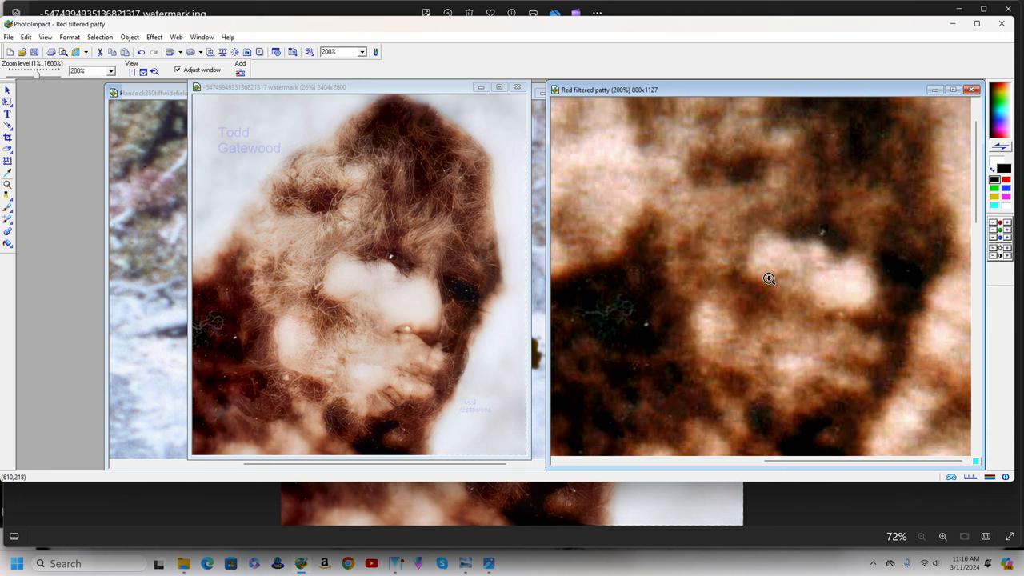
mouse_move(765, 277)
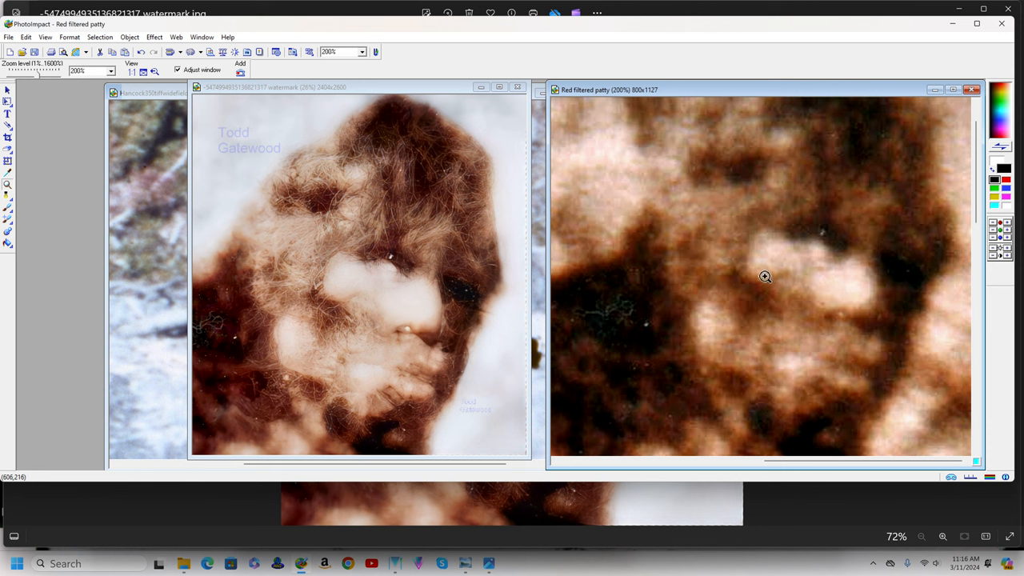
mouse_move(834, 137)
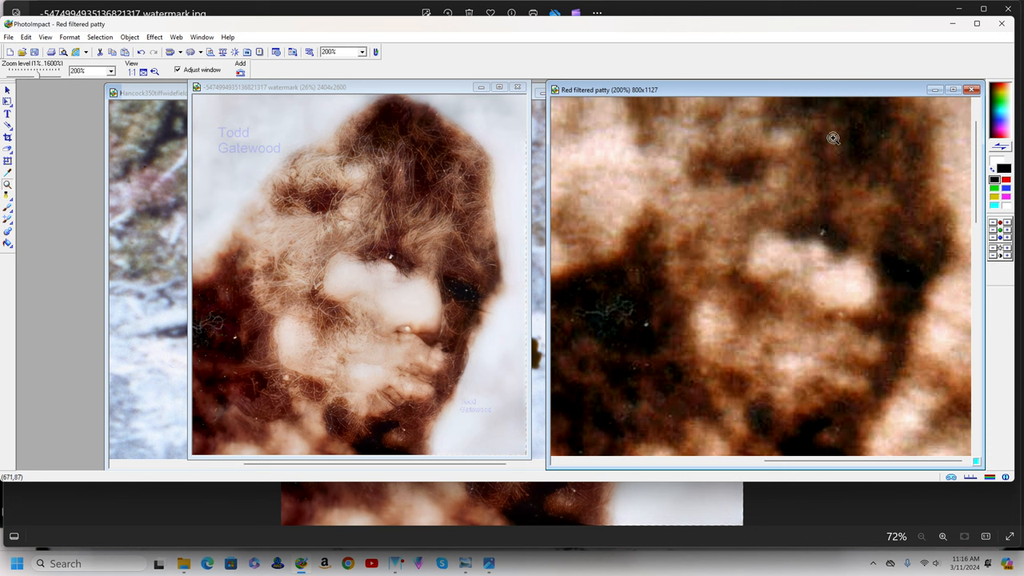
mouse_move(237, 347)
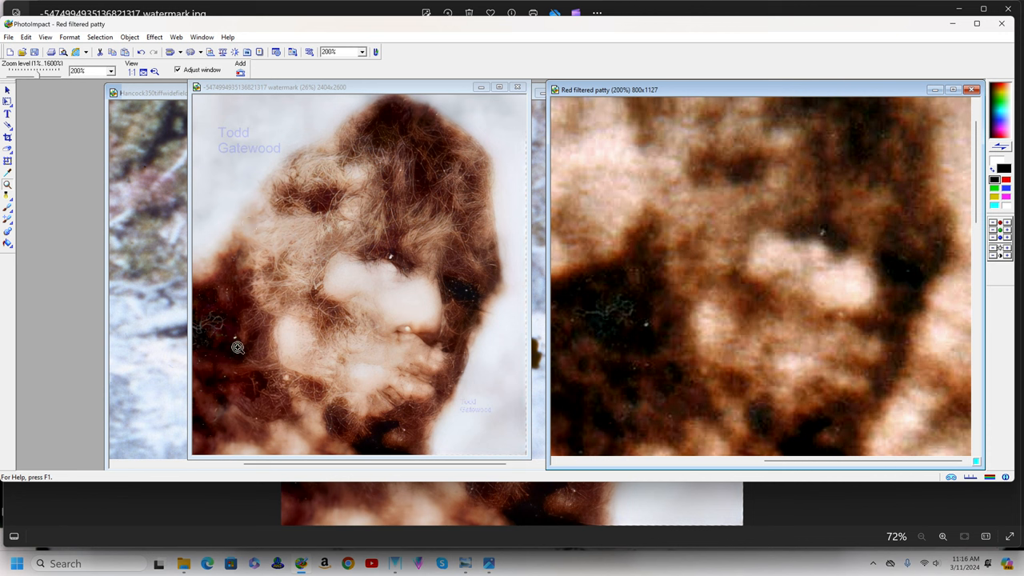
mouse_move(355, 404)
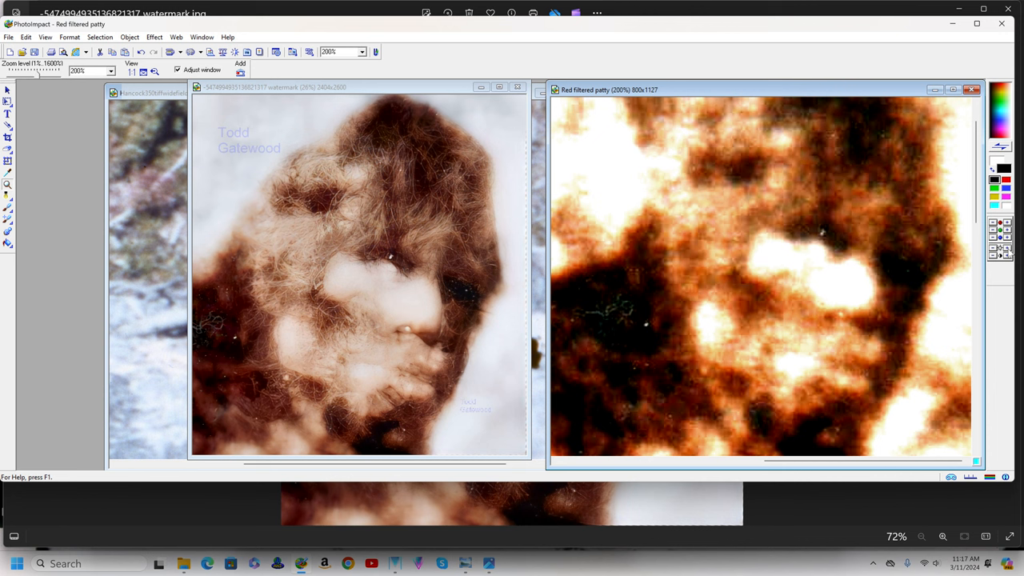
mouse_move(957, 272)
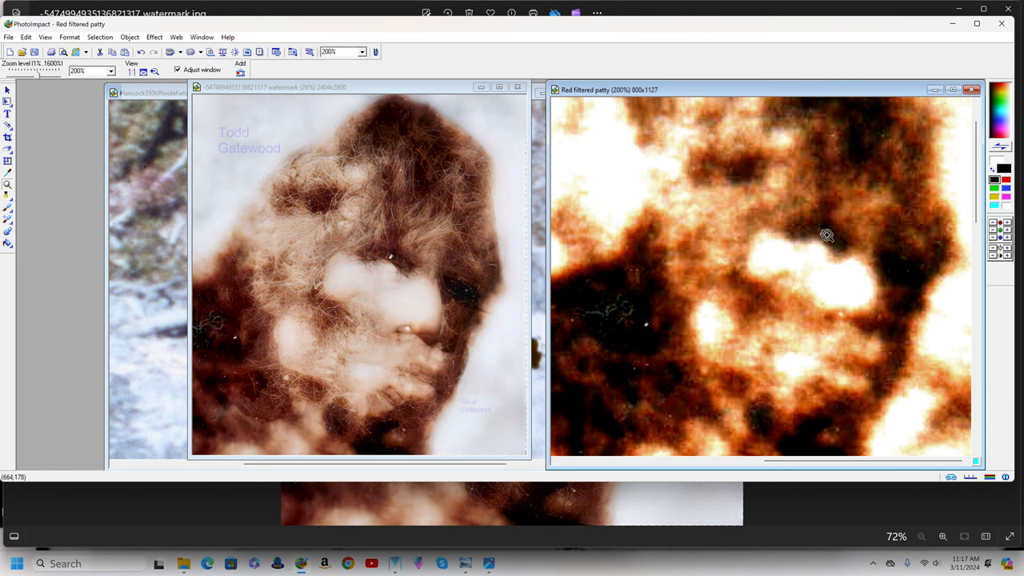
mouse_move(391, 258)
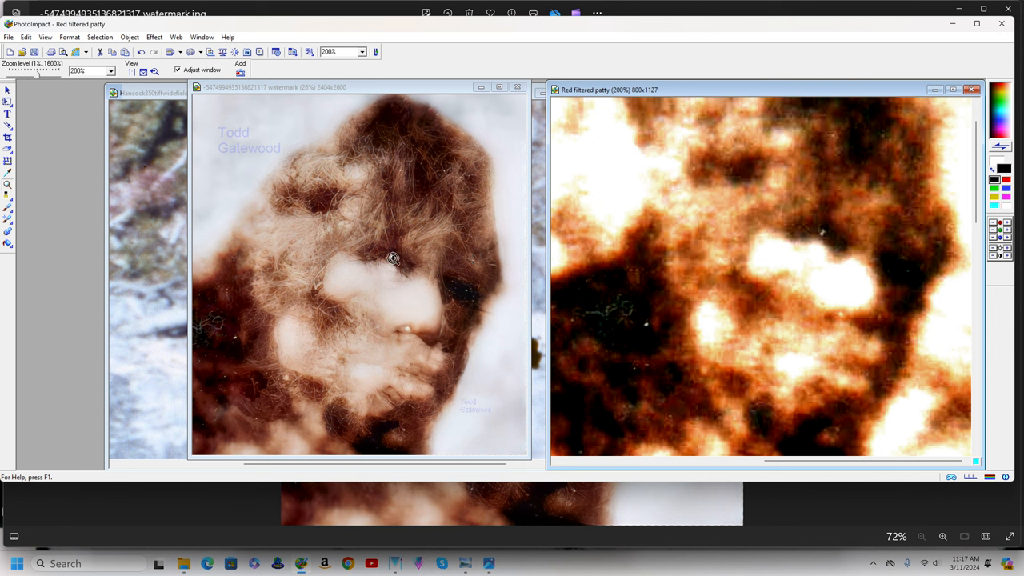
mouse_move(483, 184)
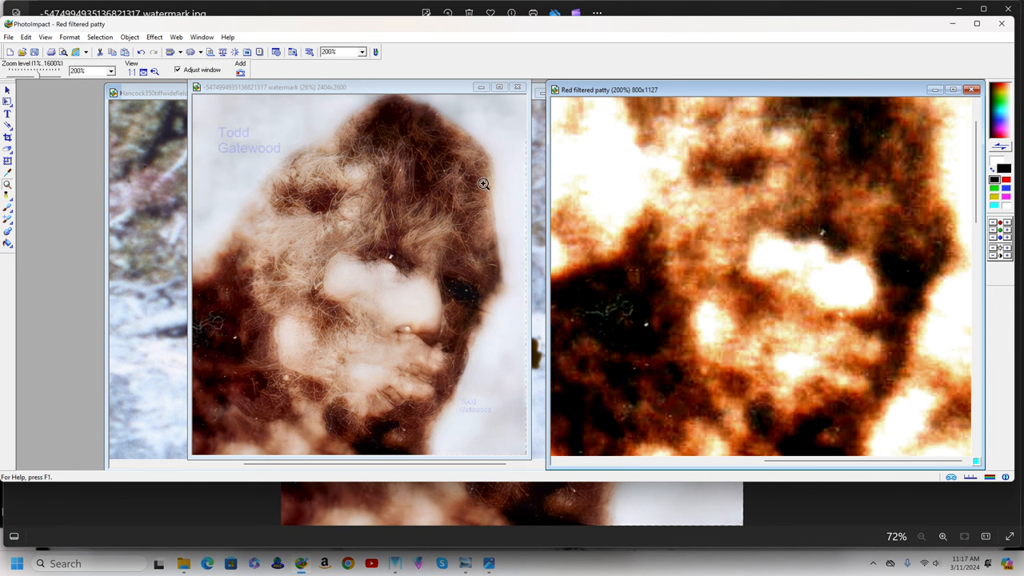
mouse_move(784, 186)
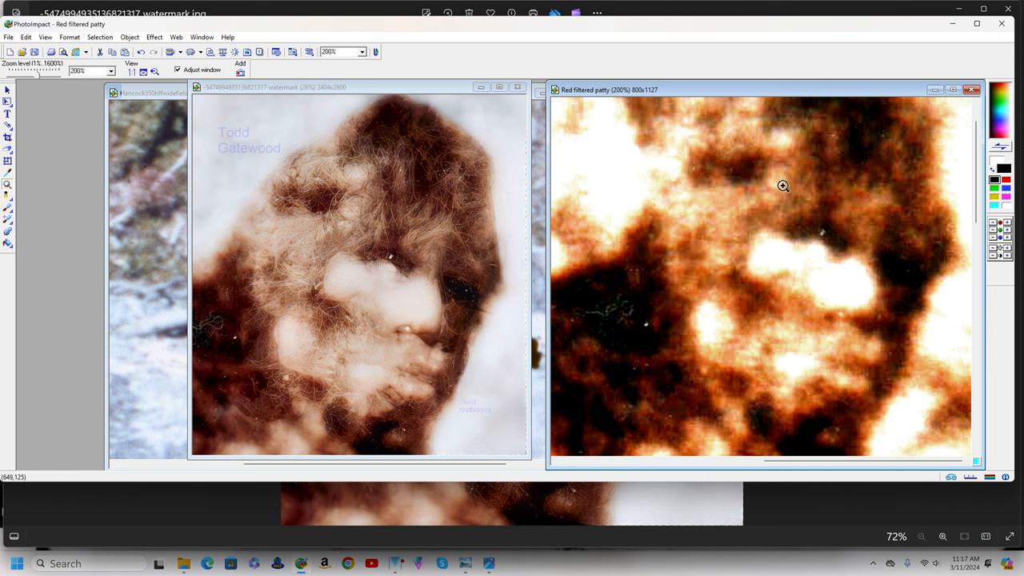
mouse_move(717, 374)
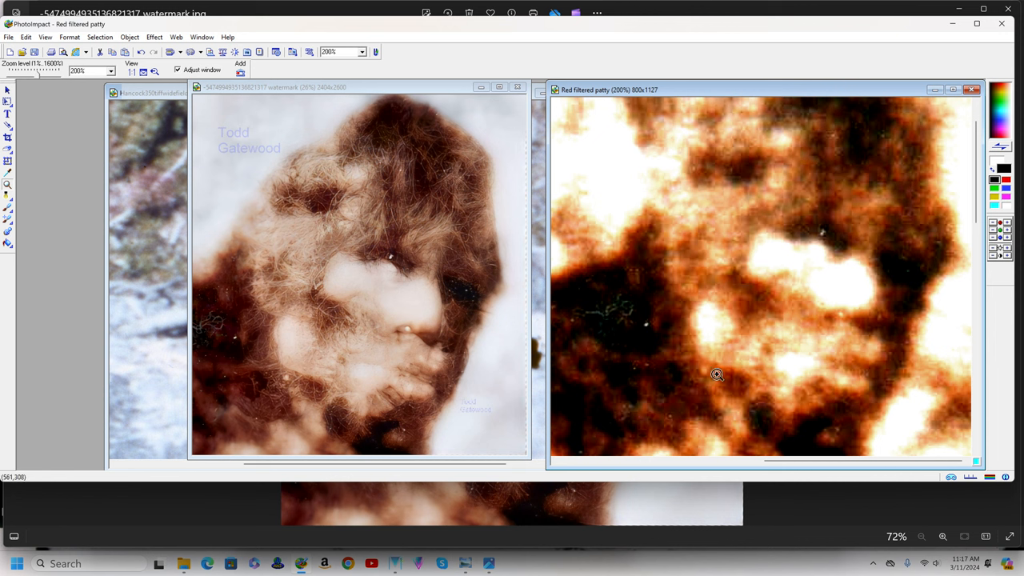
mouse_move(709, 371)
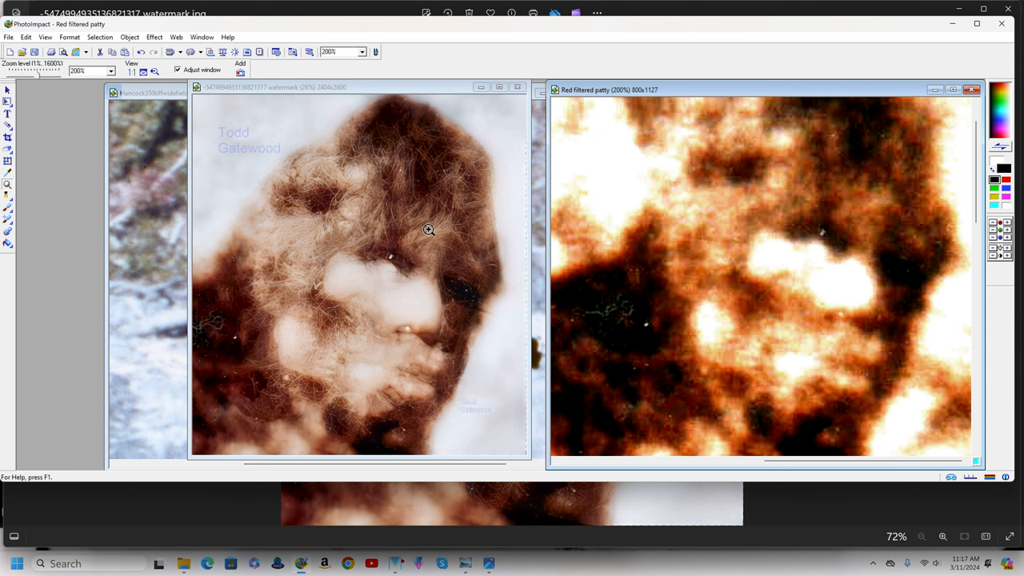
mouse_move(422, 261)
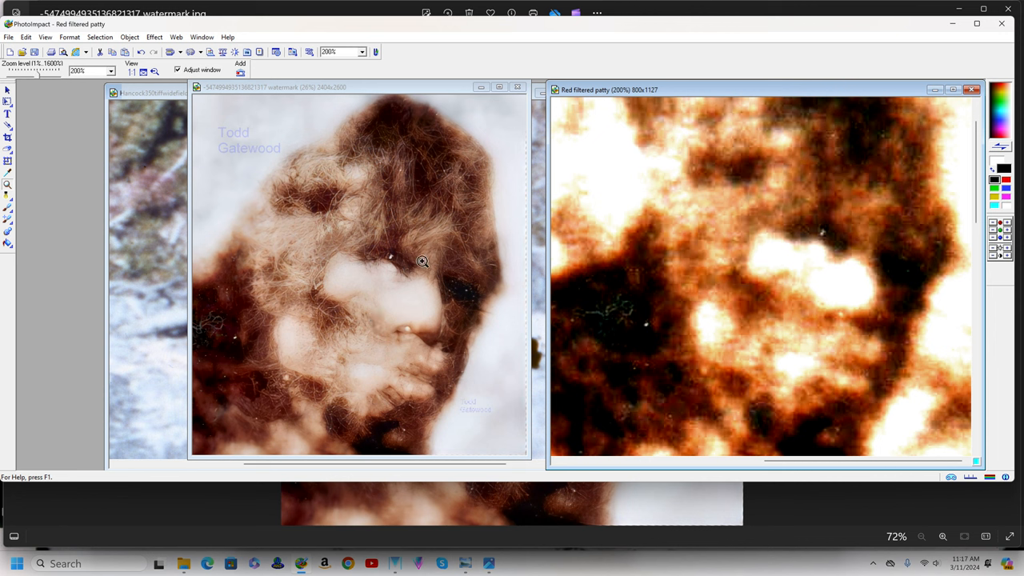
mouse_move(330, 155)
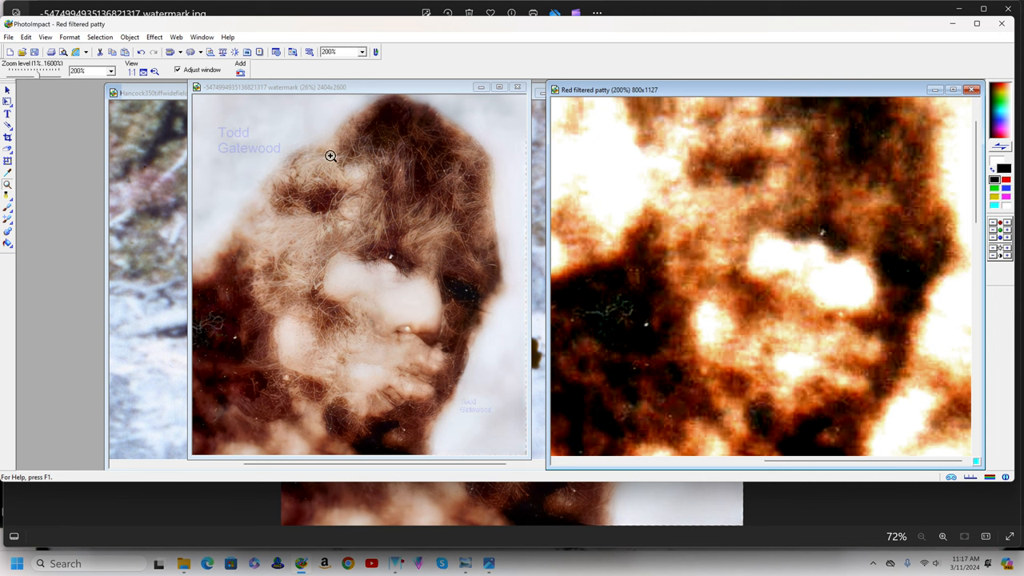
mouse_move(354, 325)
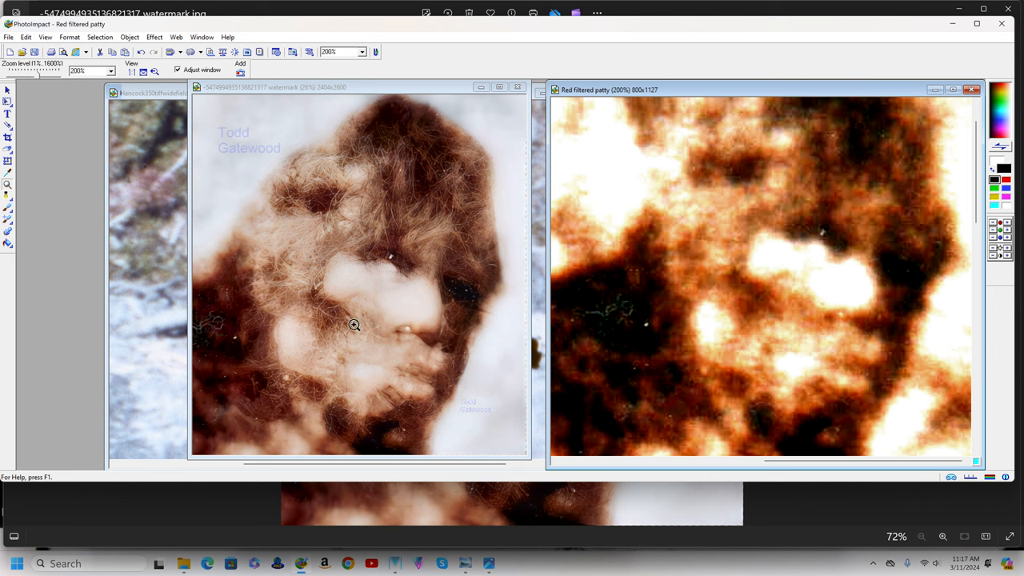
mouse_move(411, 349)
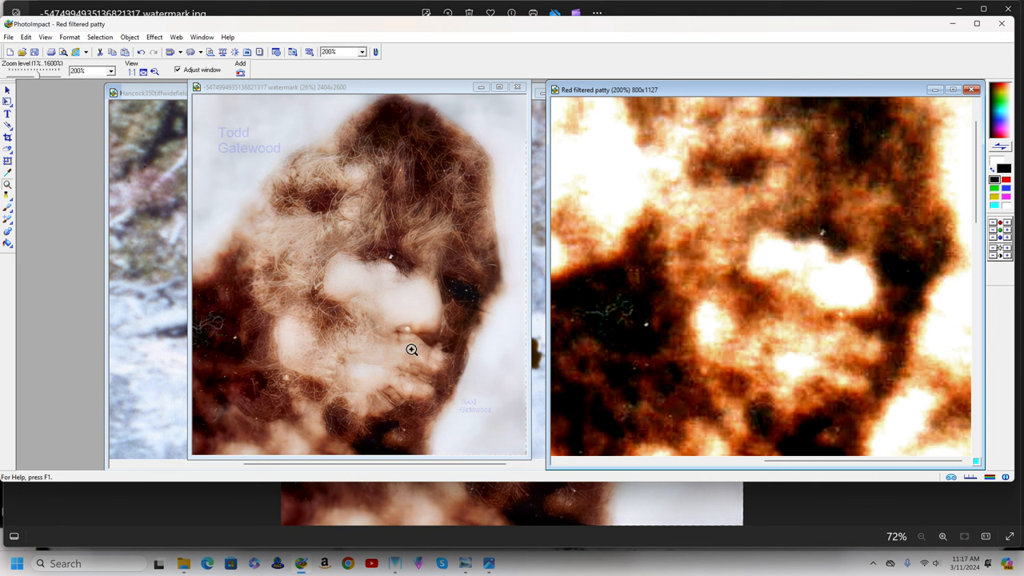
mouse_move(409, 335)
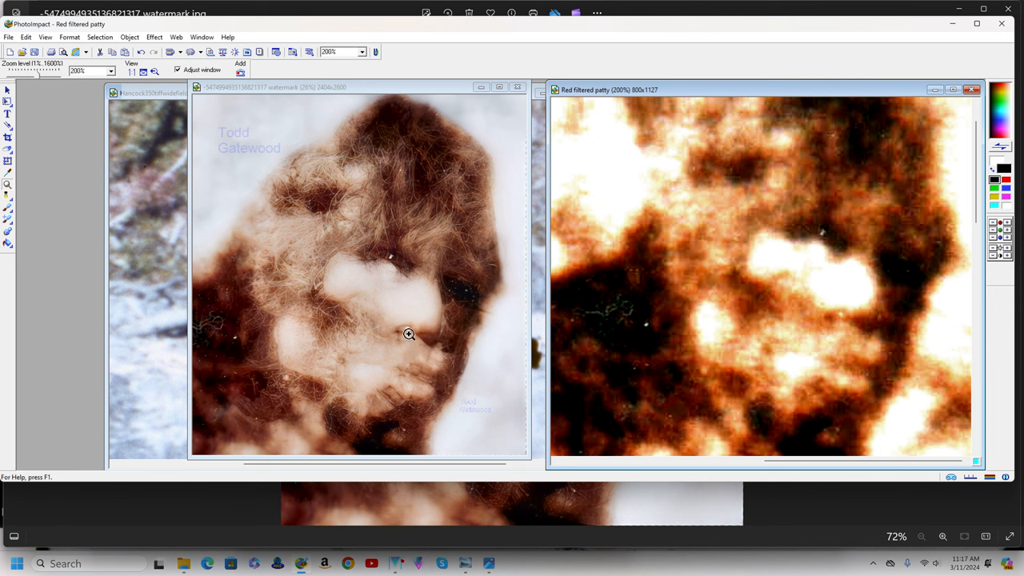
mouse_move(448, 353)
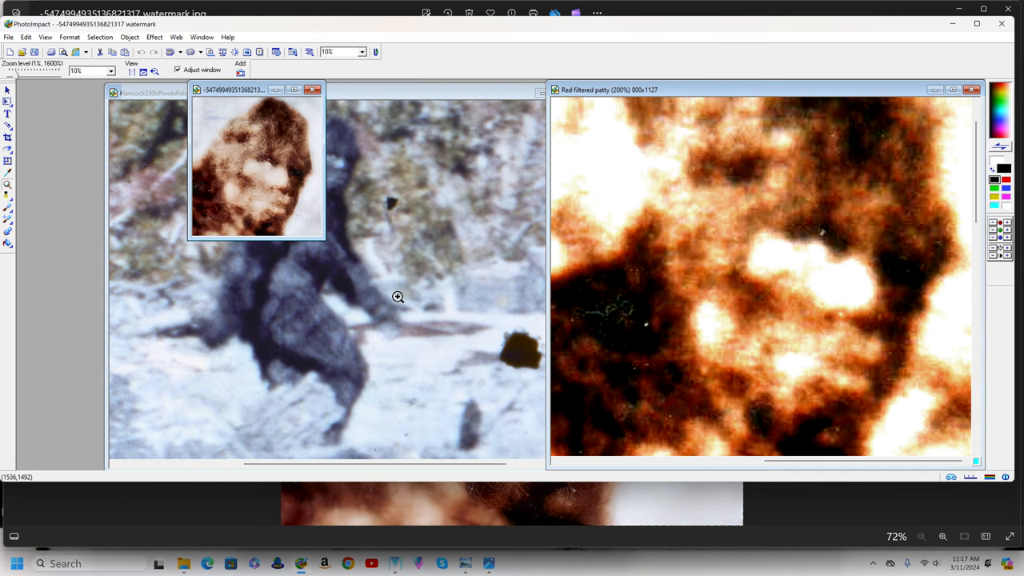
mouse_move(394, 307)
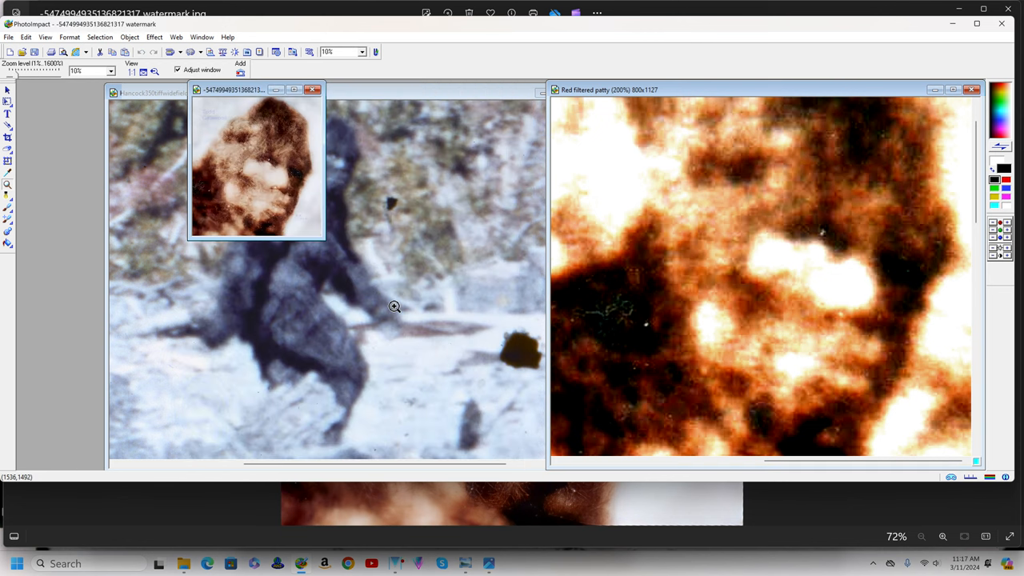
mouse_move(392, 299)
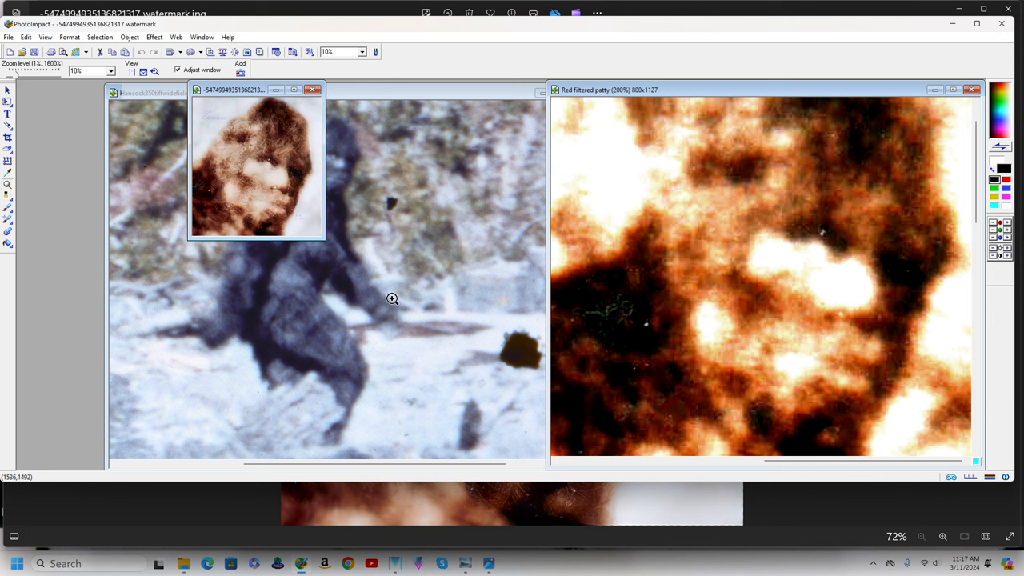
mouse_move(381, 278)
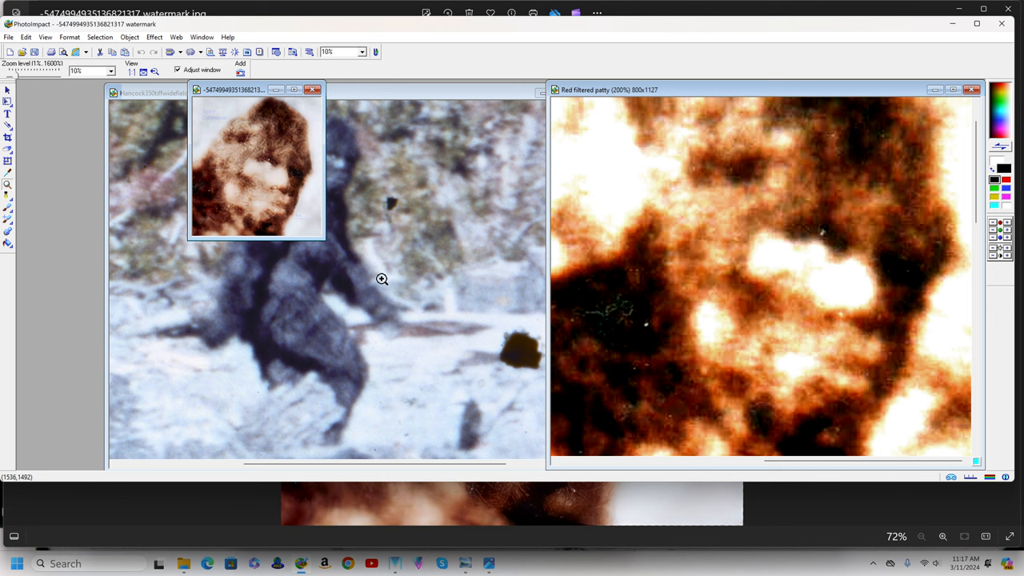
mouse_move(272, 192)
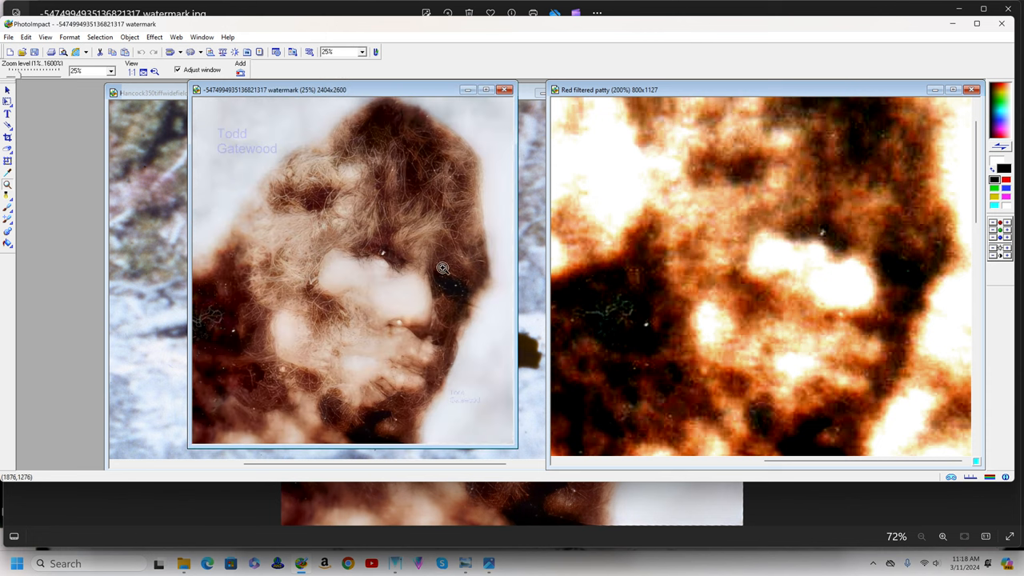
mouse_move(442, 273)
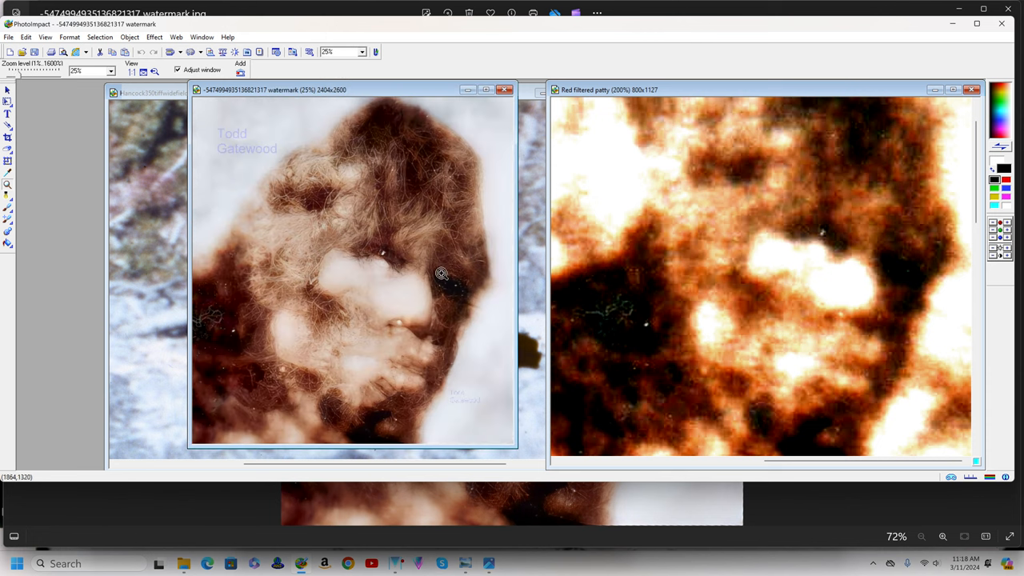
mouse_move(439, 280)
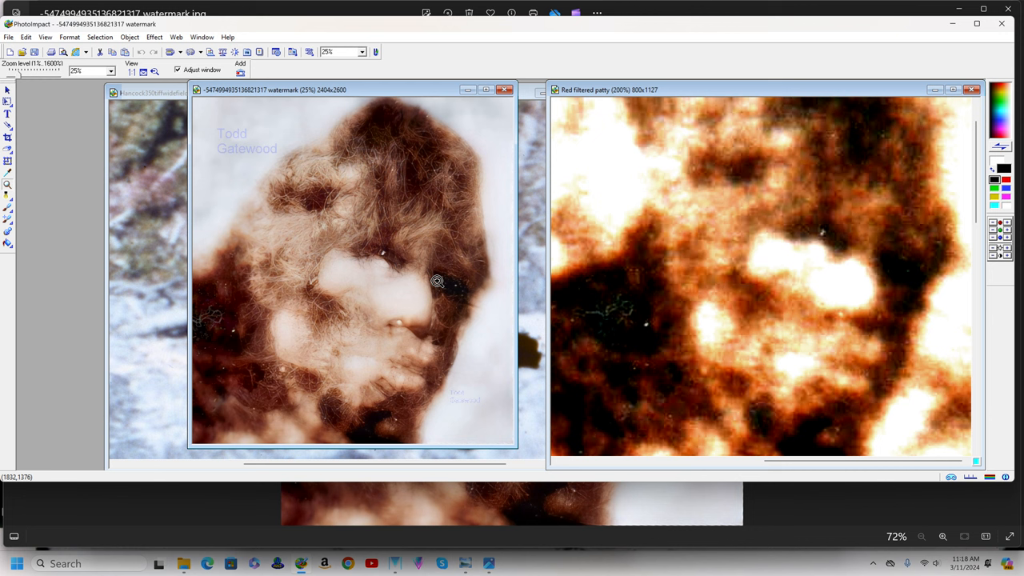
mouse_move(437, 282)
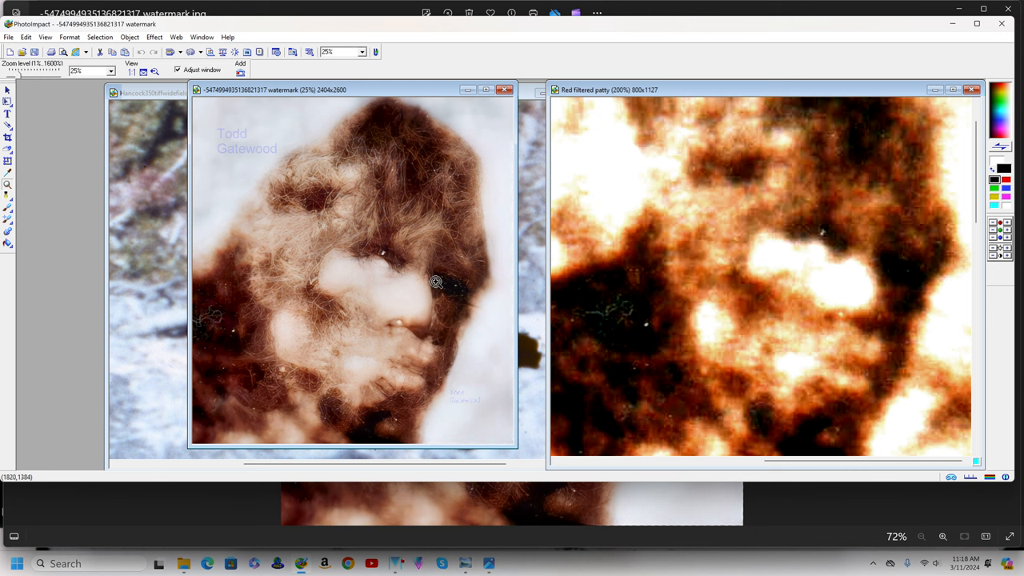
mouse_move(431, 283)
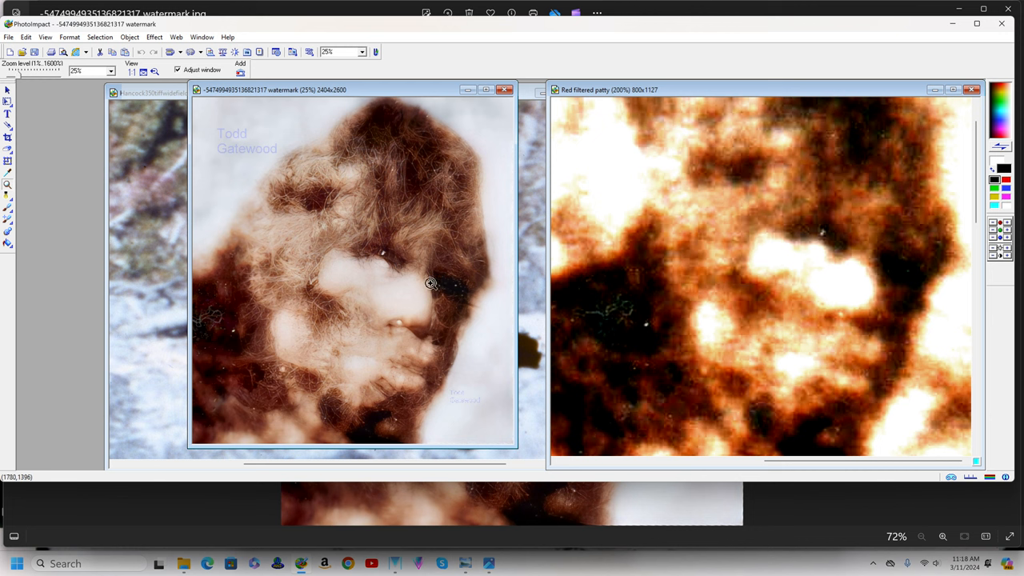
mouse_move(401, 313)
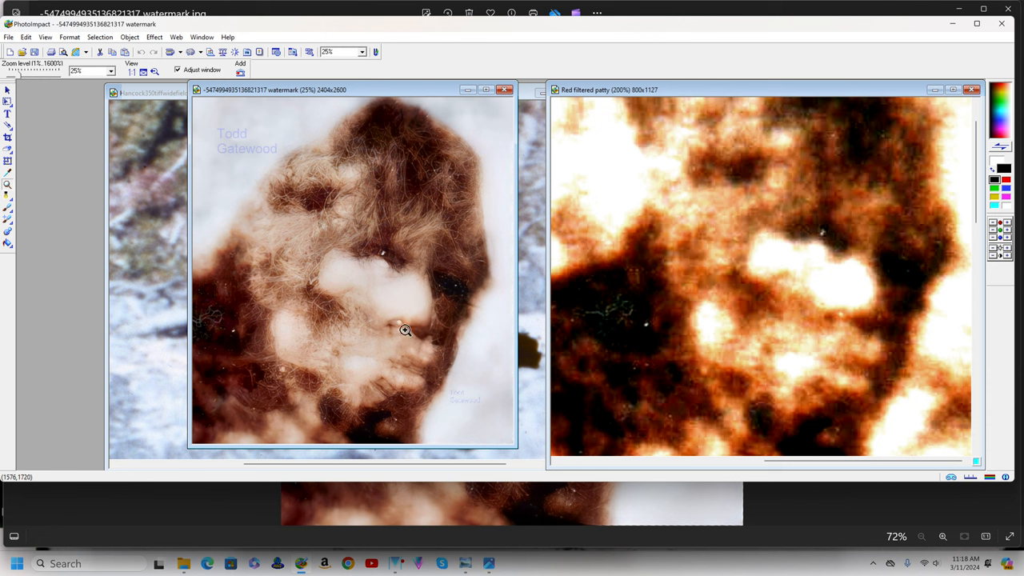
mouse_move(490, 563)
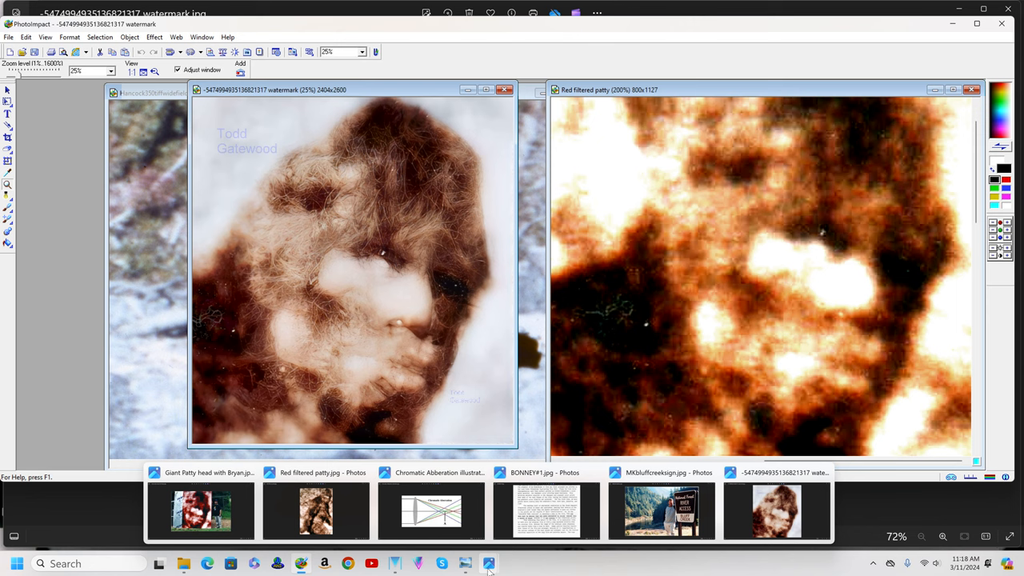
Step: Switch to the MKbluffcreeksign.jpg photo in Windows Photos from the taskbar preview
left_click(661, 511)
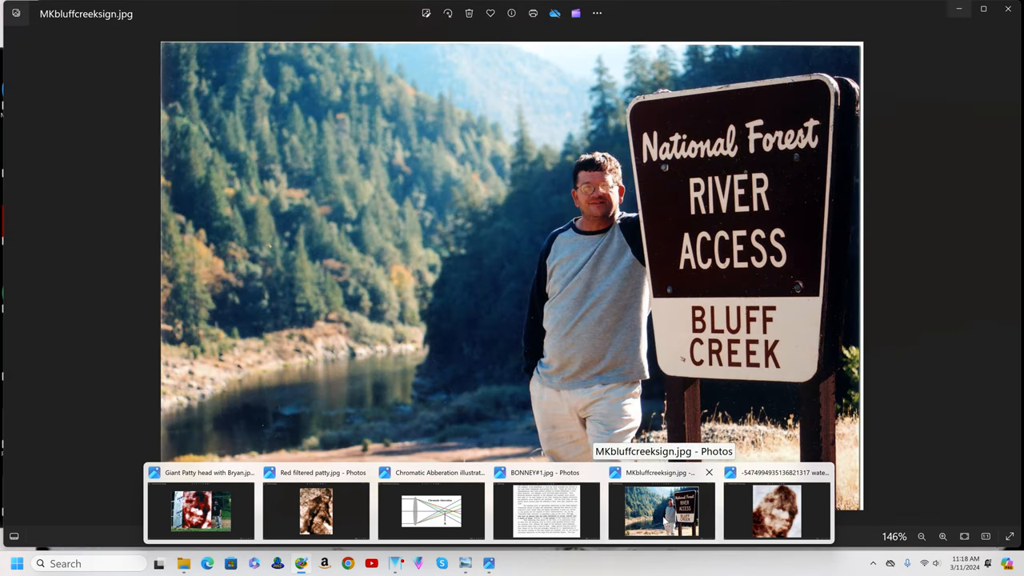
mouse_move(952, 413)
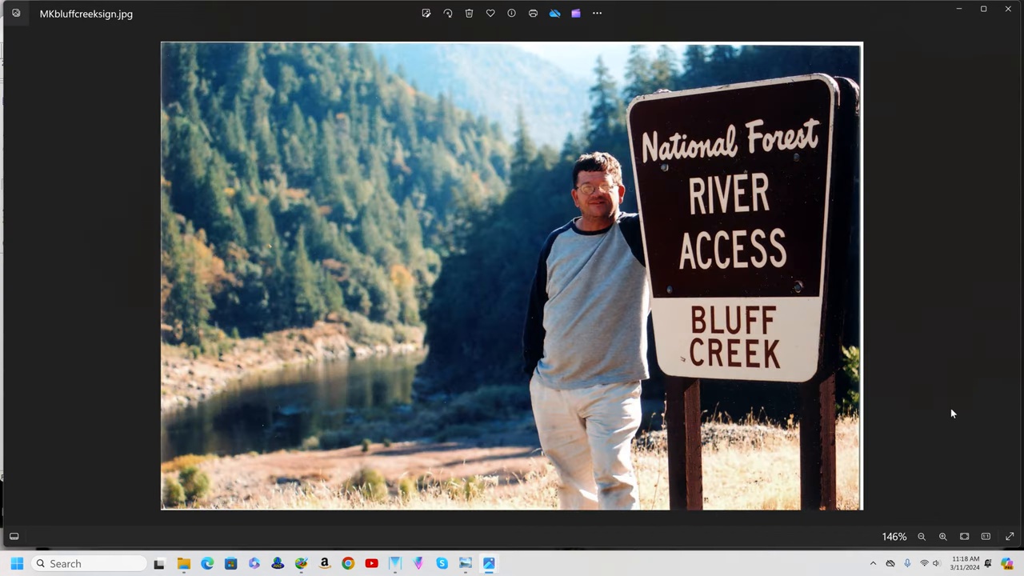